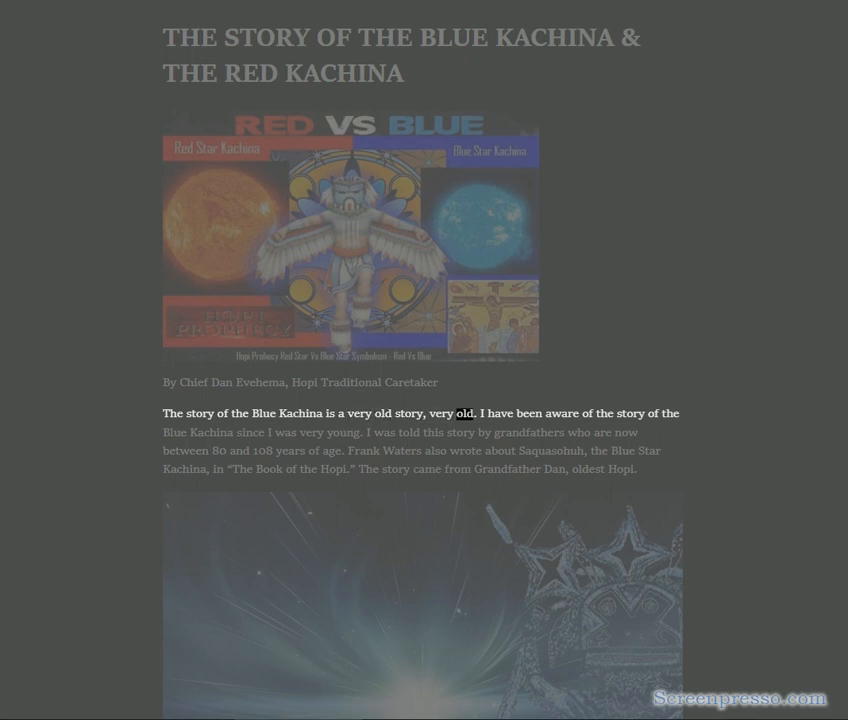
- Read aloud the opening Blue and Red Kachina paragraph through the Book of the Hopi sentence
double_click(168, 432)
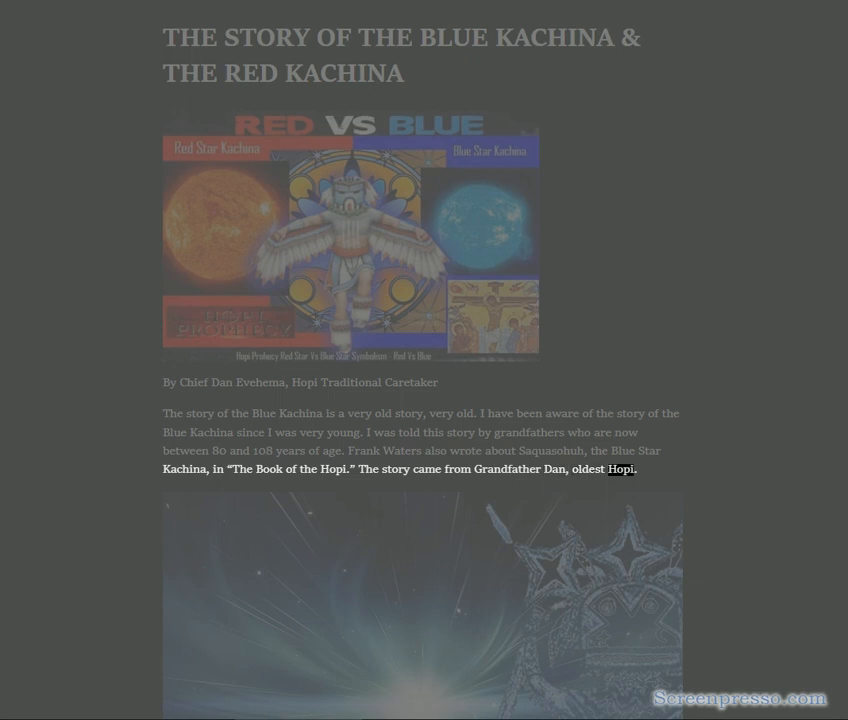
- Read aloud the end-times passage and the two-brothers paragraph, ending at the Earth's counter-clockwise rotation
scroll("down", 3)
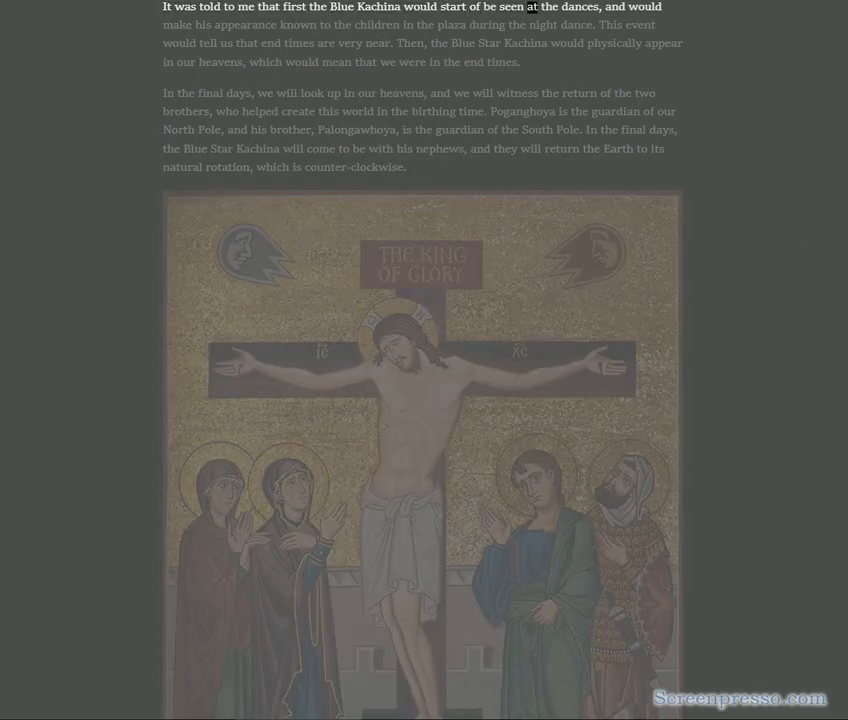
double_click(348, 24)
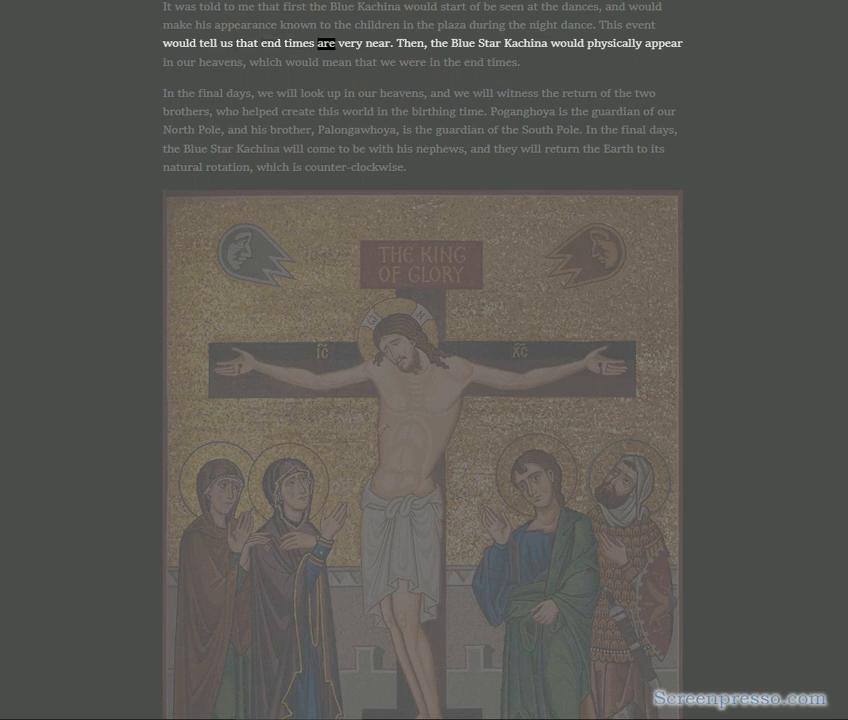
double_click(490, 44)
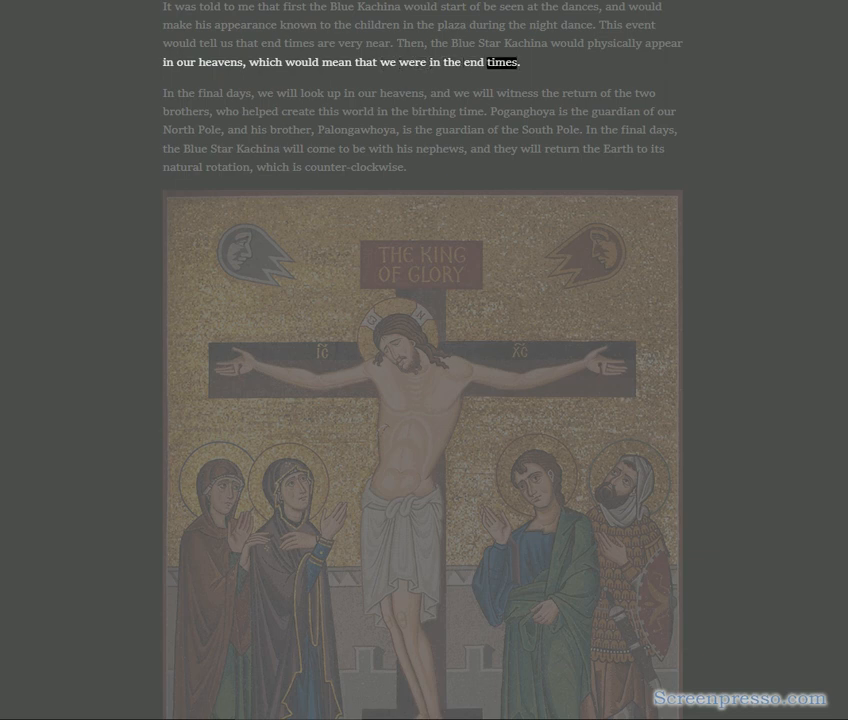
double_click(264, 92)
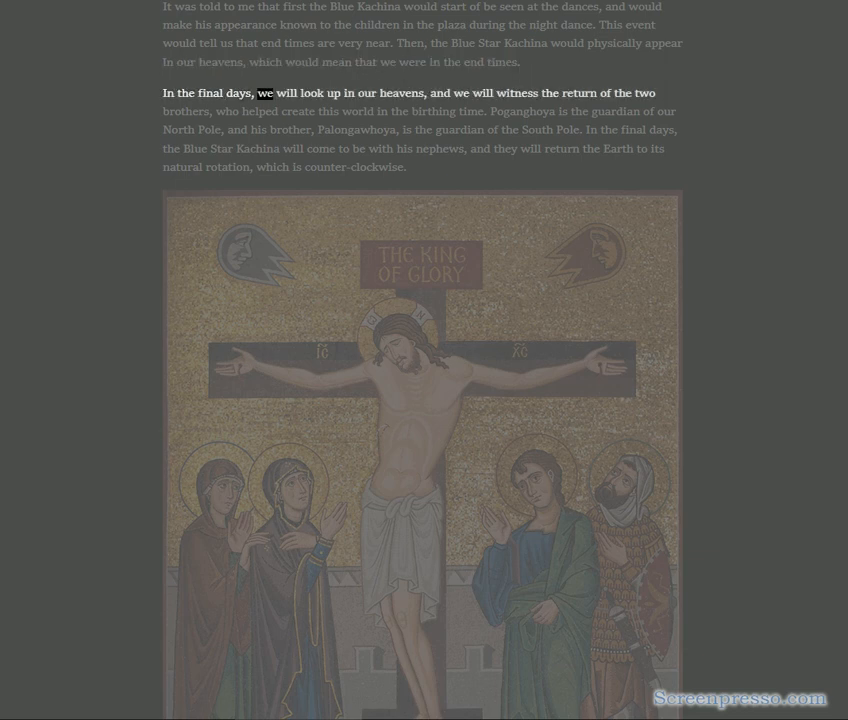
double_click(516, 92)
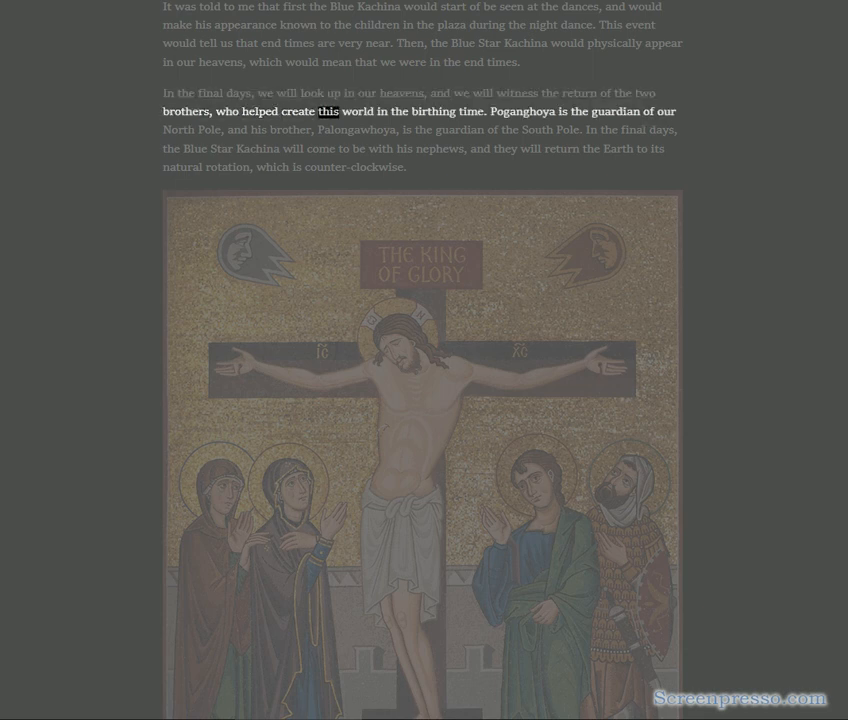
double_click(522, 112)
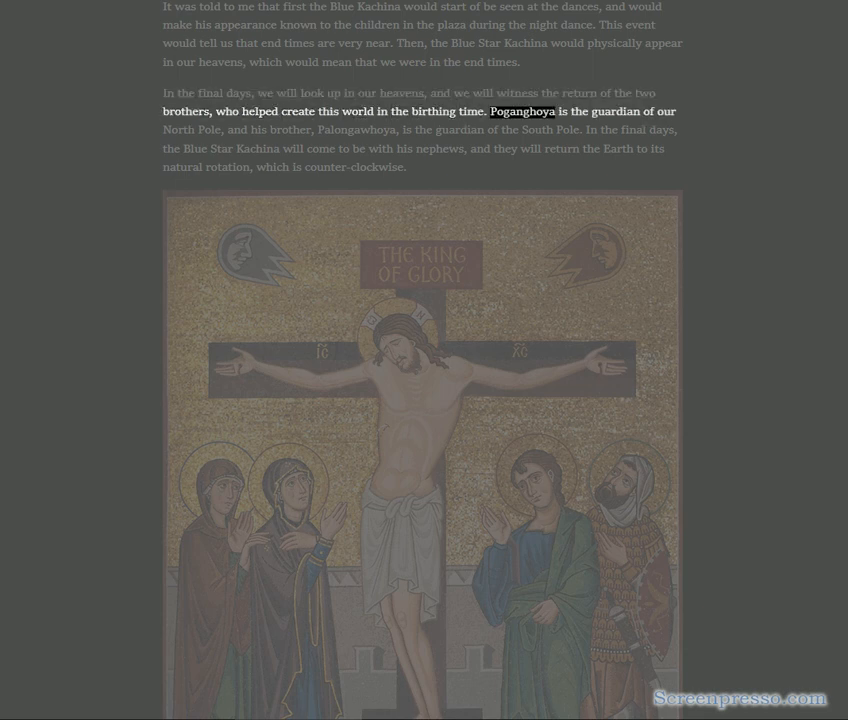
double_click(288, 128)
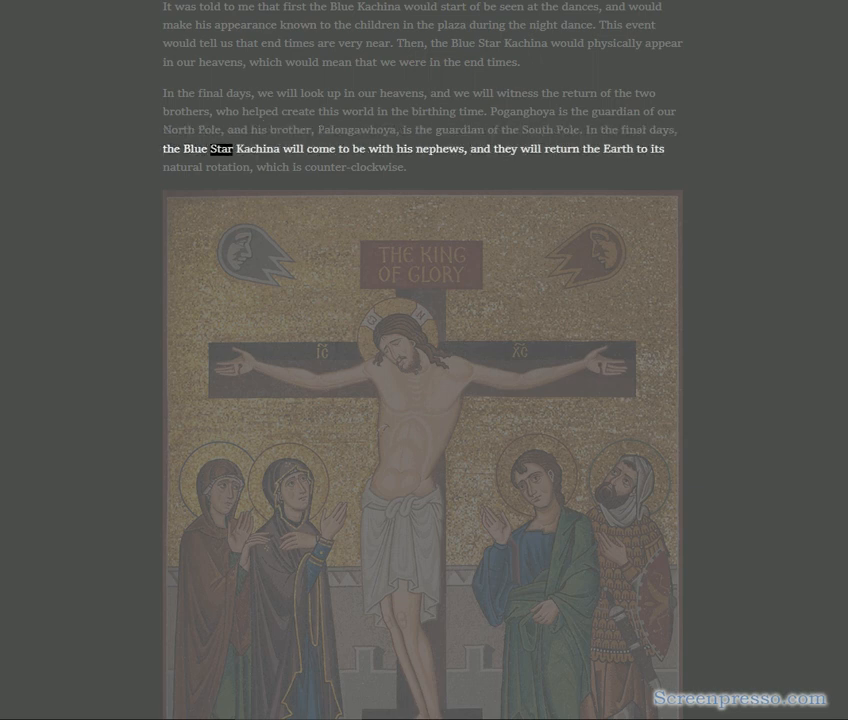
double_click(476, 148)
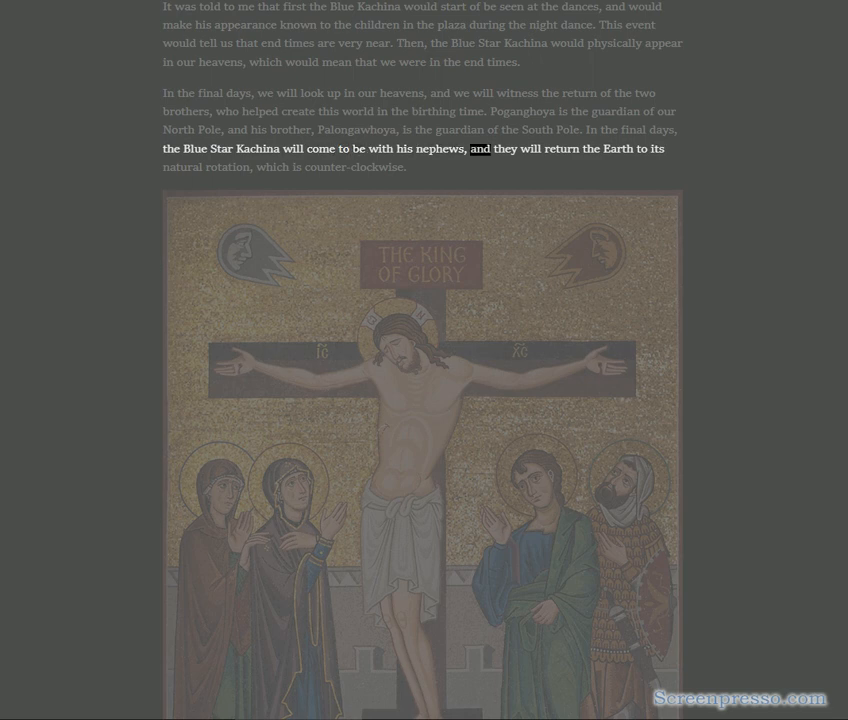
double_click(222, 168)
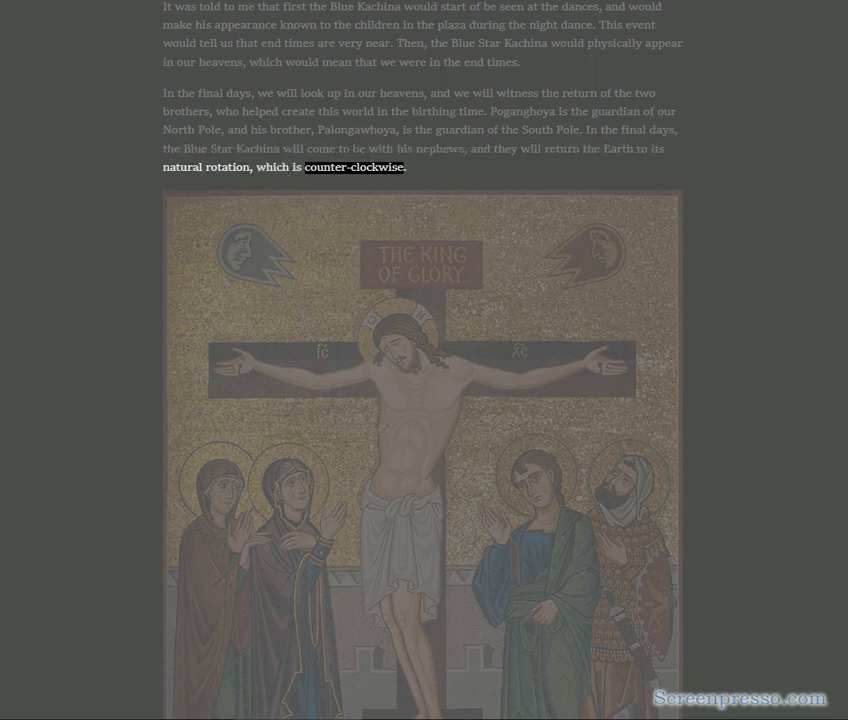
- Read aloud the text-only section starting with the petroglyphs paragraph, sentence by sentence
scroll("down", 3)
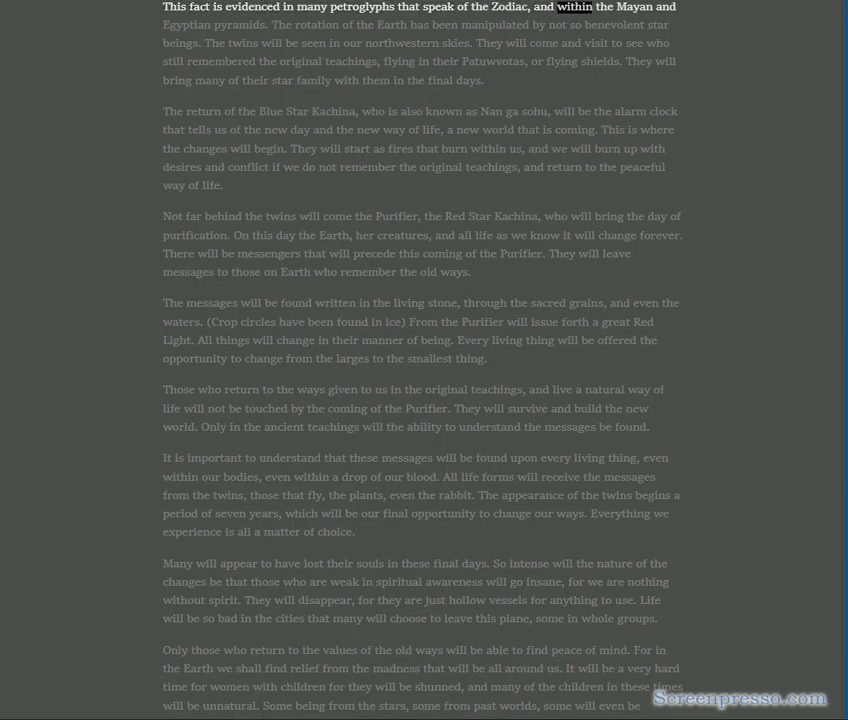
double_click(316, 24)
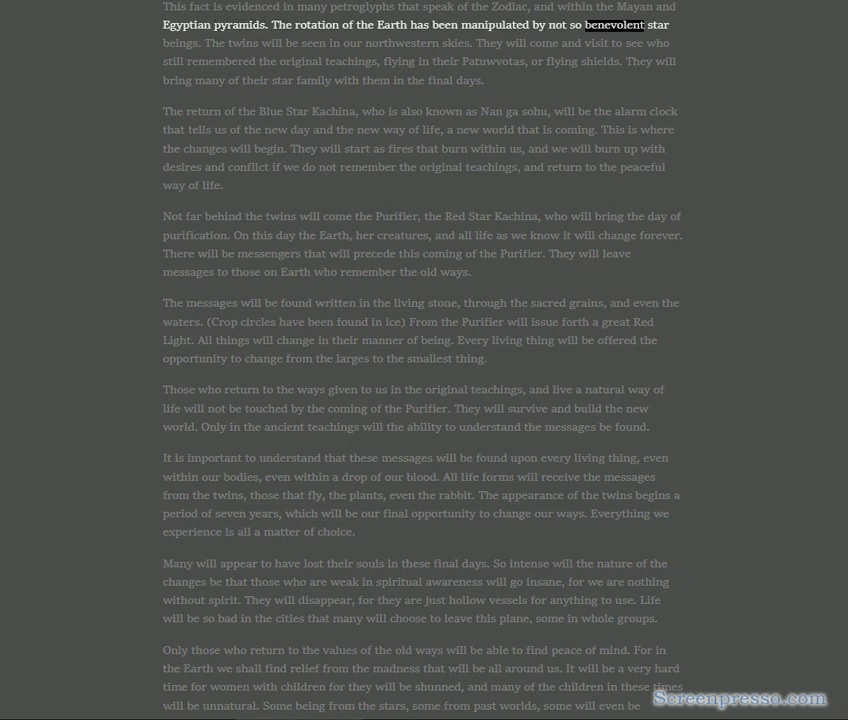
double_click(314, 44)
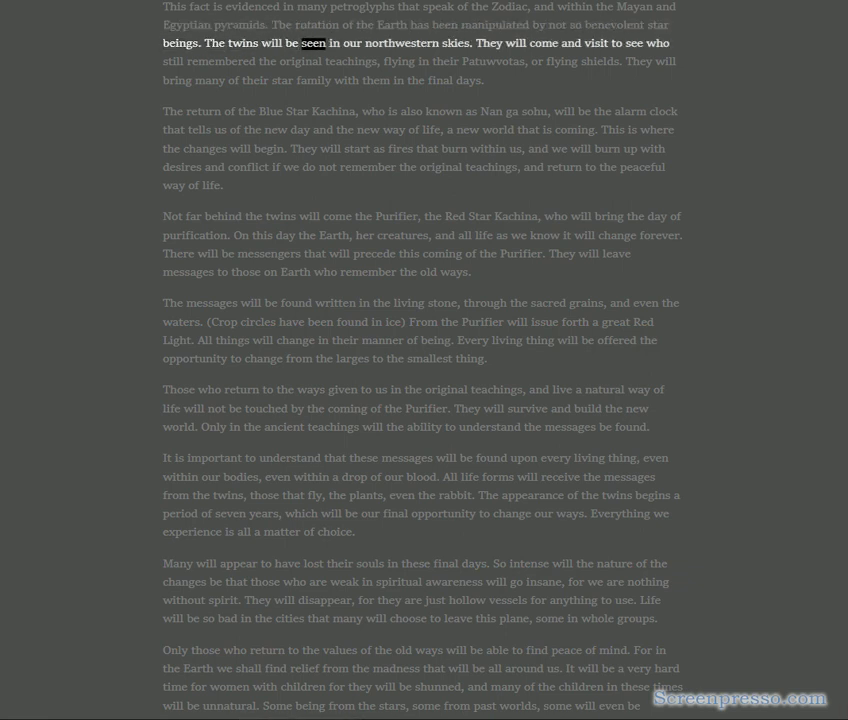
double_click(460, 42)
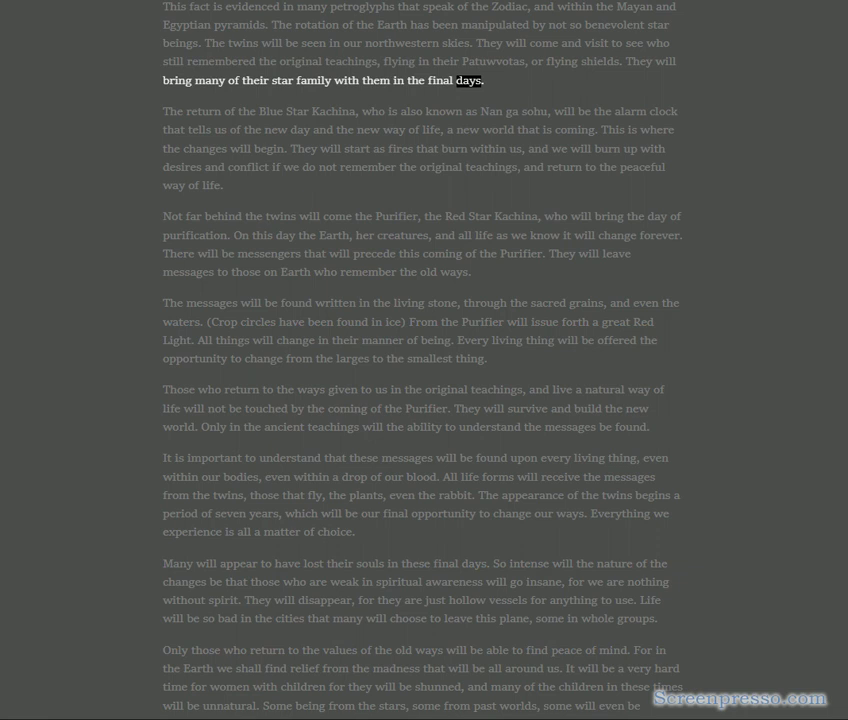
double_click(332, 112)
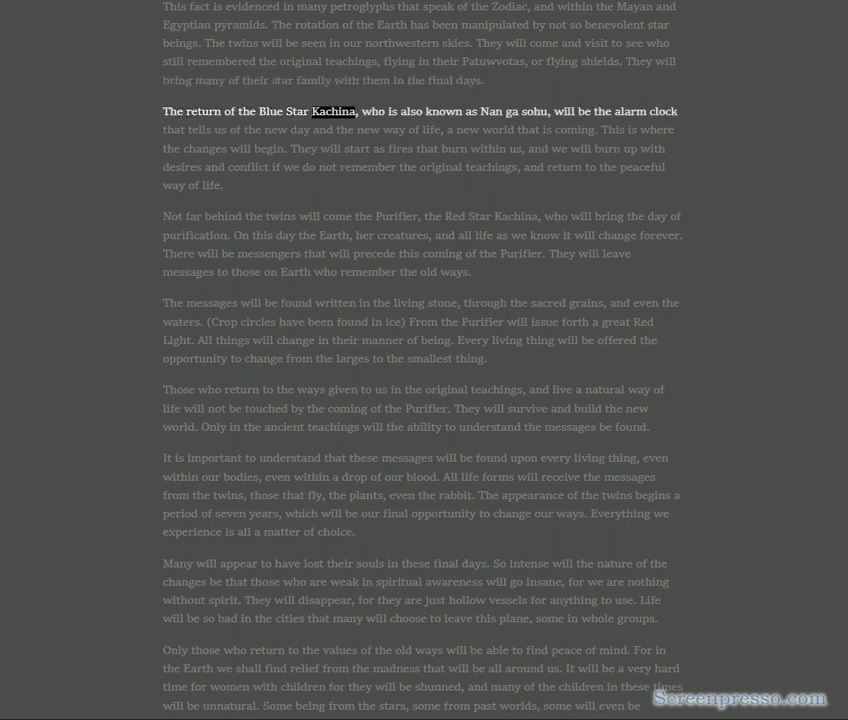
double_click(534, 112)
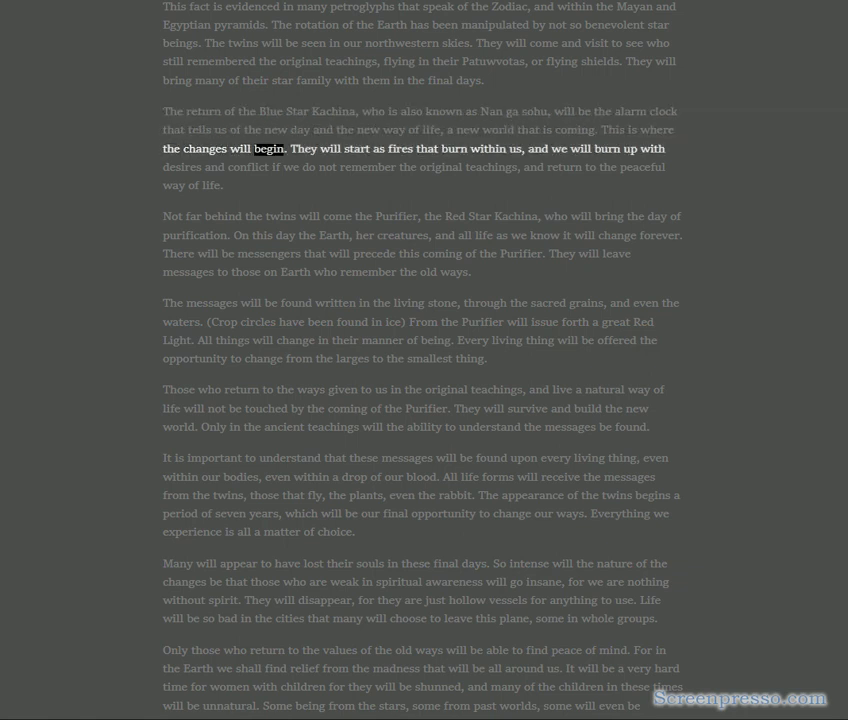
double_click(456, 148)
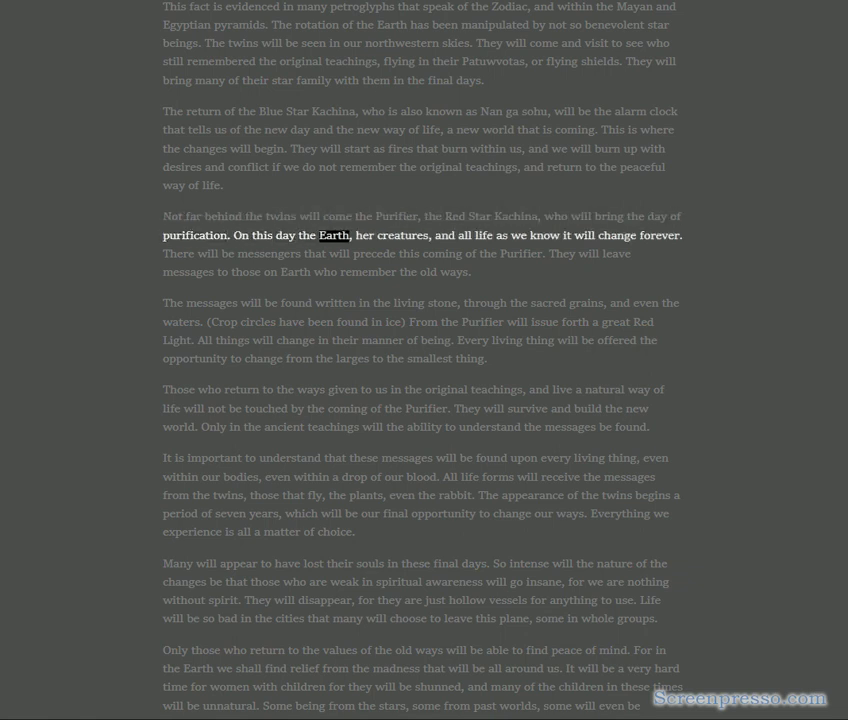
- Continue read-aloud through the Blue Star Kachina and survivors paragraphs up to 'Many will appear'
double_click(588, 236)
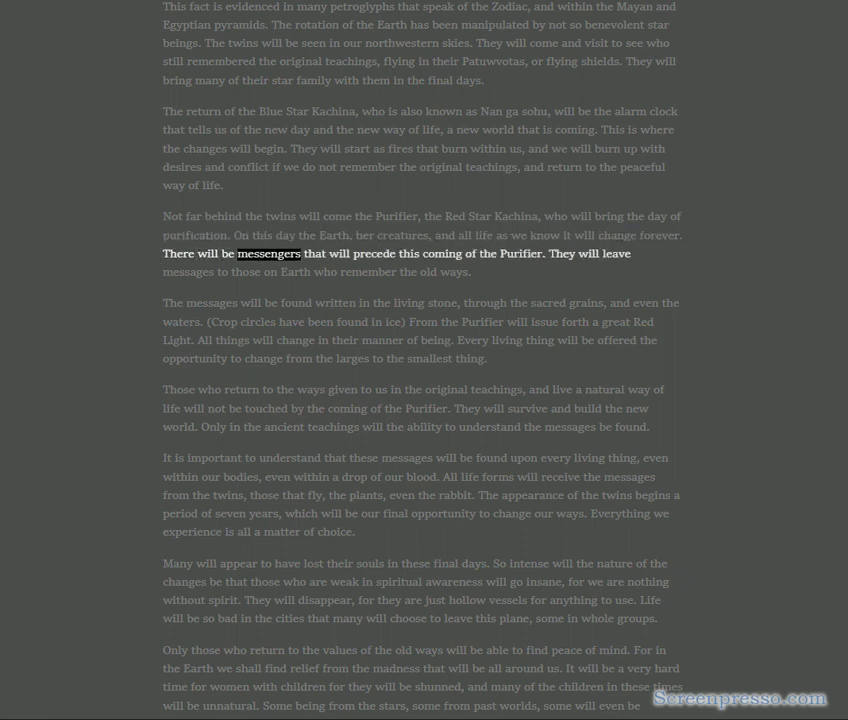
double_click(518, 252)
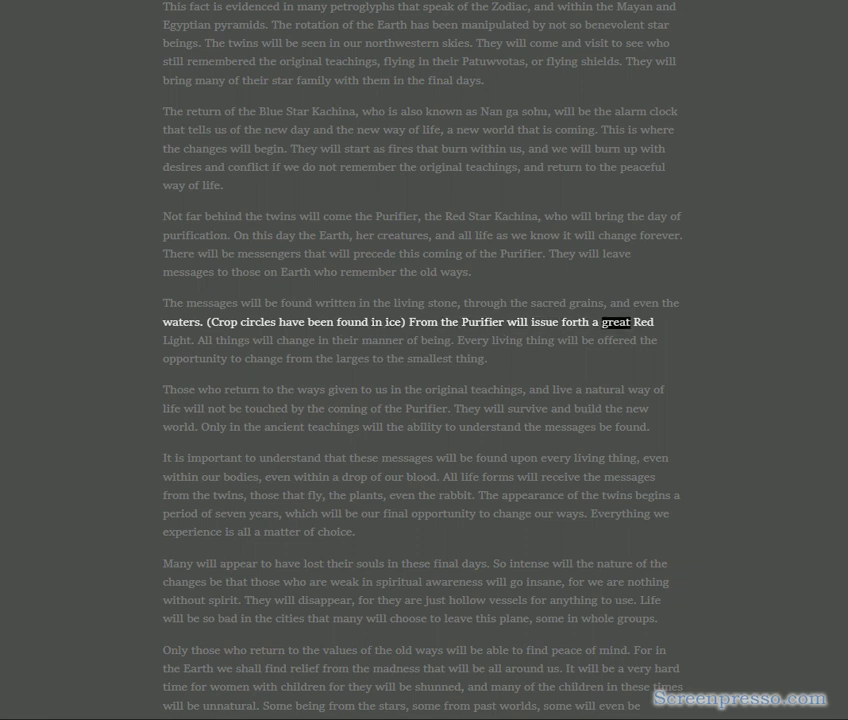
double_click(344, 340)
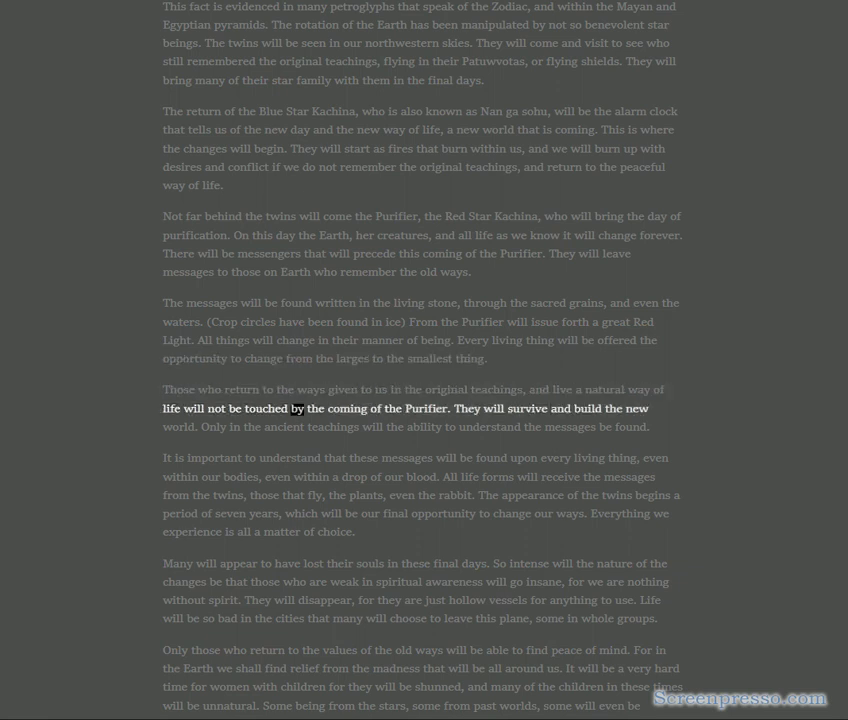
double_click(528, 408)
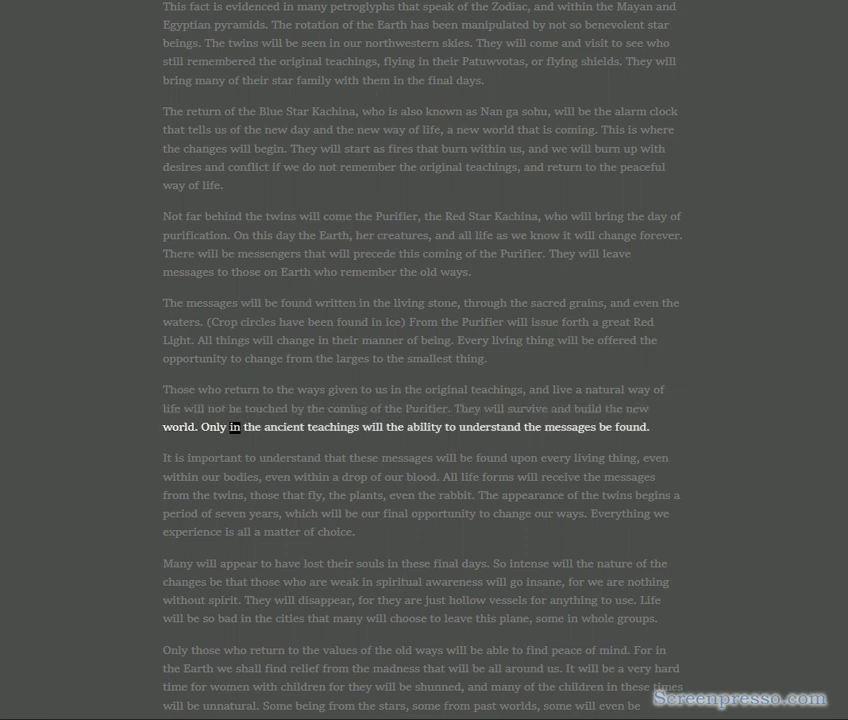
double_click(568, 426)
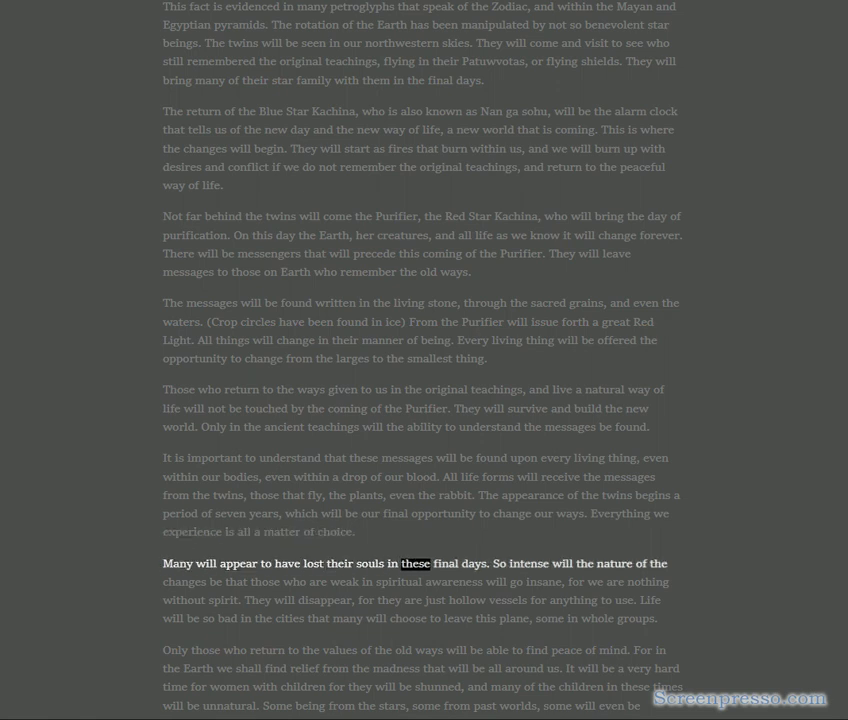
- Read aloud the lost souls and women-with-children paragraphs up to 'some from past worlds'
double_click(616, 564)
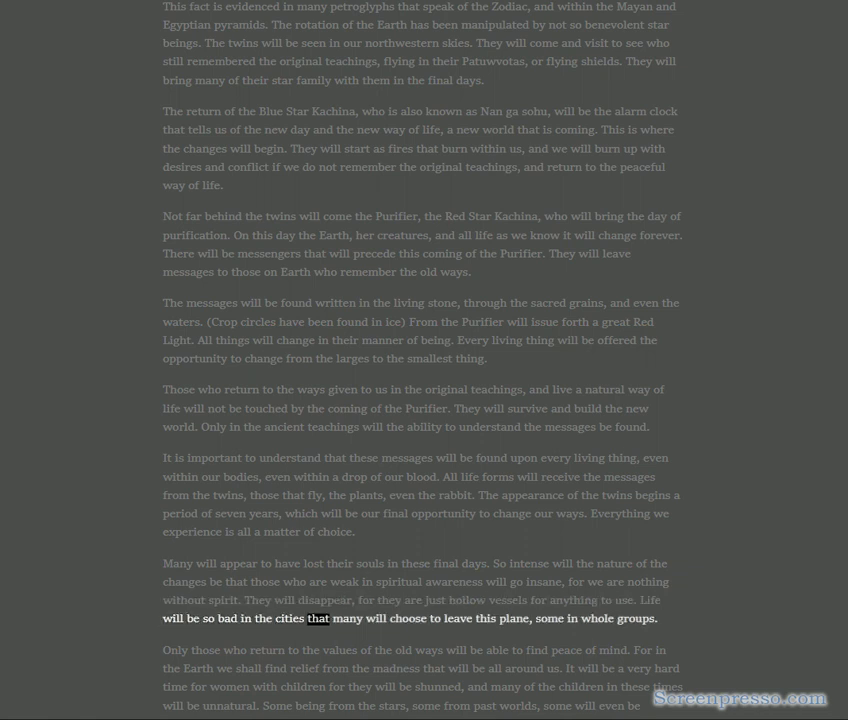
double_click(642, 618)
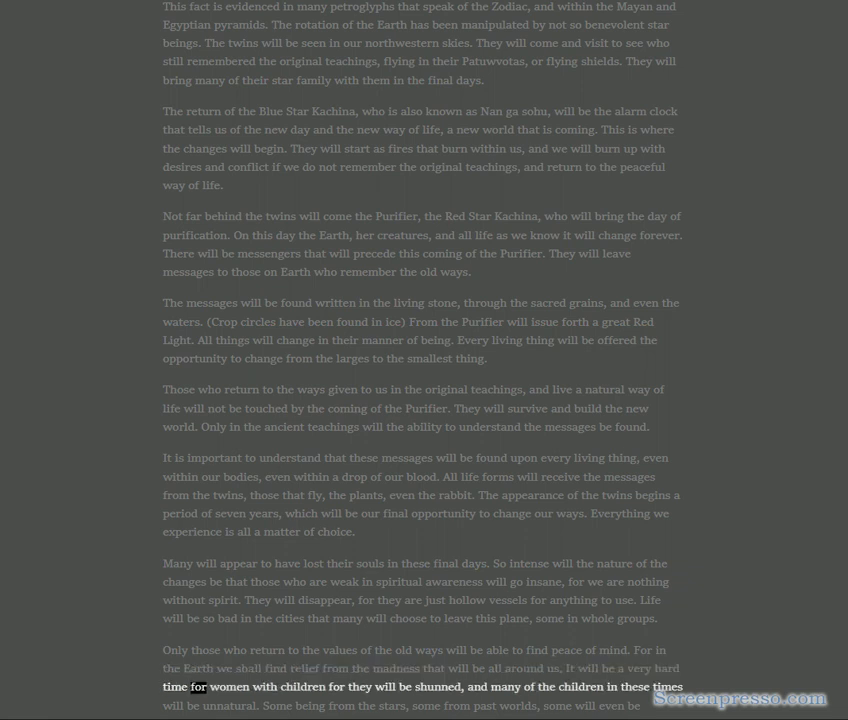
double_click(508, 688)
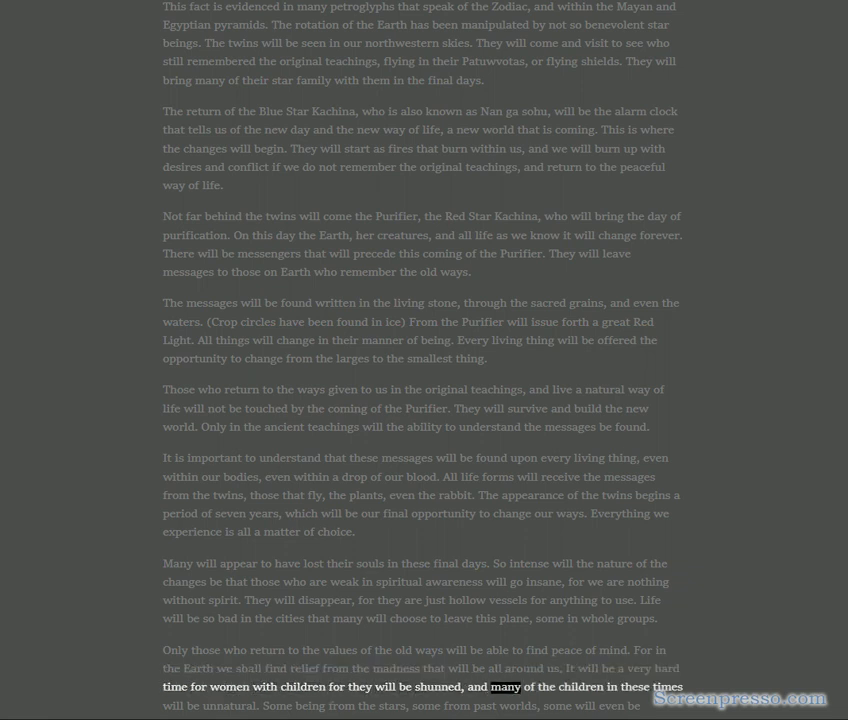
double_click(226, 708)
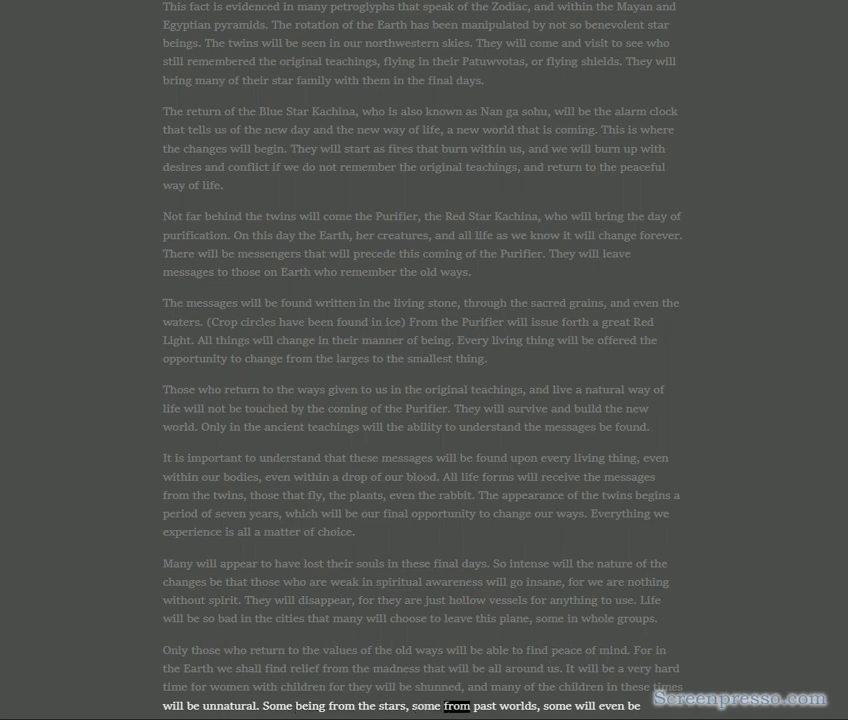
- Read aloud the 'empty in Spirit' and walking-like-ghosts paragraphs, ending at 'the Earth'
scroll("down", 3)
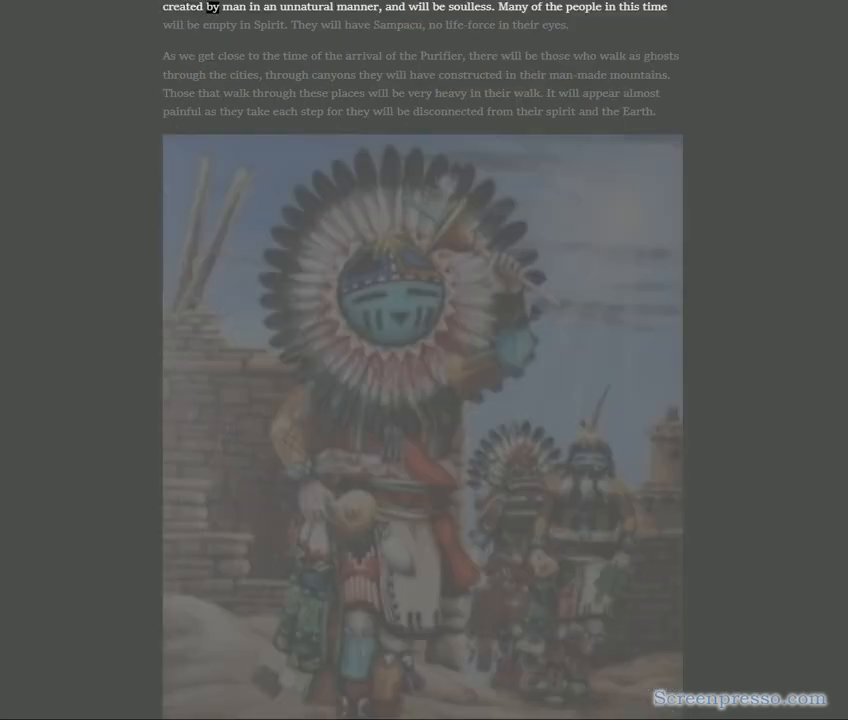
double_click(470, 8)
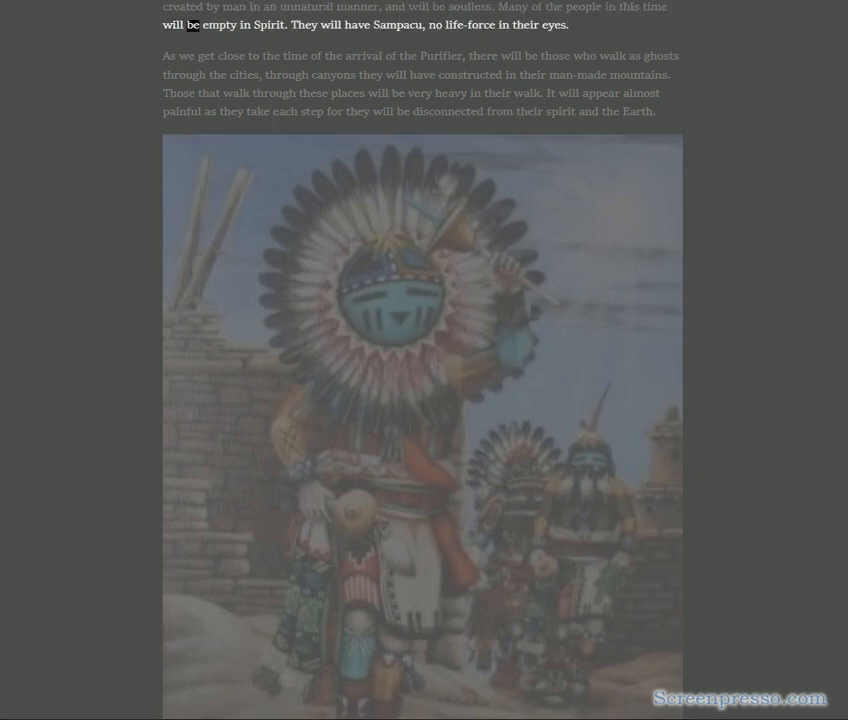
double_click(396, 24)
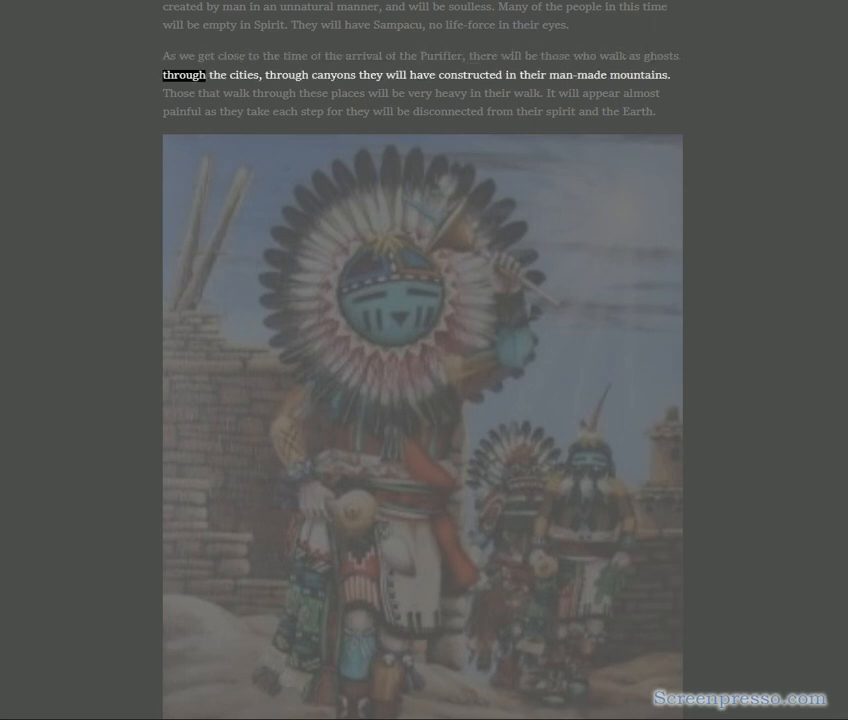
double_click(468, 76)
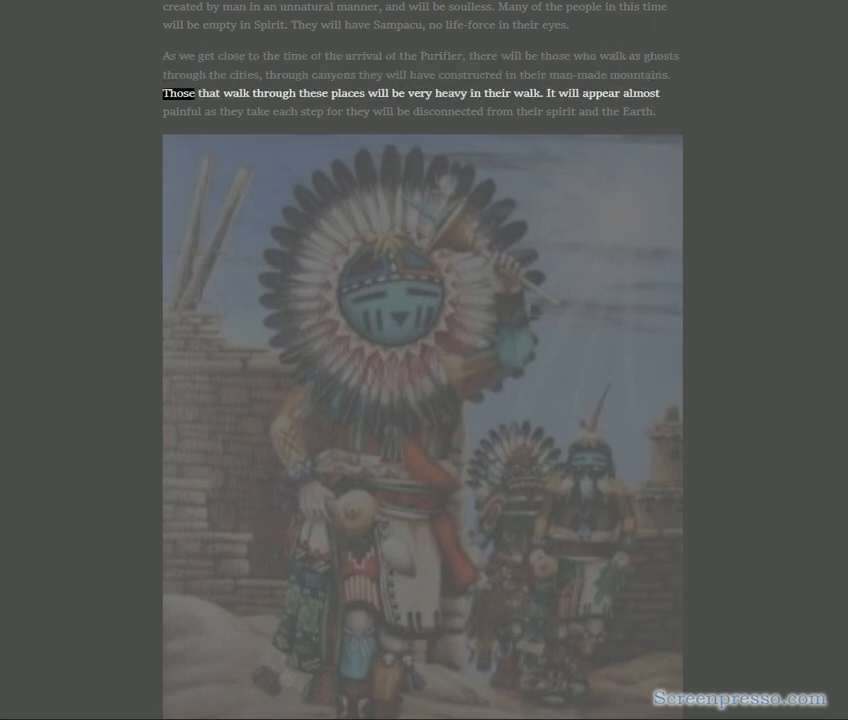
double_click(456, 94)
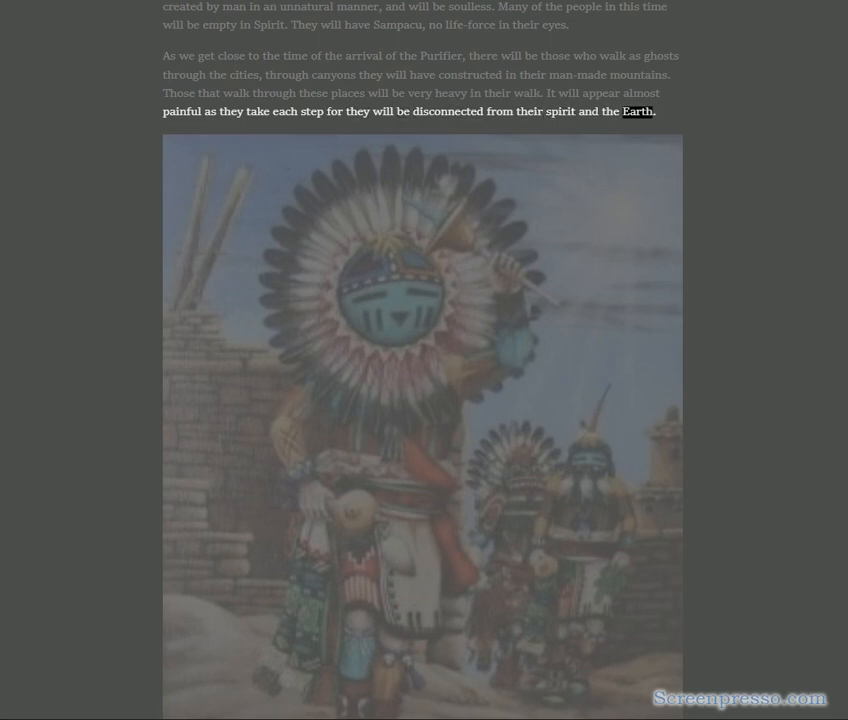
- Read aloud the twins and Purifier paragraphs of the next passage, sentence by sentence
scroll("down", 3)
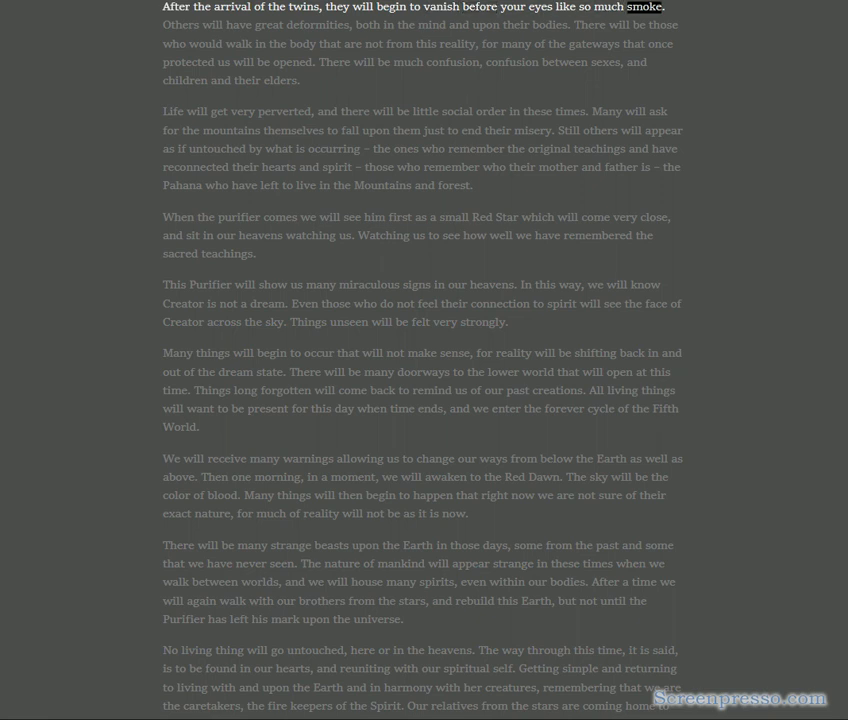
double_click(312, 24)
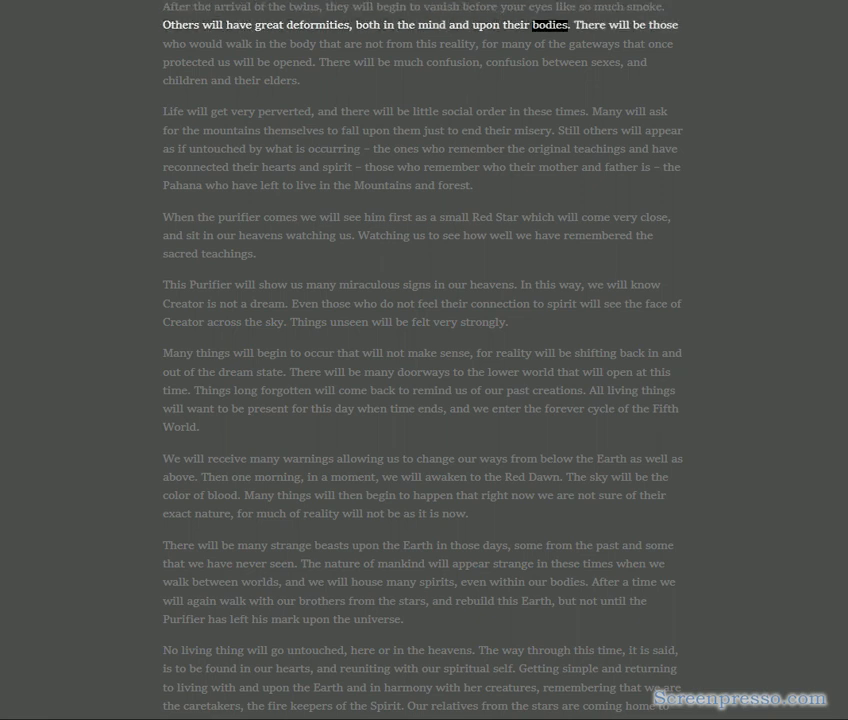
double_click(352, 44)
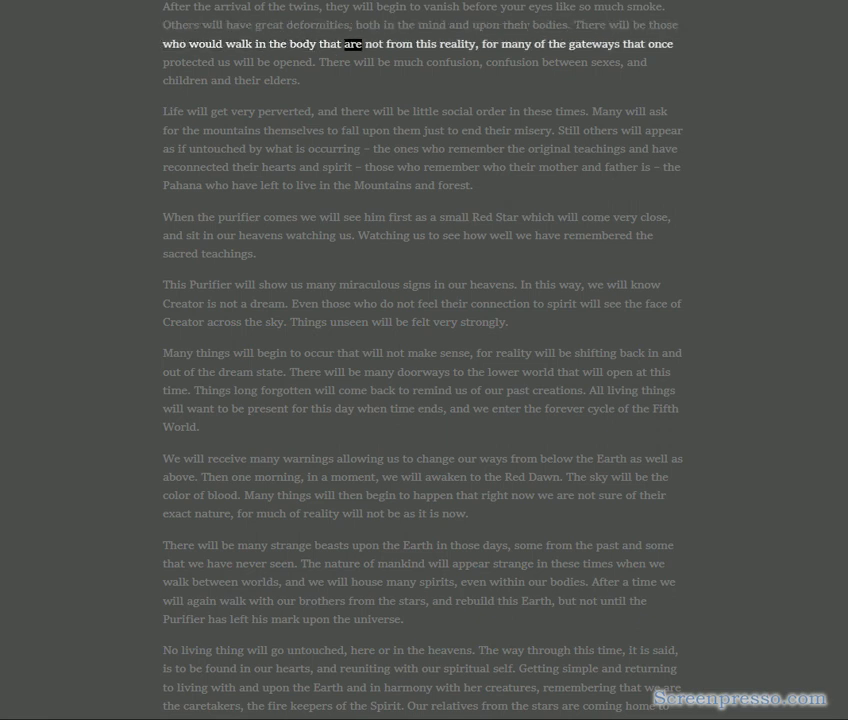
double_click(594, 44)
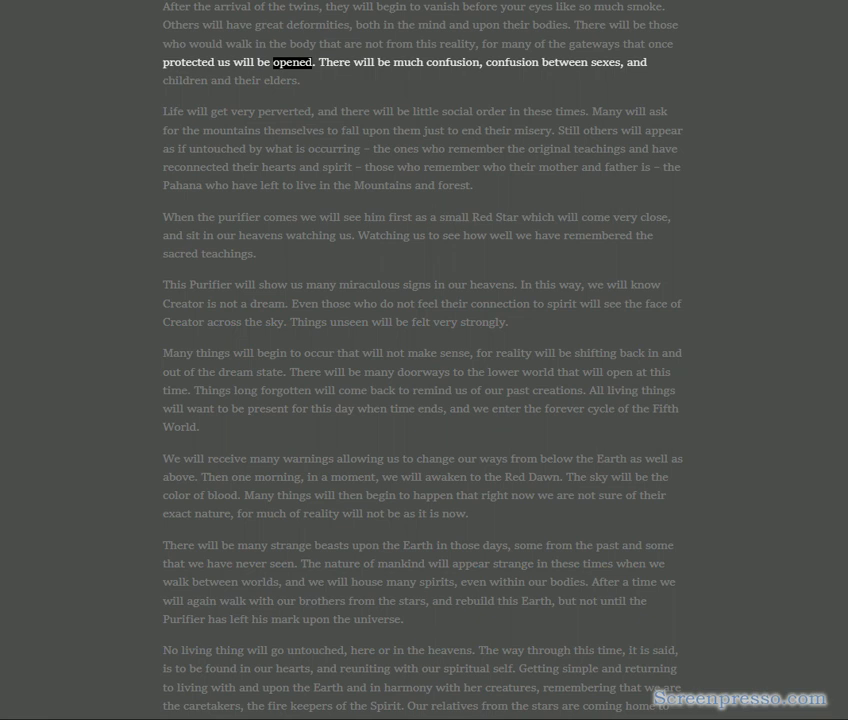
double_click(600, 62)
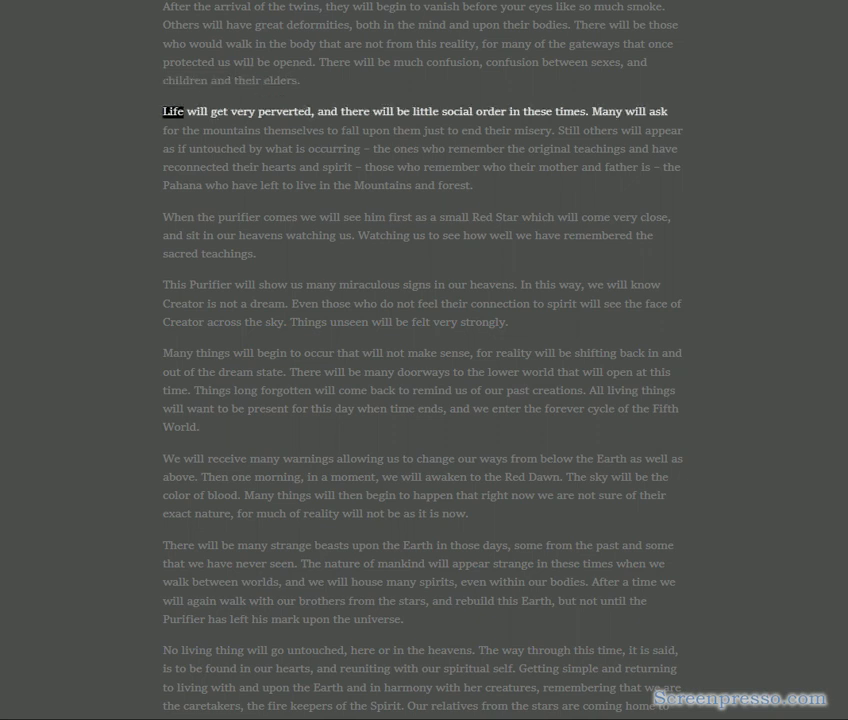
double_click(456, 112)
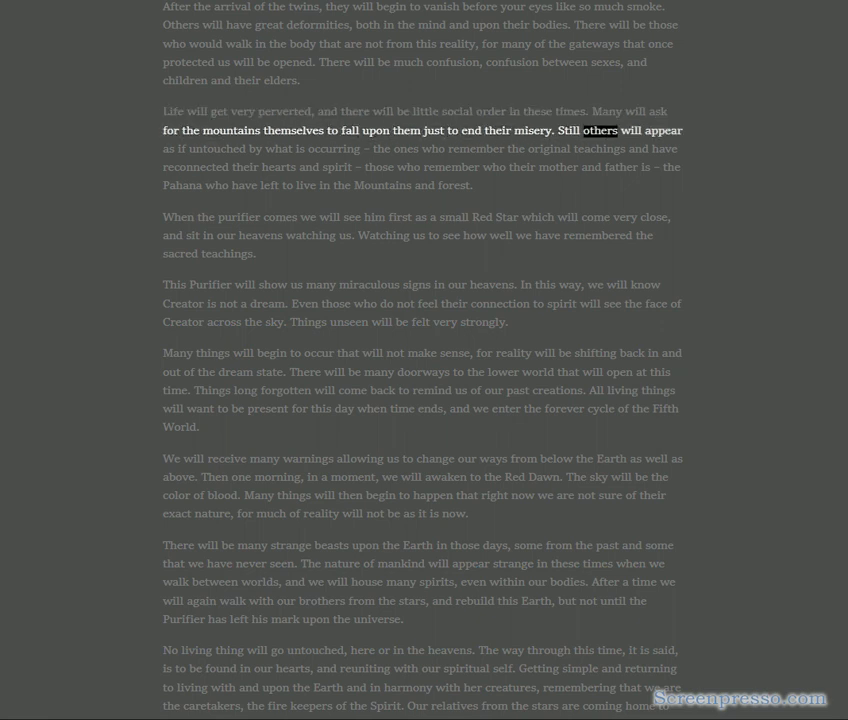
double_click(332, 148)
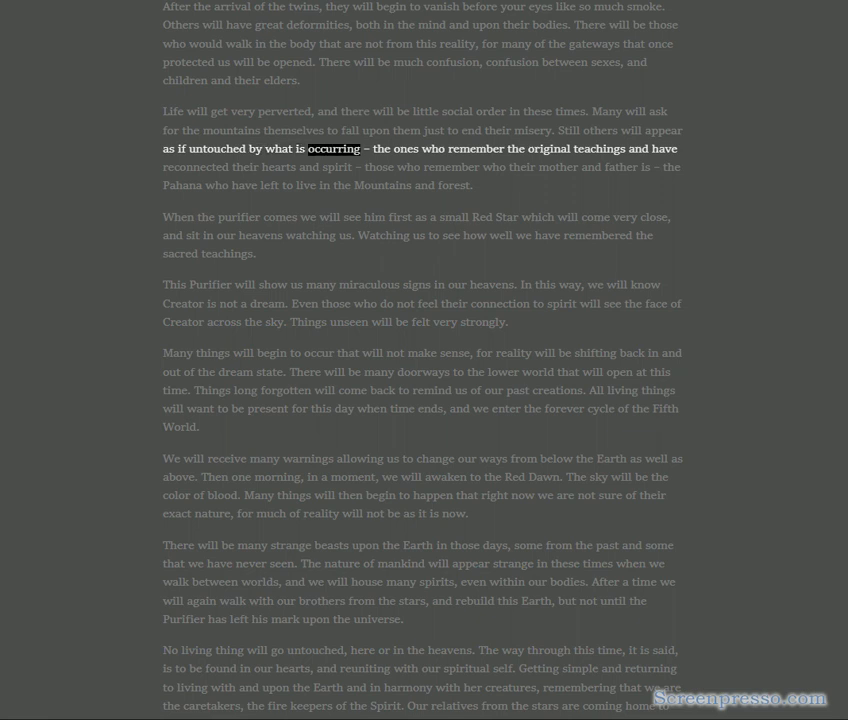
left_click_drag(336, 148, 676, 148)
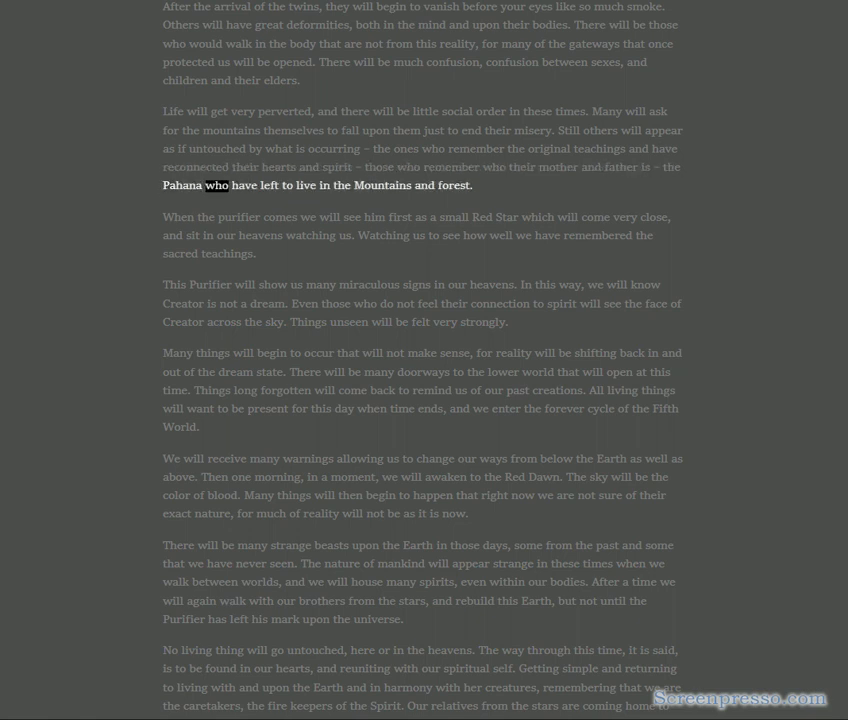
double_click(456, 184)
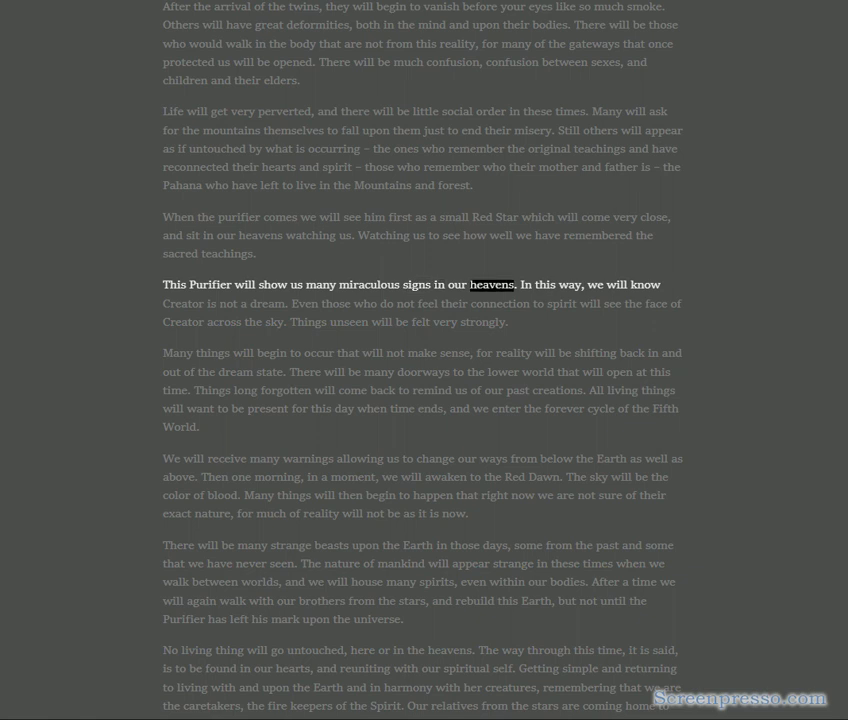
- Continue read-aloud through the strange-beasts and Fifth World paragraphs into the Hopi Prophecy Elders' quote
double_click(266, 304)
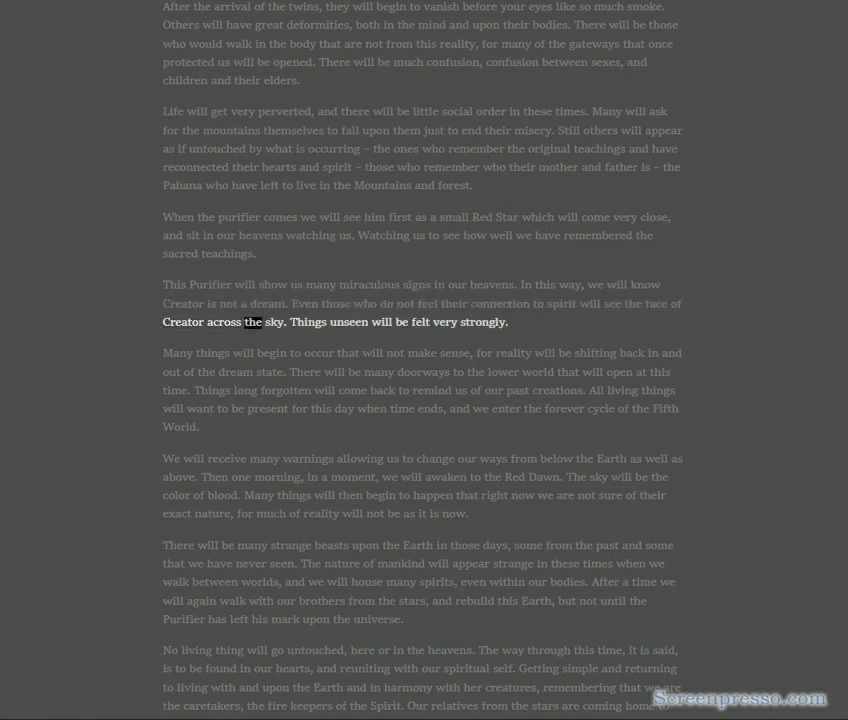
double_click(444, 322)
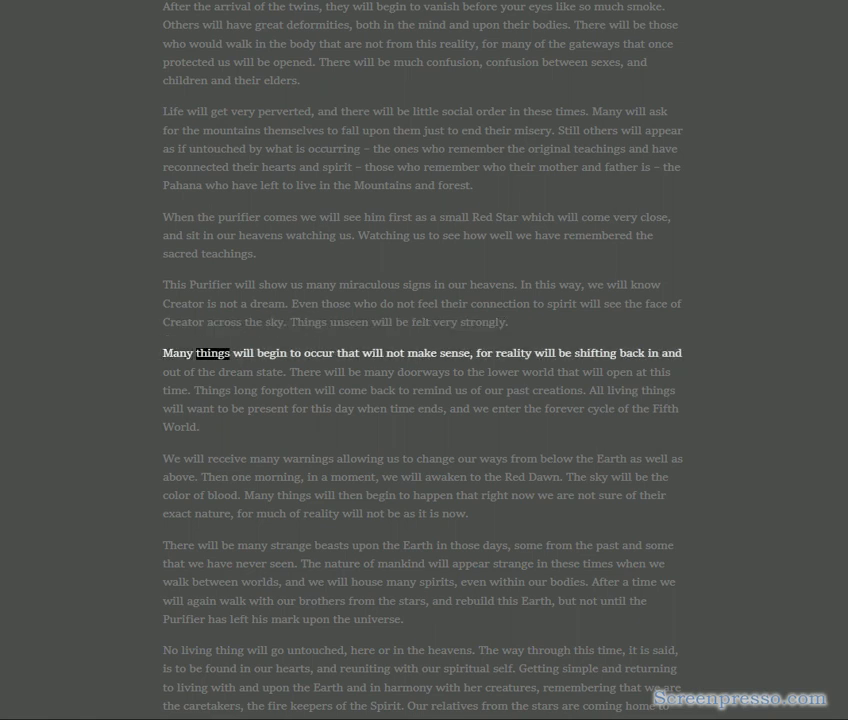
double_click(452, 352)
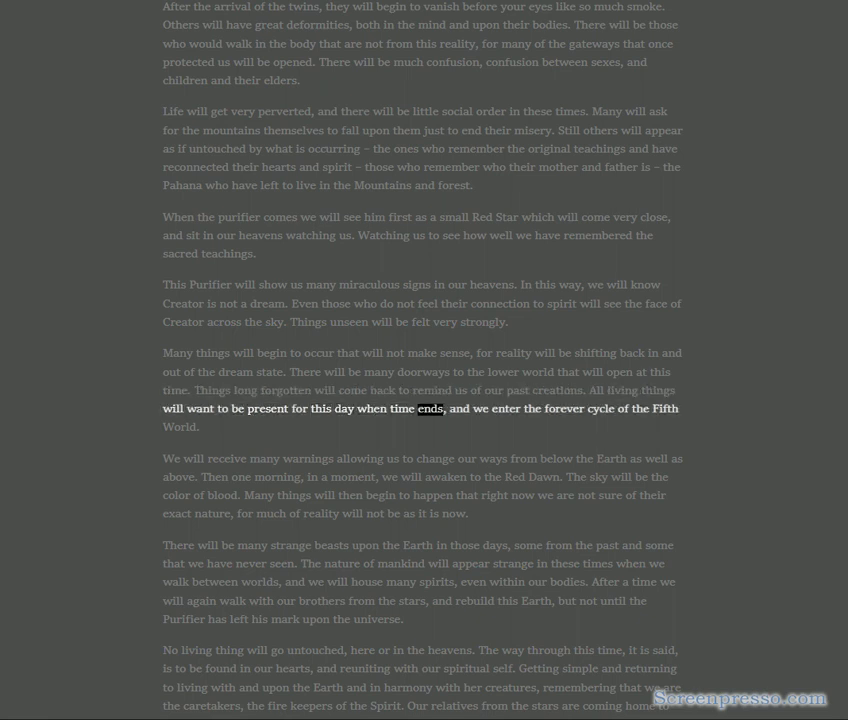
double_click(180, 428)
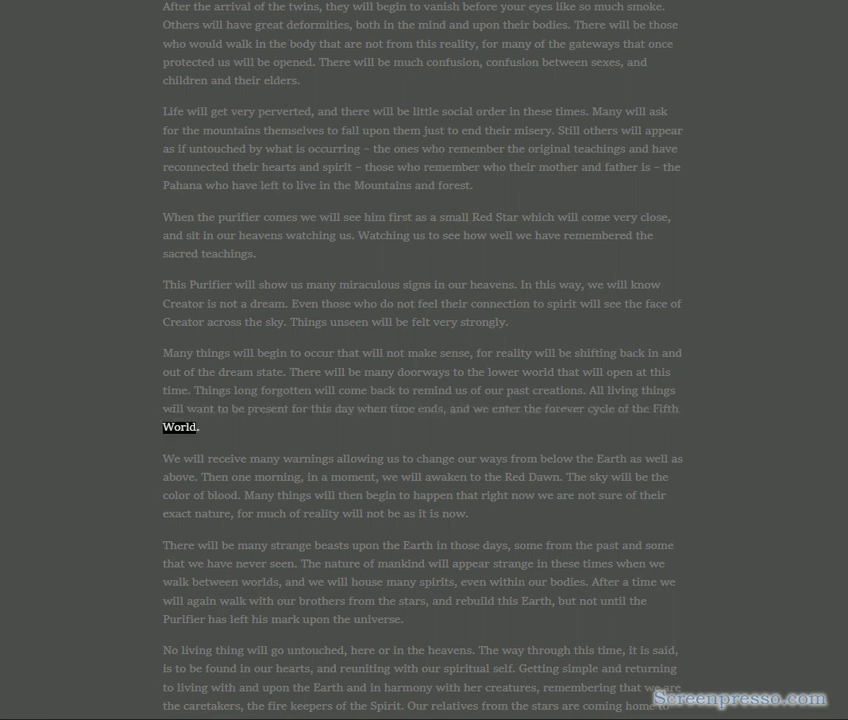
double_click(468, 458)
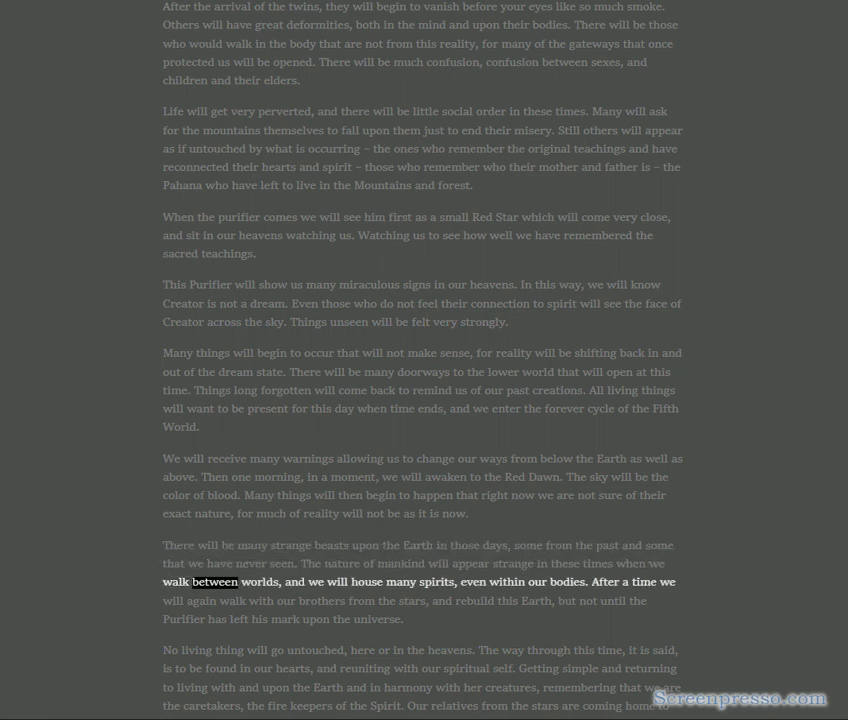
double_click(484, 582)
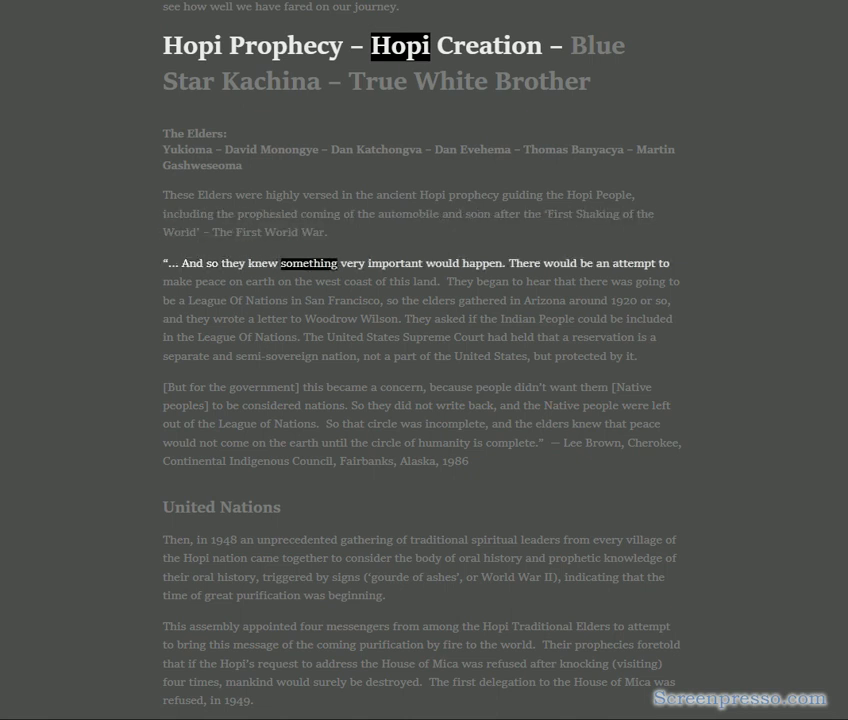
- Read aloud the Elders' League of Nations quote and the United Nations paragraphs to 'refused, in 1949'
double_click(560, 264)
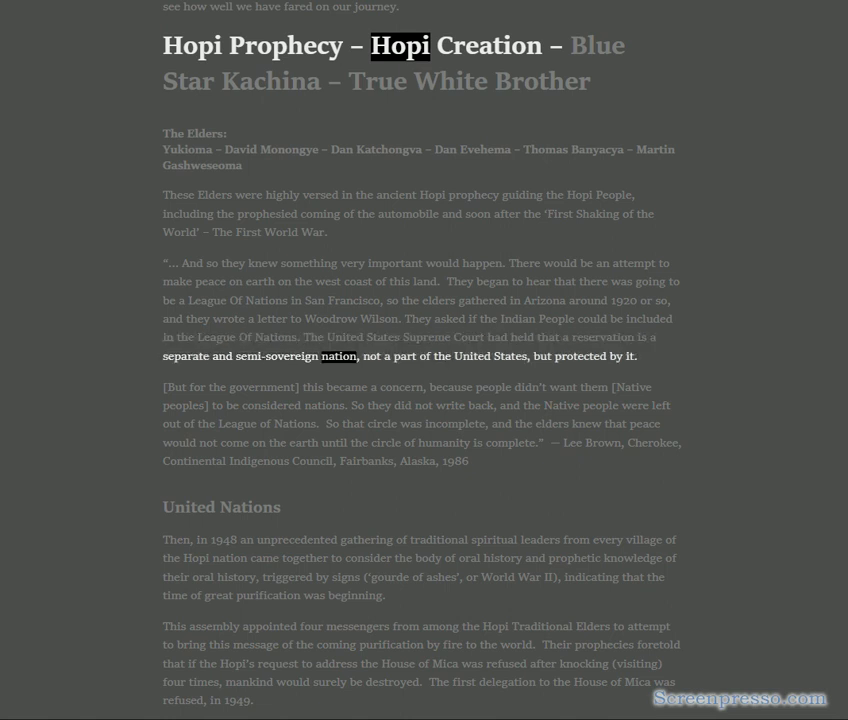
double_click(584, 356)
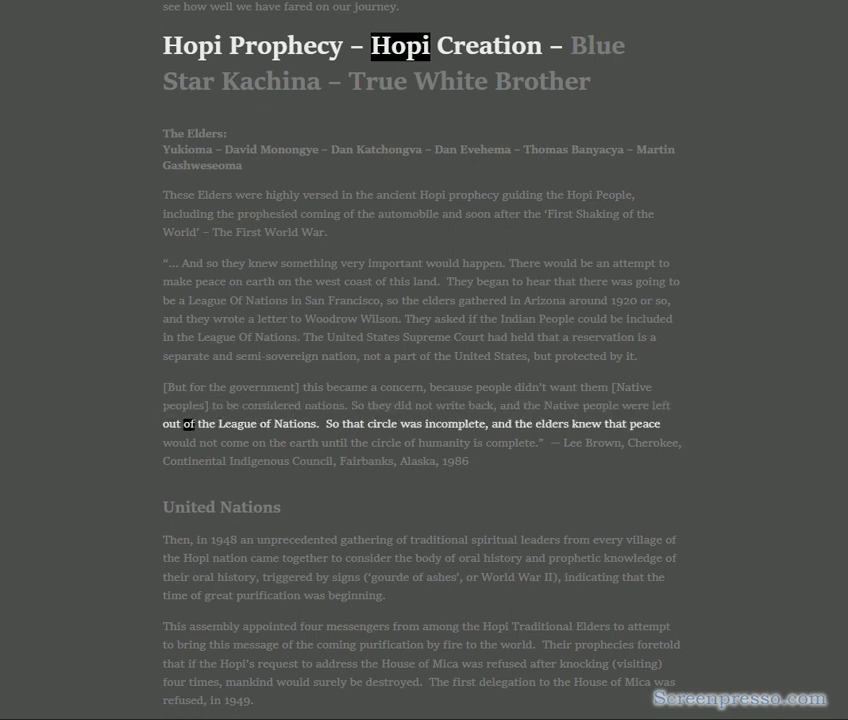
double_click(390, 424)
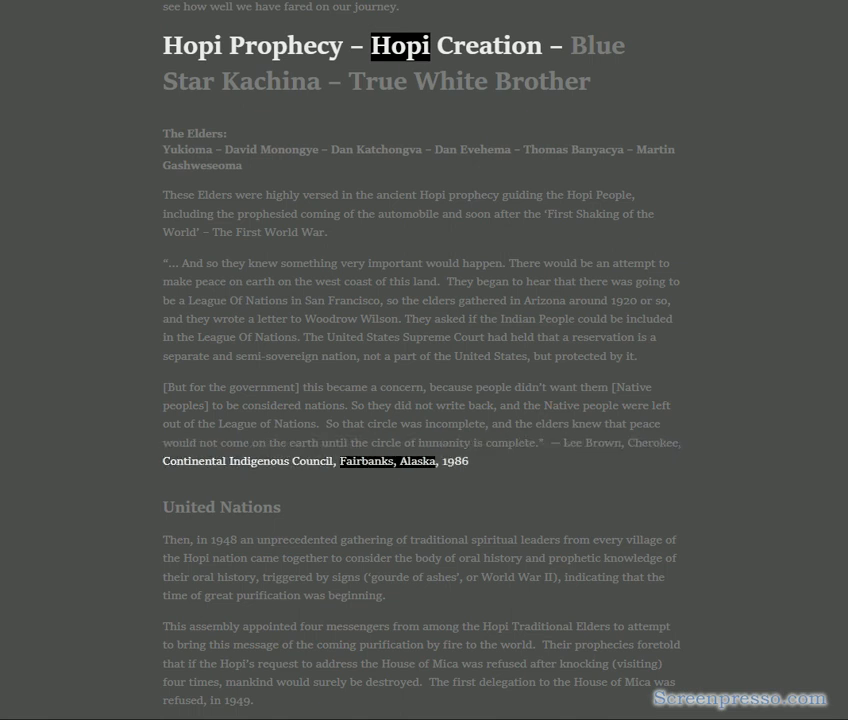
double_click(452, 460)
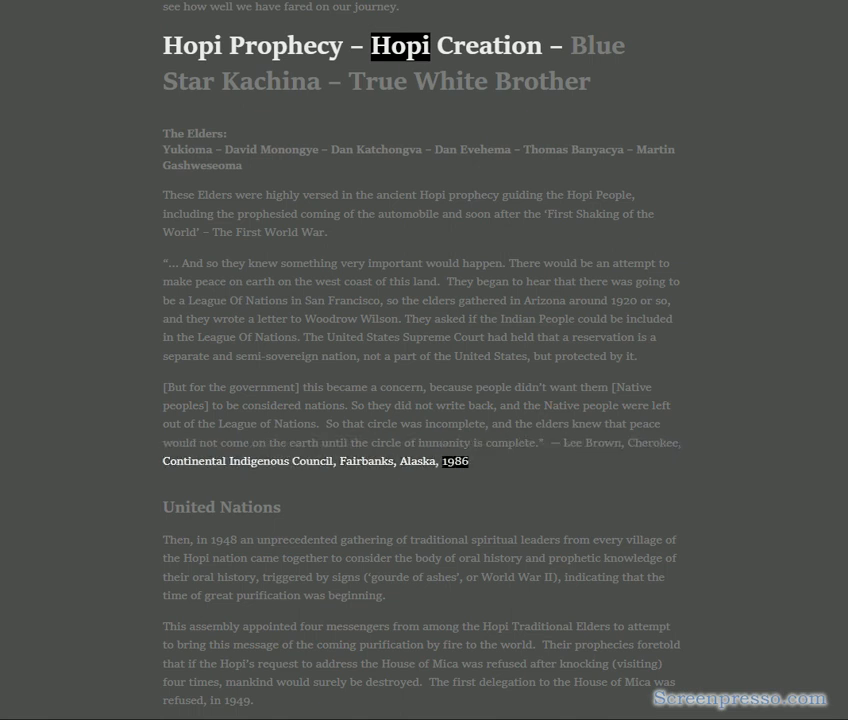
double_click(256, 506)
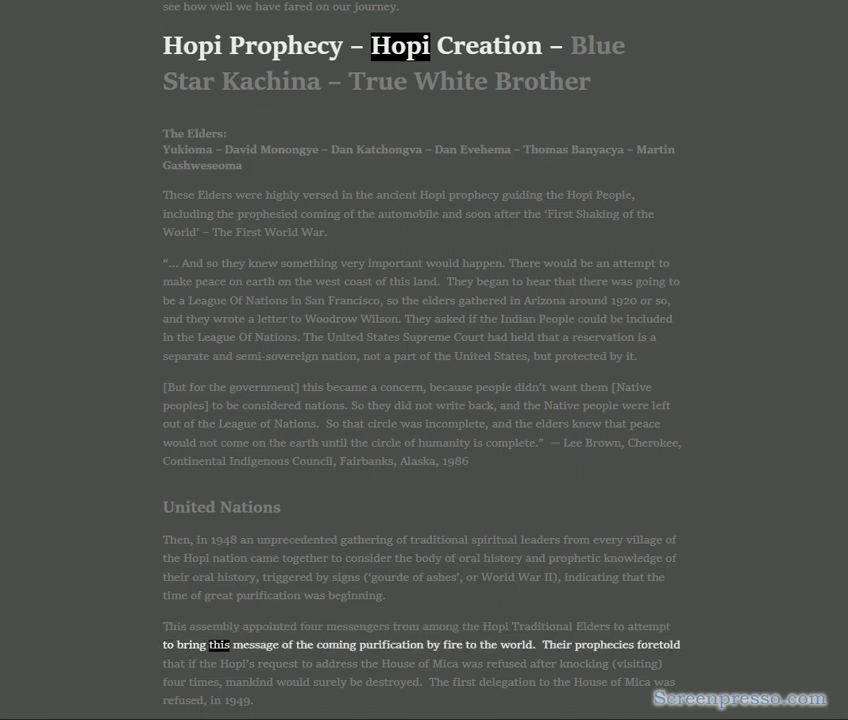
double_click(512, 644)
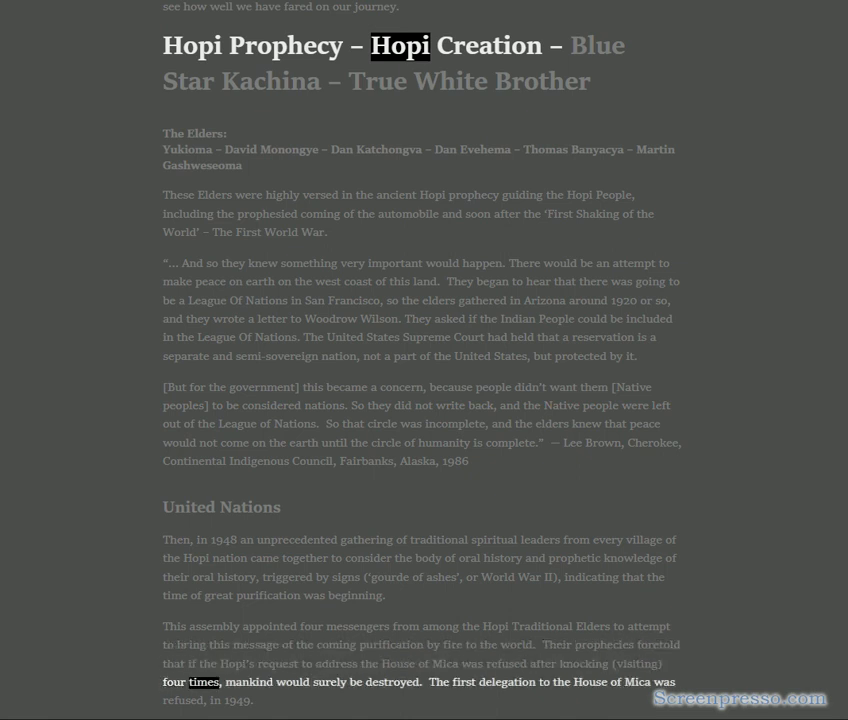
double_click(380, 682)
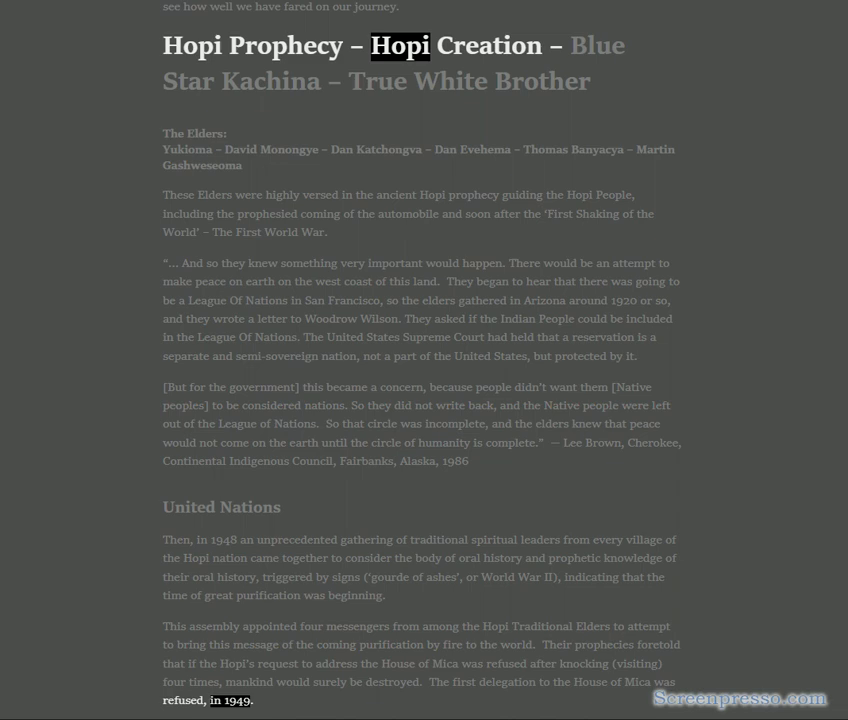
- Read aloud the first half of the White Roots of Peace Gatherings section with word highlighting
scroll("down", 3)
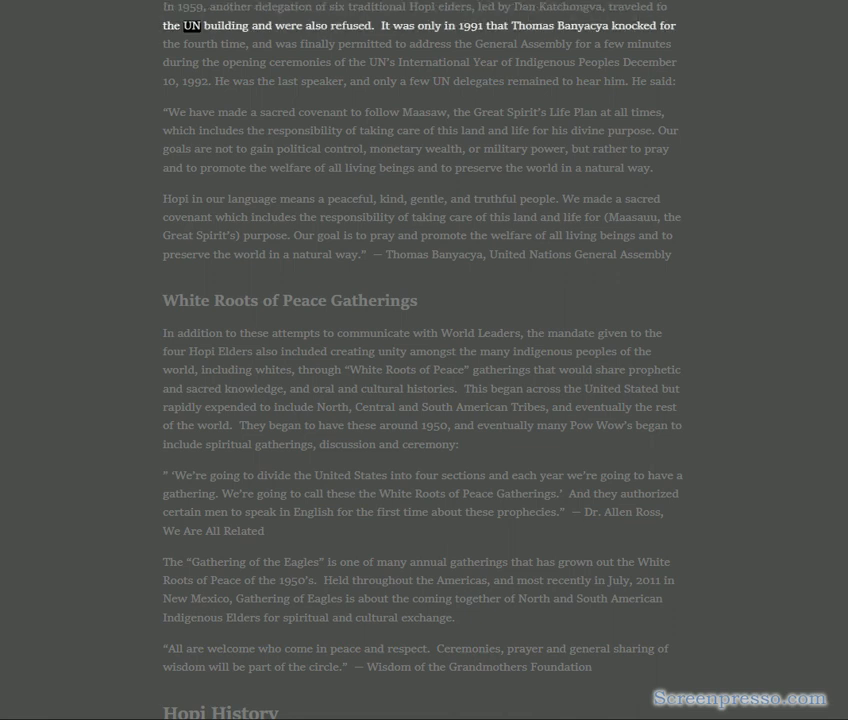
double_click(404, 26)
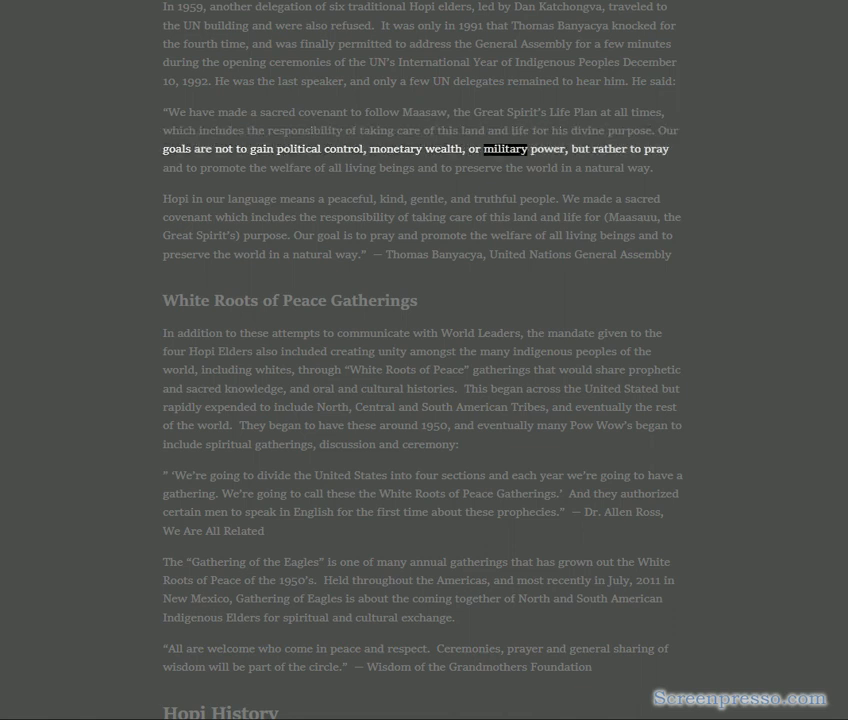
double_click(290, 168)
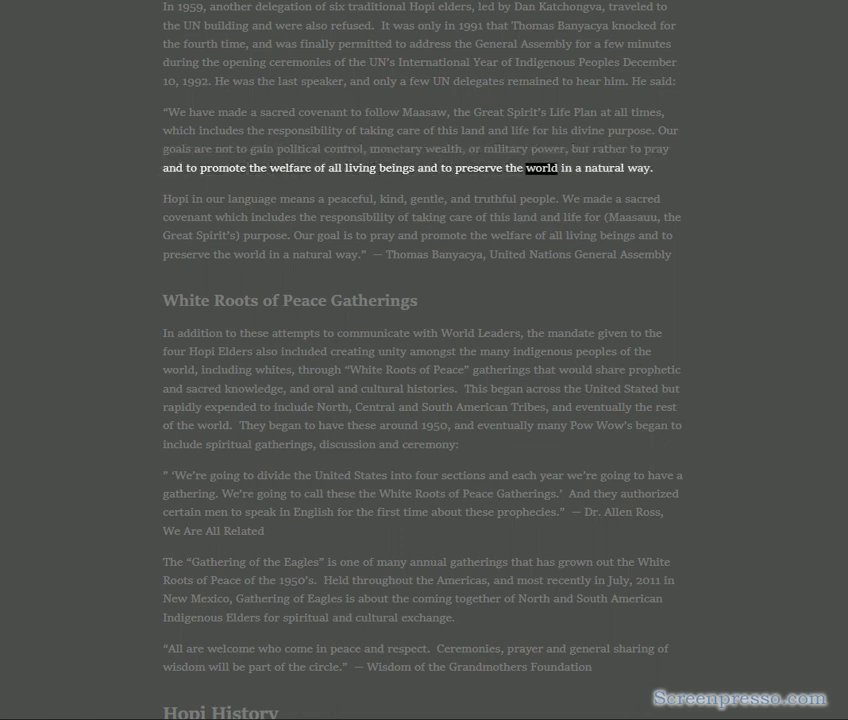
double_click(174, 198)
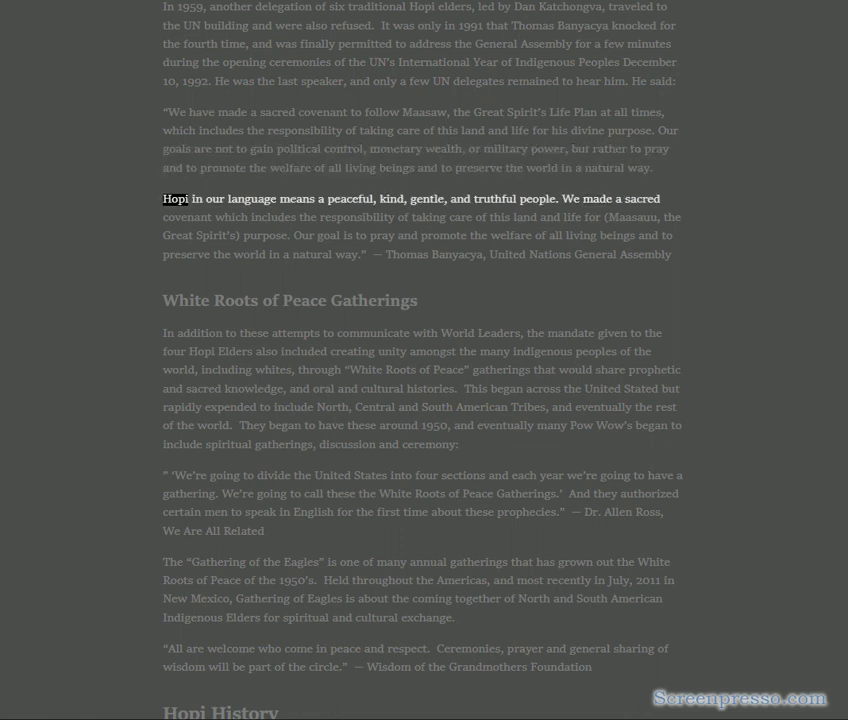
double_click(392, 198)
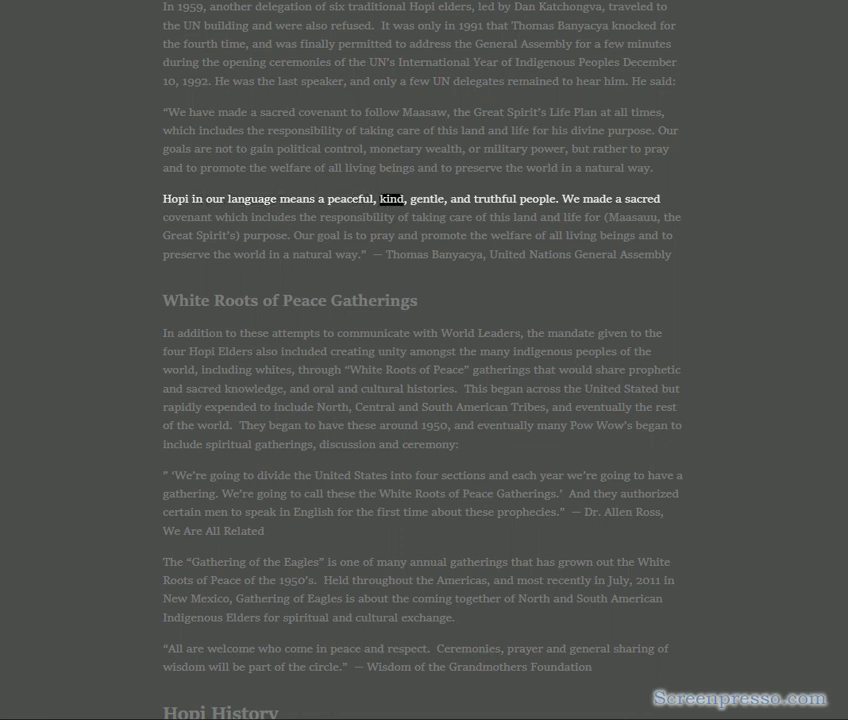
double_click(596, 198)
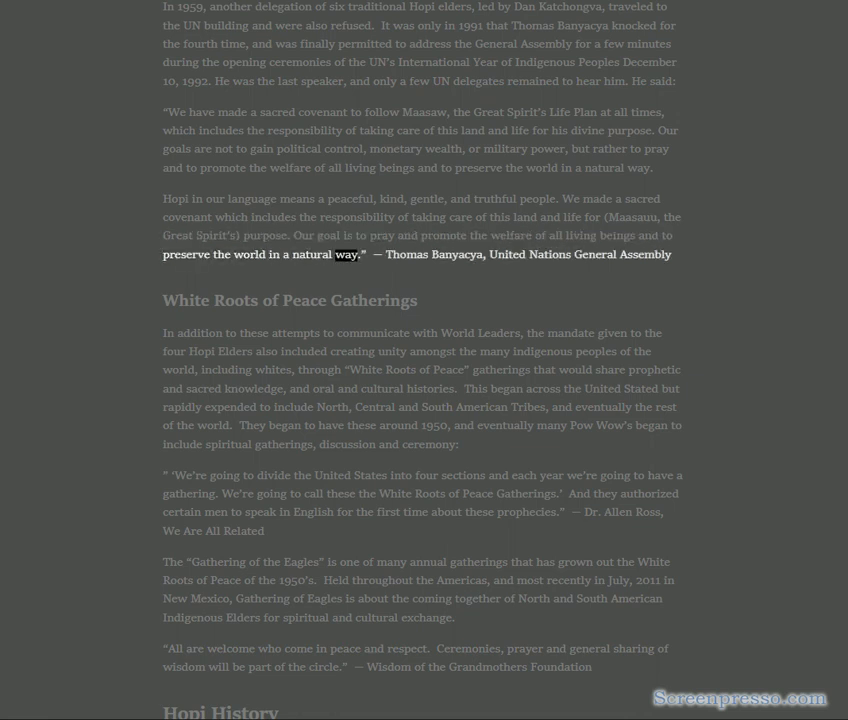
double_click(508, 254)
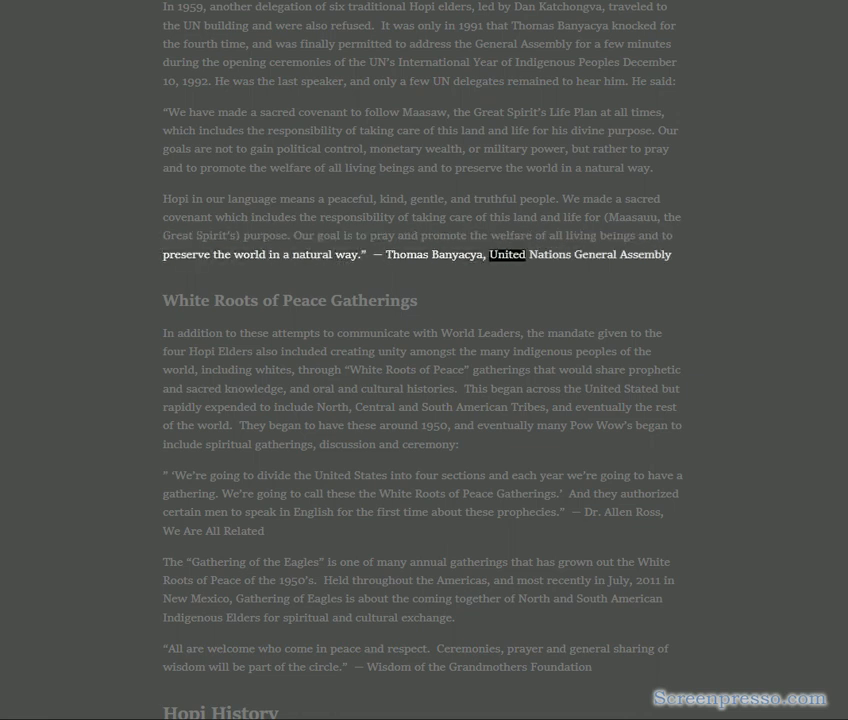
double_click(648, 254)
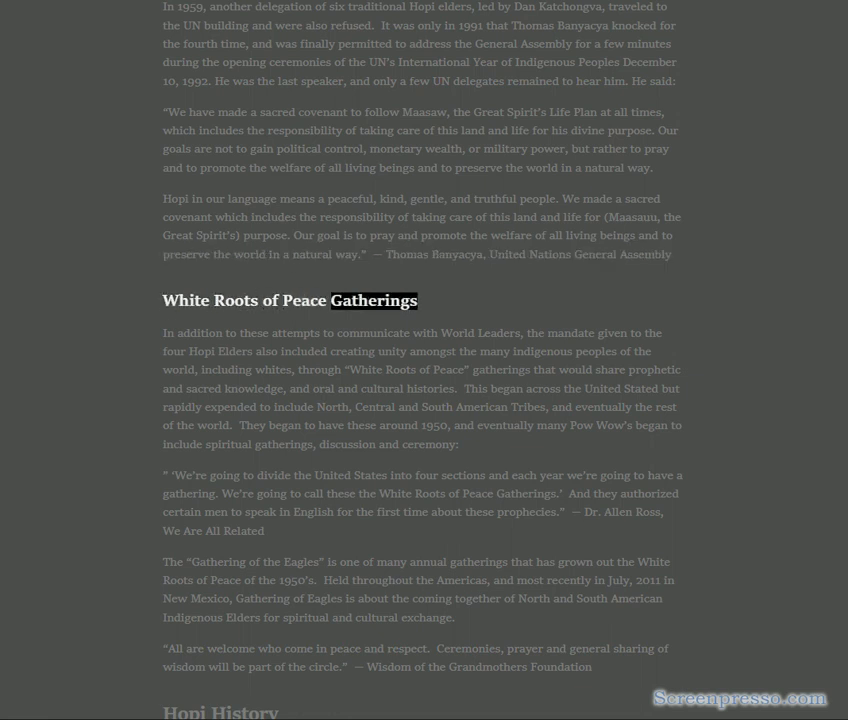
double_click(296, 332)
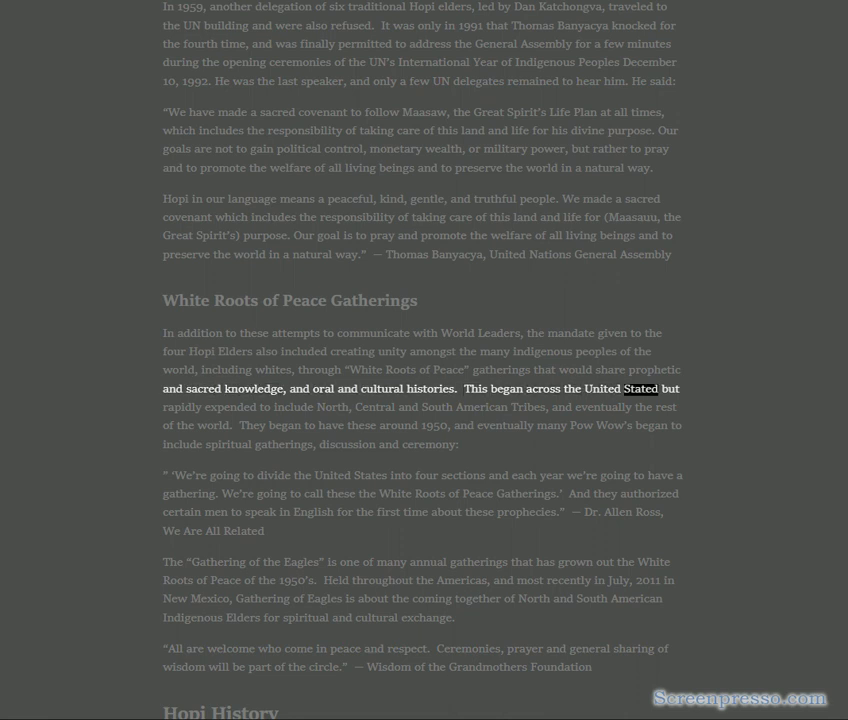
- Finish the section's read-aloud, ending at the Wisdom of the Grandmothers Foundation attribution
double_click(372, 408)
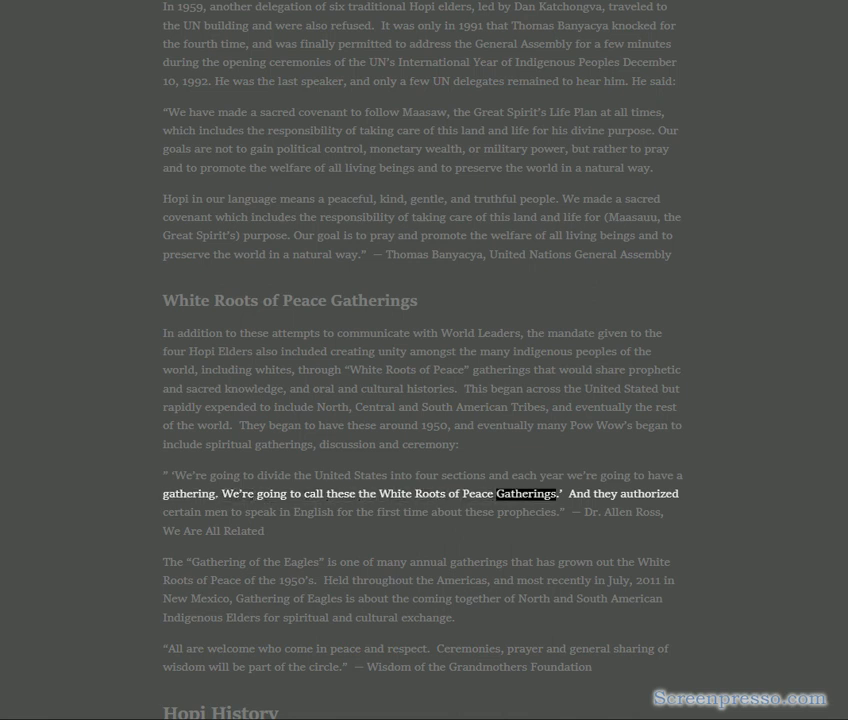
double_click(312, 512)
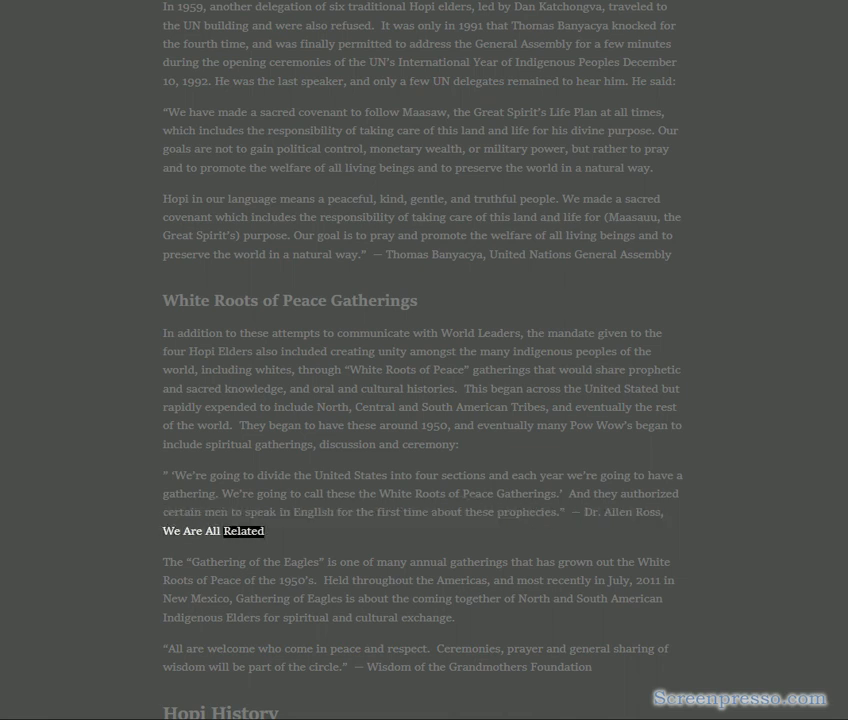
double_click(216, 560)
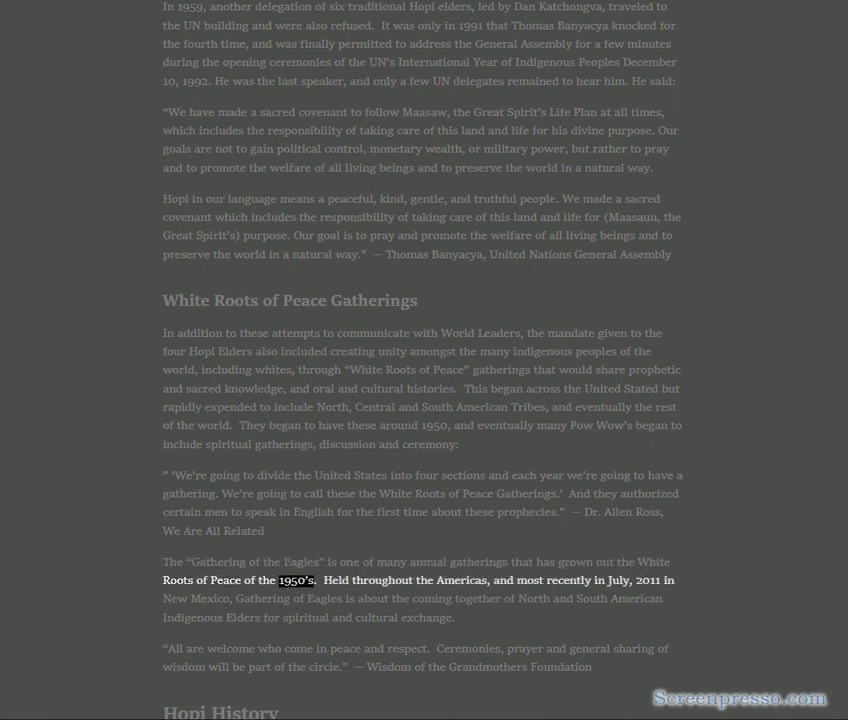
double_click(464, 580)
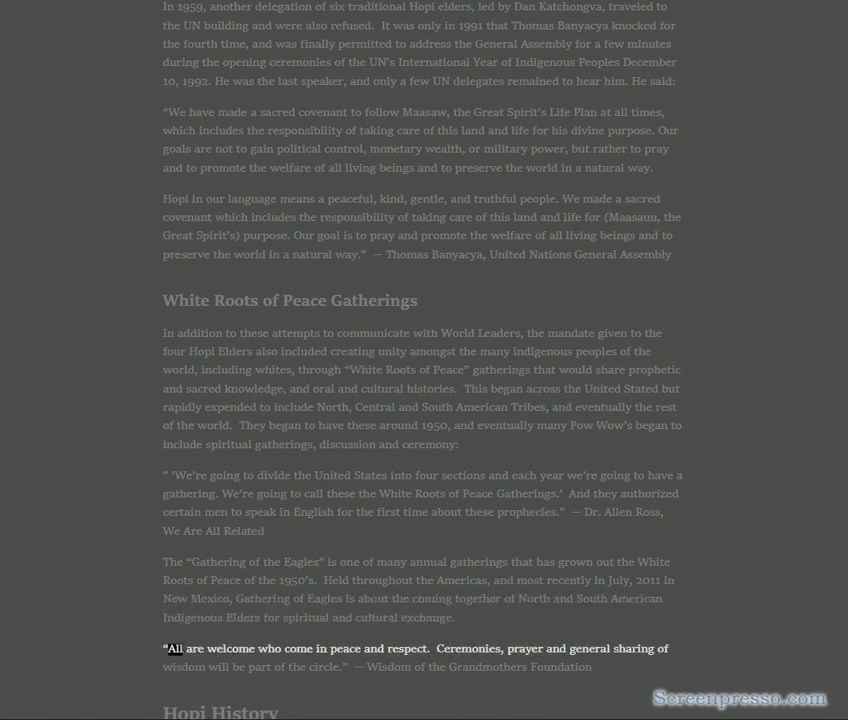
double_click(408, 648)
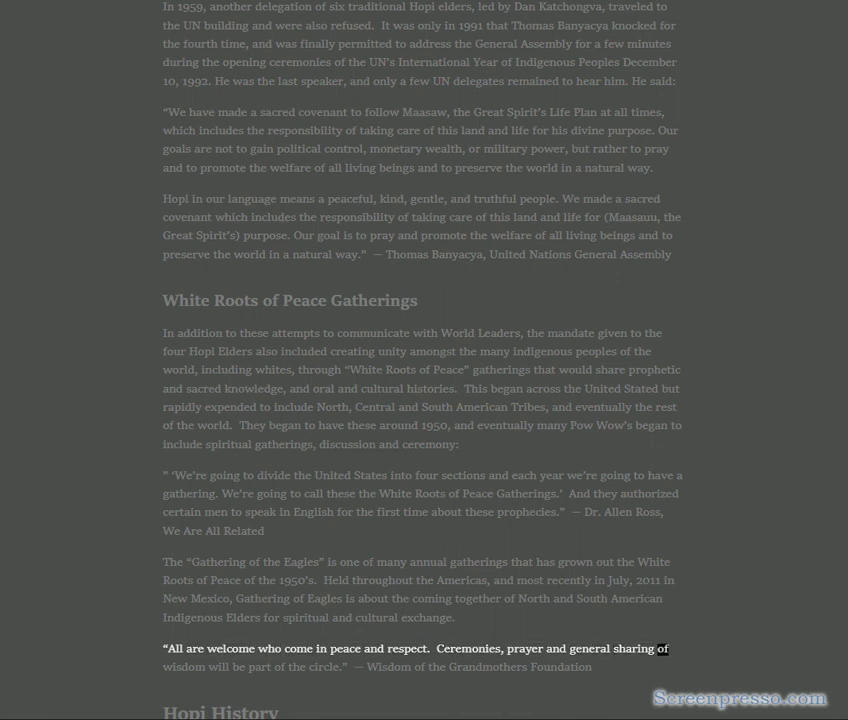
double_click(388, 668)
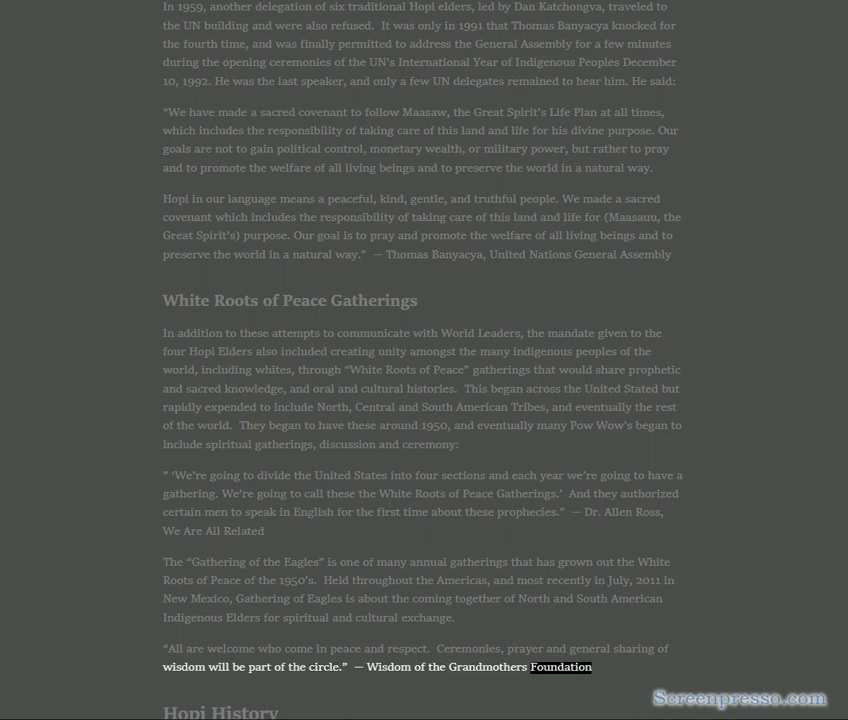
- Read aloud the Hopi History section and corn caption into The Great Migrations' younger-brother passage
scroll("down", 3)
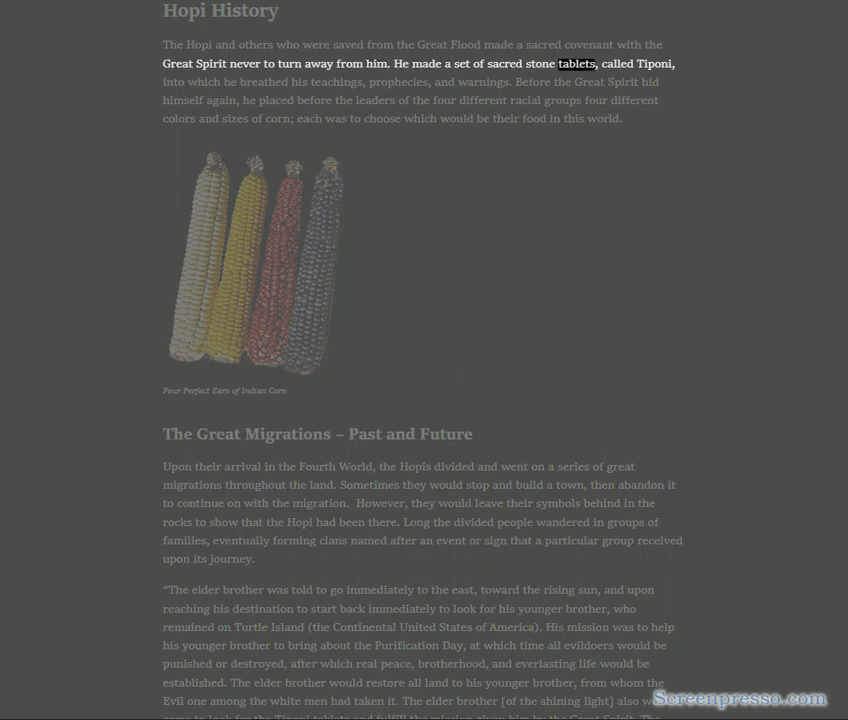
double_click(336, 82)
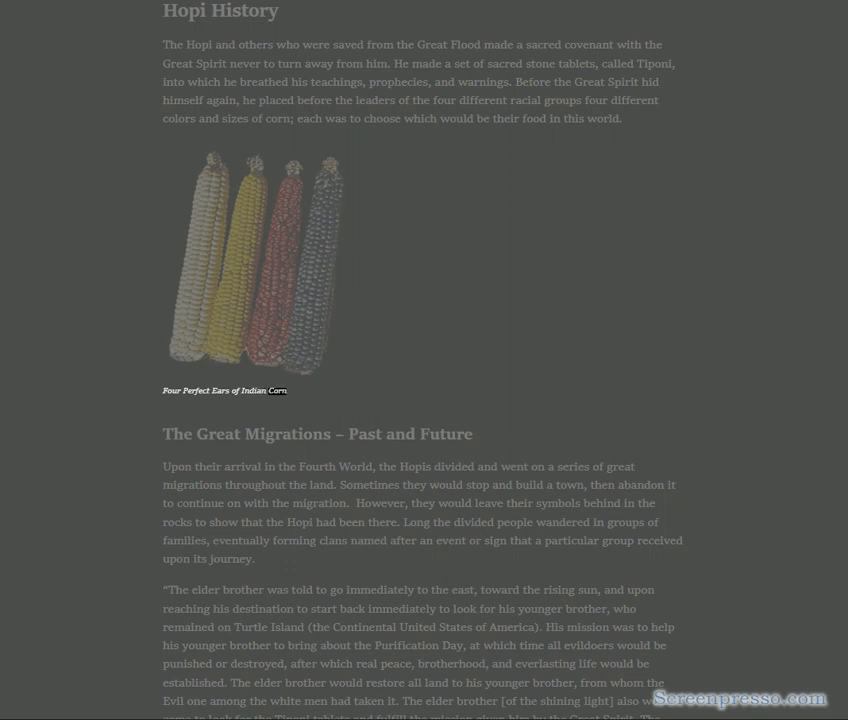
double_click(448, 434)
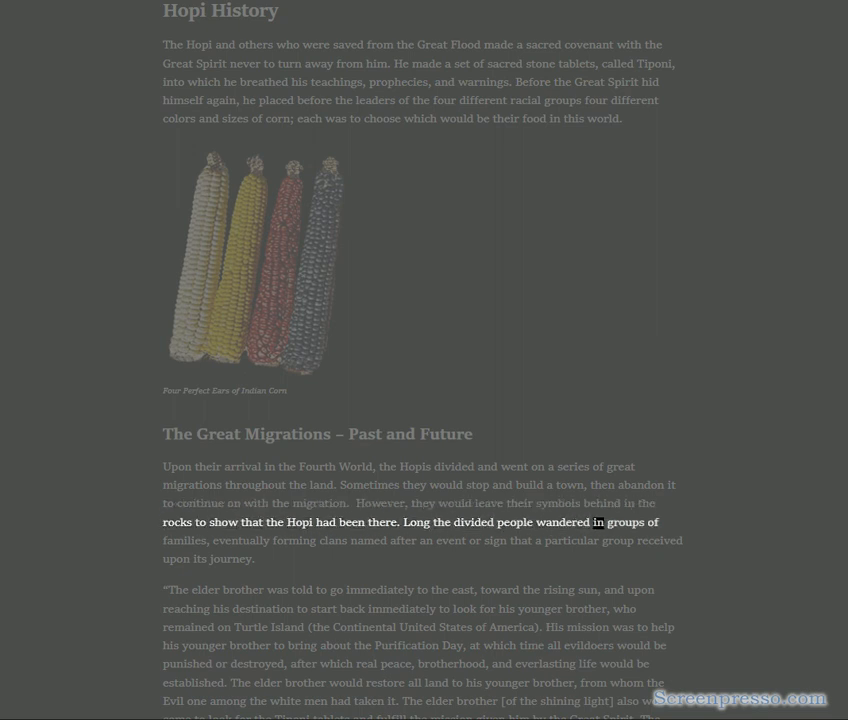
double_click(330, 540)
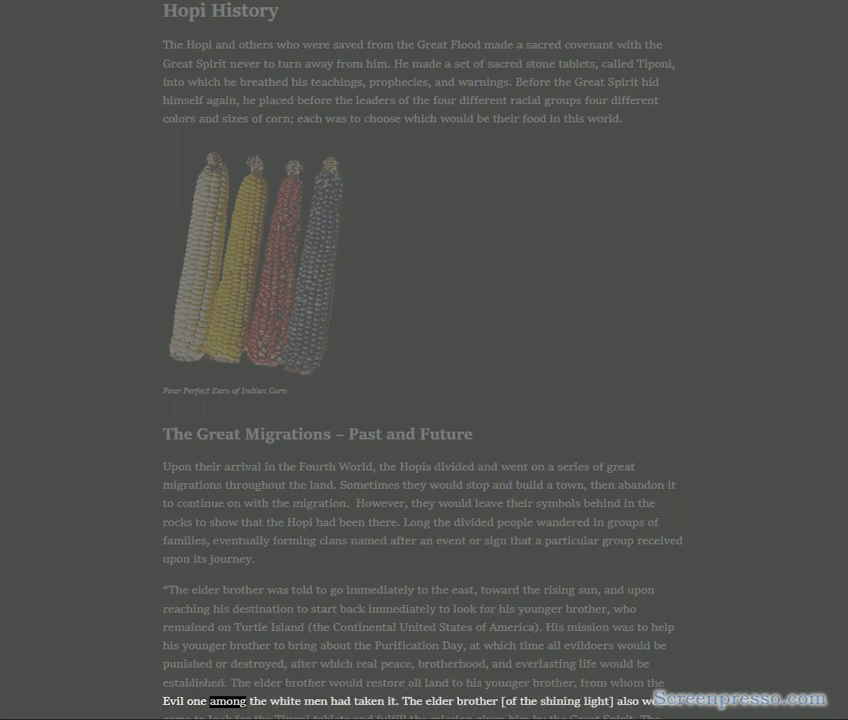
double_click(438, 700)
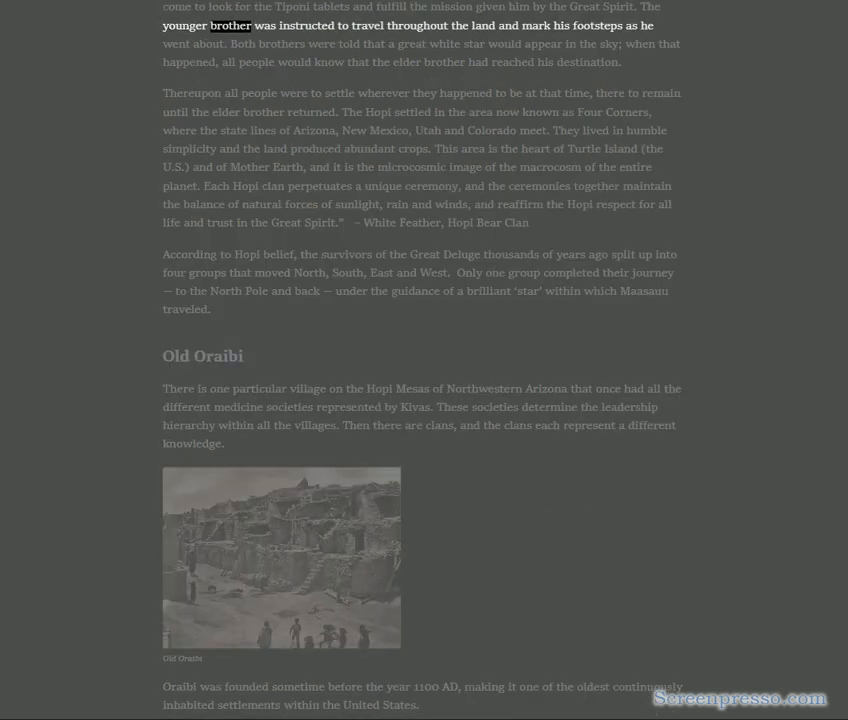
- Read aloud the remaining Great Migrations settlement passage sentence by sentence
double_click(536, 24)
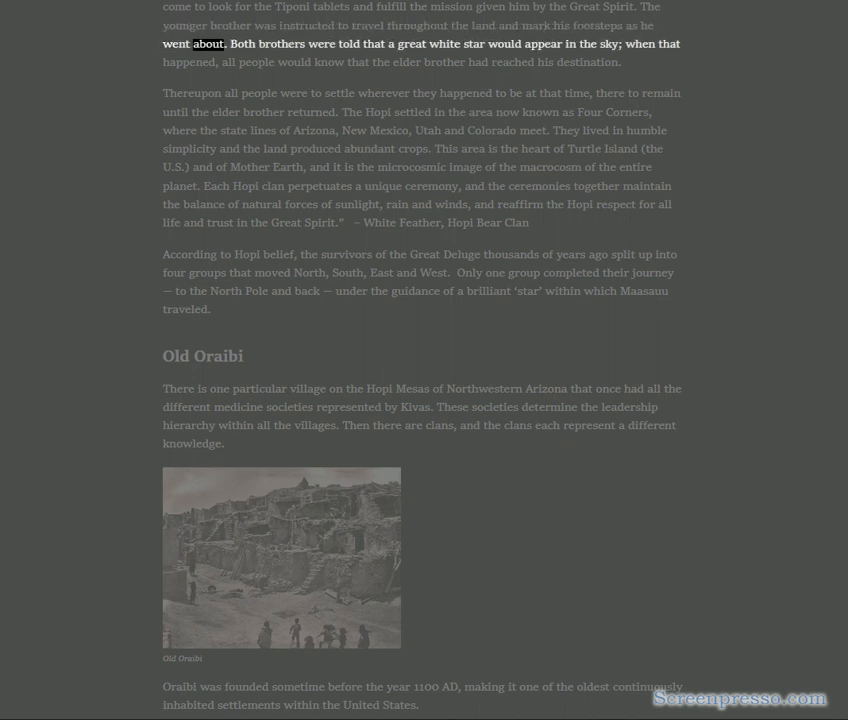
double_click(288, 44)
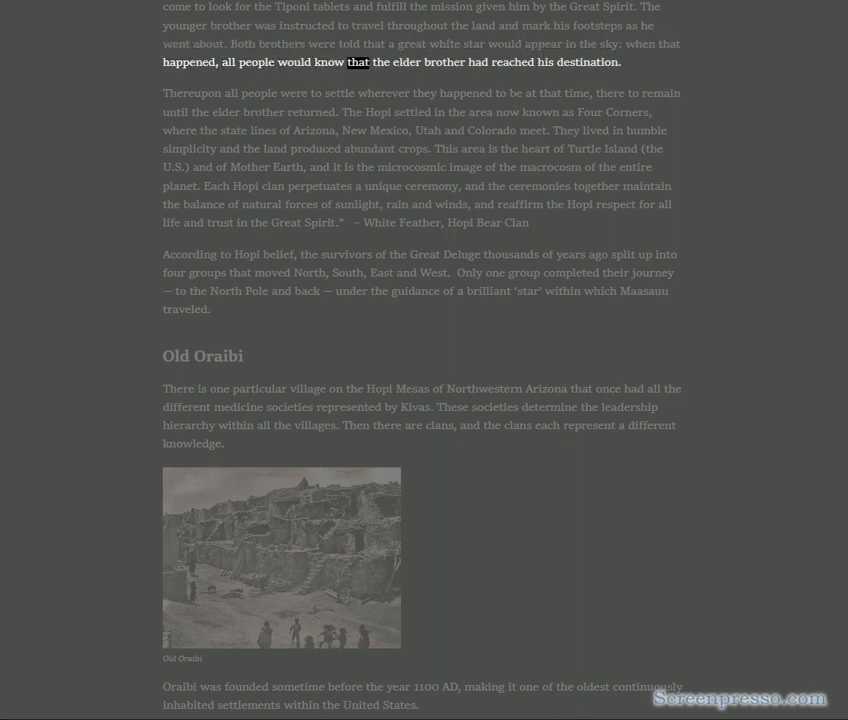
double_click(592, 62)
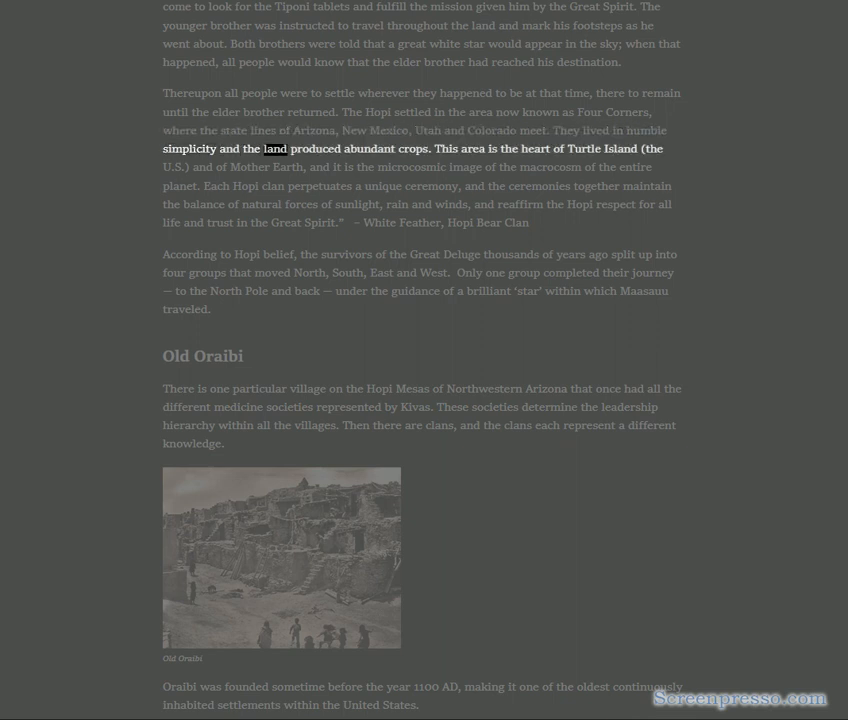
double_click(468, 148)
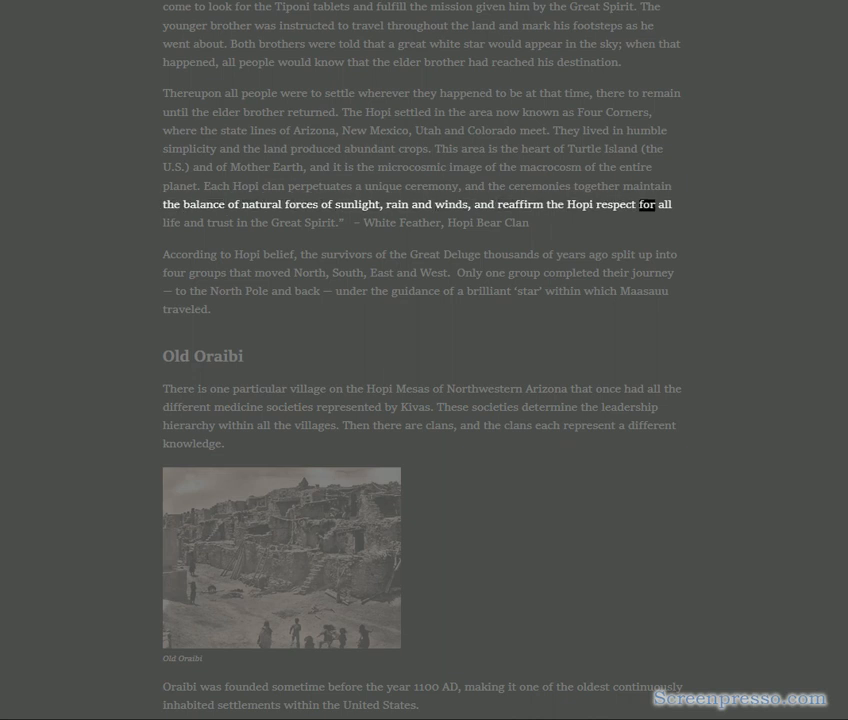
double_click(320, 224)
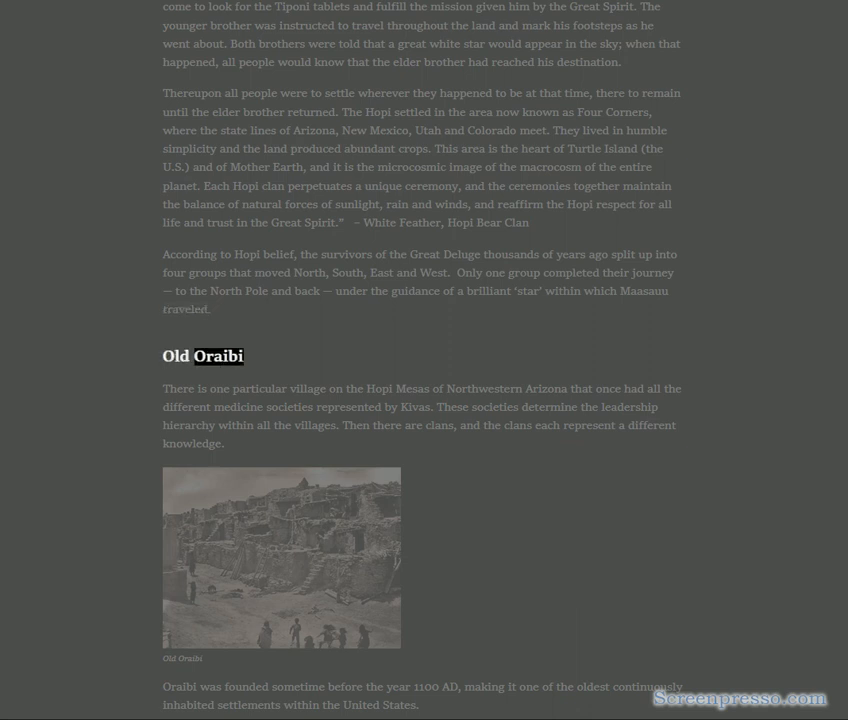
- Read aloud the Old Oraibi intro and photo caption, through Oraibi's founding before 1100 AD
double_click(288, 408)
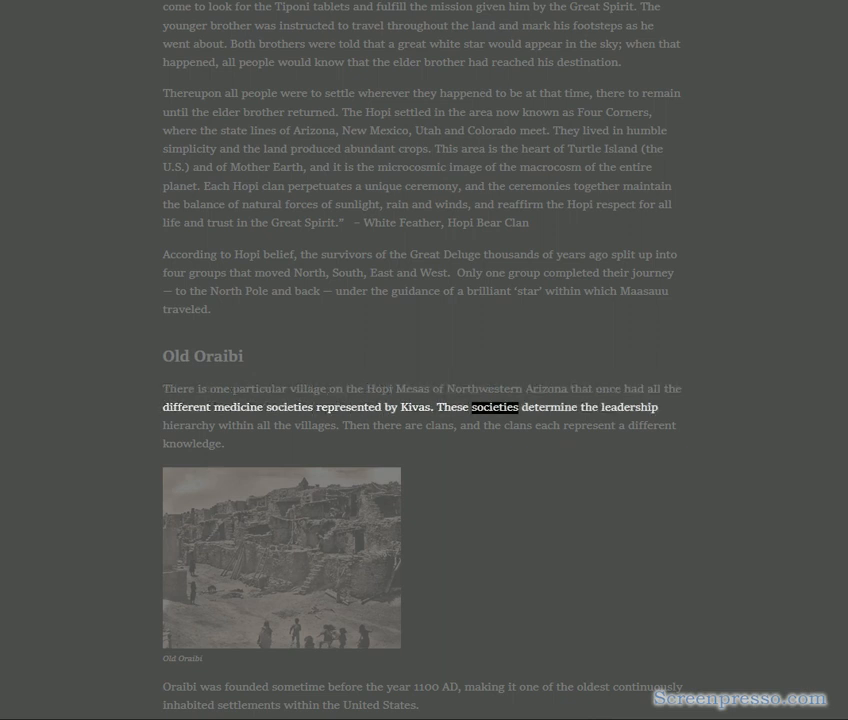
double_click(234, 424)
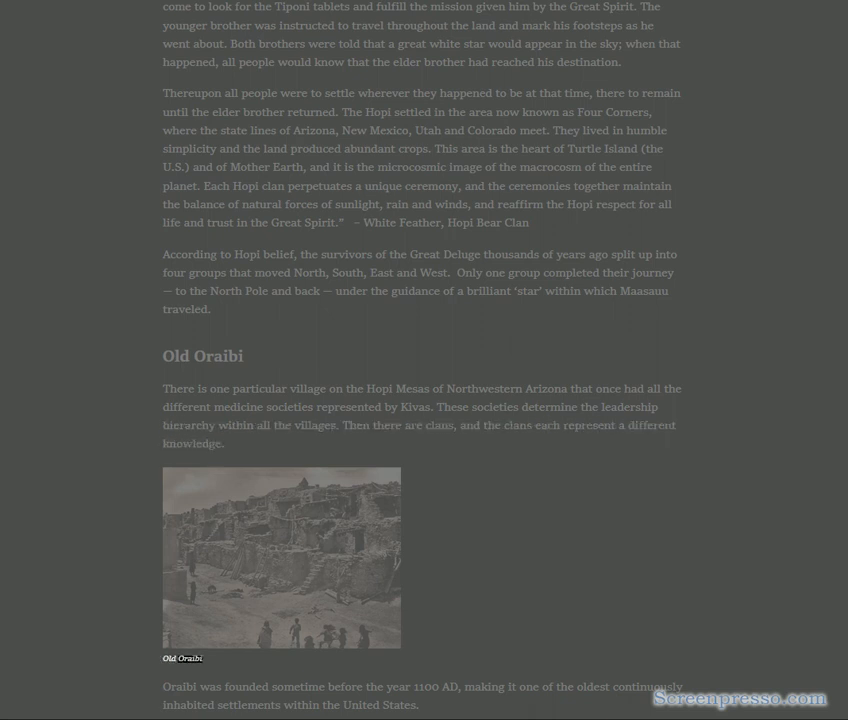
double_click(344, 686)
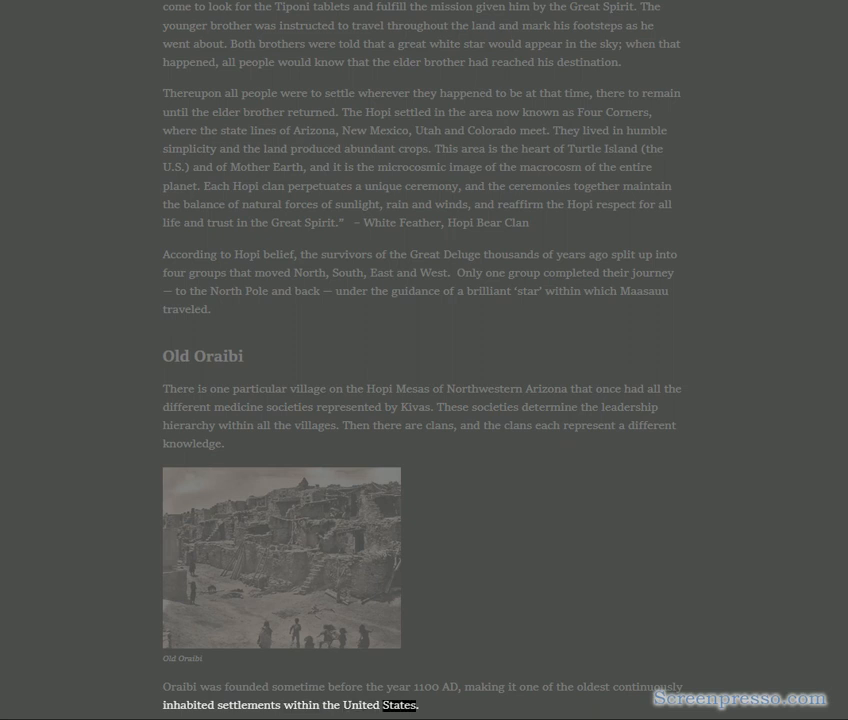
- Follow the read-aloud highlighting through the opening Friendlies v.s. Hostiles paragraphs
scroll("down", 3)
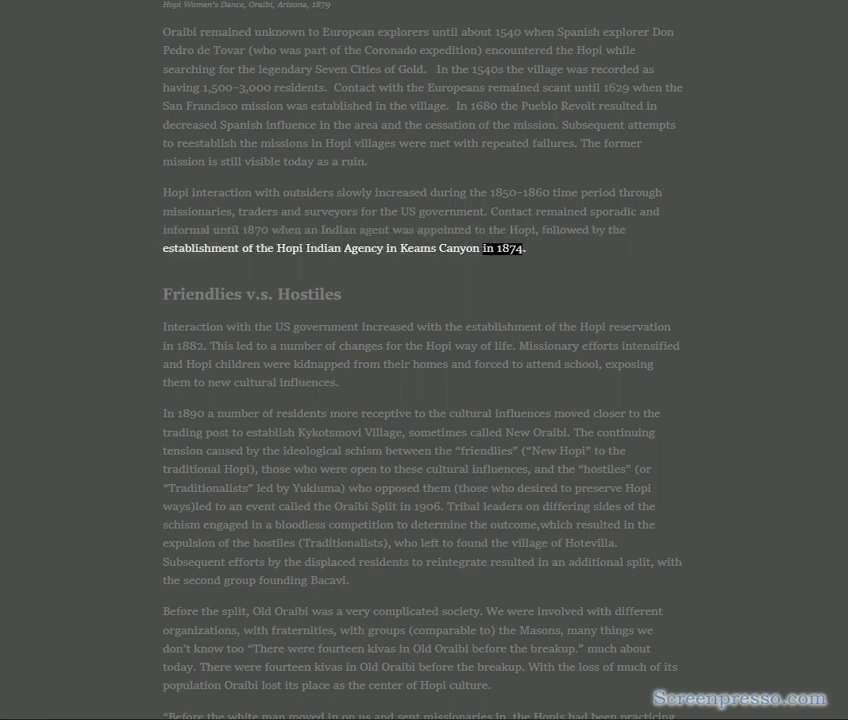
double_click(312, 294)
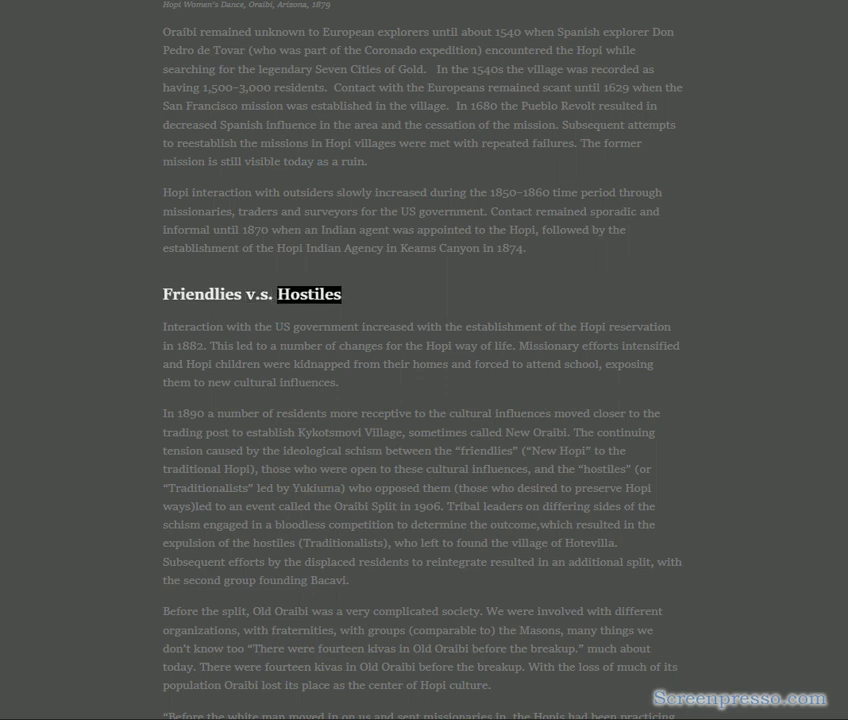
double_click(386, 328)
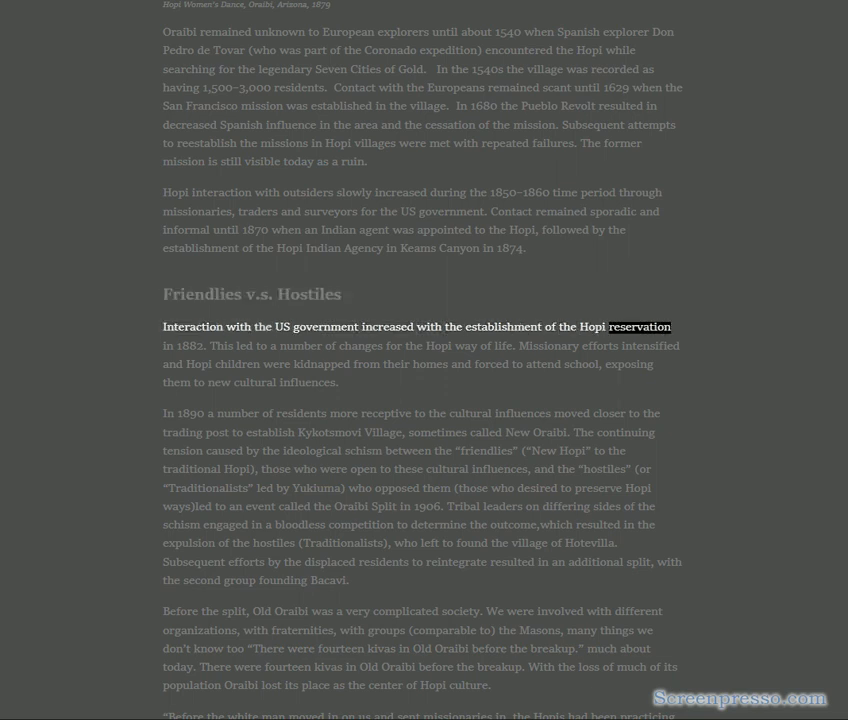
double_click(298, 344)
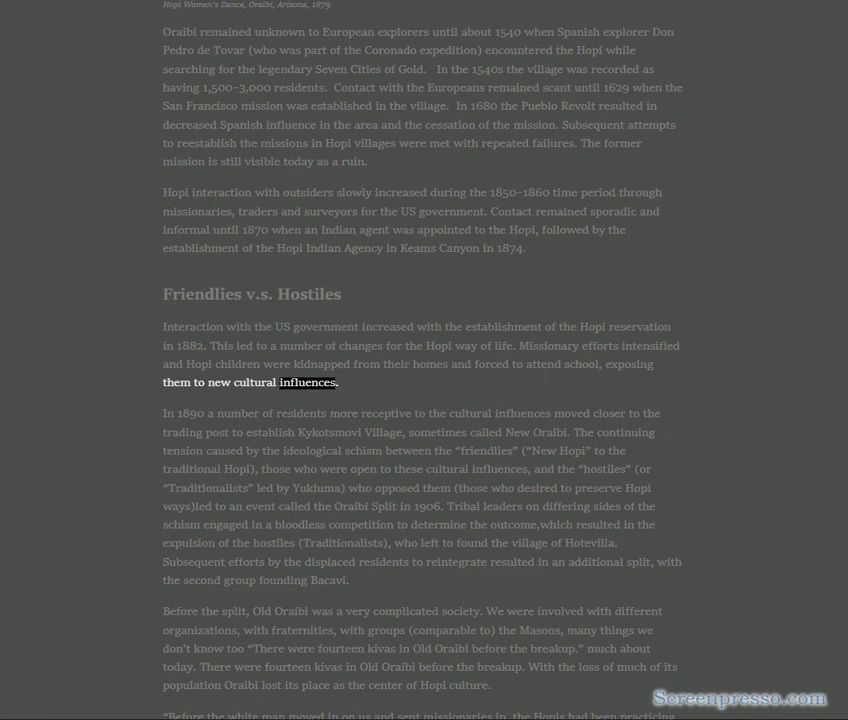
double_click(300, 412)
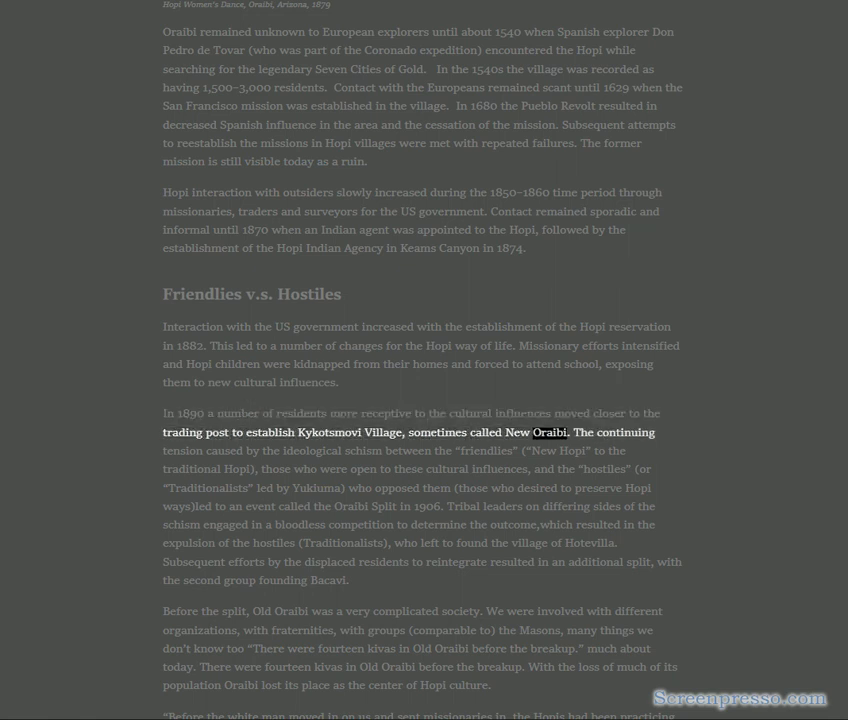
double_click(304, 450)
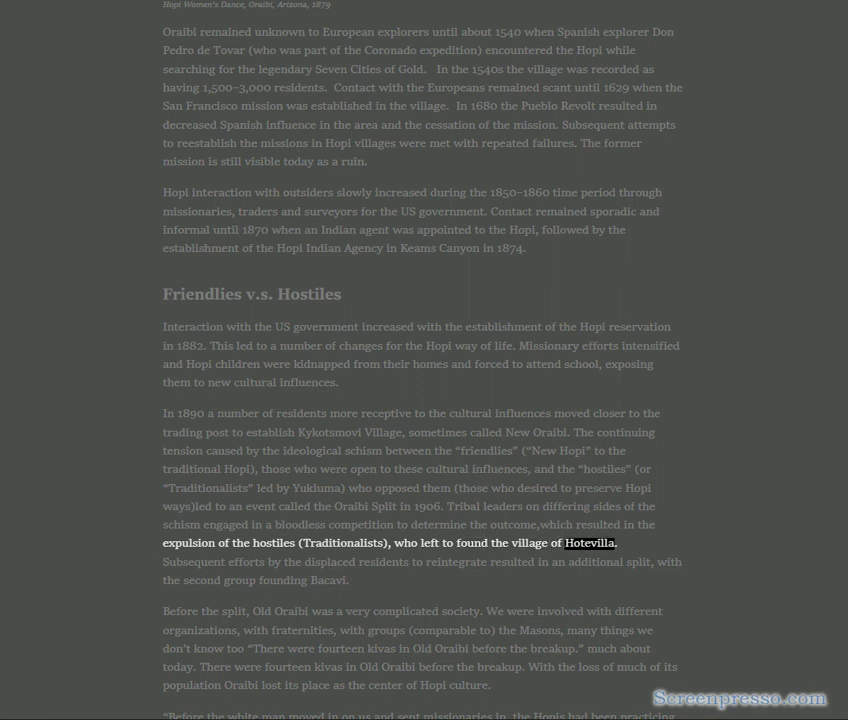
- Continue narration through the Old Oraibi 'Before the split' paragraph into the 'Before the white man' quote
double_click(328, 560)
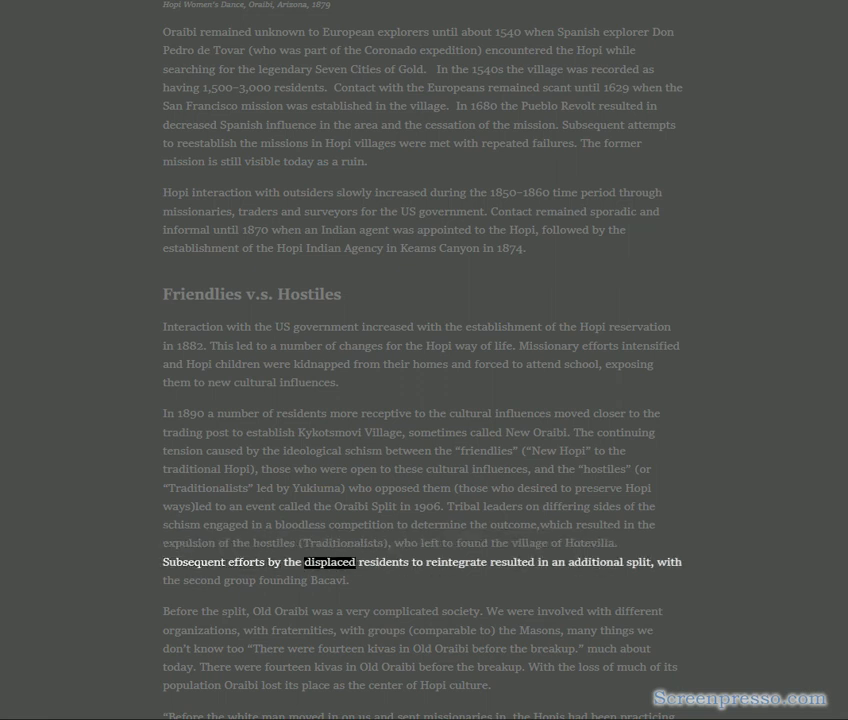
double_click(594, 560)
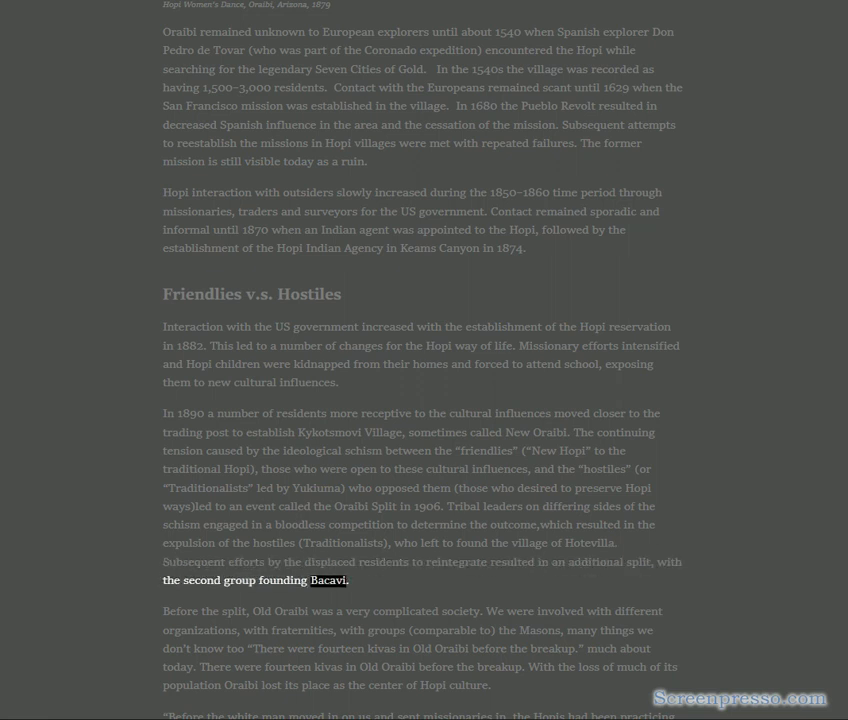
double_click(232, 612)
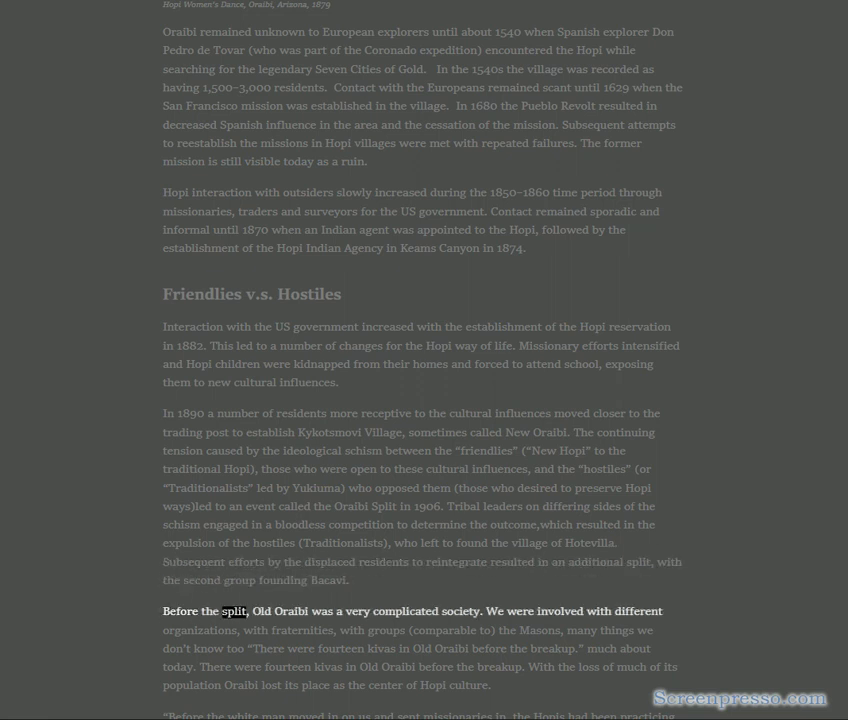
double_click(460, 612)
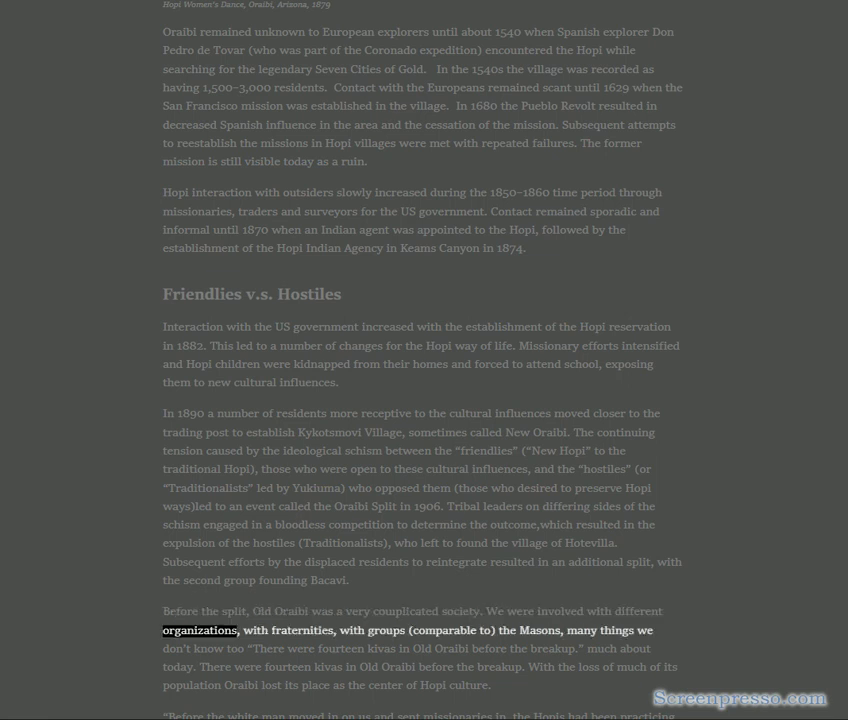
double_click(386, 630)
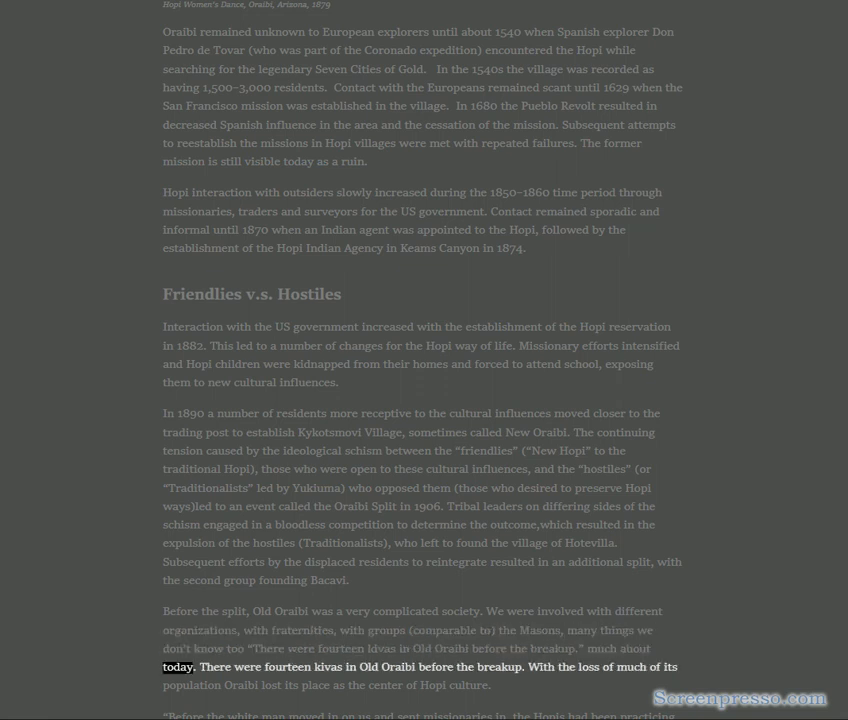
double_click(436, 668)
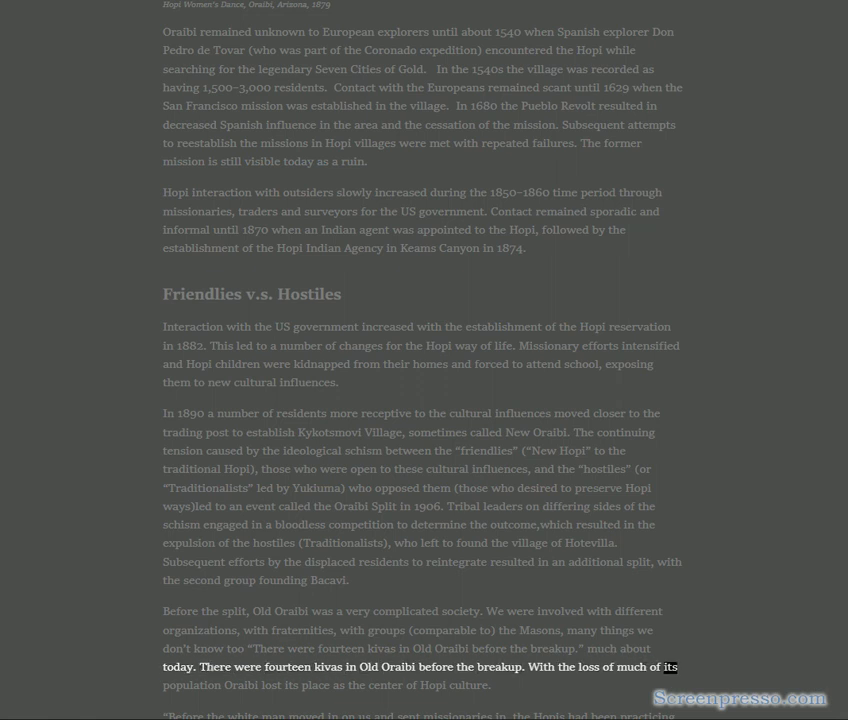
double_click(384, 684)
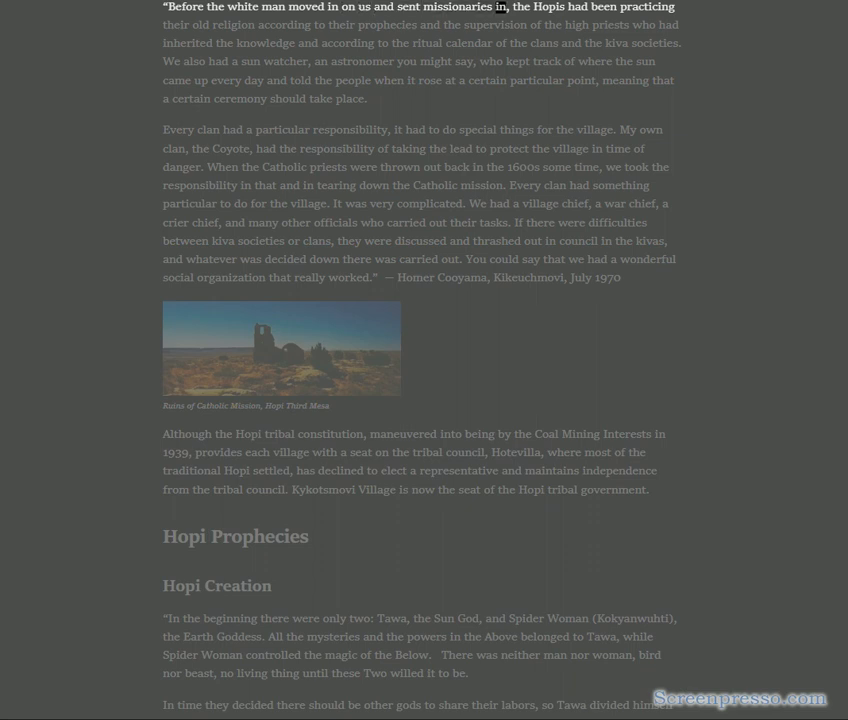
- Let the read-aloud finish the long elder's 'Before the white man' quote sentence by sentence
double_click(284, 24)
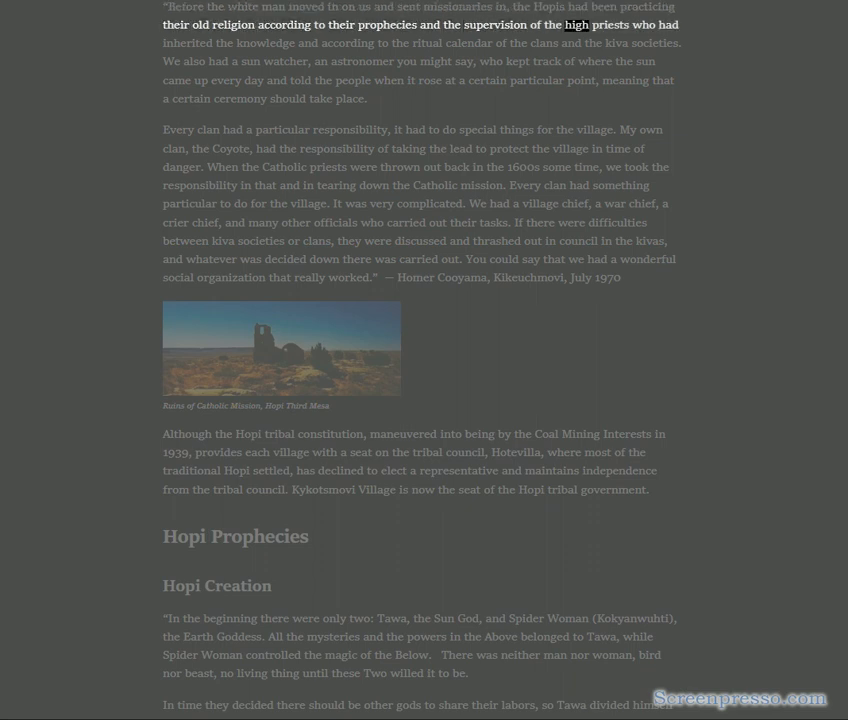
double_click(346, 42)
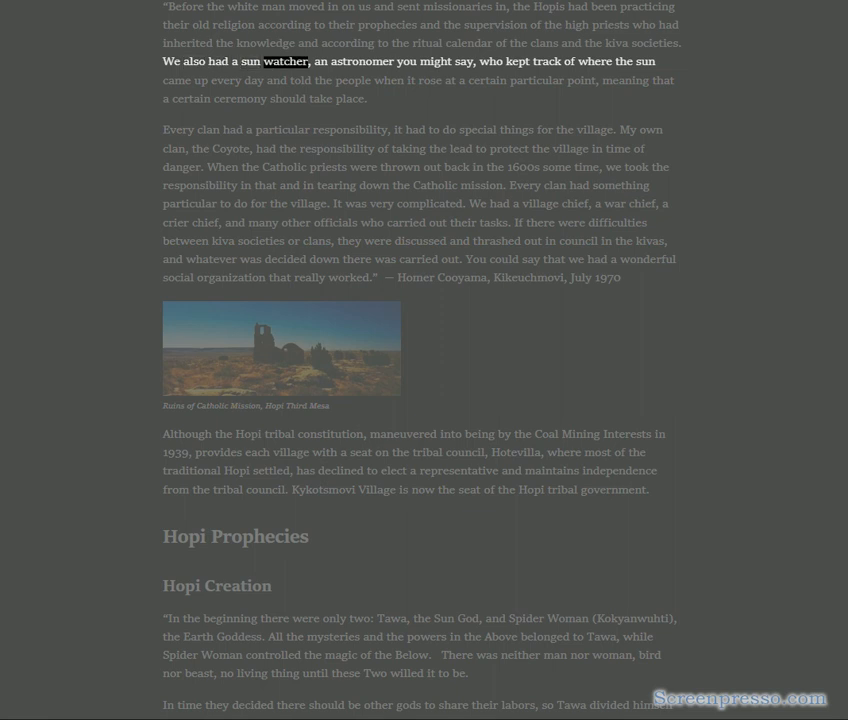
double_click(548, 60)
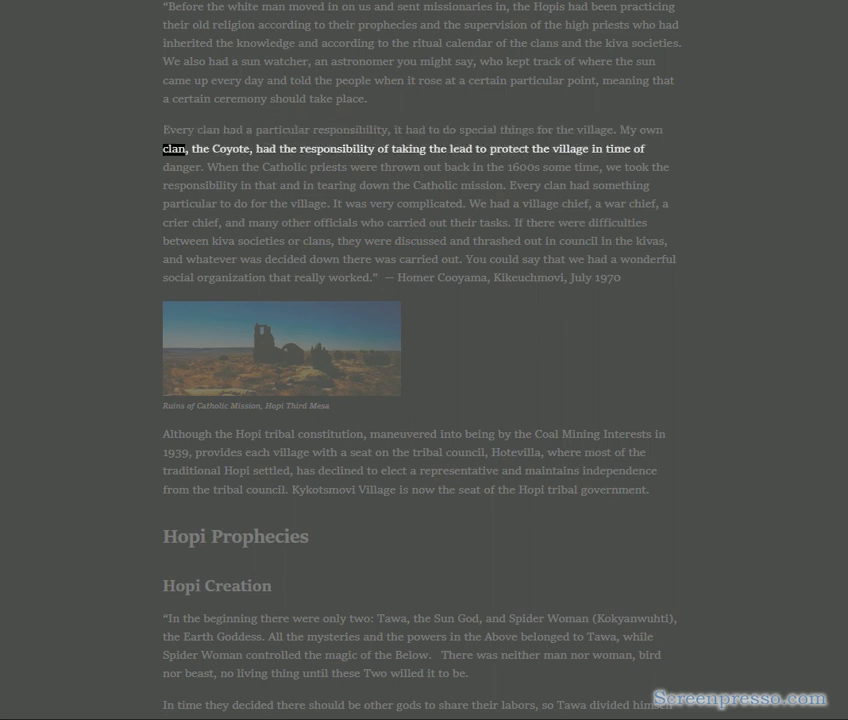
double_click(408, 148)
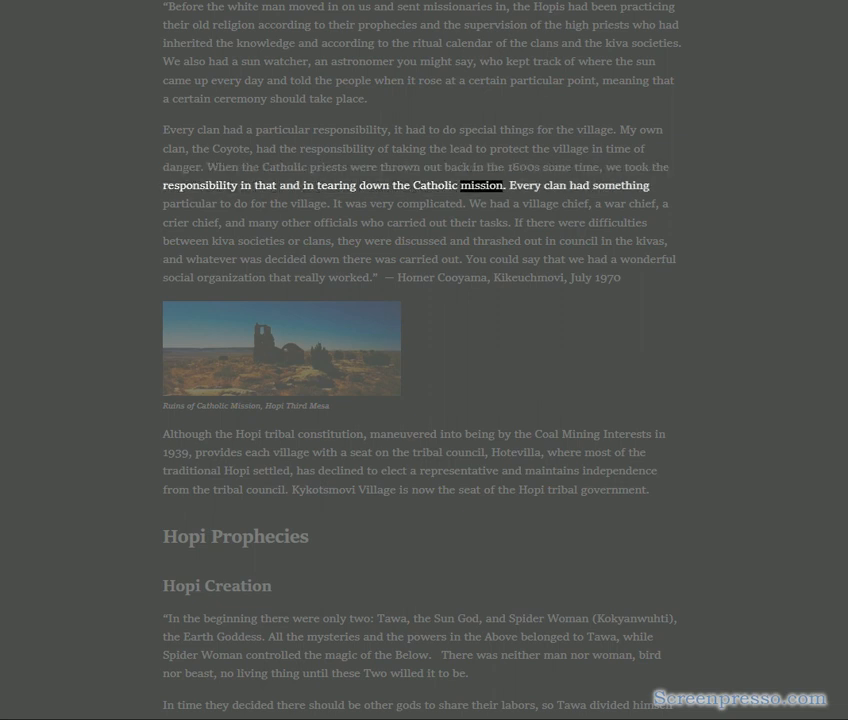
double_click(188, 204)
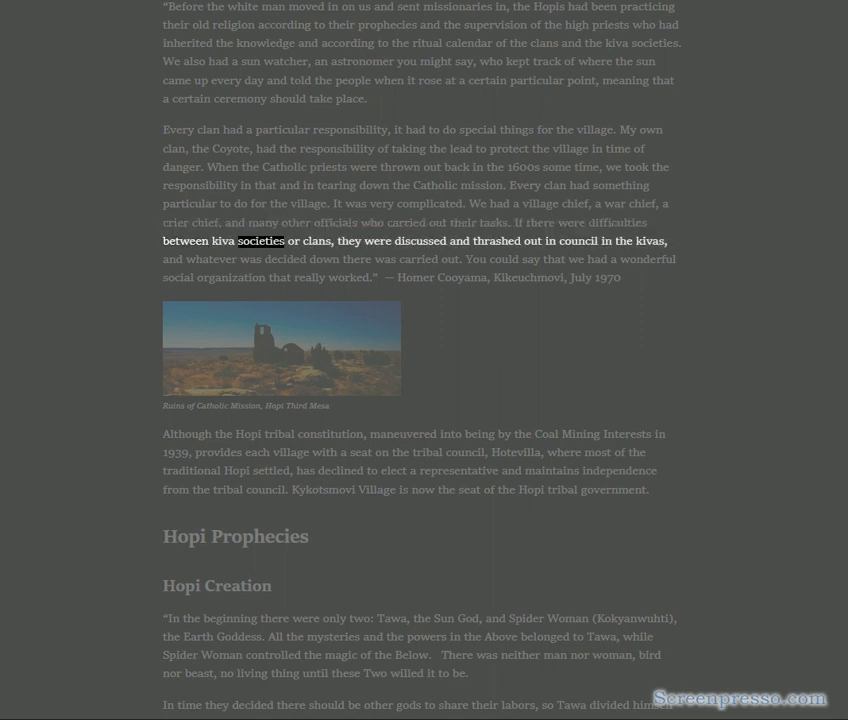
- Carry narration through the ruins photo caption and tribal constitution paragraph into 'Hopi Creation'
double_click(496, 240)
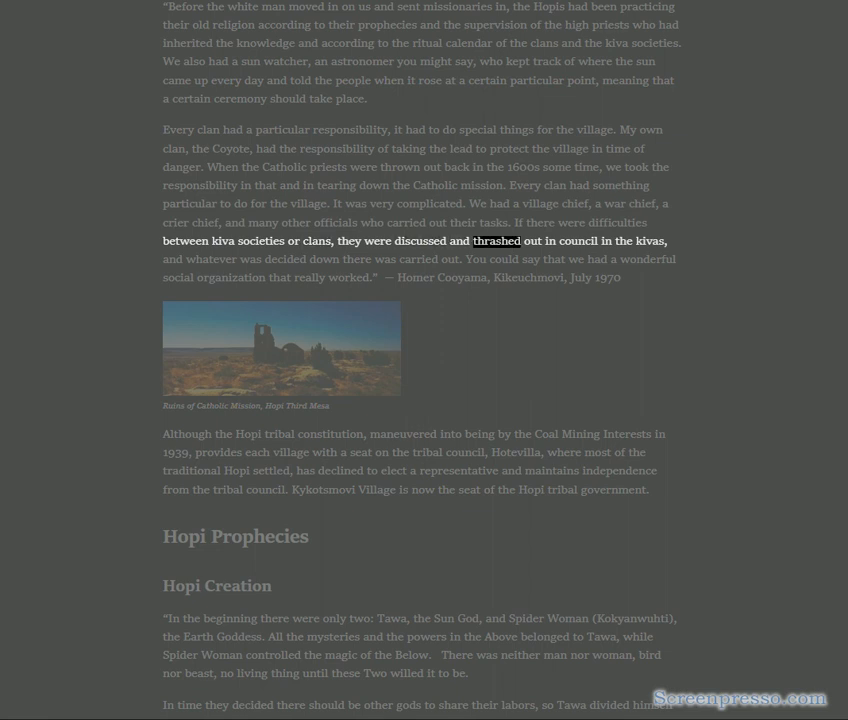
double_click(208, 260)
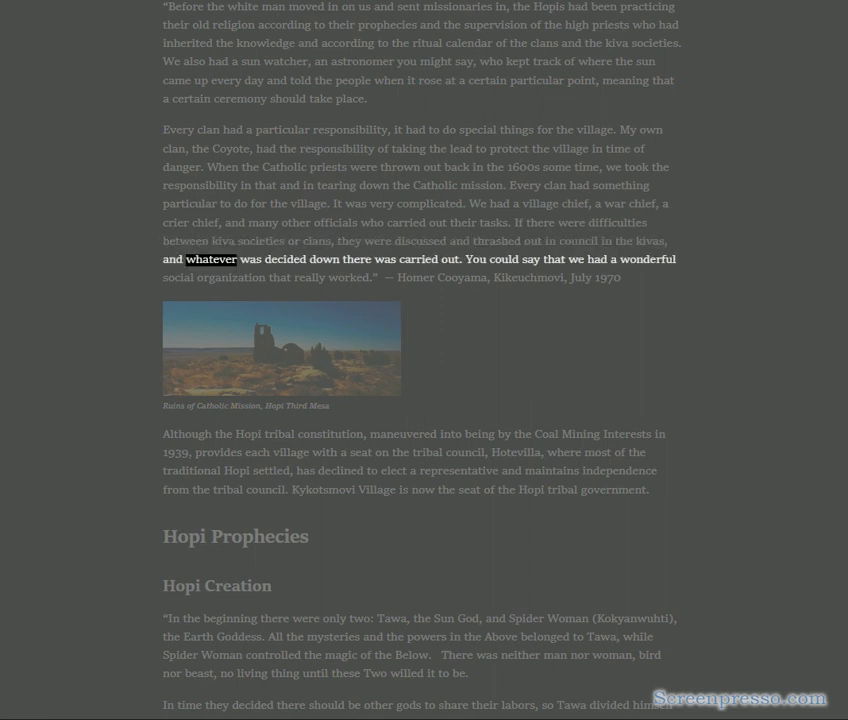
left_click_drag(210, 260, 464, 260)
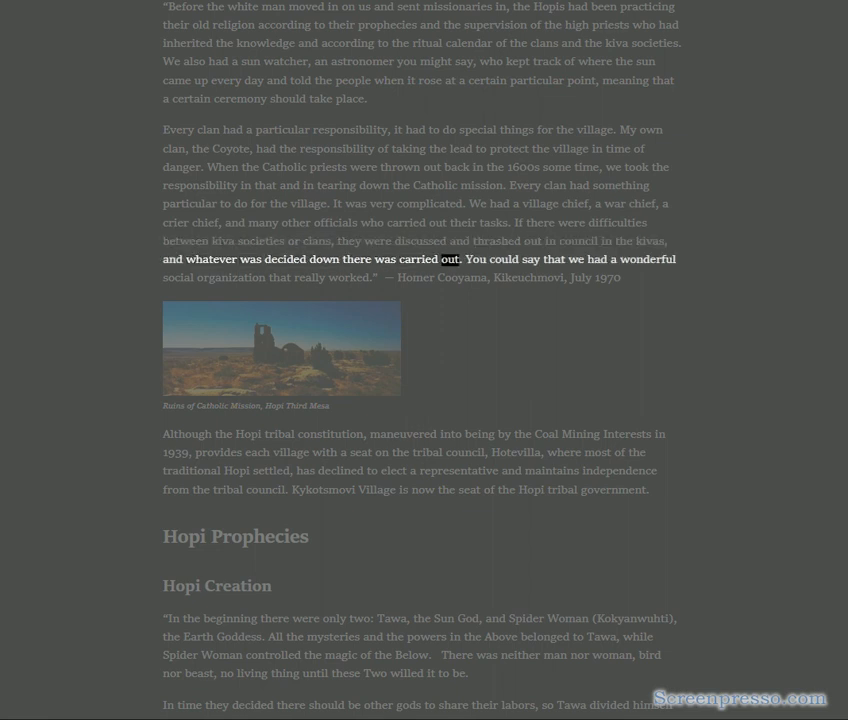
double_click(222, 278)
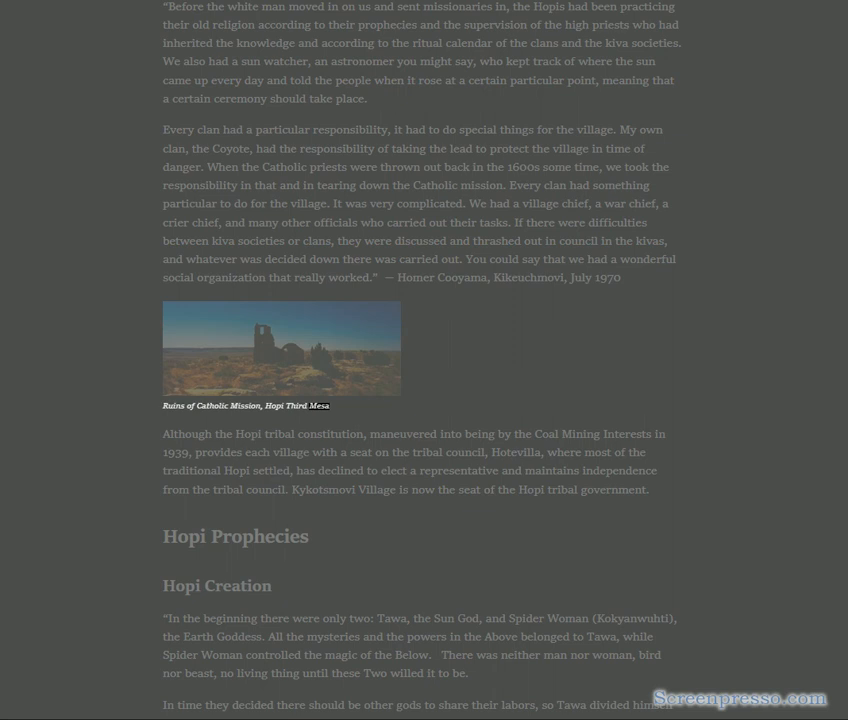
double_click(332, 434)
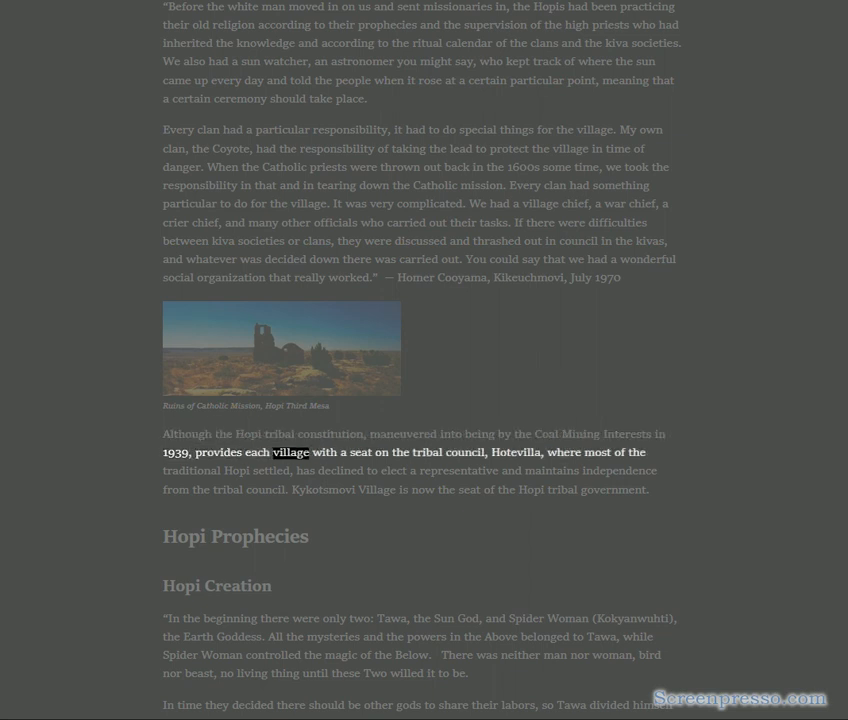
double_click(520, 452)
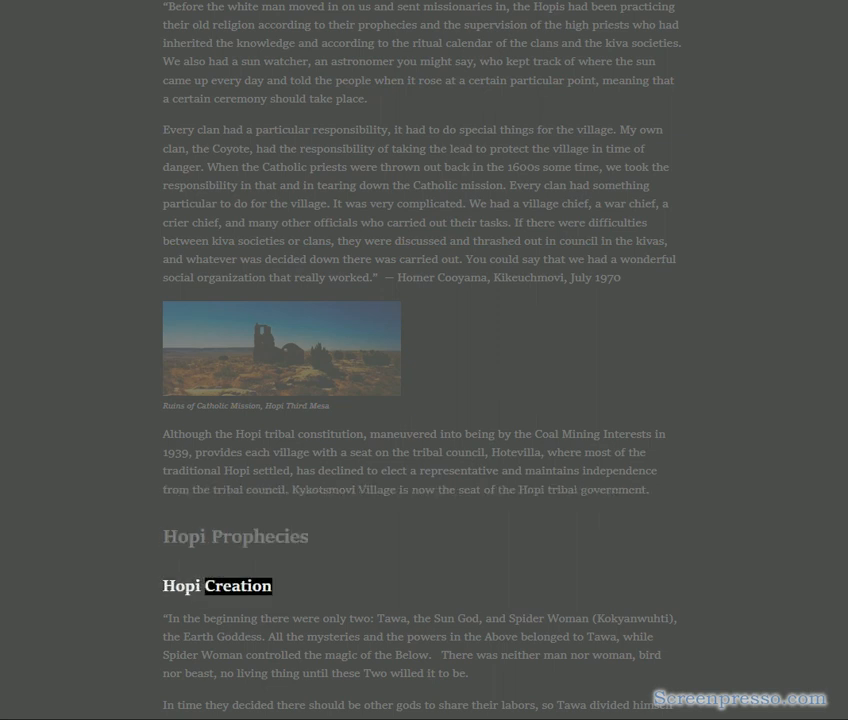
- Have the first Hopi Creation paragraph read aloud, reaching 'In time they decided'
double_click(230, 618)
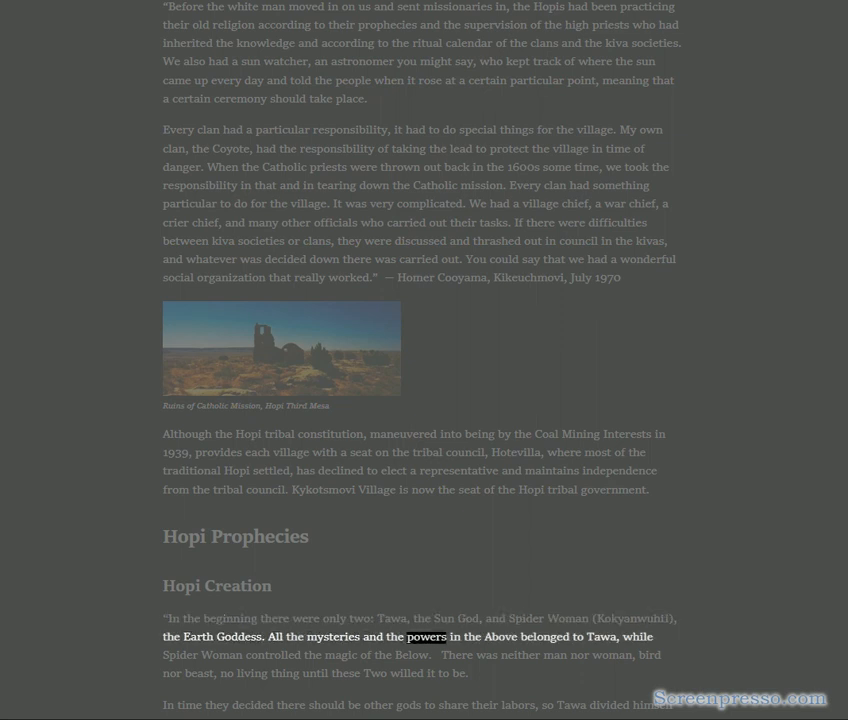
double_click(218, 656)
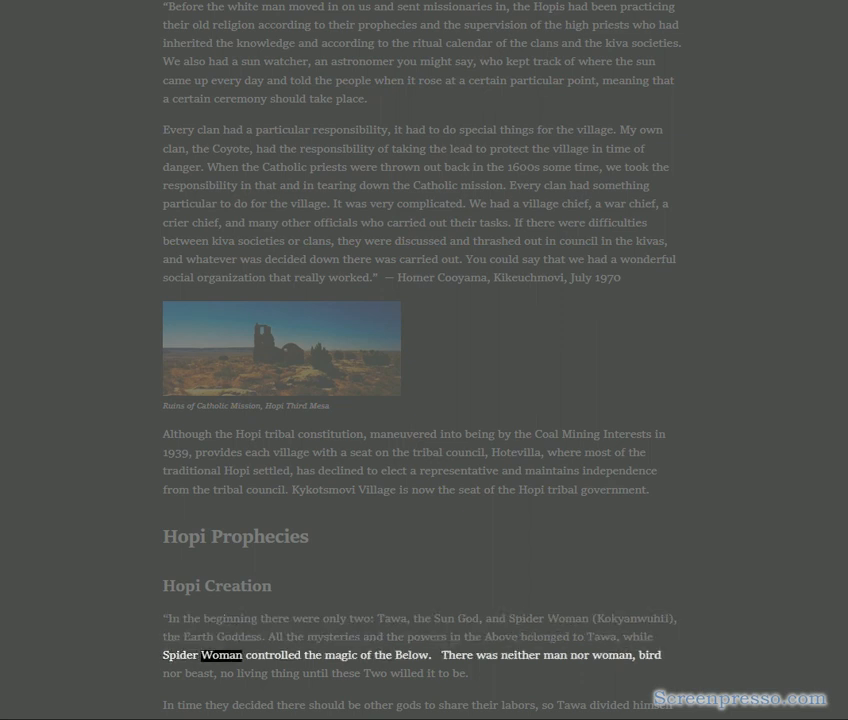
double_click(520, 656)
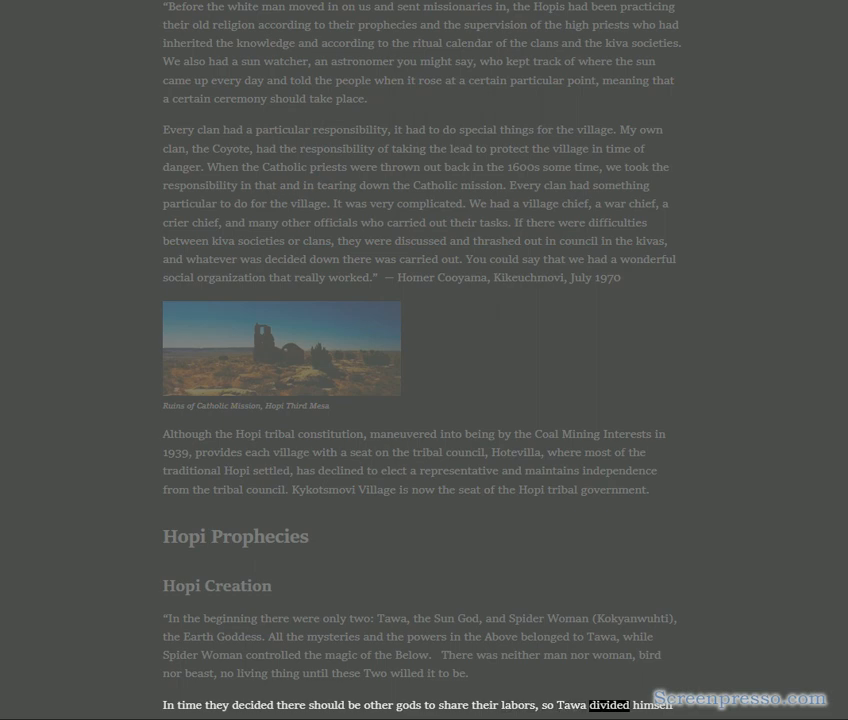
- Follow the read-aloud through the remaining Hopi Creation paragraphs
scroll("down", 3)
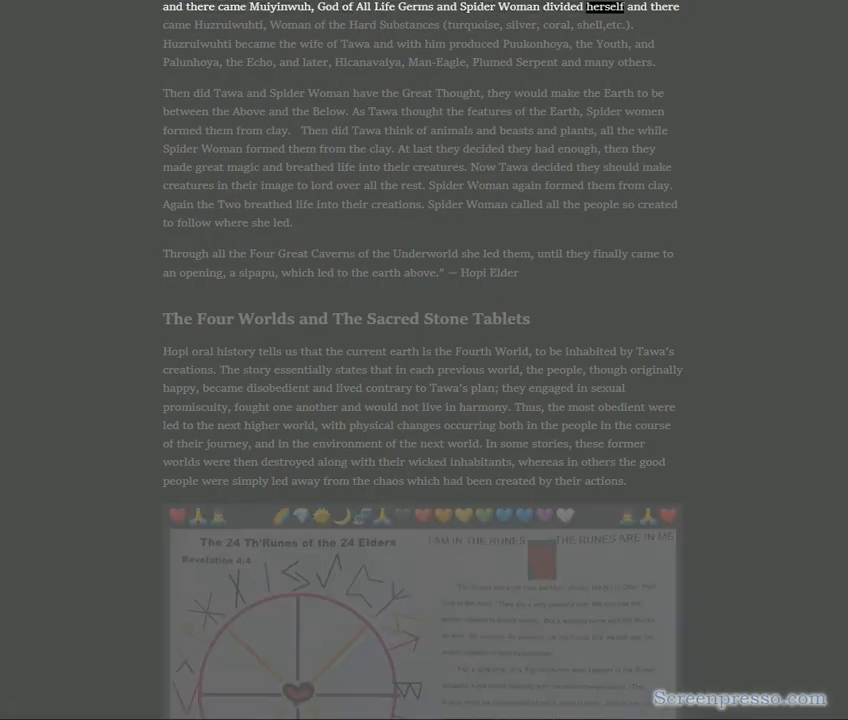
double_click(416, 24)
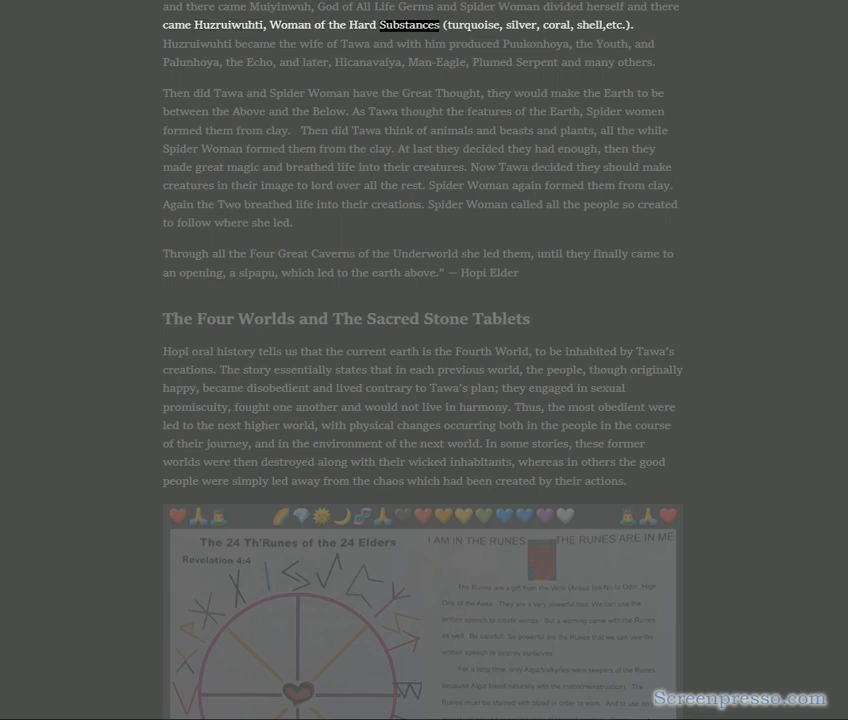
double_click(556, 24)
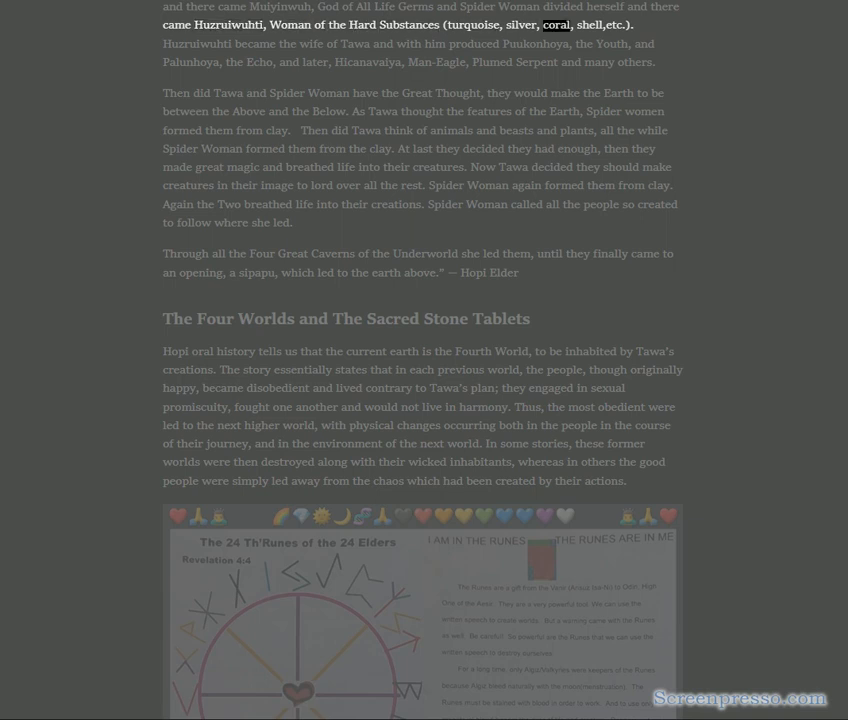
double_click(198, 44)
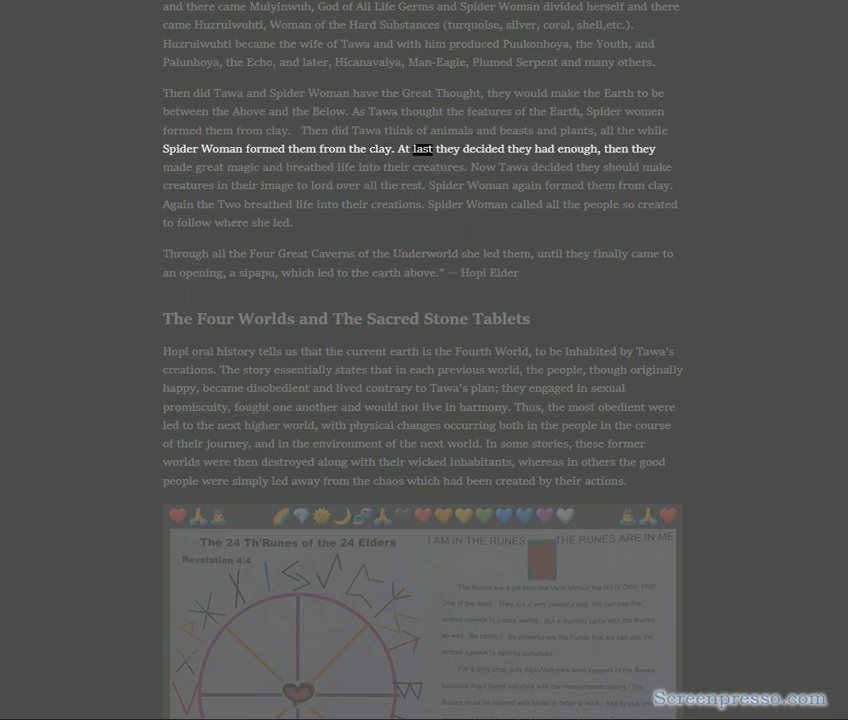
double_click(176, 168)
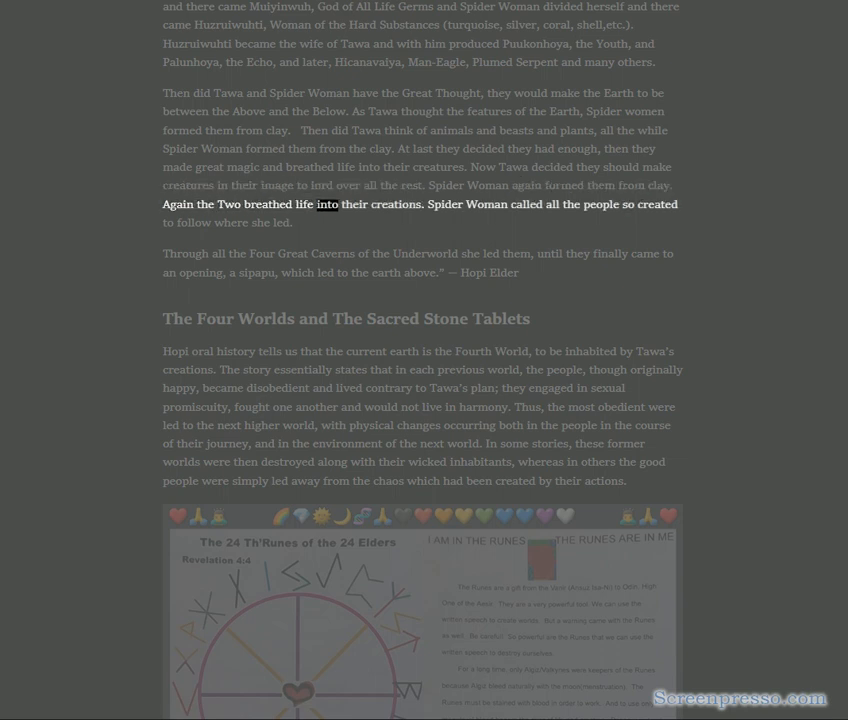
double_click(524, 204)
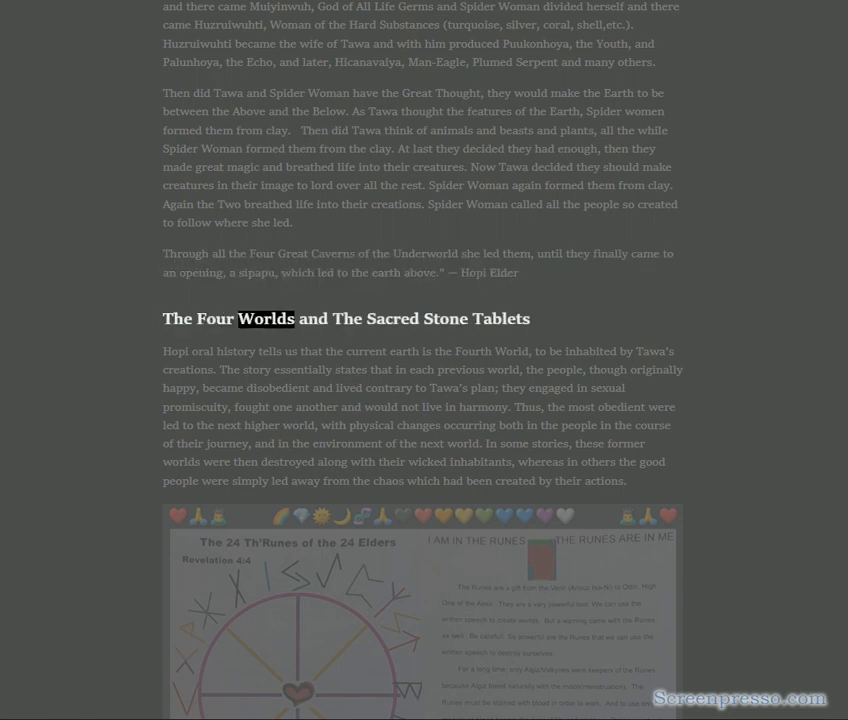
- Continue narration into the first paragraph of The Four Worlds and The Sacred Stone Tablets
double_click(504, 318)
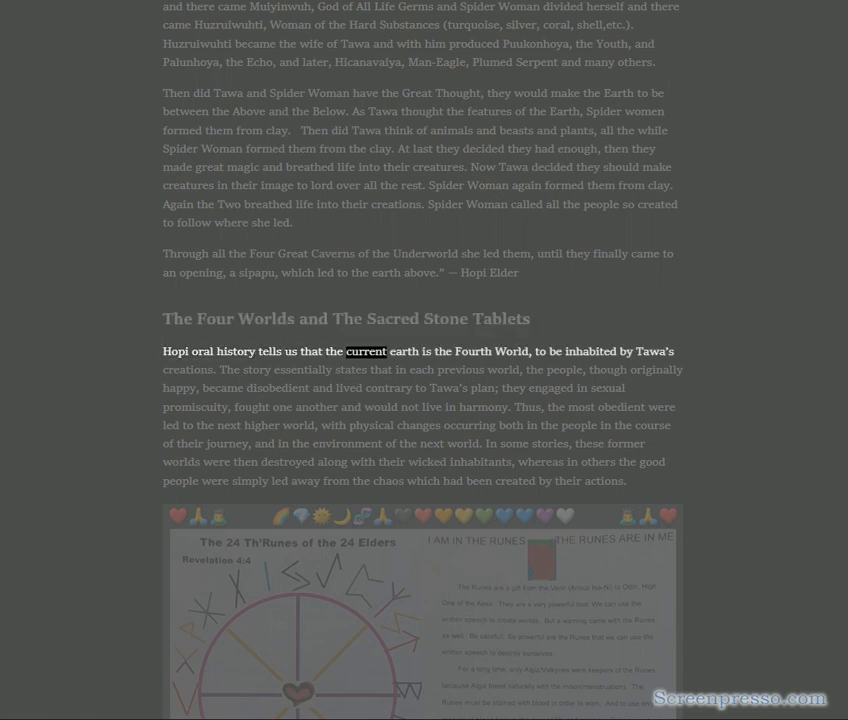
double_click(592, 352)
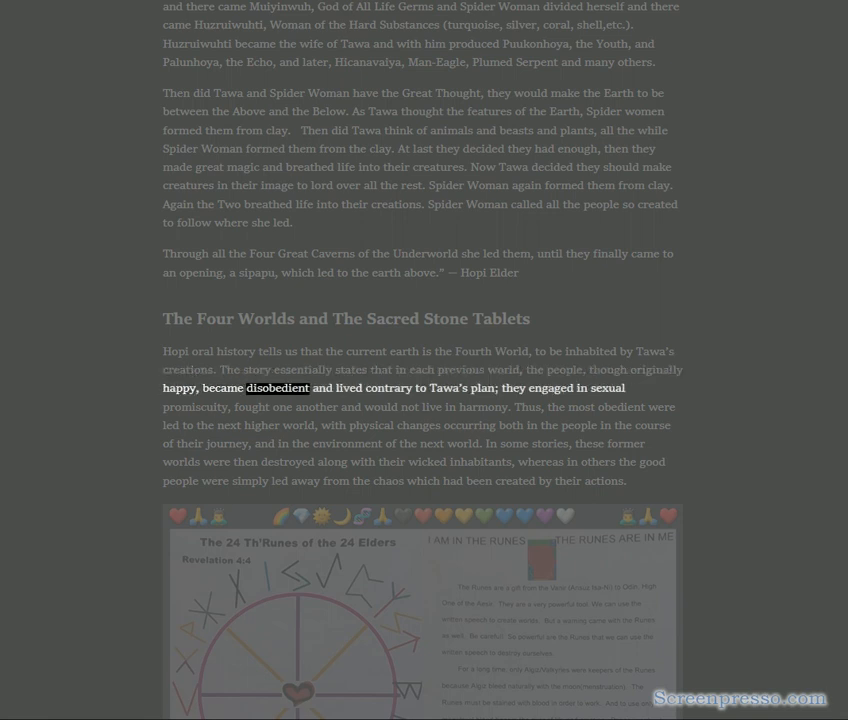
double_click(316, 406)
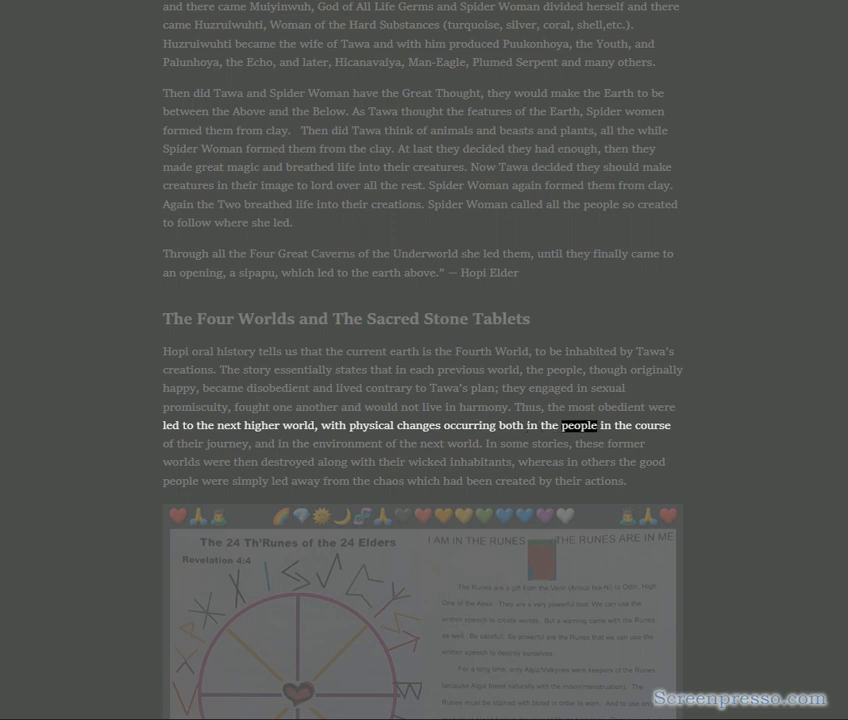
double_click(346, 444)
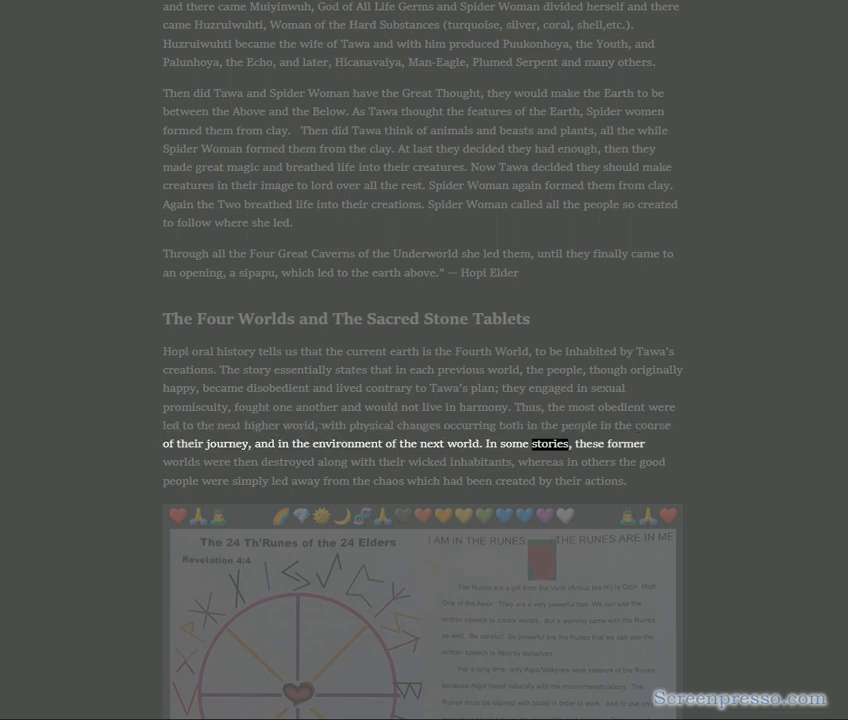
double_click(332, 462)
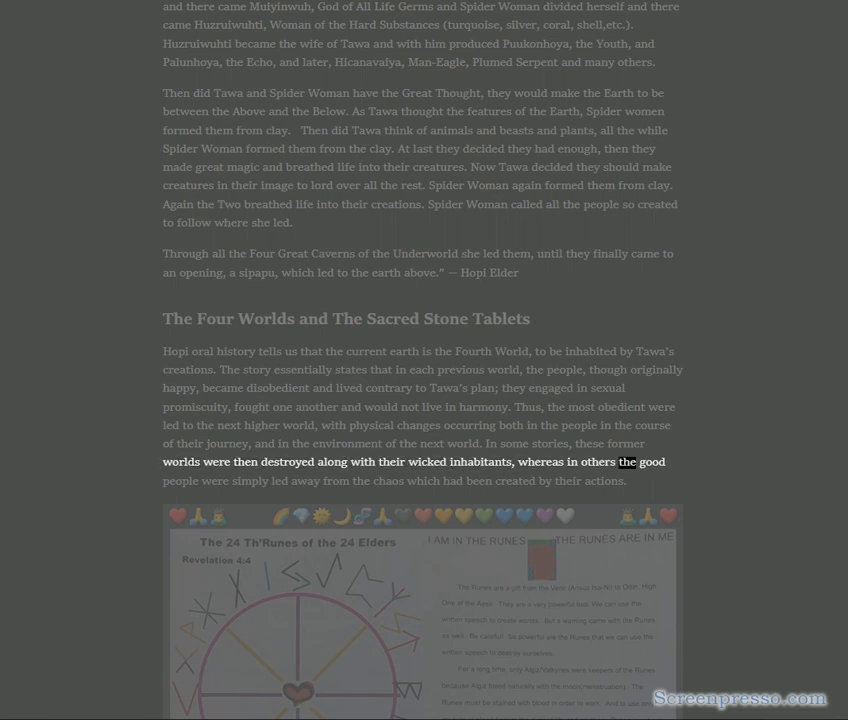
double_click(480, 480)
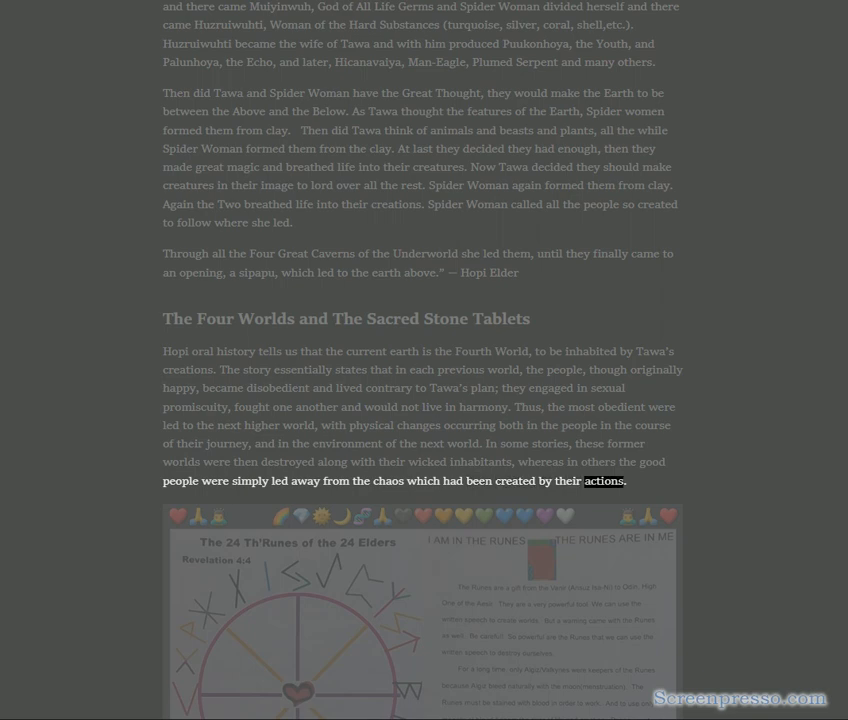
- Let the read-aloud cover the Fifth World paragraph and White Feather quote
scroll("down", 3)
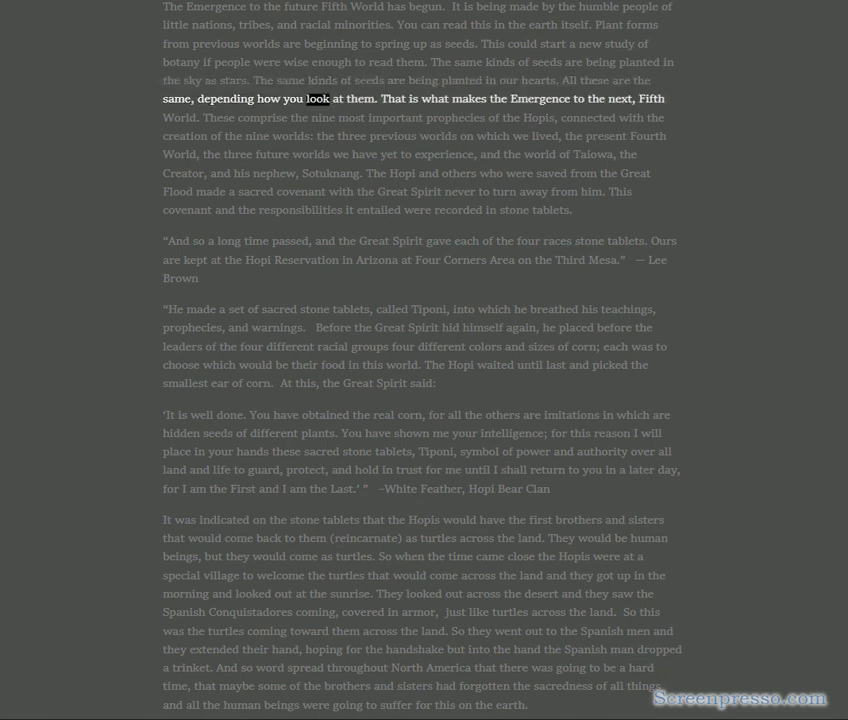
double_click(578, 98)
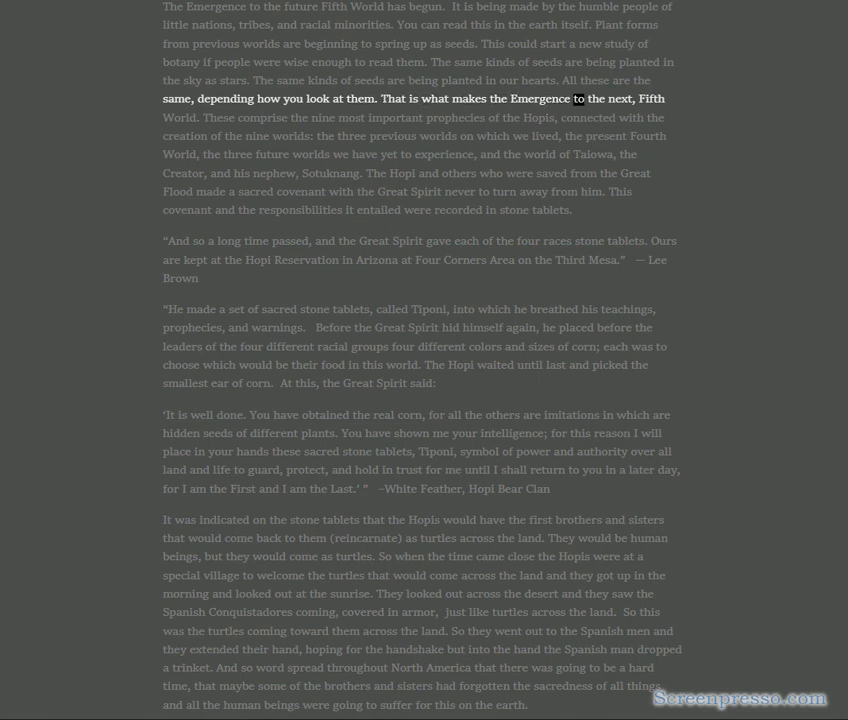
double_click(268, 116)
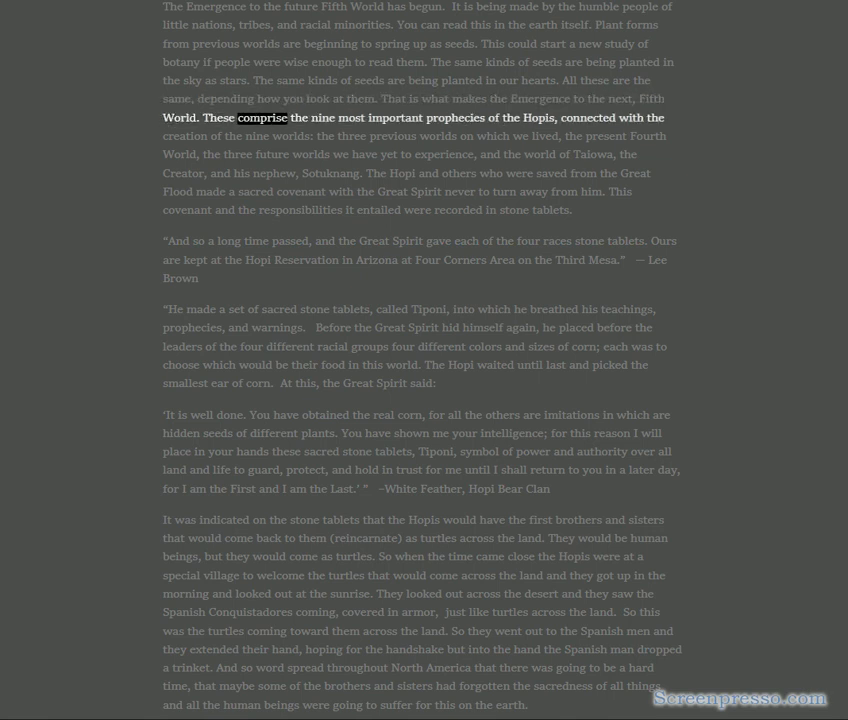
double_click(540, 118)
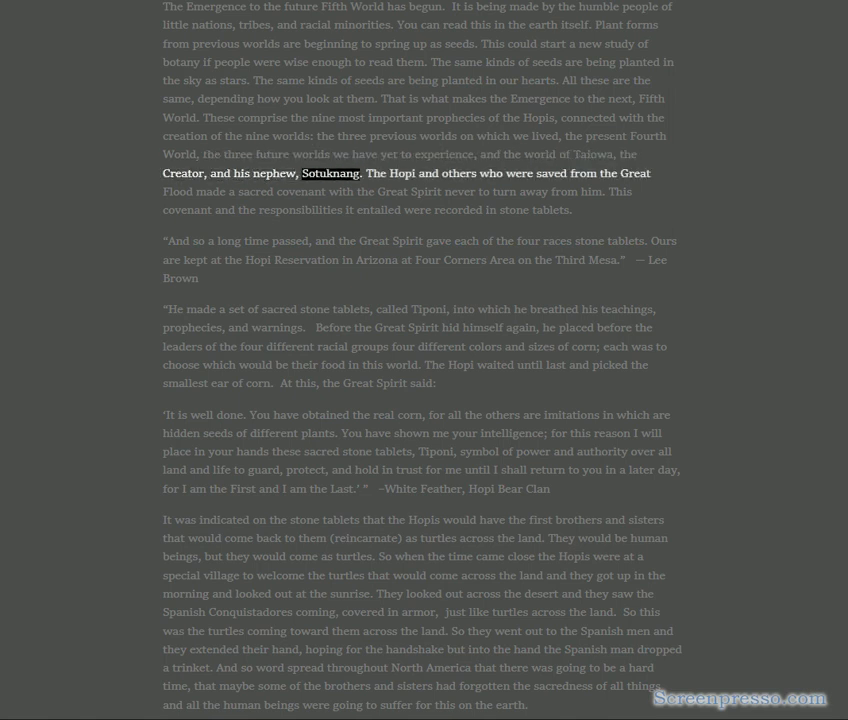
double_click(552, 172)
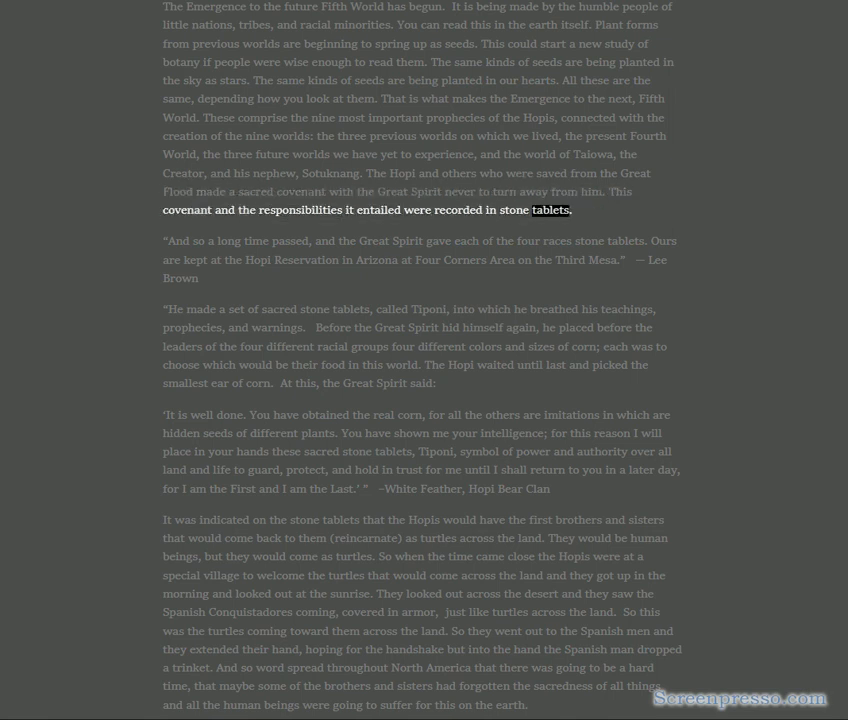
double_click(234, 240)
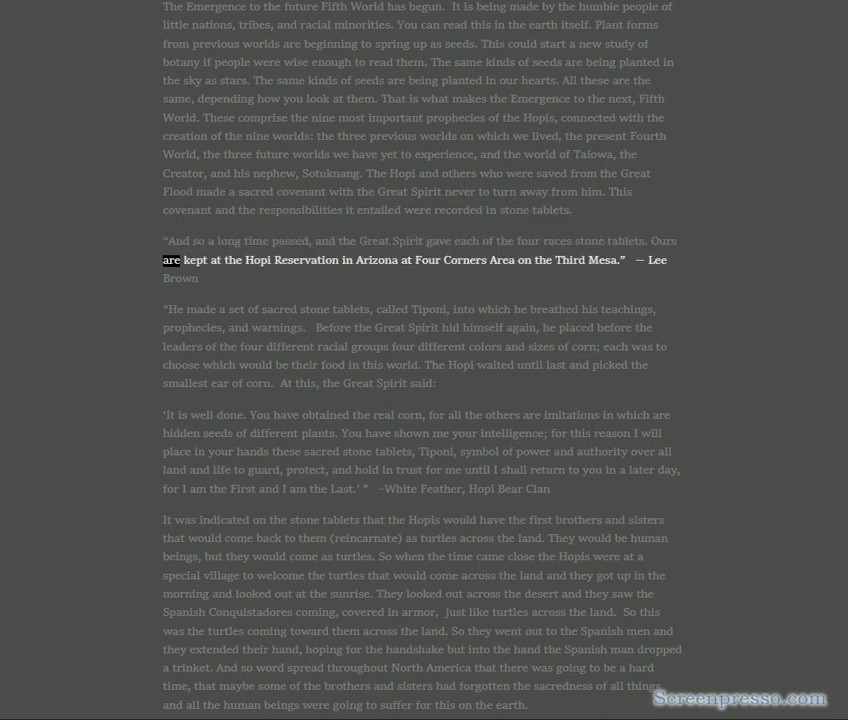
double_click(426, 260)
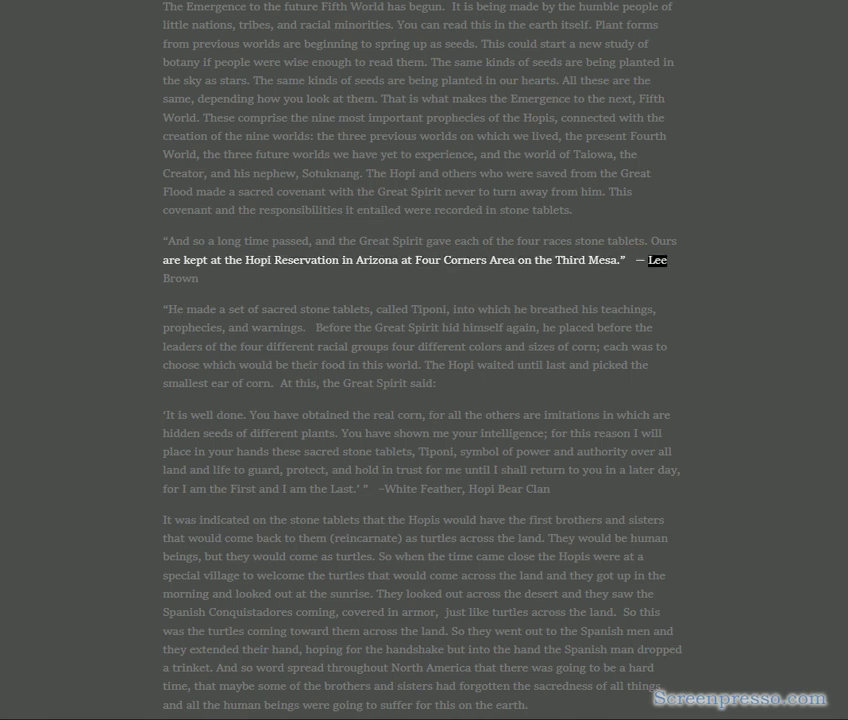
double_click(202, 308)
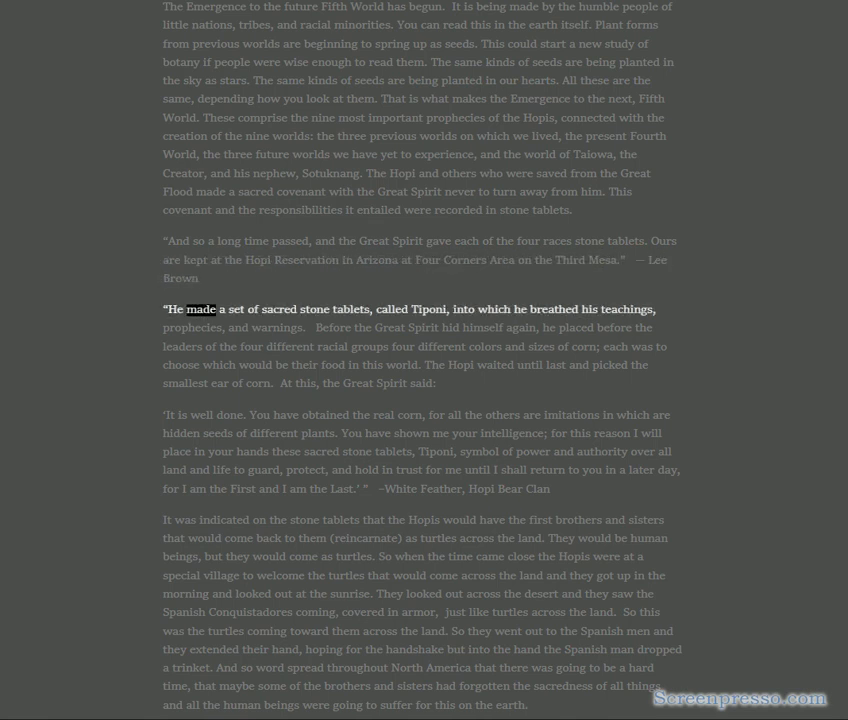
double_click(428, 308)
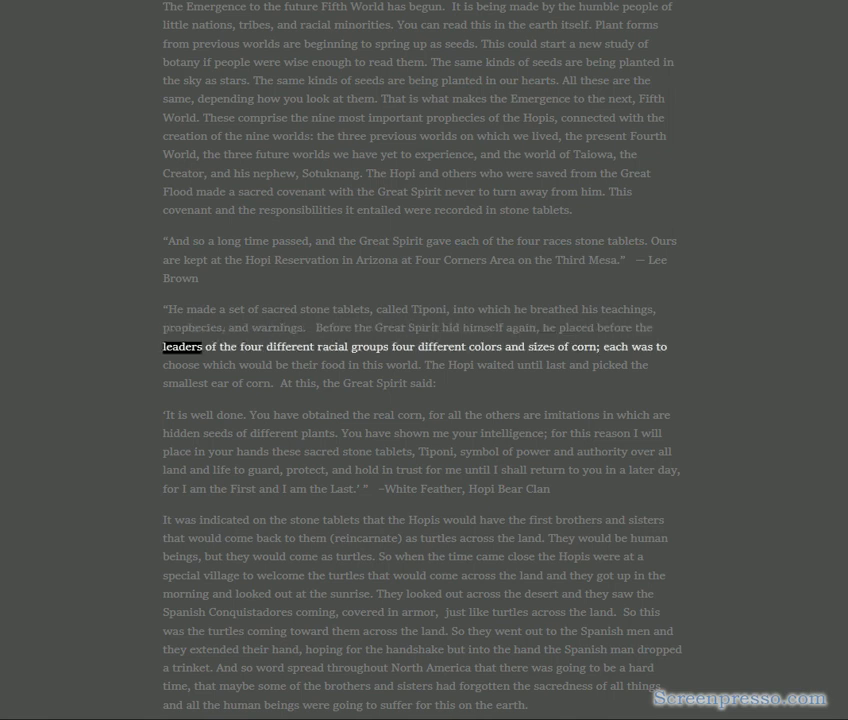
- Continue through the sacred stone tablets turtles paragraph, ending at 'this on the earth'
double_click(484, 348)
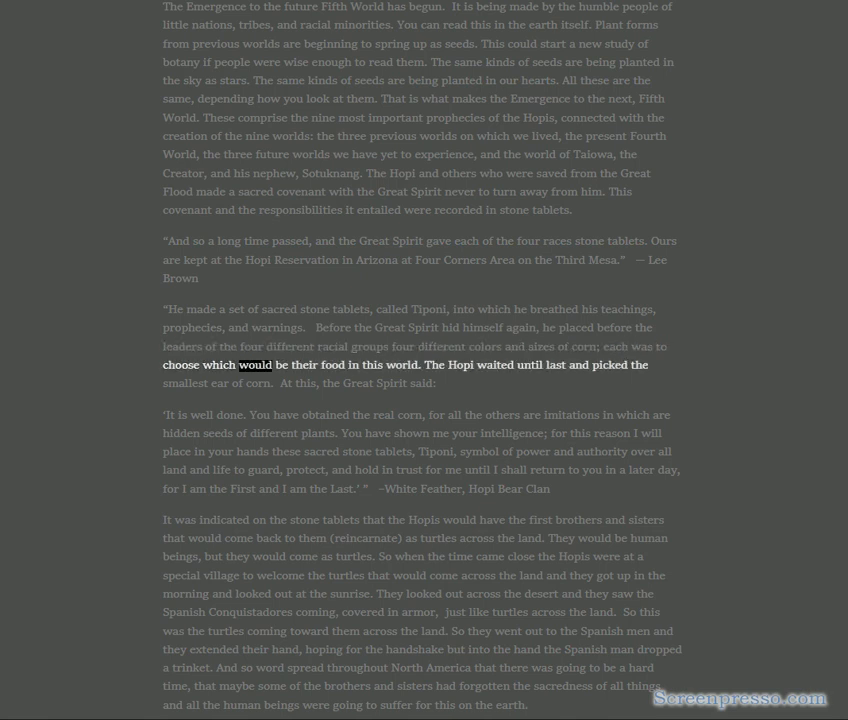
double_click(460, 364)
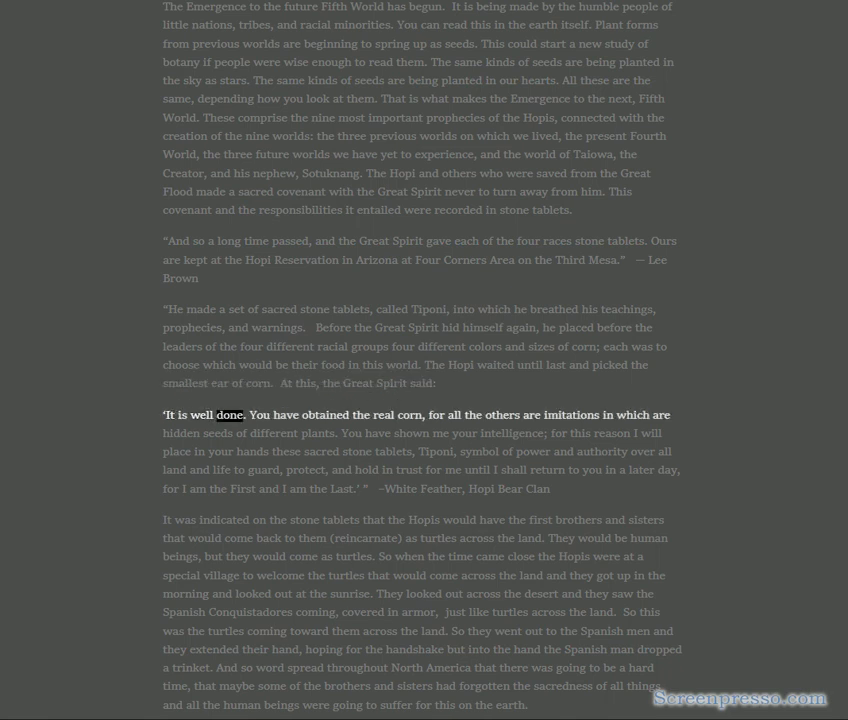
double_click(472, 414)
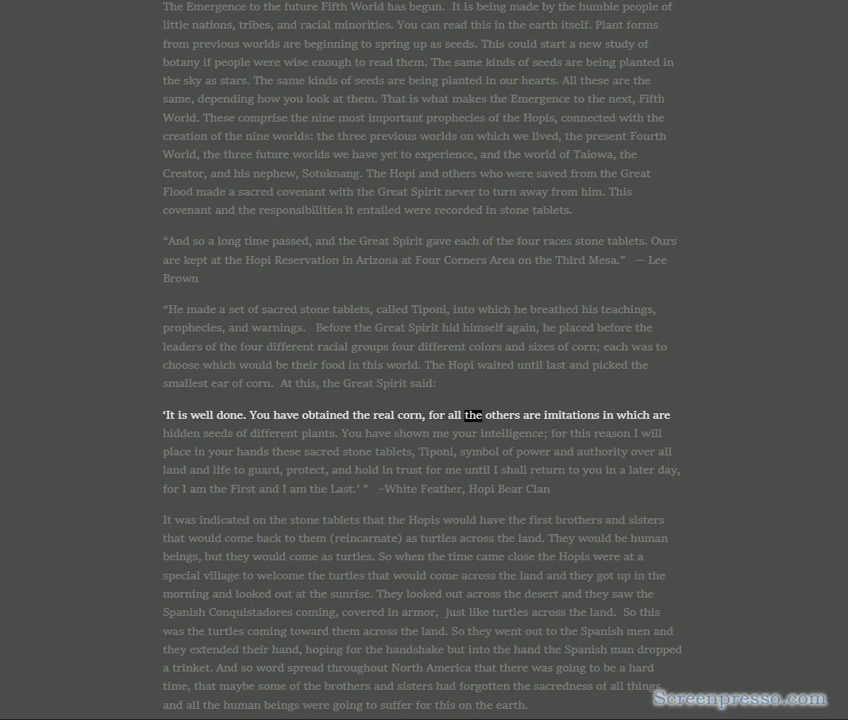
double_click(218, 432)
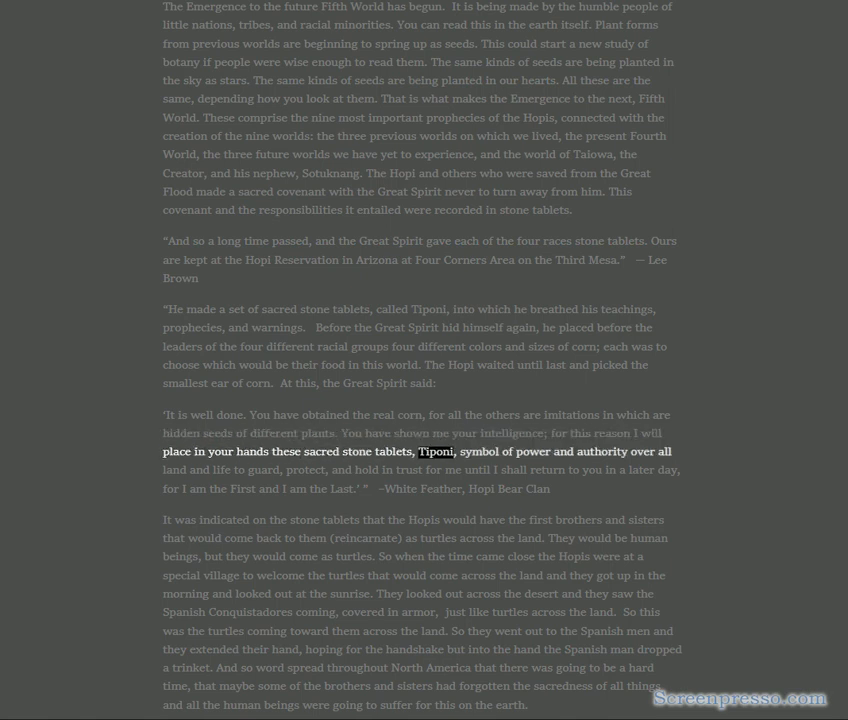
double_click(174, 470)
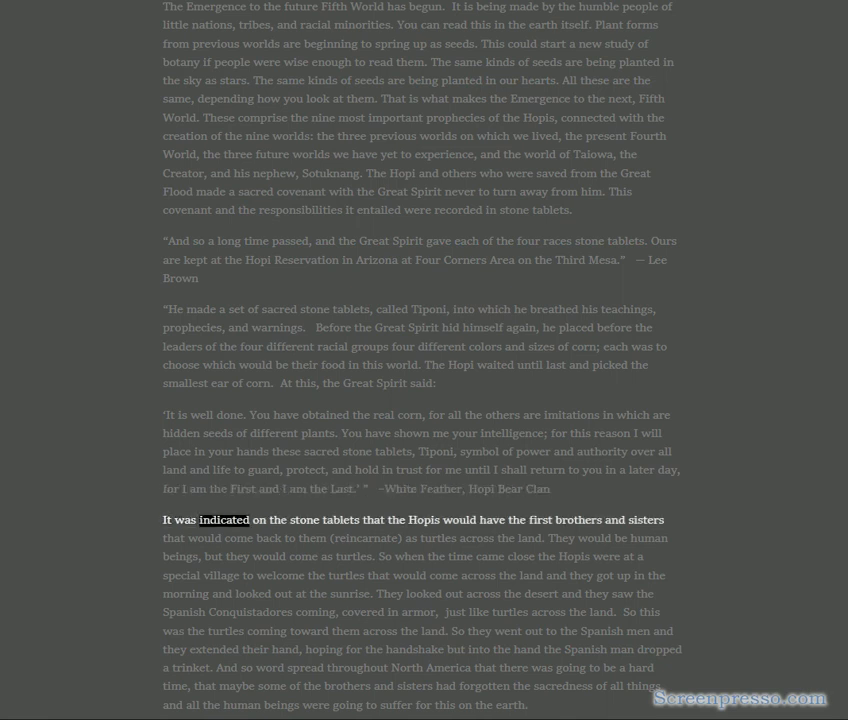
double_click(540, 520)
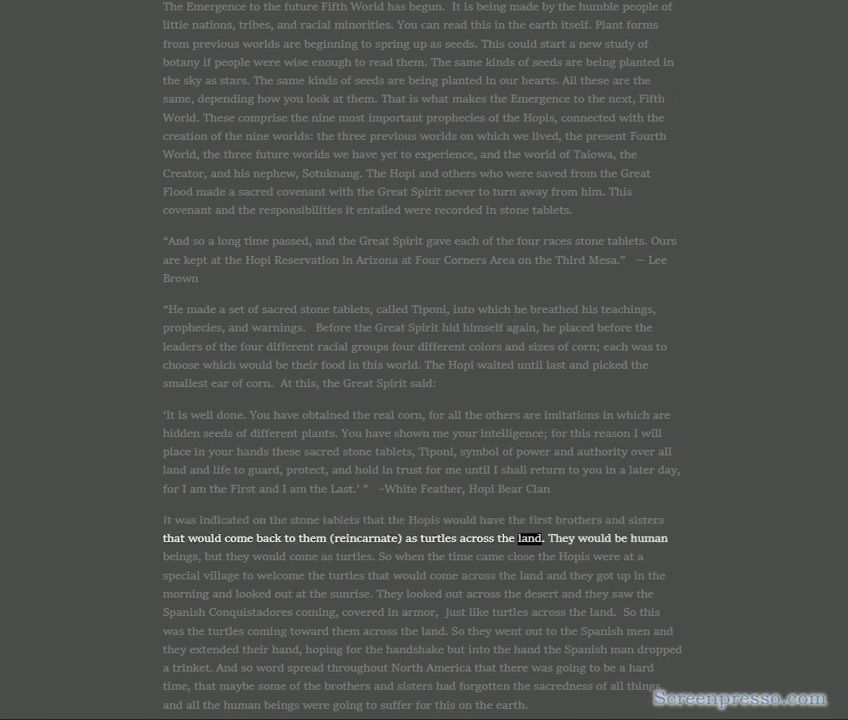
double_click(302, 556)
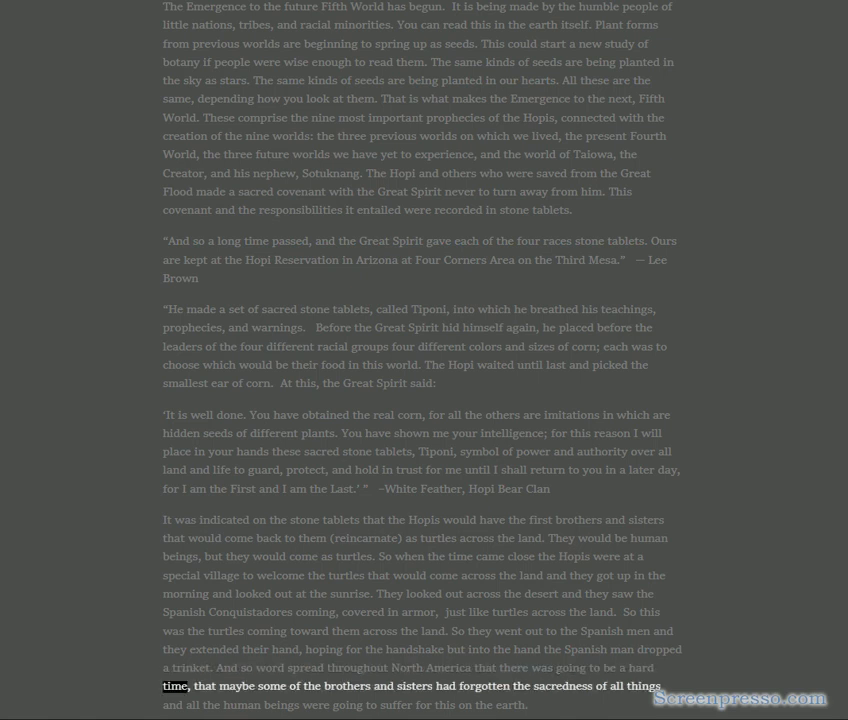
double_click(448, 686)
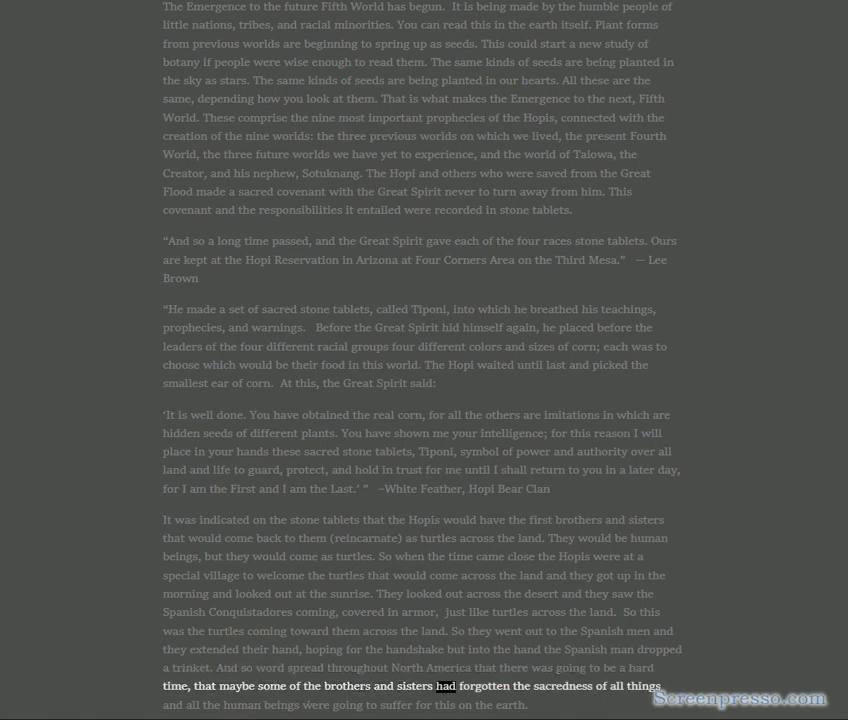
double_click(238, 704)
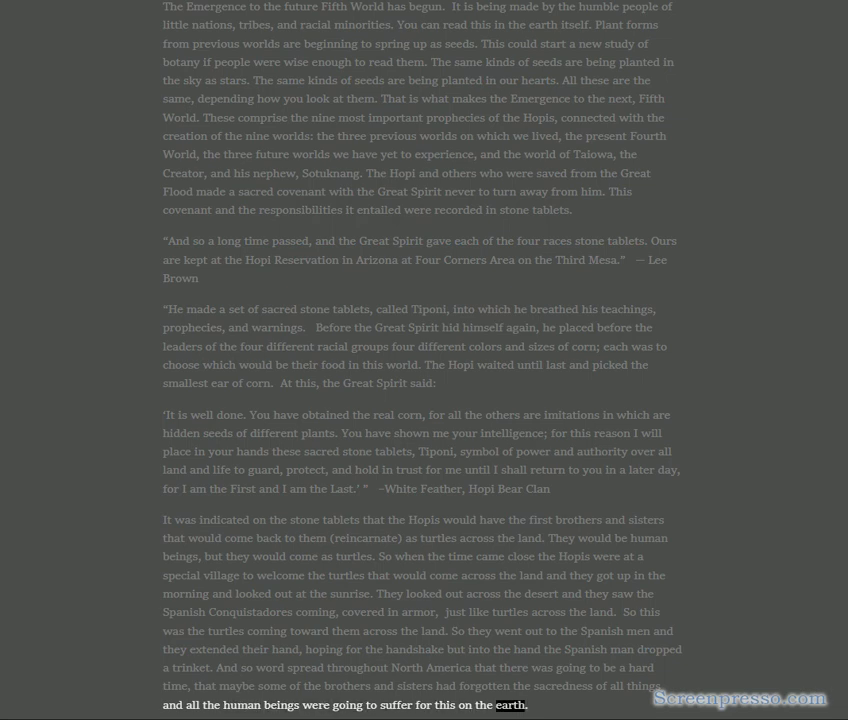
scroll("down", 3)
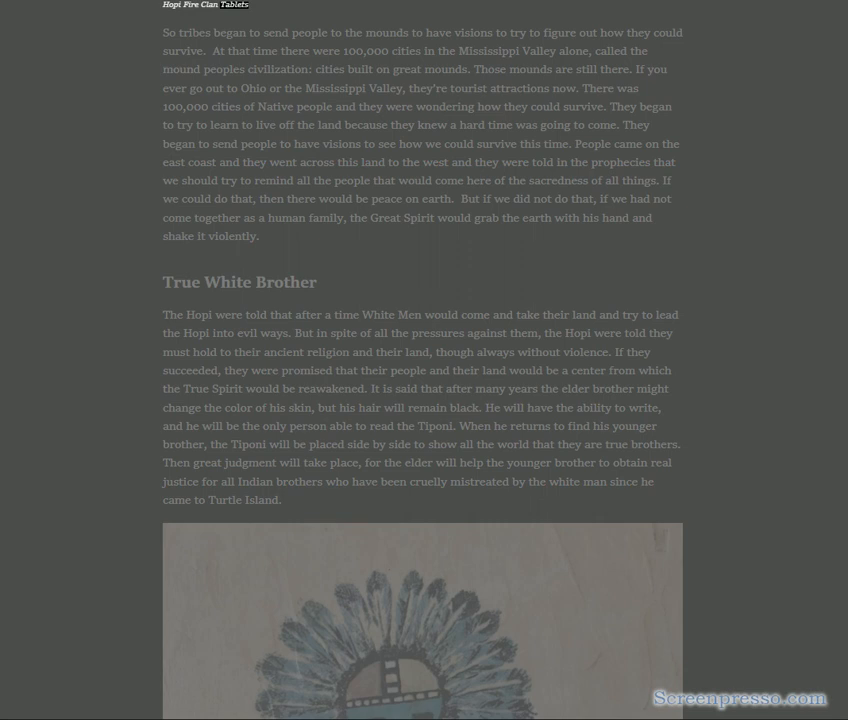
double_click(380, 32)
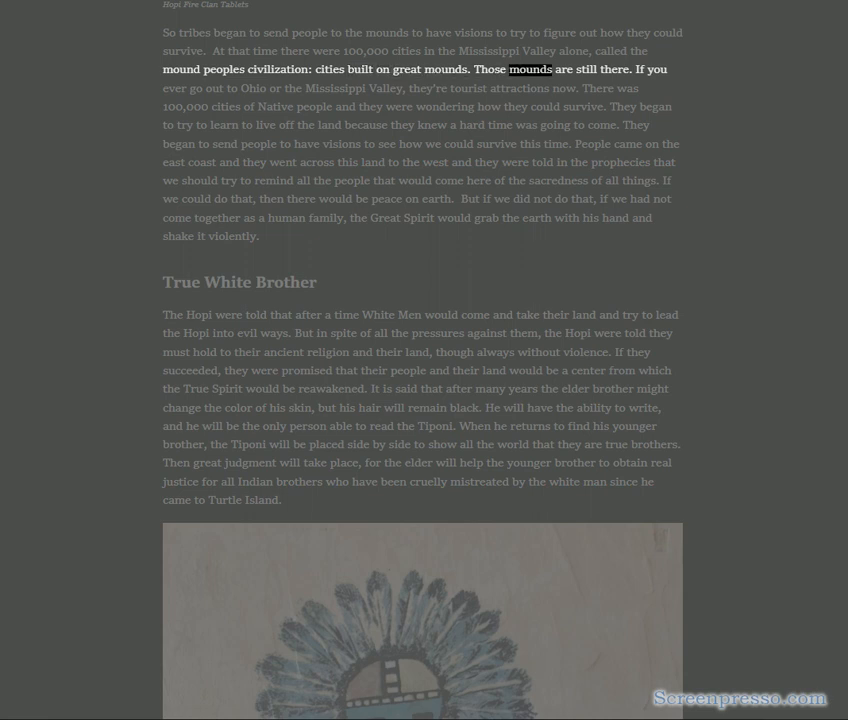
double_click(252, 88)
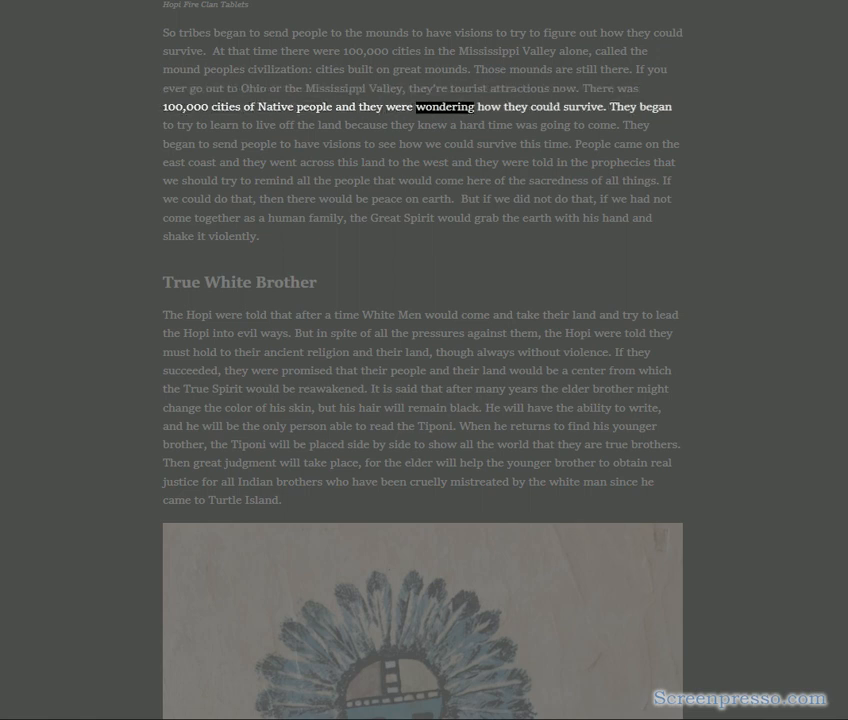
double_click(184, 124)
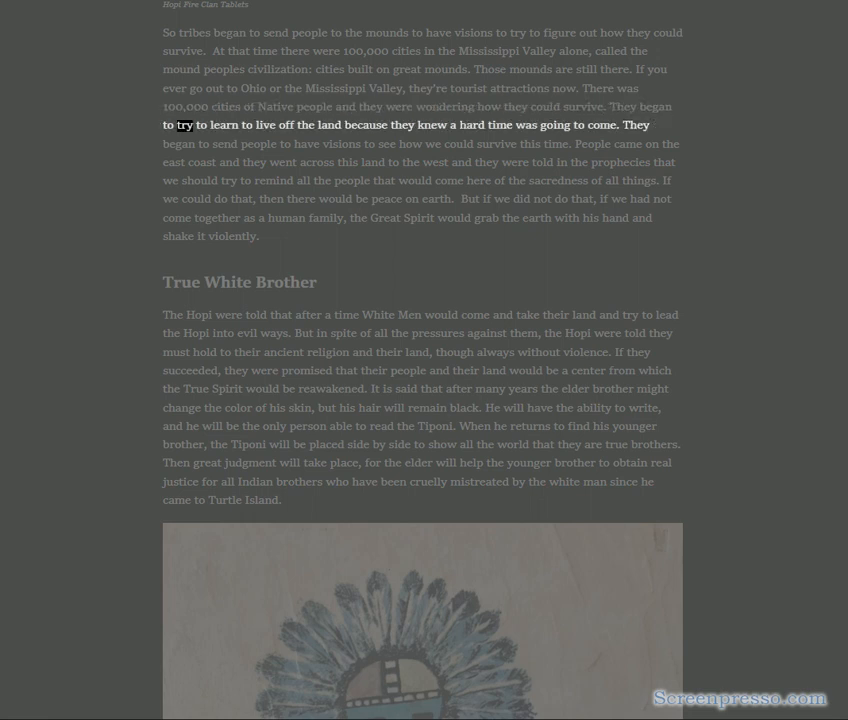
double_click(500, 124)
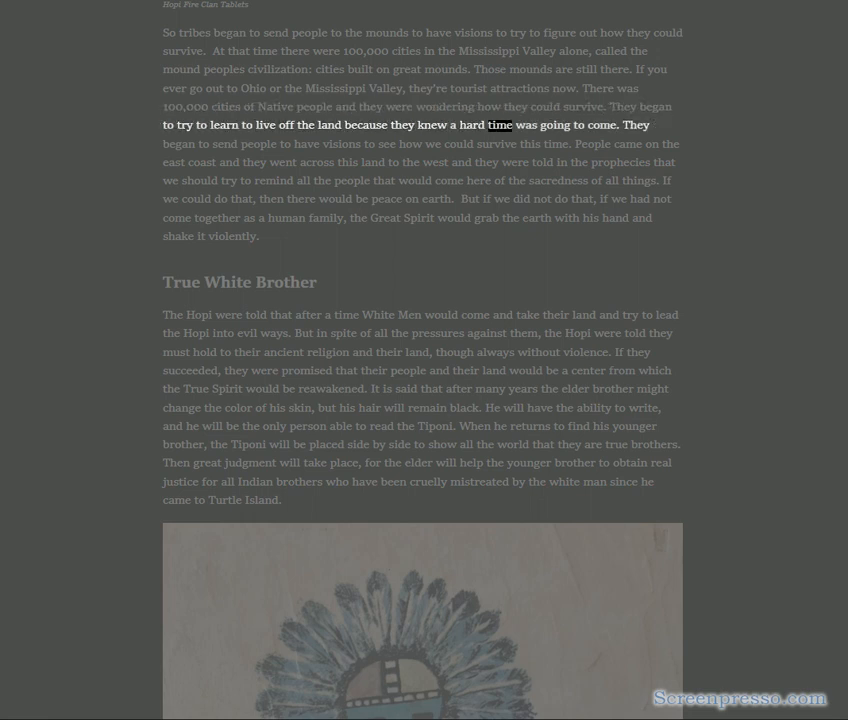
double_click(224, 144)
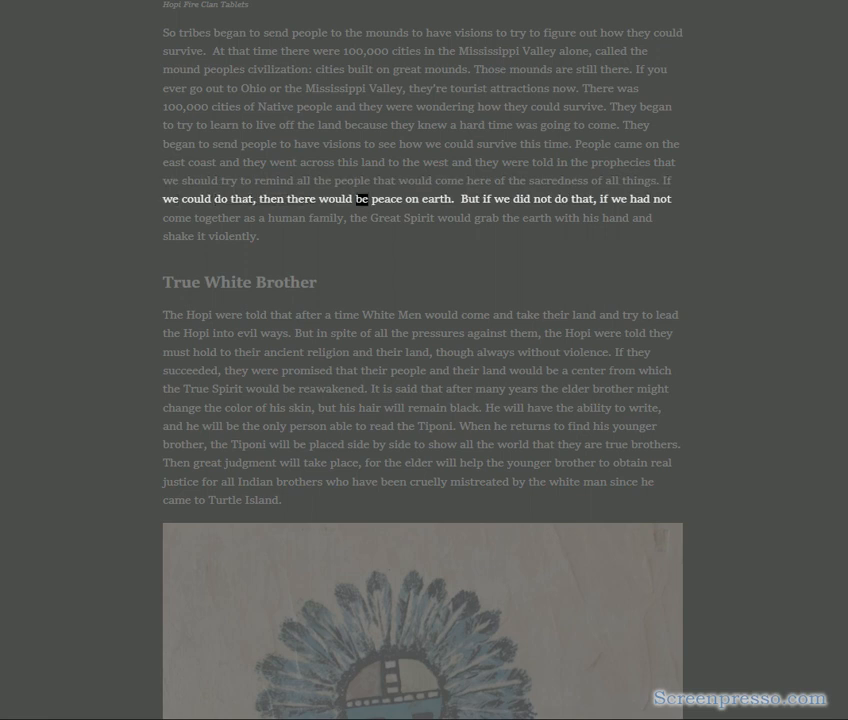
double_click(436, 200)
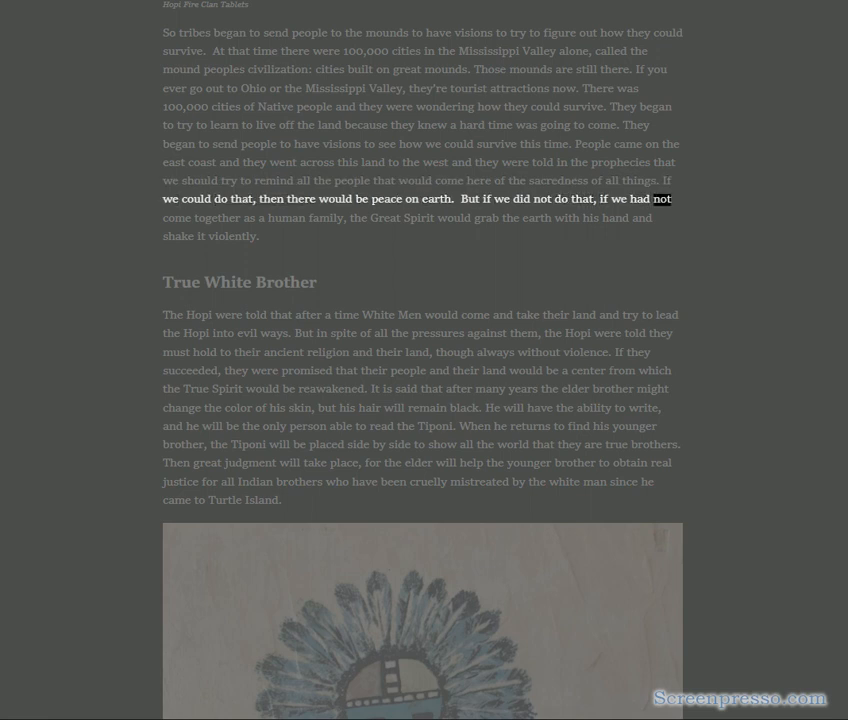
double_click(420, 218)
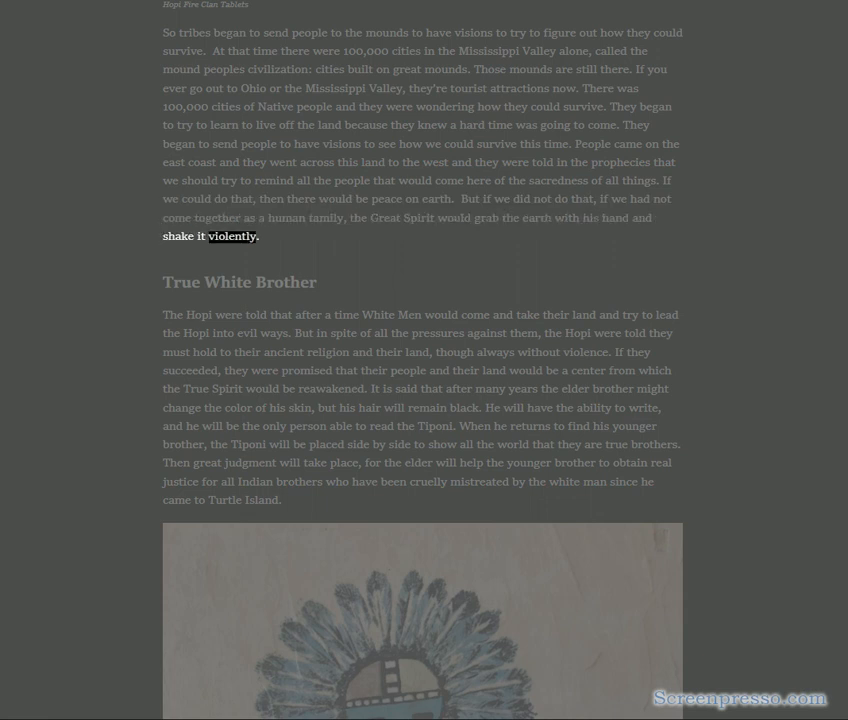
double_click(294, 282)
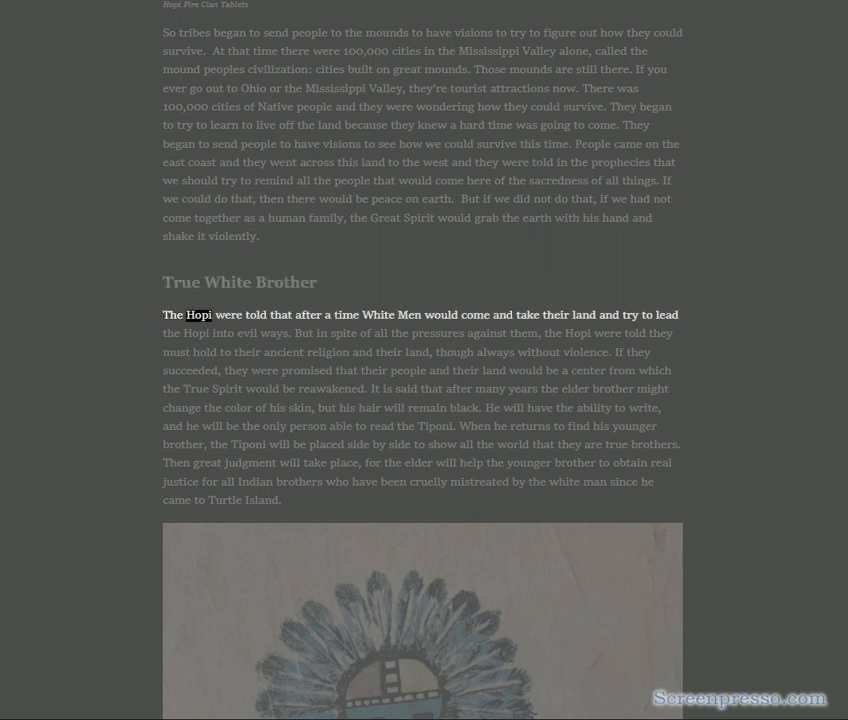
double_click(476, 314)
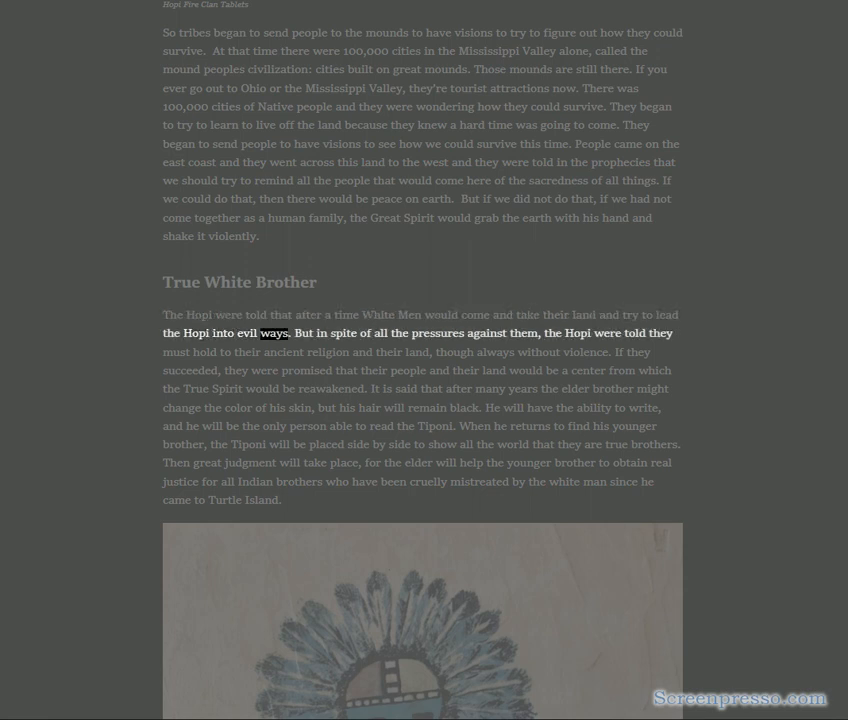
double_click(436, 332)
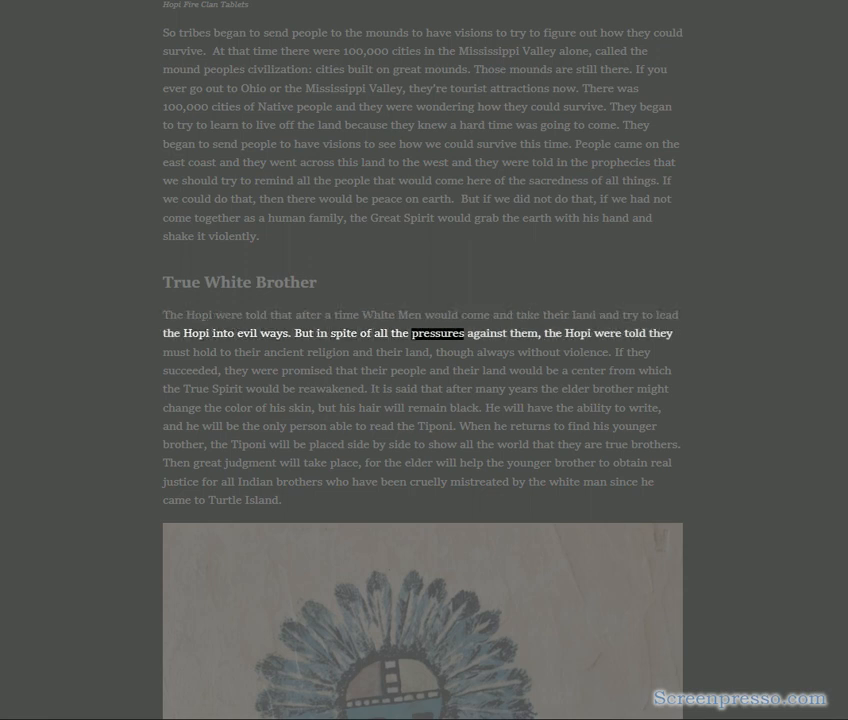
double_click(246, 352)
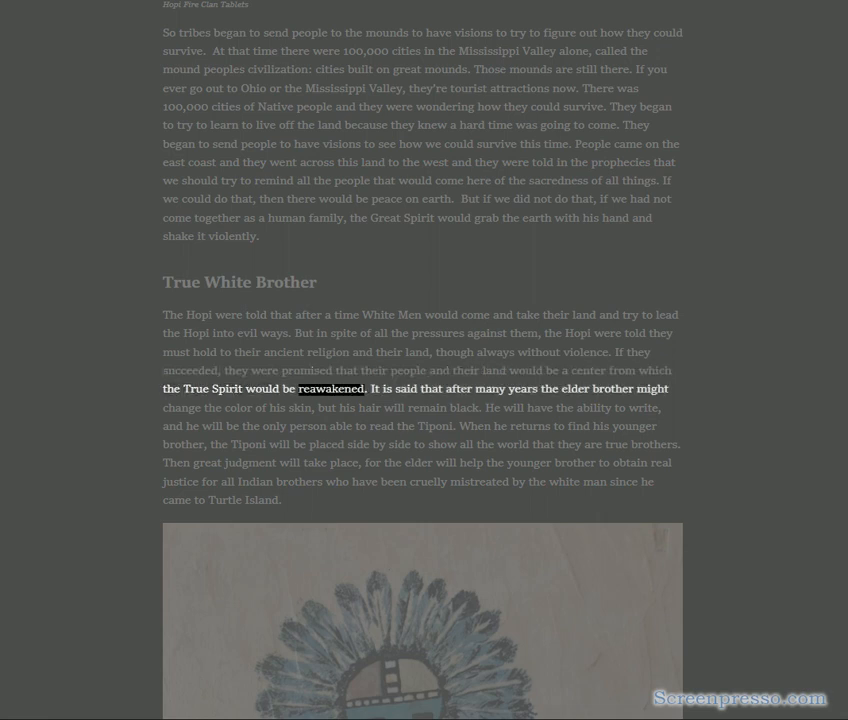
double_click(550, 388)
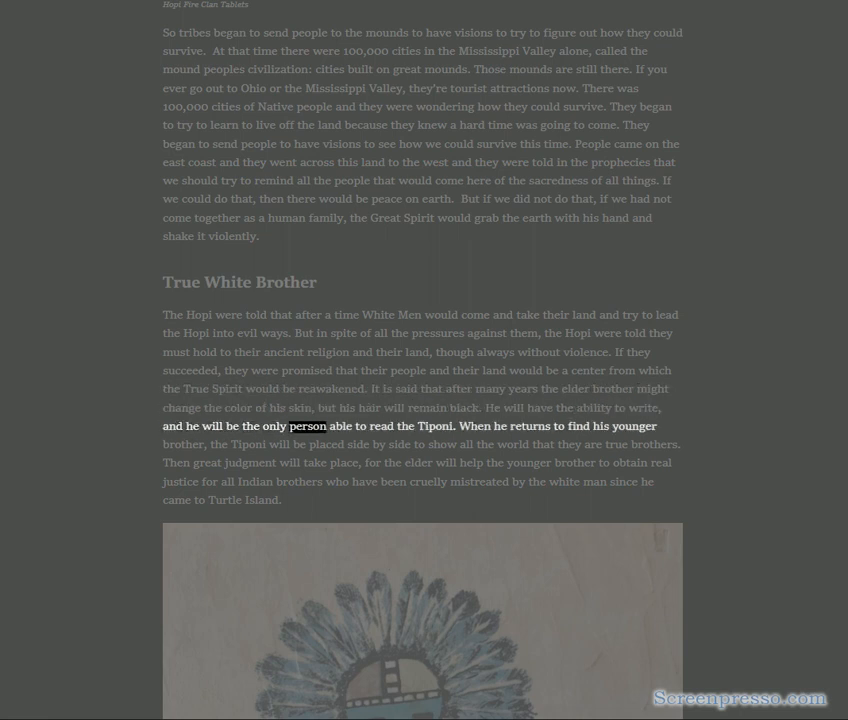
double_click(530, 426)
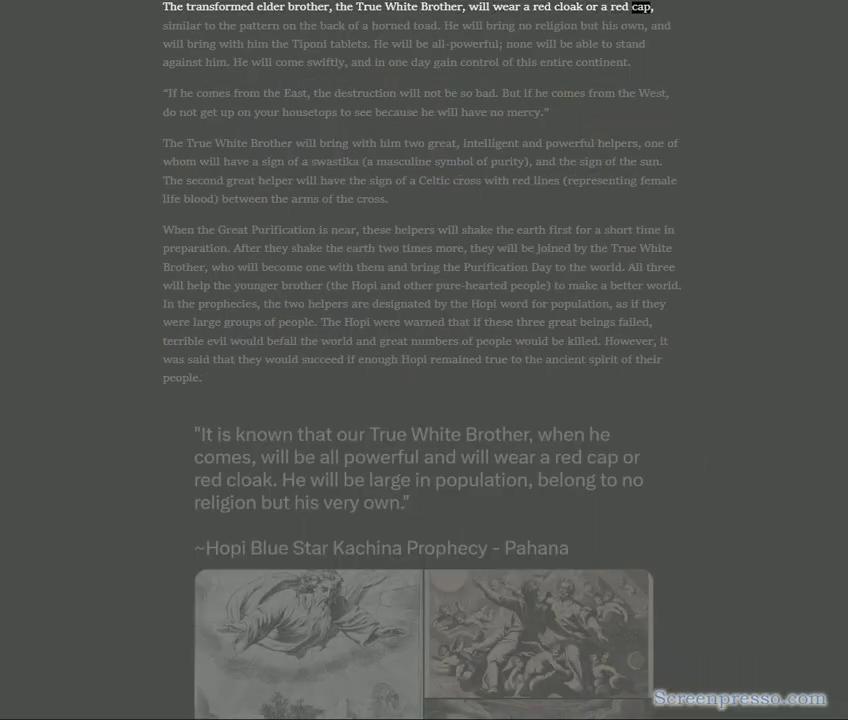
double_click(390, 26)
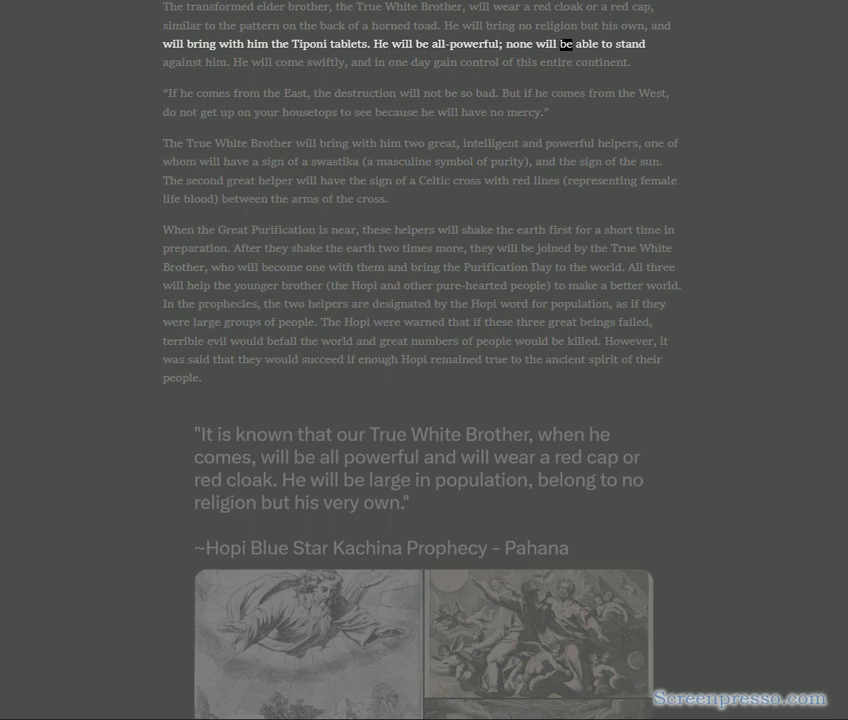
double_click(288, 62)
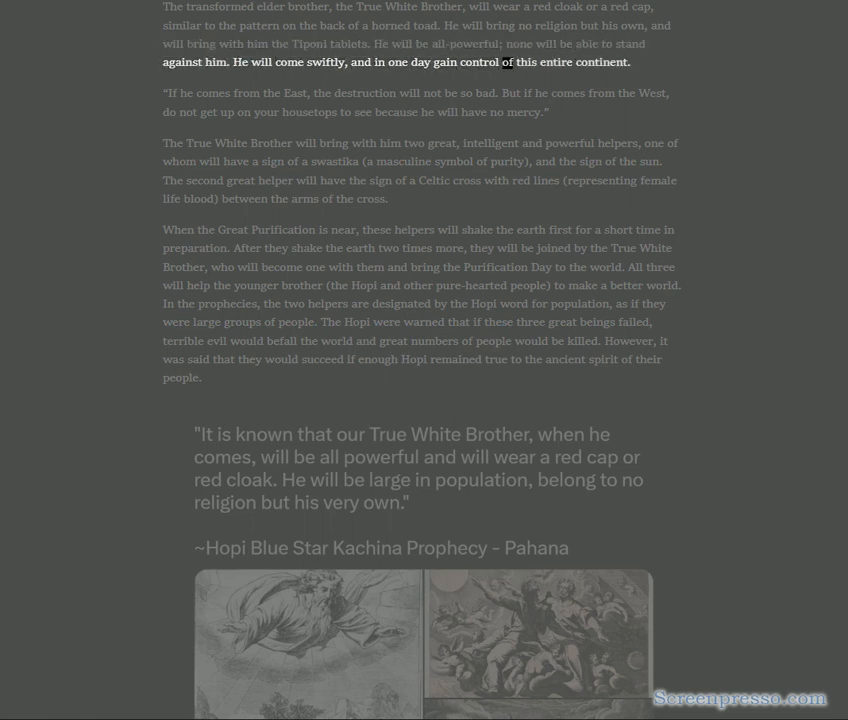
double_click(600, 62)
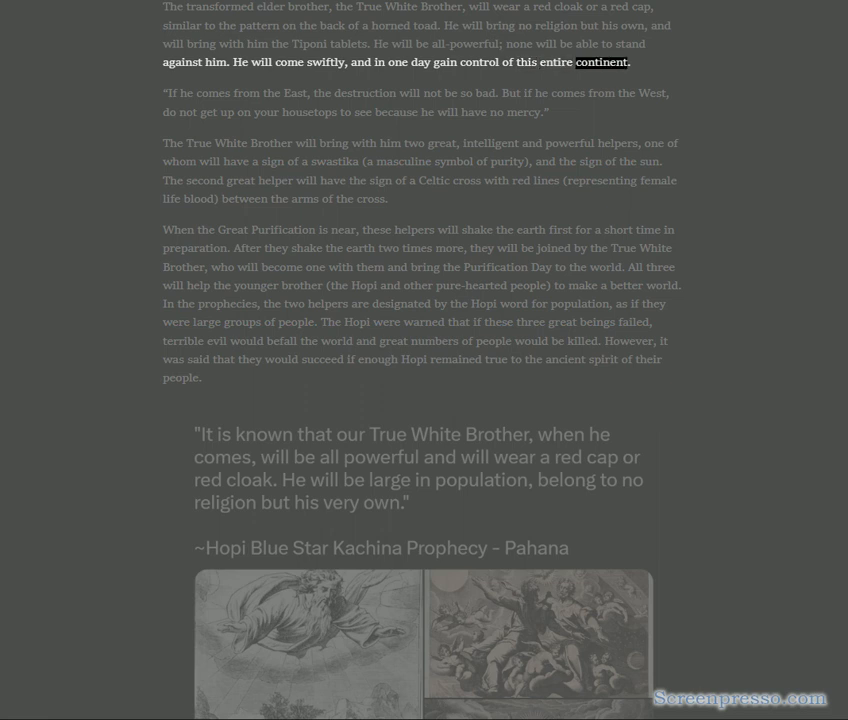
double_click(366, 92)
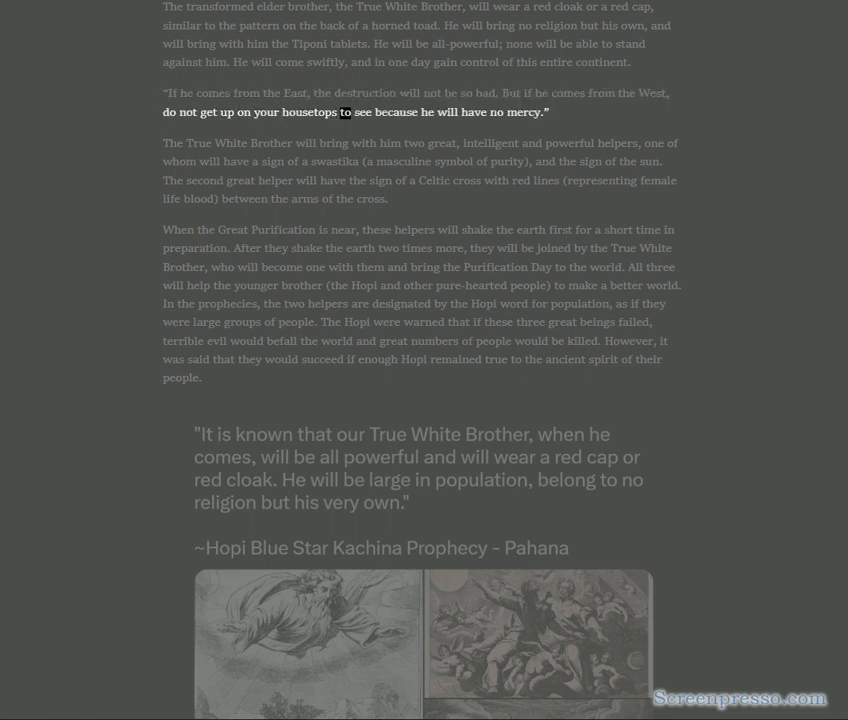
left_click_drag(340, 112, 528, 112)
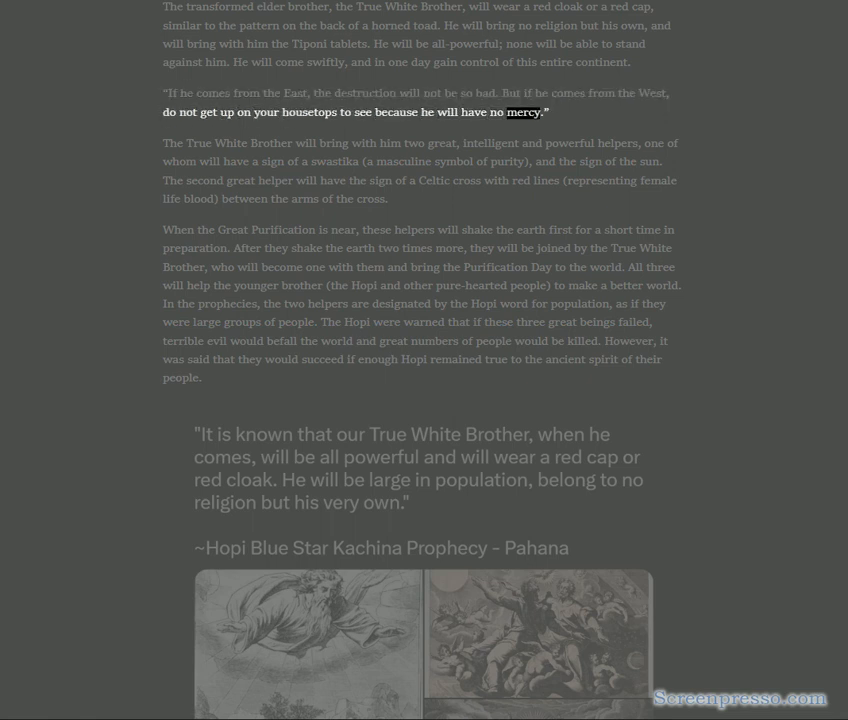
double_click(196, 144)
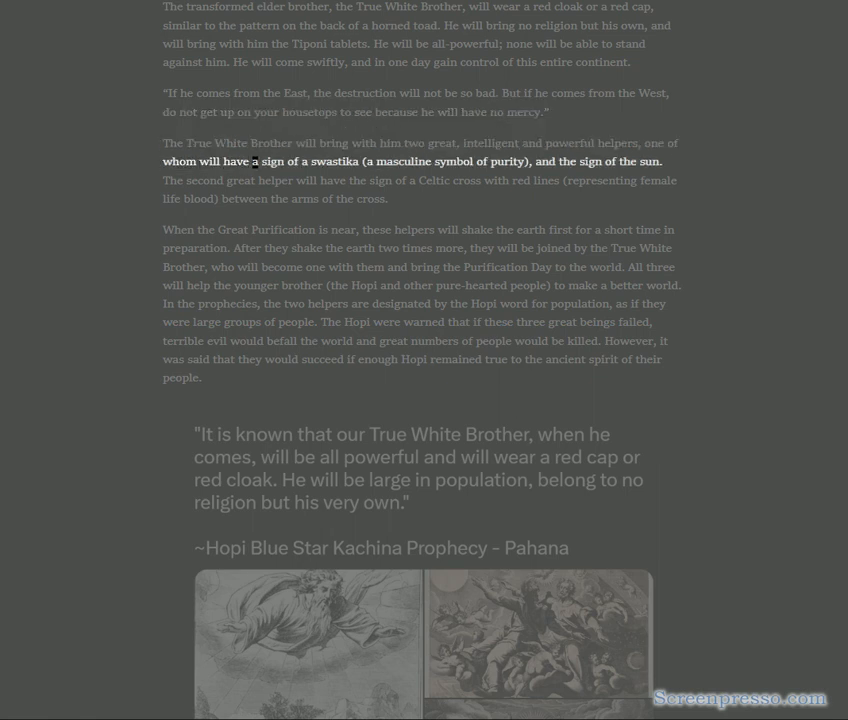
double_click(500, 160)
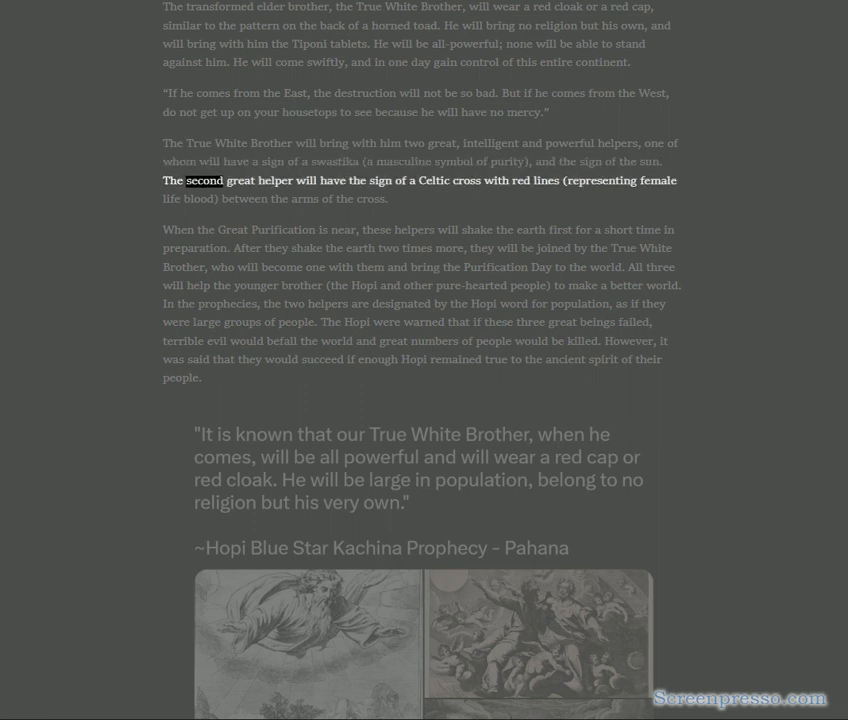
double_click(464, 180)
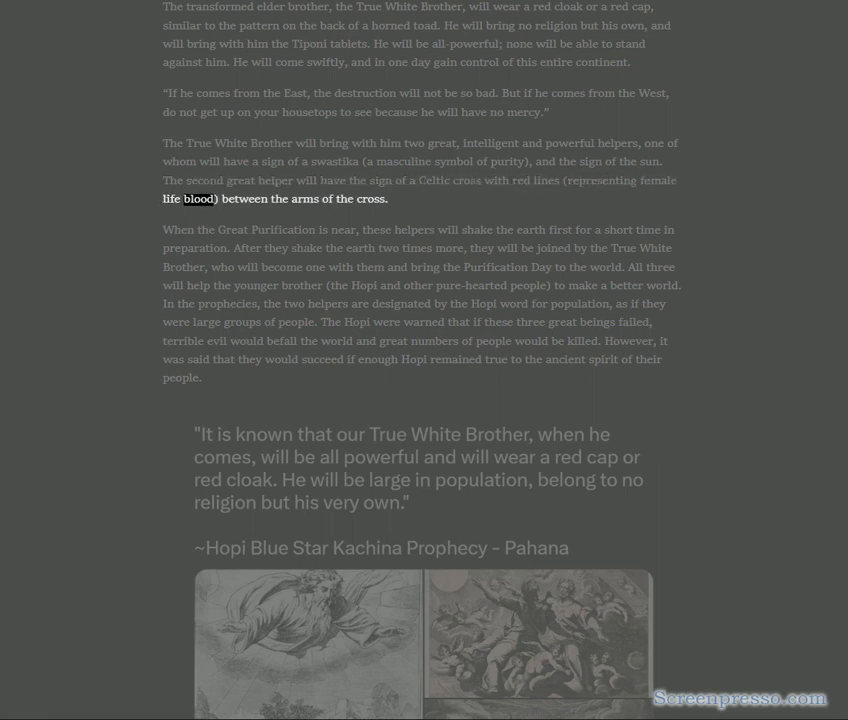
double_click(368, 198)
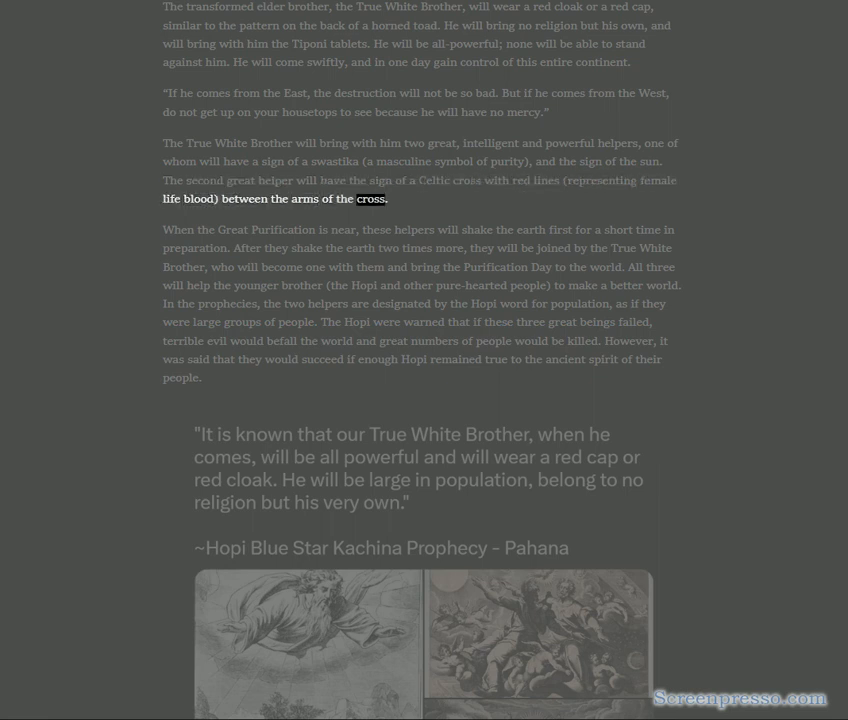
double_click(288, 228)
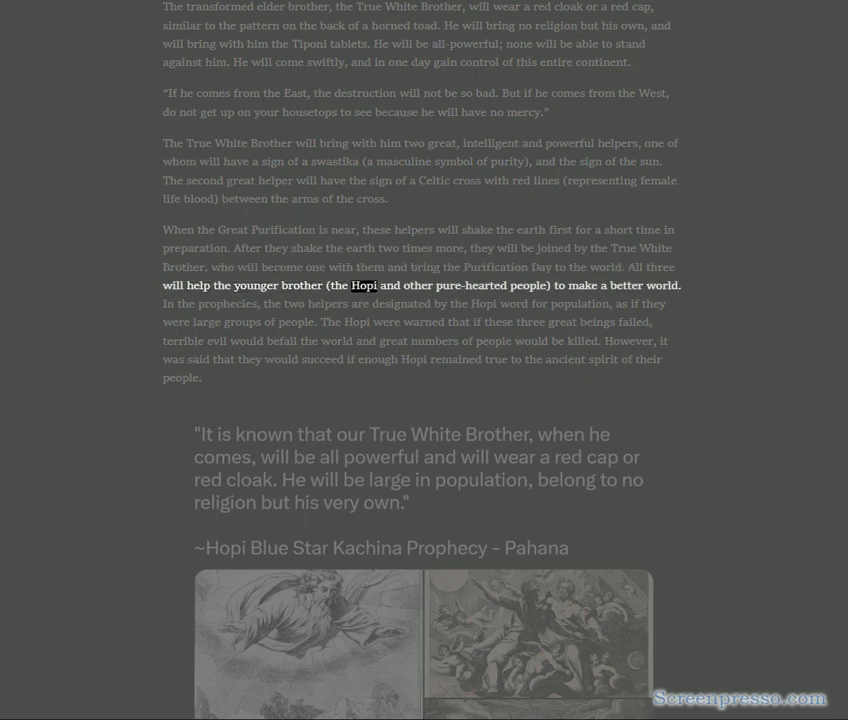
left_click_drag(350, 286, 678, 286)
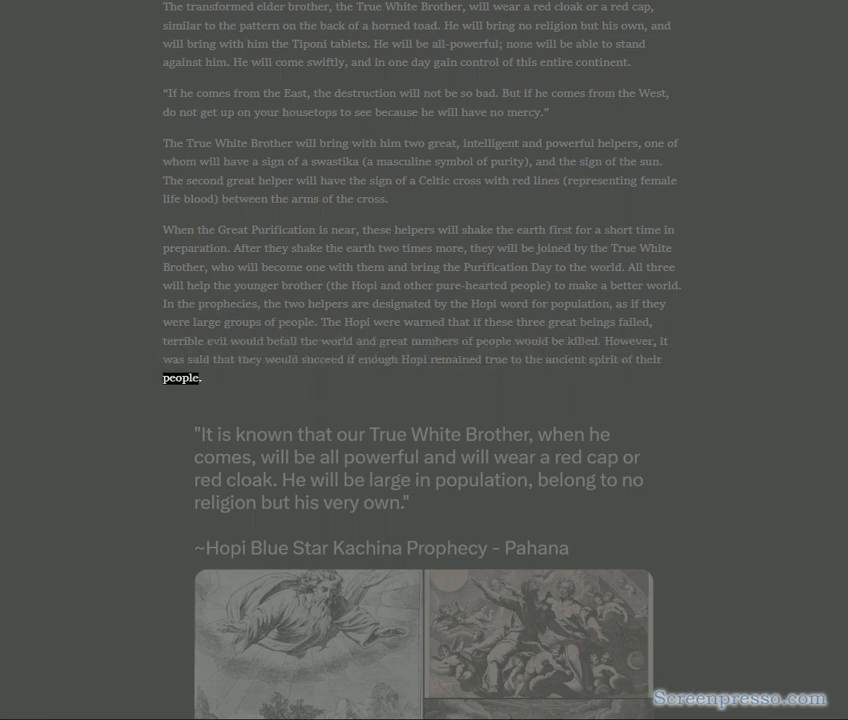
scroll("down", 3)
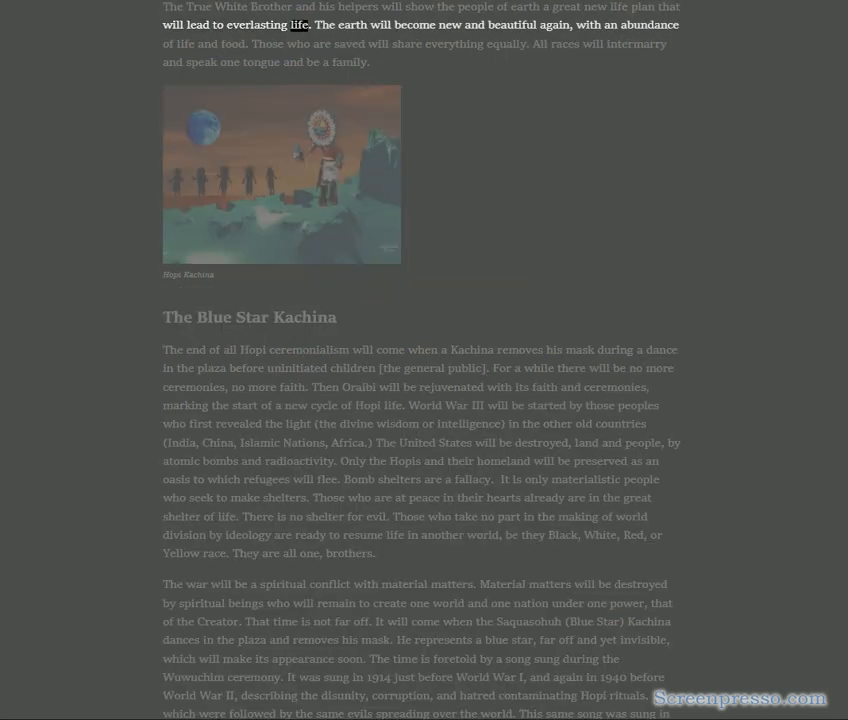
double_click(514, 24)
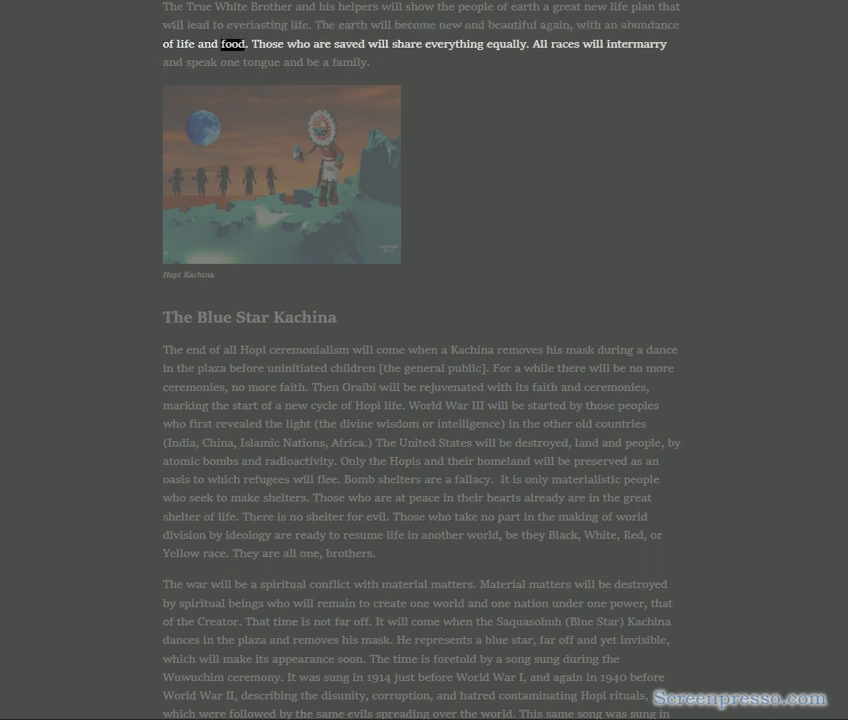
double_click(506, 44)
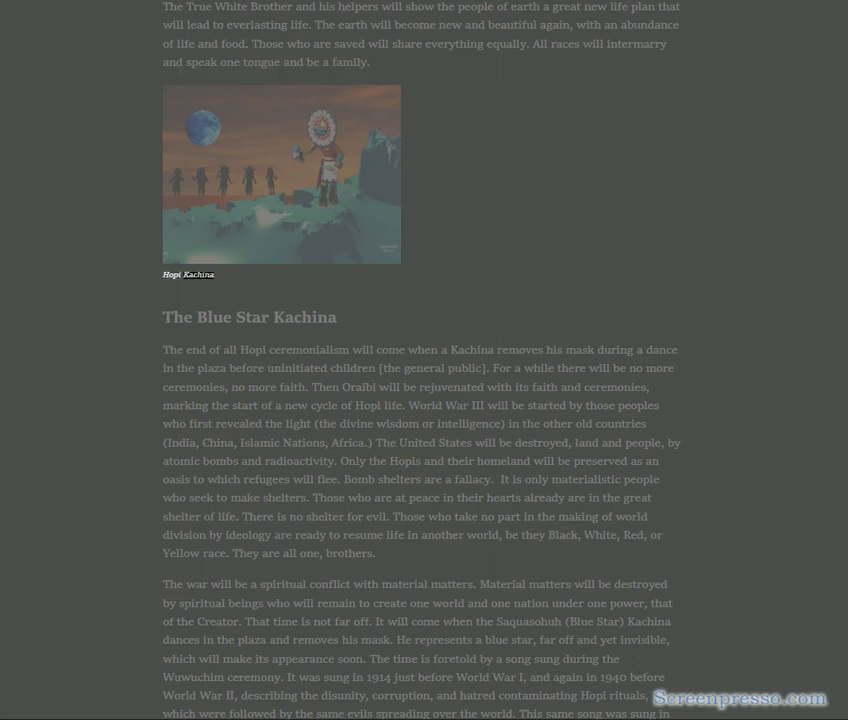
double_click(306, 316)
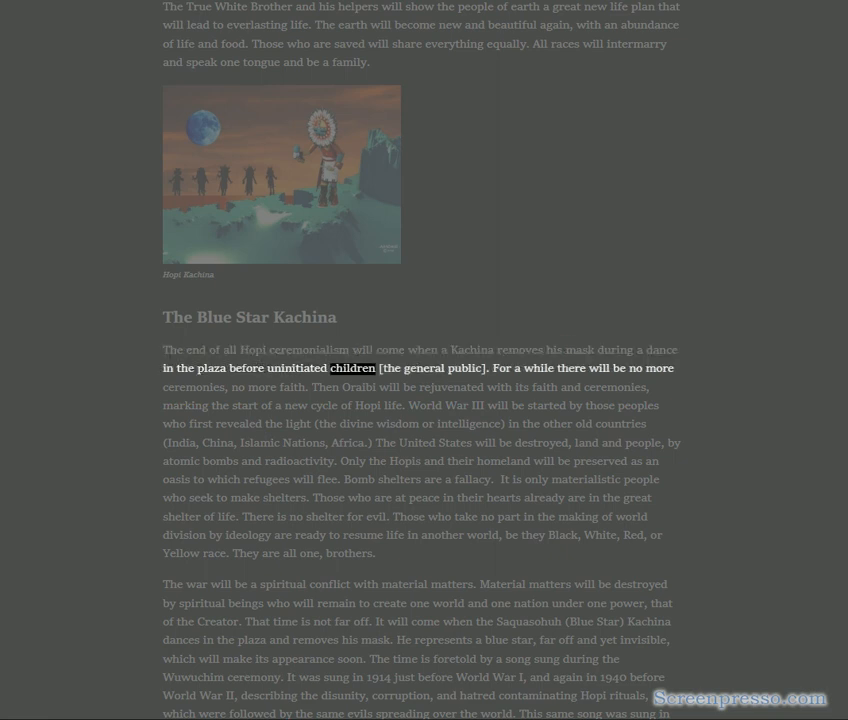
double_click(538, 368)
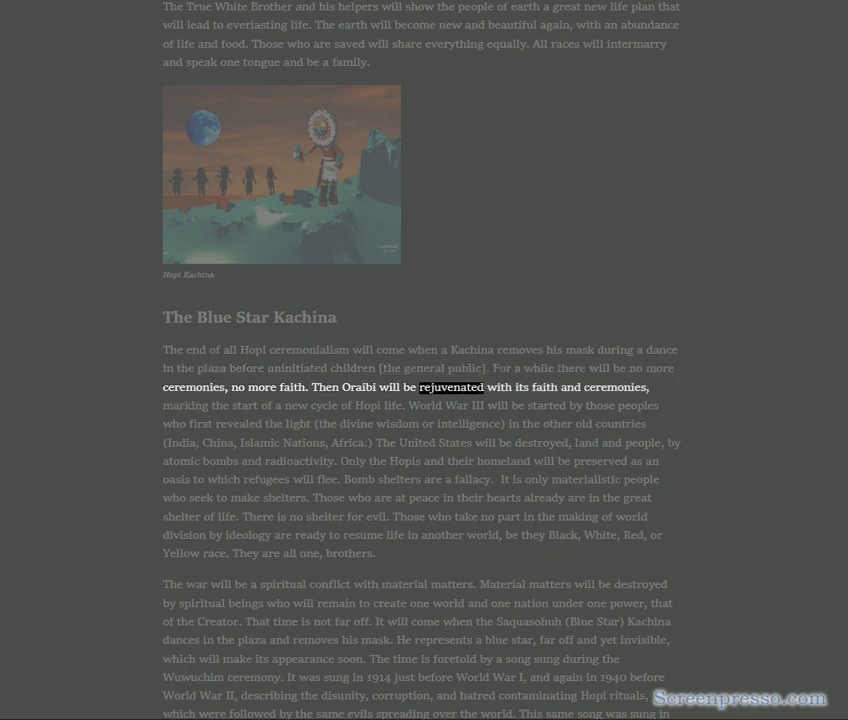
double_click(244, 404)
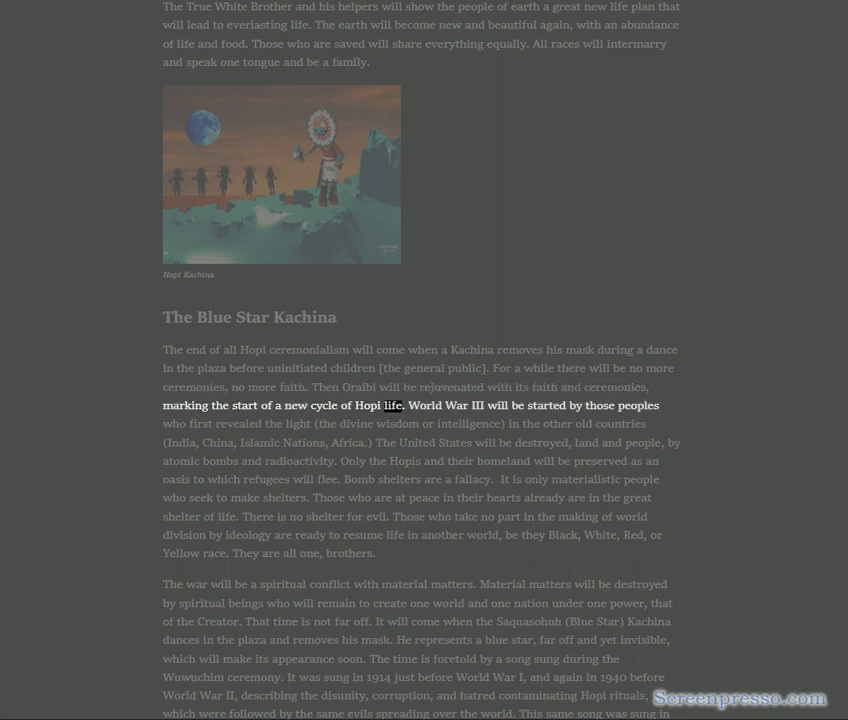
double_click(200, 424)
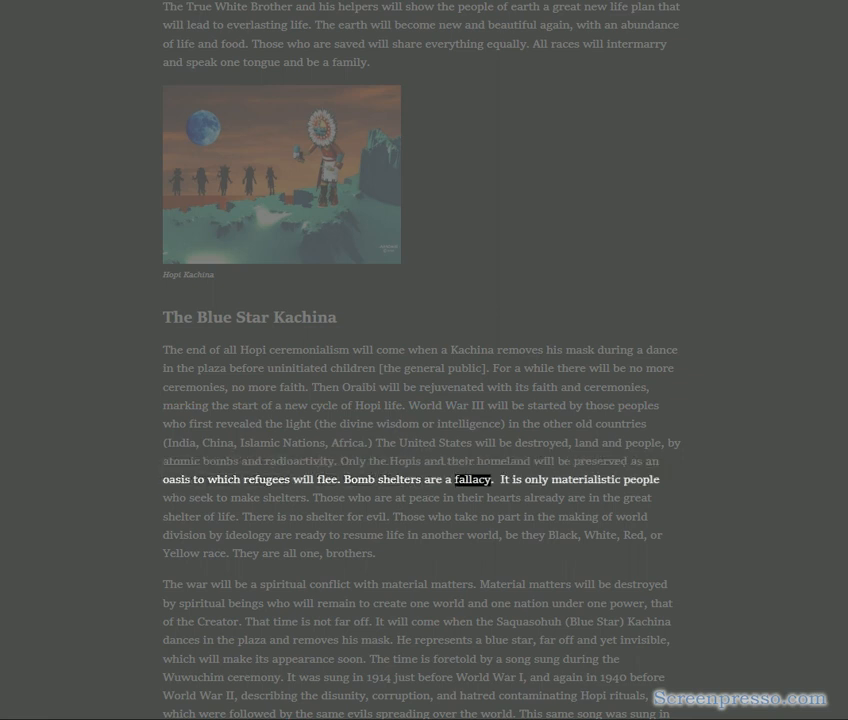
double_click(630, 480)
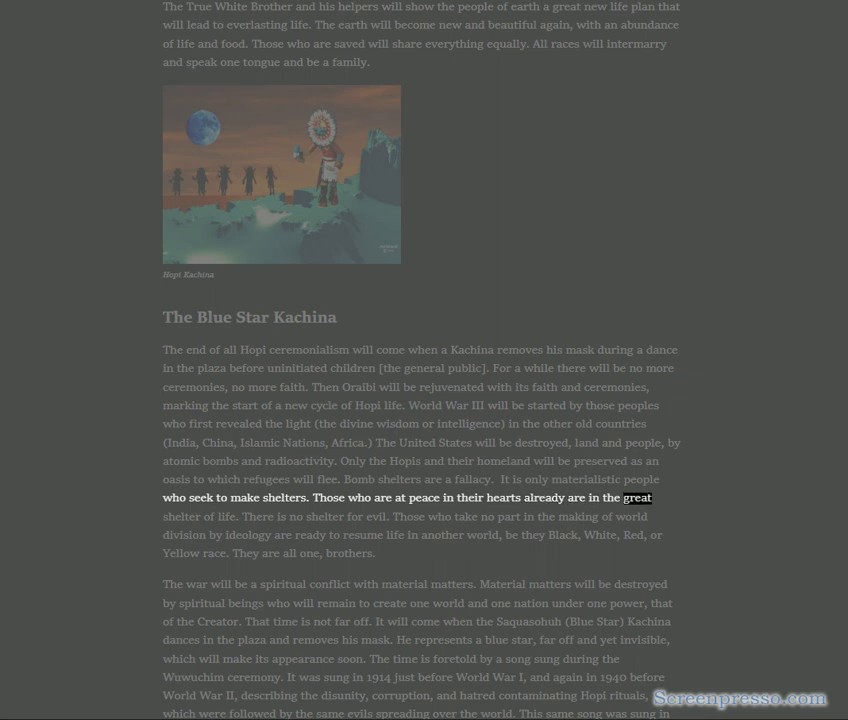
double_click(324, 516)
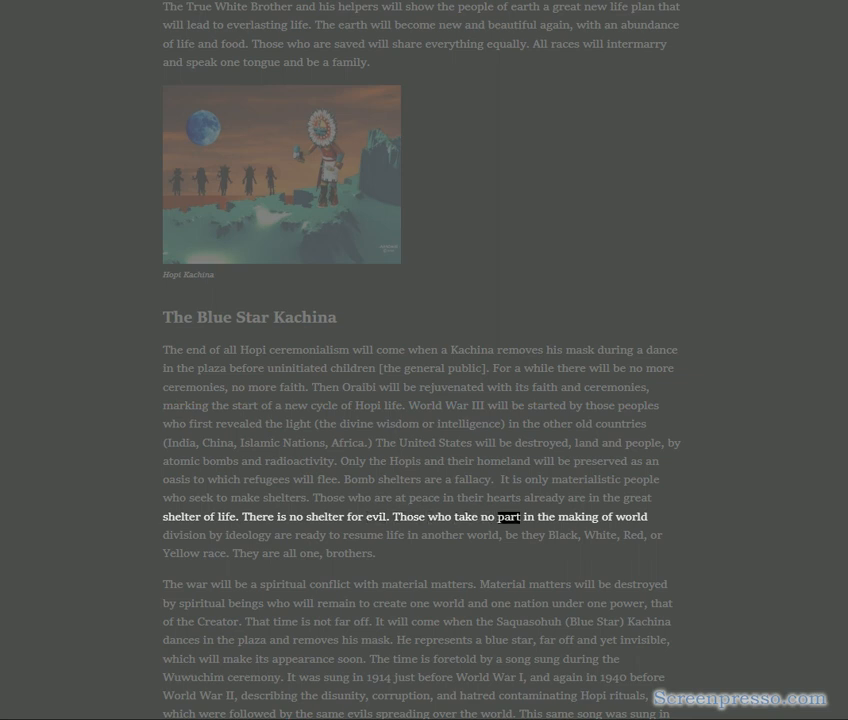
double_click(312, 534)
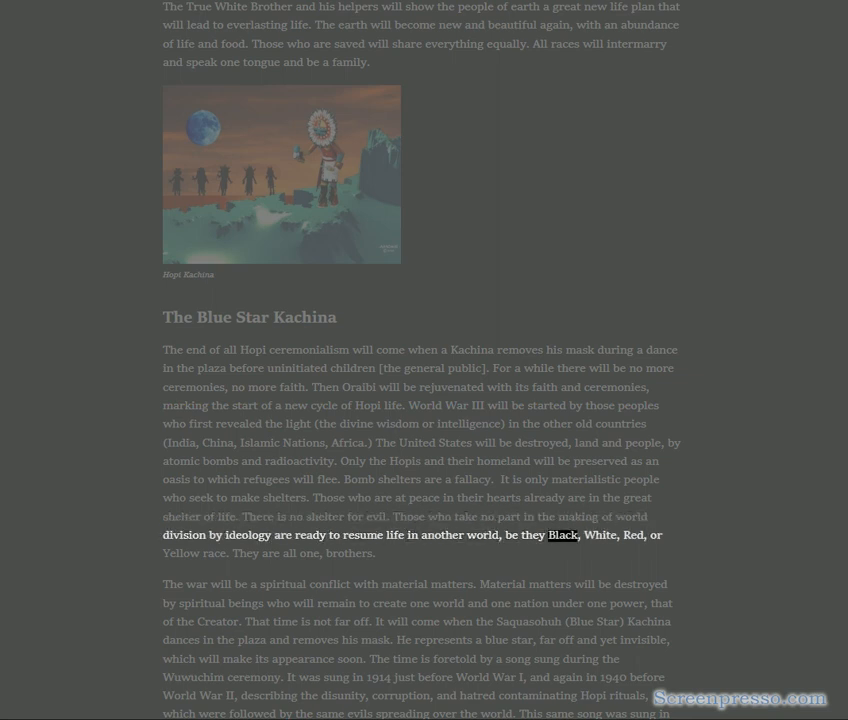
double_click(212, 552)
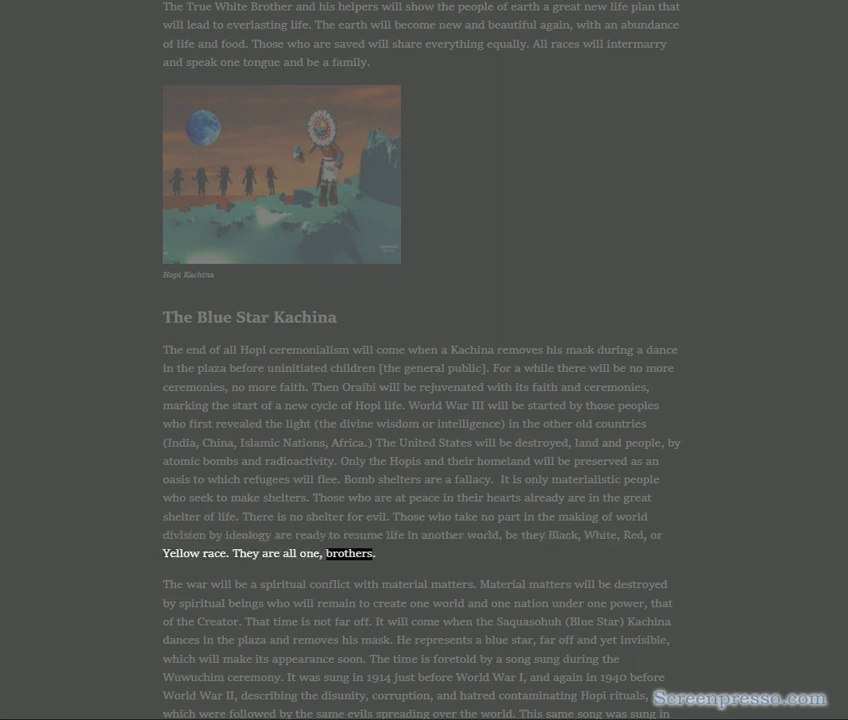
double_click(280, 584)
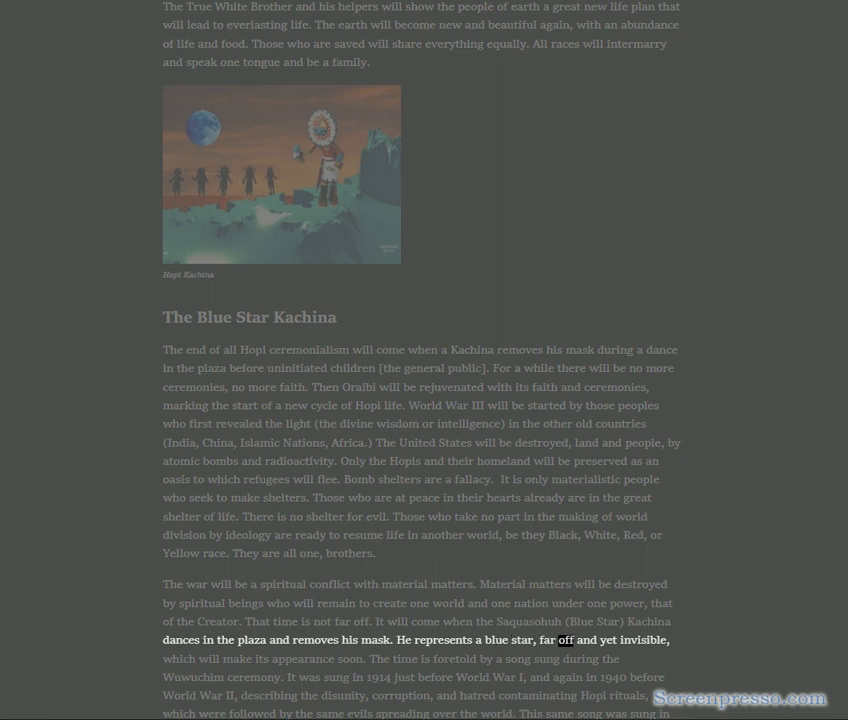
double_click(304, 658)
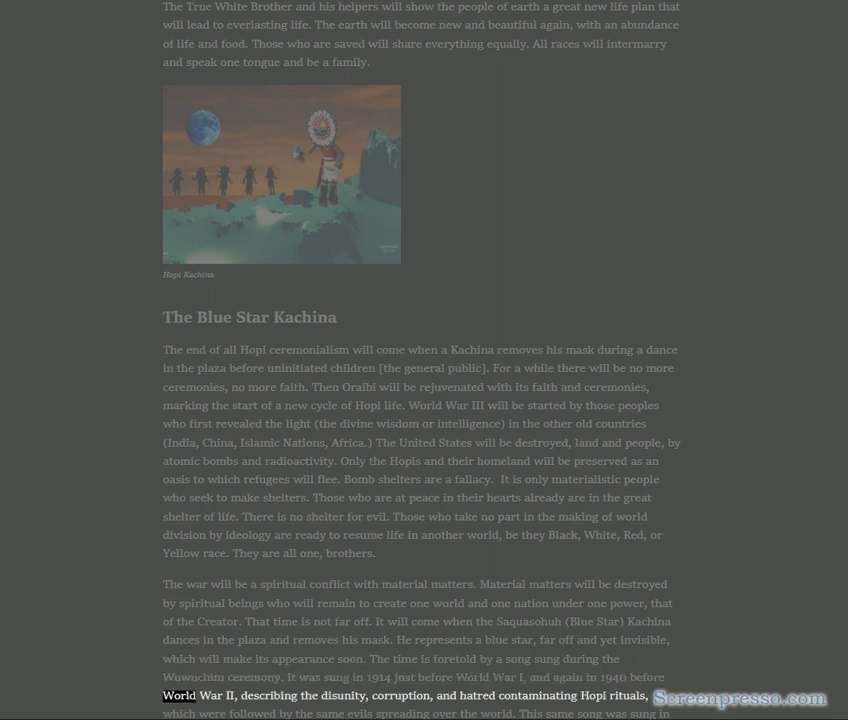
double_click(400, 696)
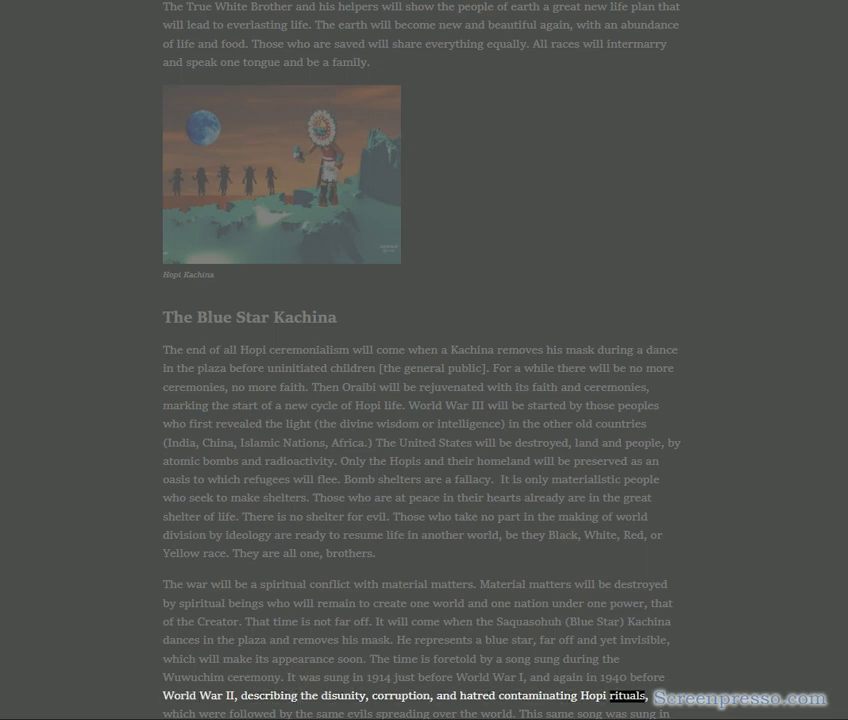
scroll("down", 3)
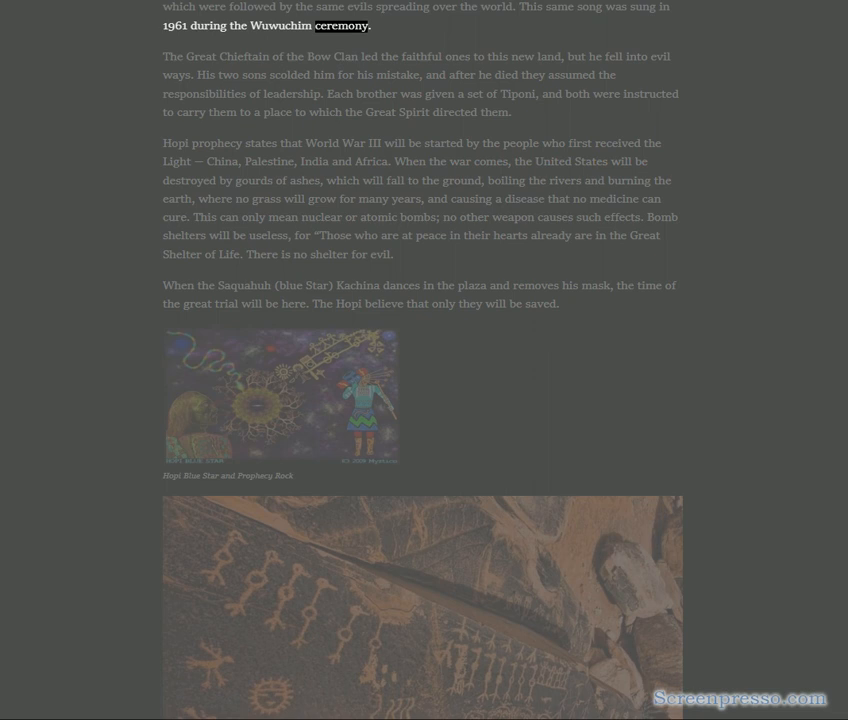
double_click(458, 56)
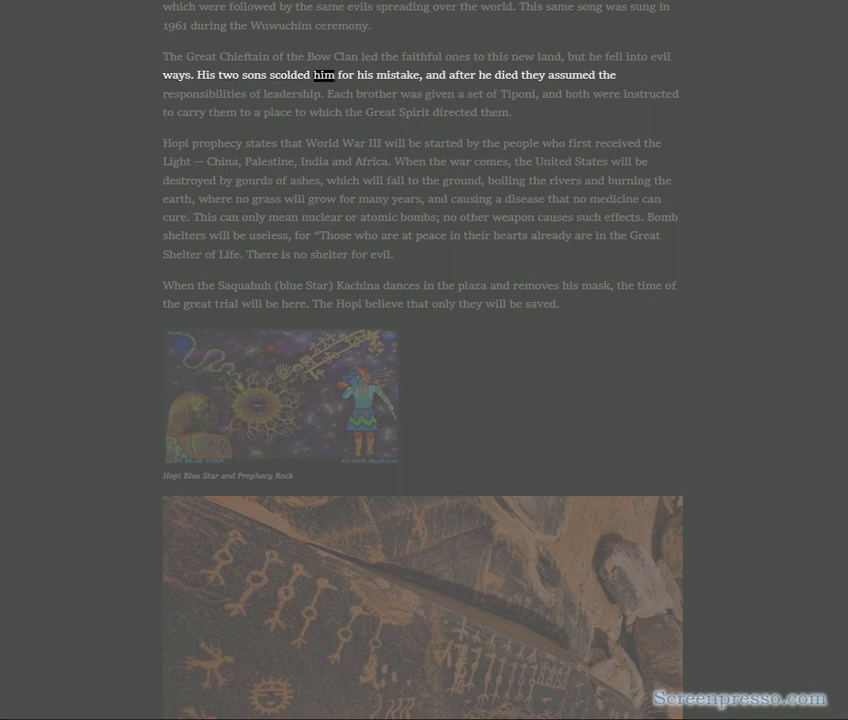
double_click(204, 94)
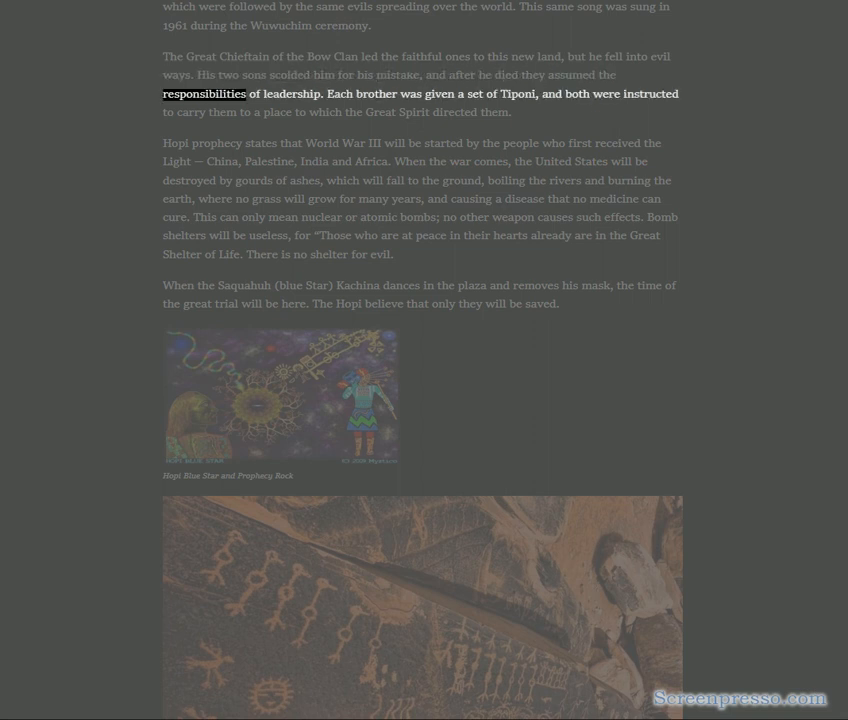
double_click(366, 94)
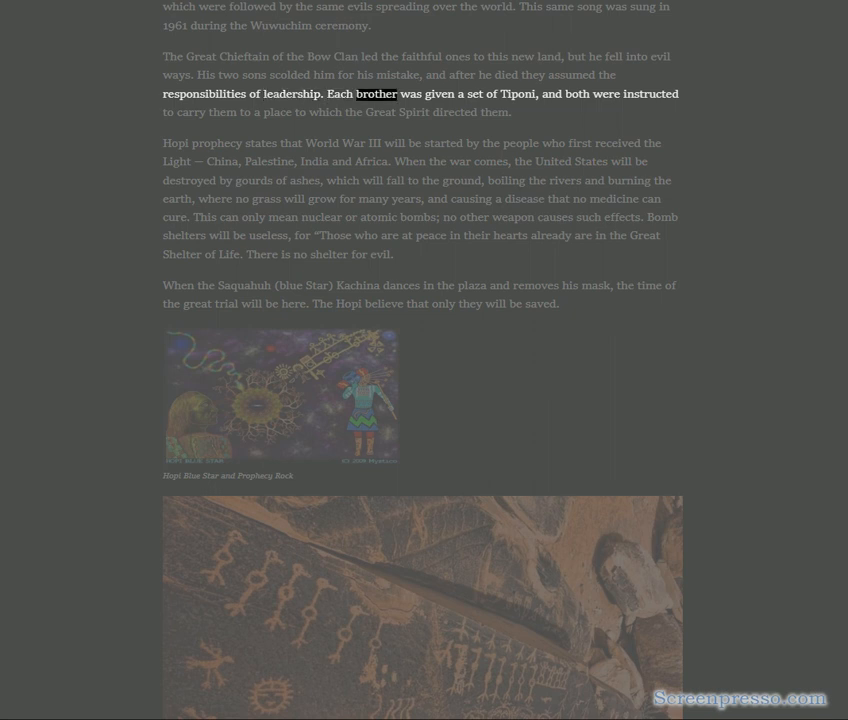
double_click(654, 94)
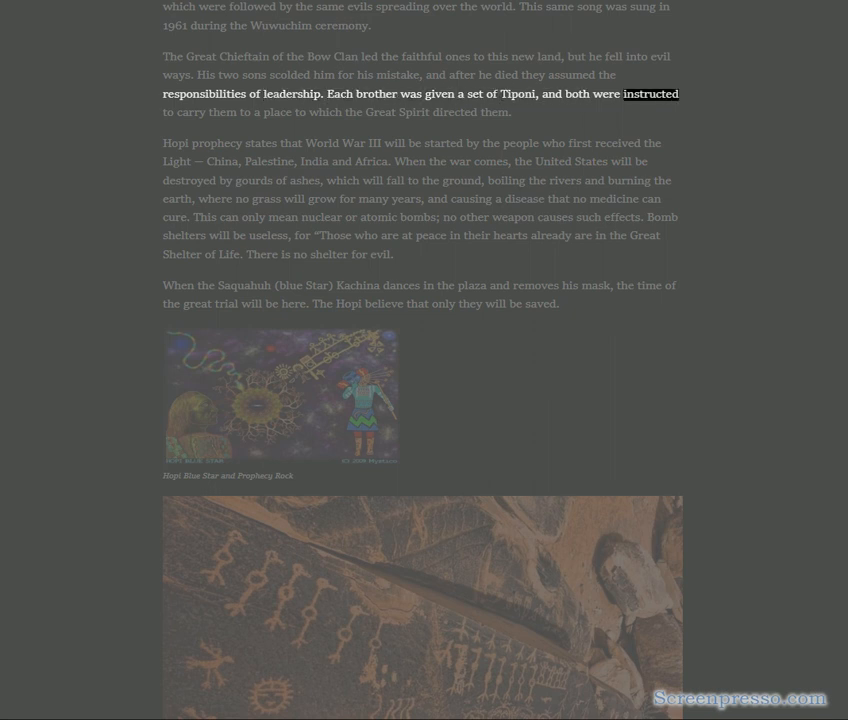
double_click(414, 112)
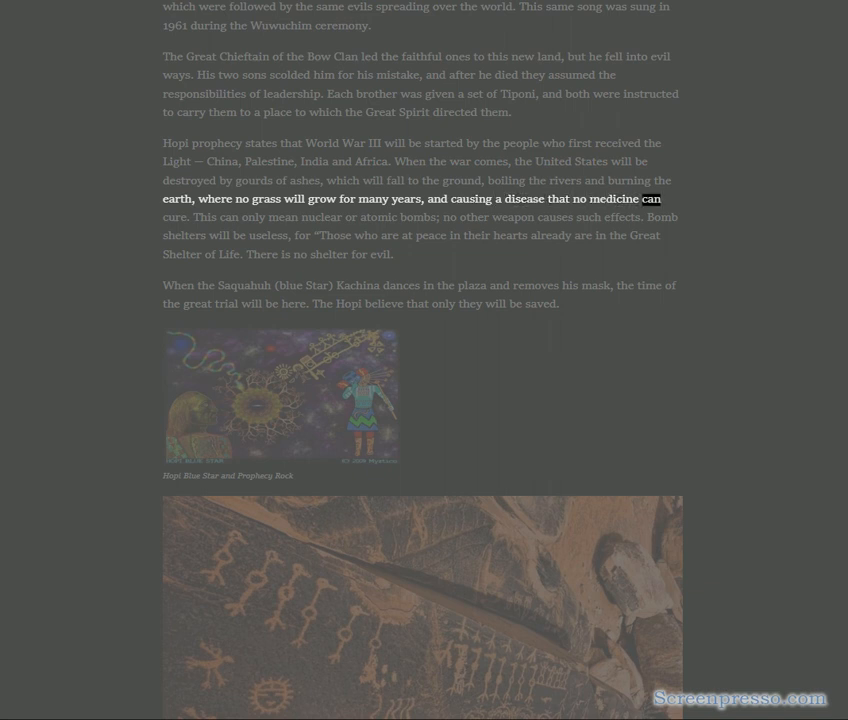
double_click(324, 216)
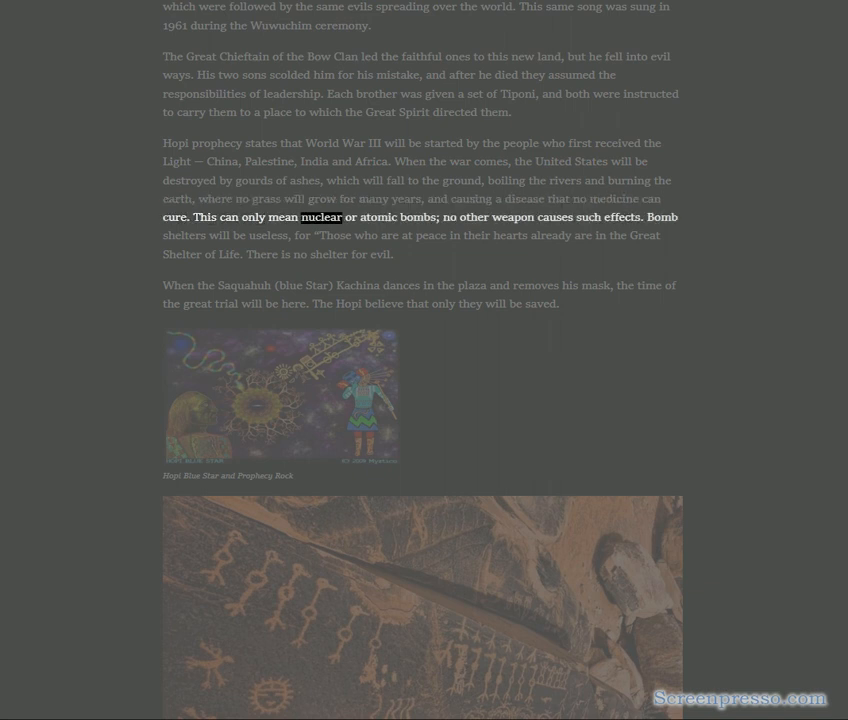
double_click(588, 216)
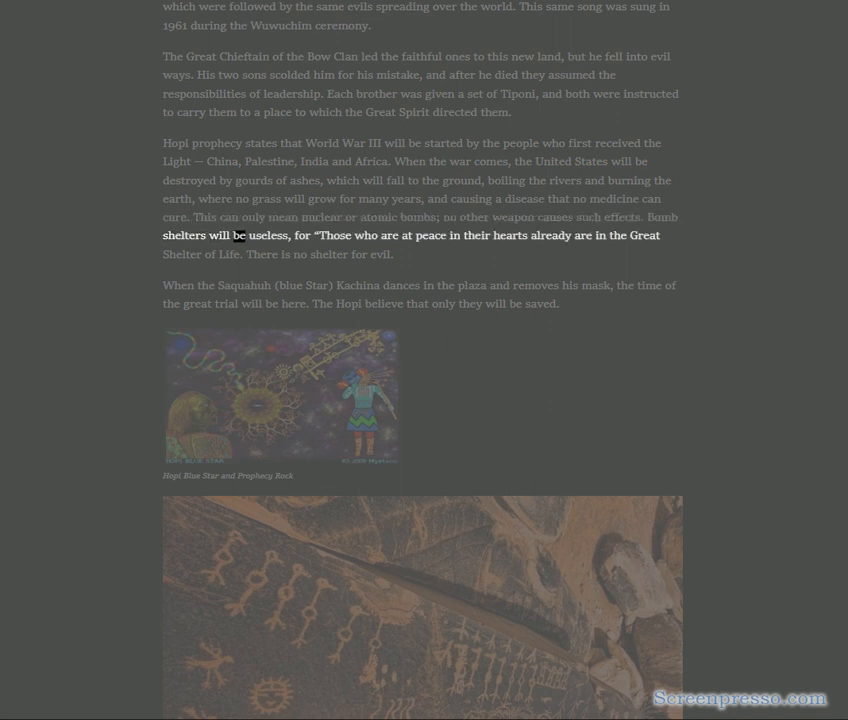
double_click(510, 236)
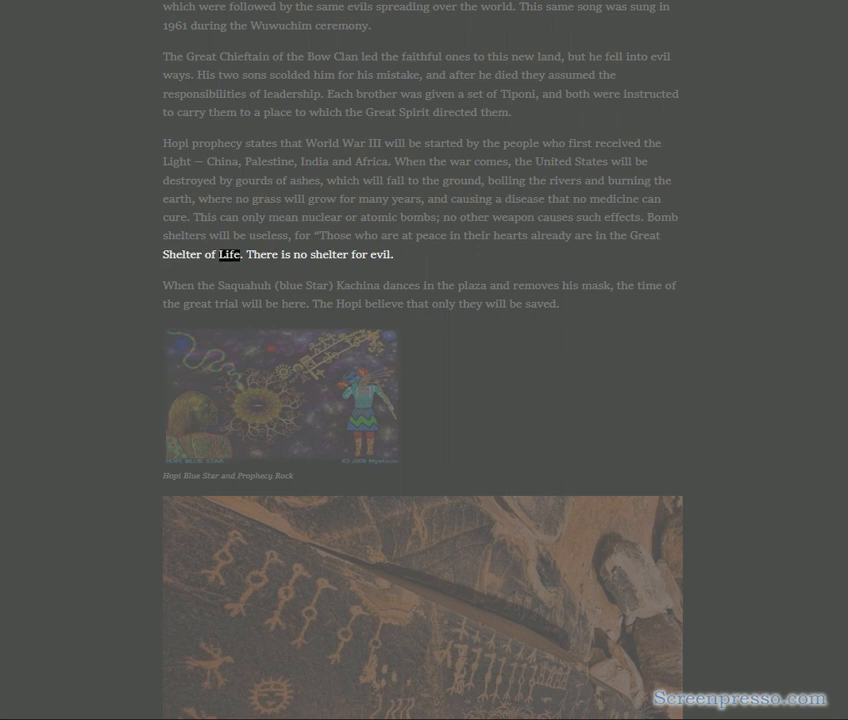
double_click(378, 252)
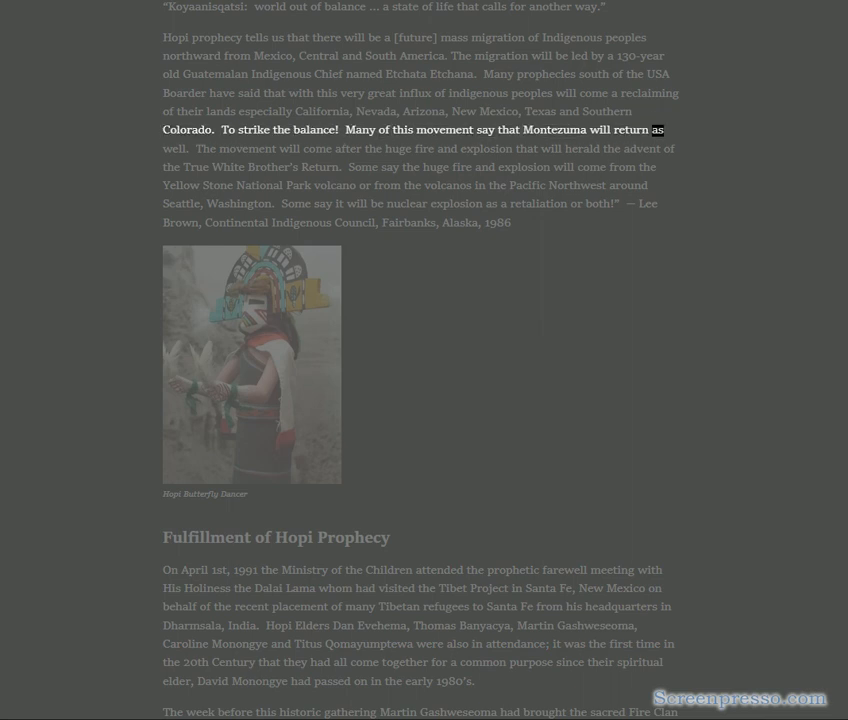
- Have the migration quote and Lee Brown attribution read, entering 'Fulfillment of Hopi Prophecy' on Tibetan refugees
double_click(374, 148)
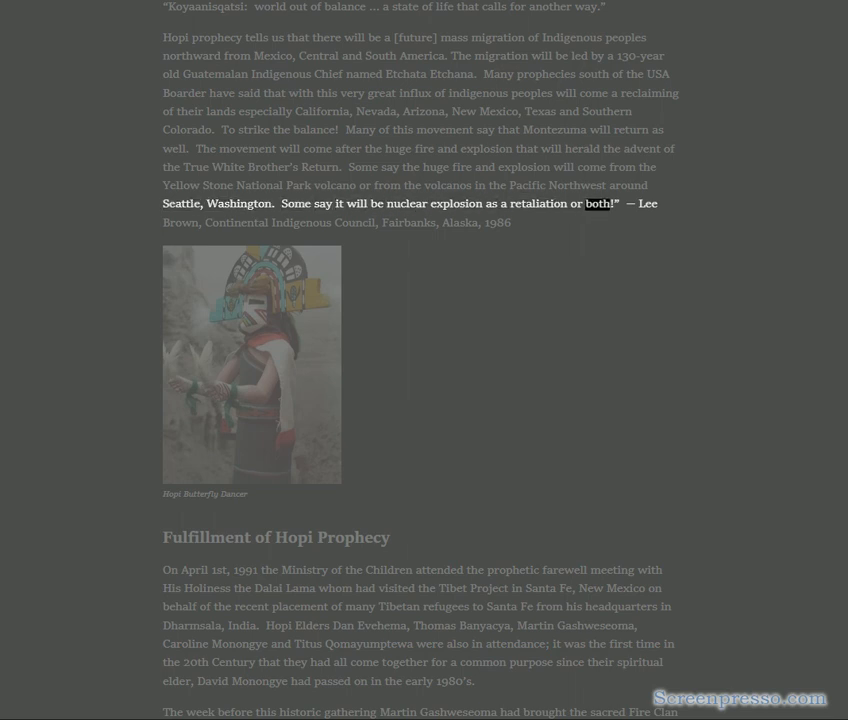
double_click(350, 224)
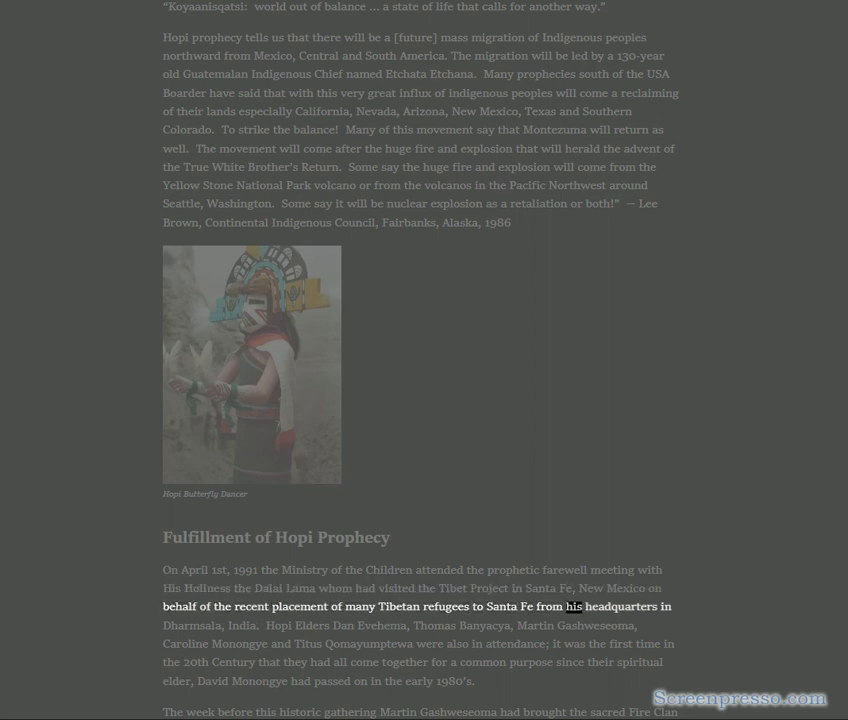
- Follow narration through the Fire Clan Tablet quote and Dalai Lama visit paragraphs
scroll("down", 3)
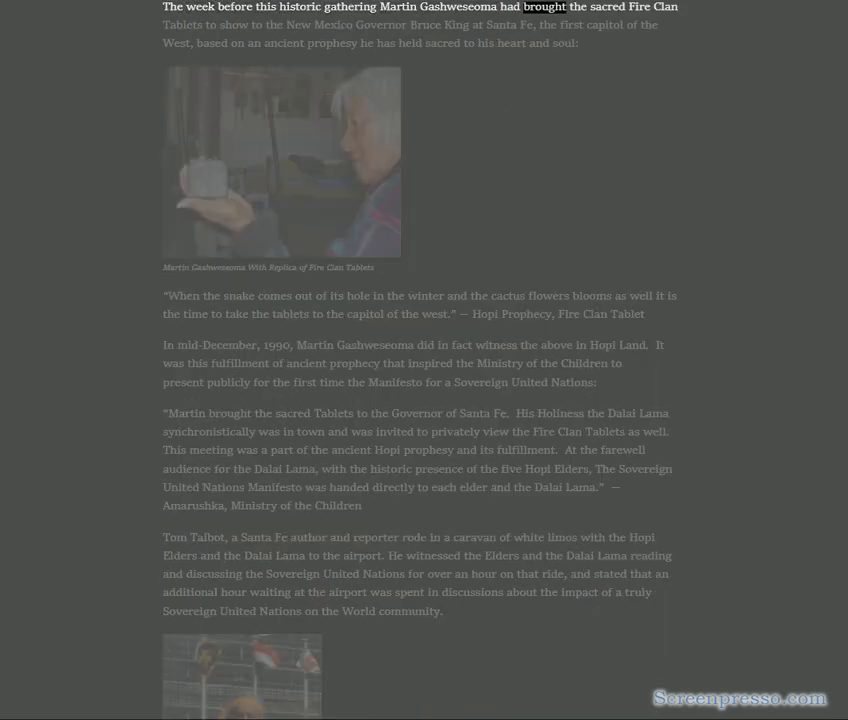
double_click(332, 24)
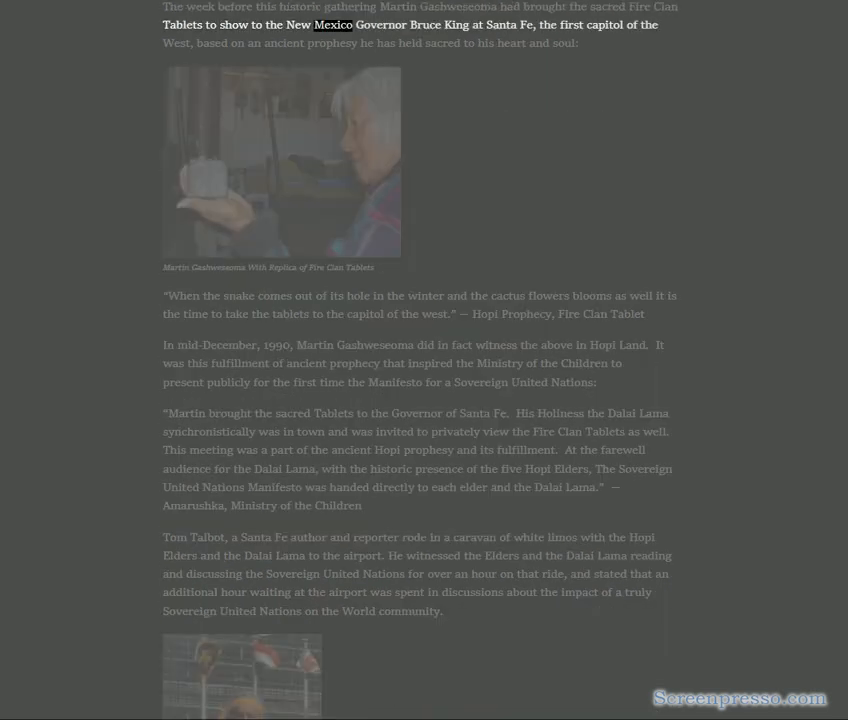
double_click(572, 24)
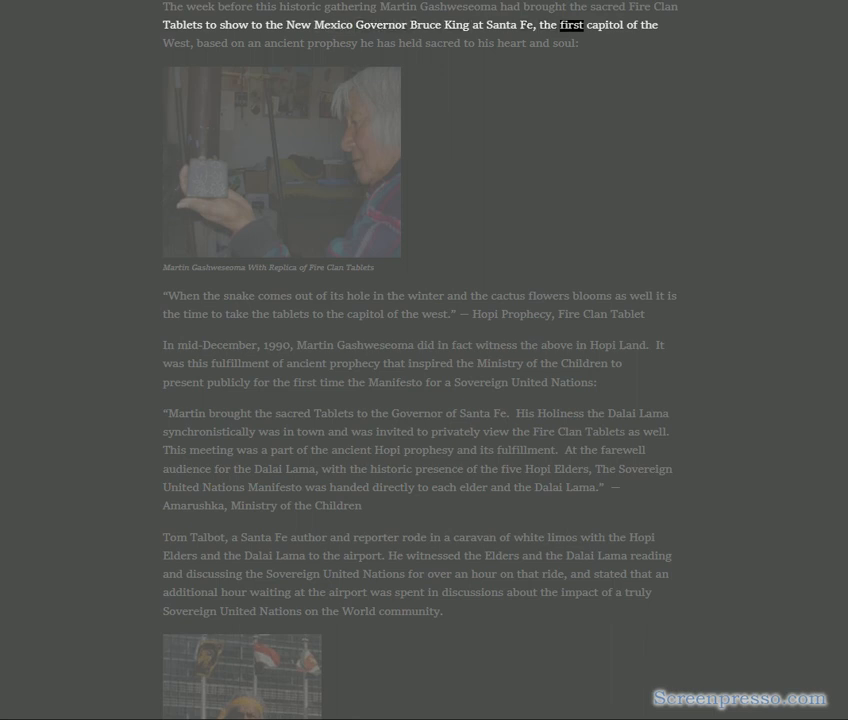
double_click(330, 44)
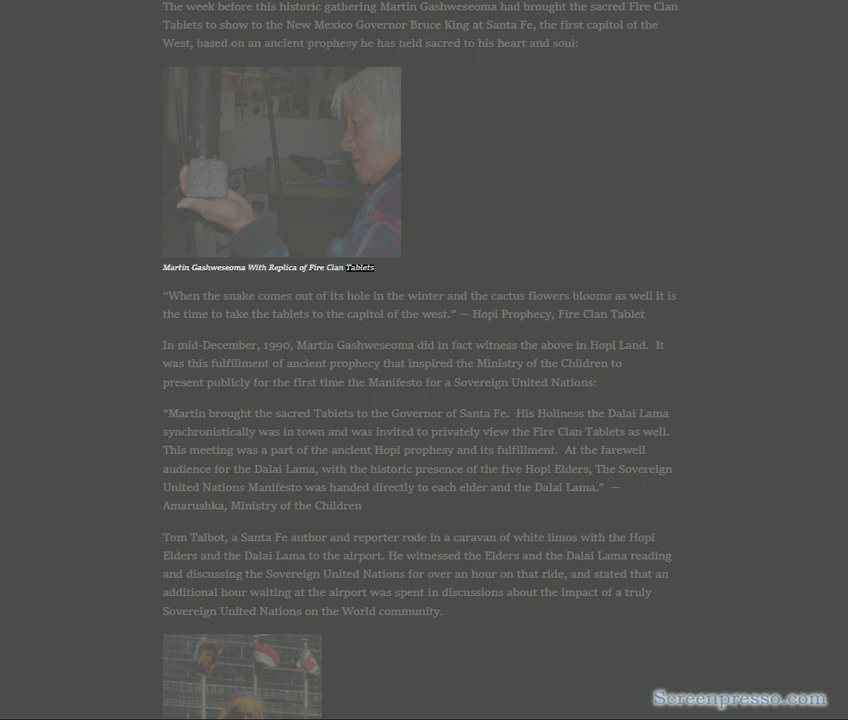
double_click(356, 296)
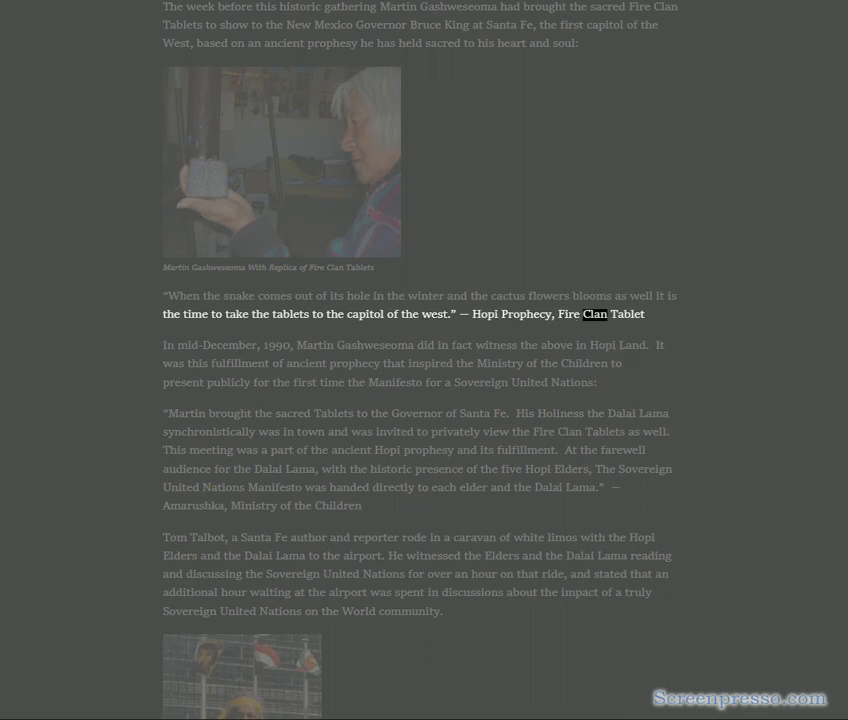
double_click(208, 344)
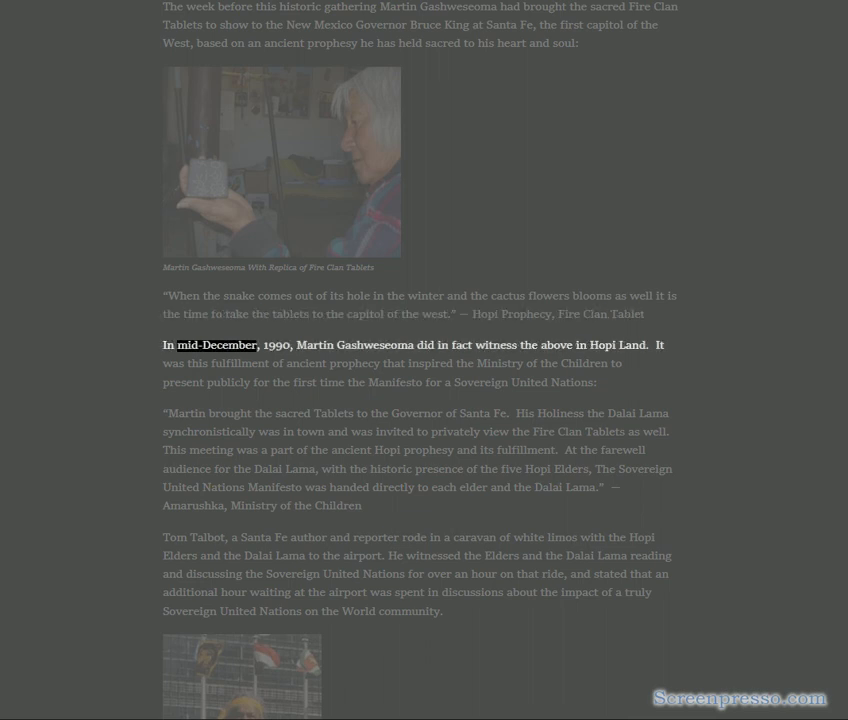
double_click(378, 340)
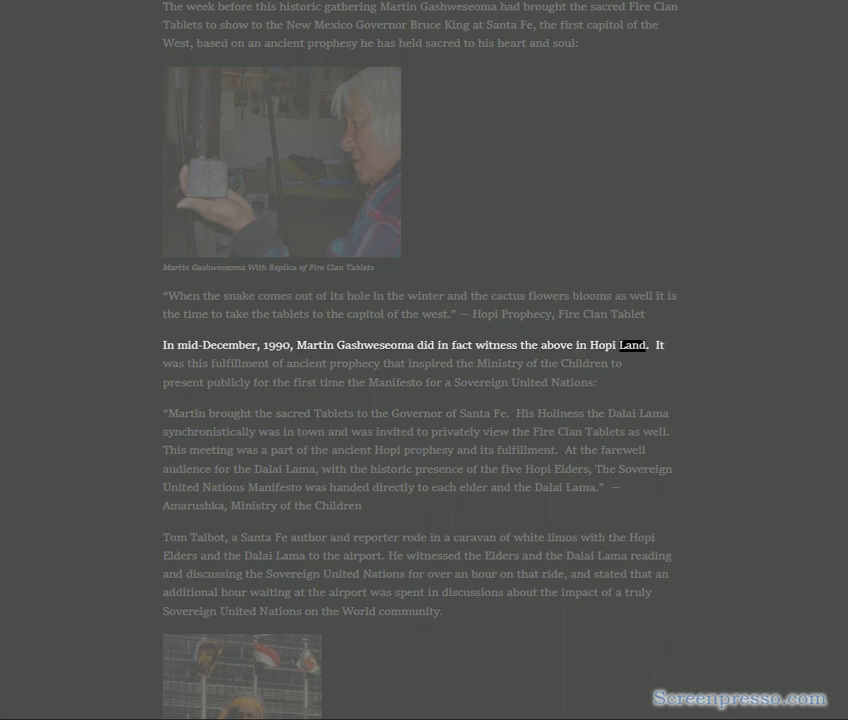
double_click(356, 362)
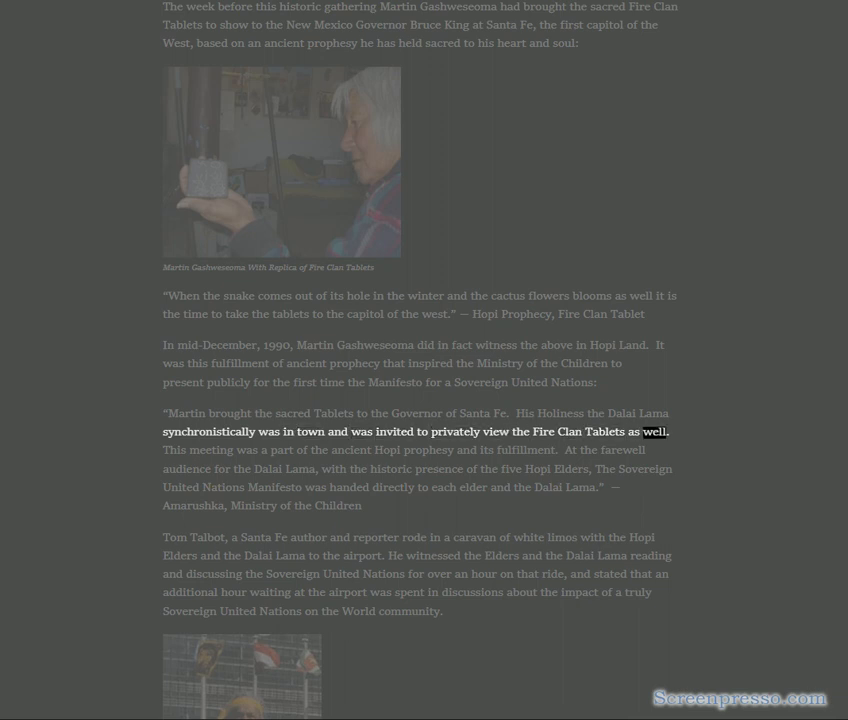
- Continue the read-aloud through the Tom Talbot airport caravan paragraph up to 'Hopi Message of Peace'
double_click(350, 450)
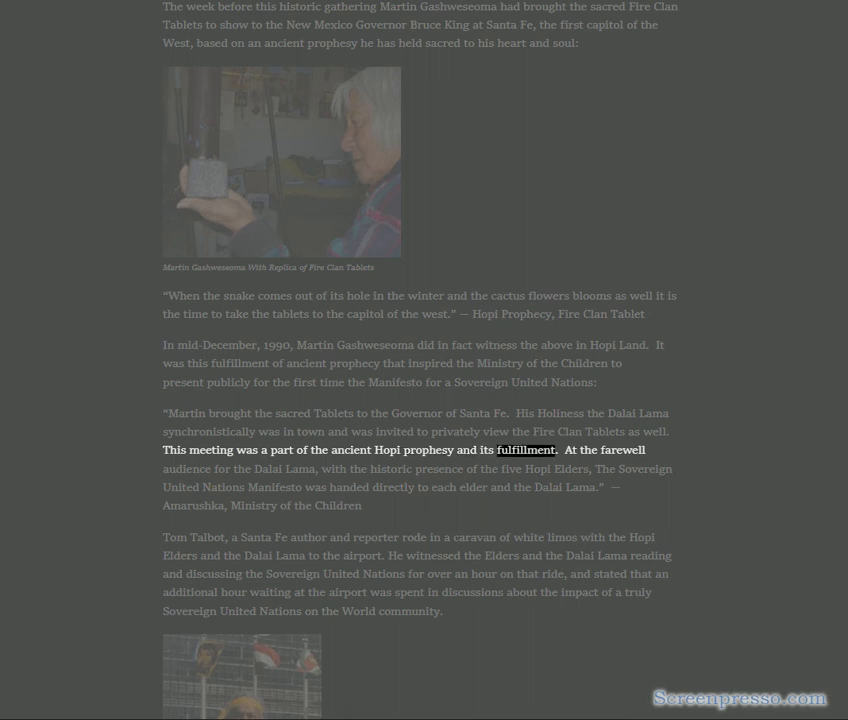
double_click(296, 470)
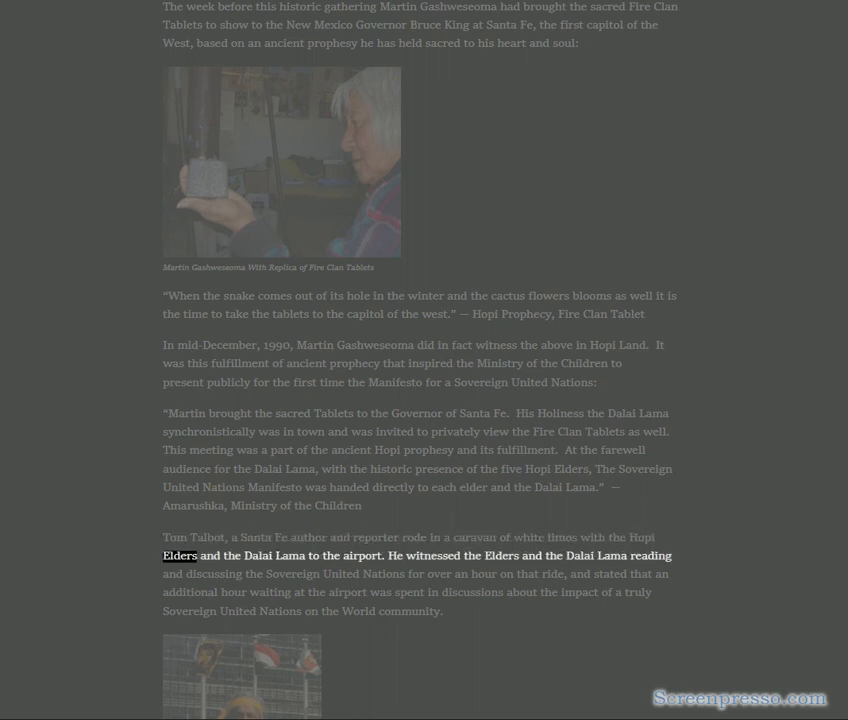
double_click(428, 556)
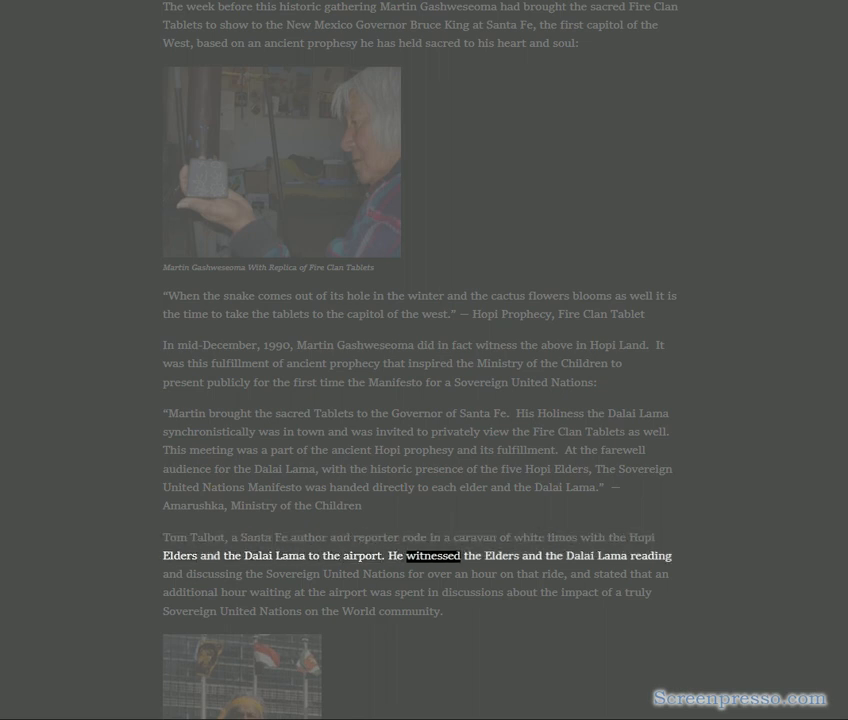
double_click(214, 572)
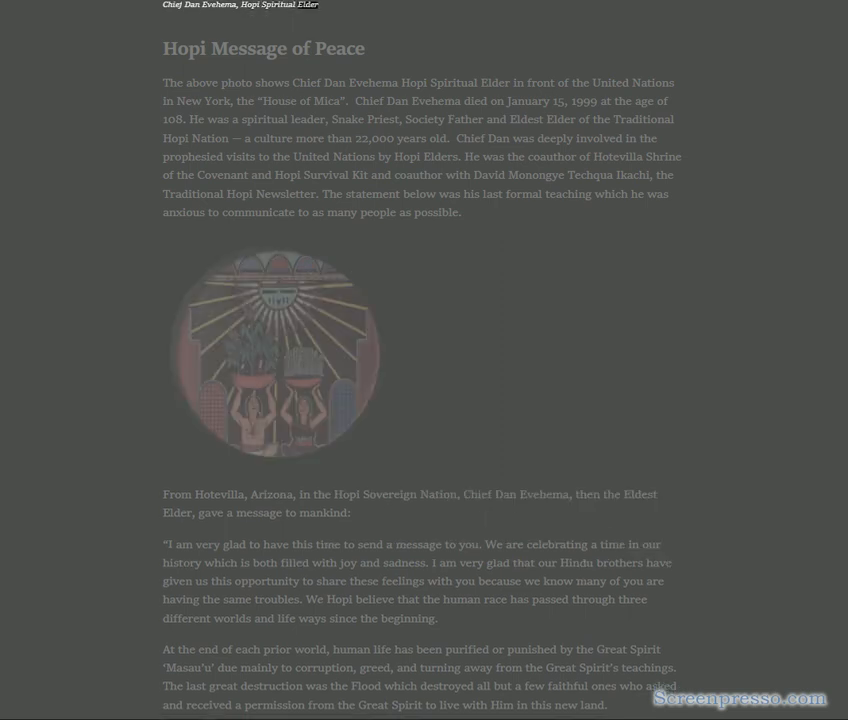
- Have the Hopi Message of Peace intro and Chief Dan Evehema's opening message read, reaching 'humble'
double_click(340, 48)
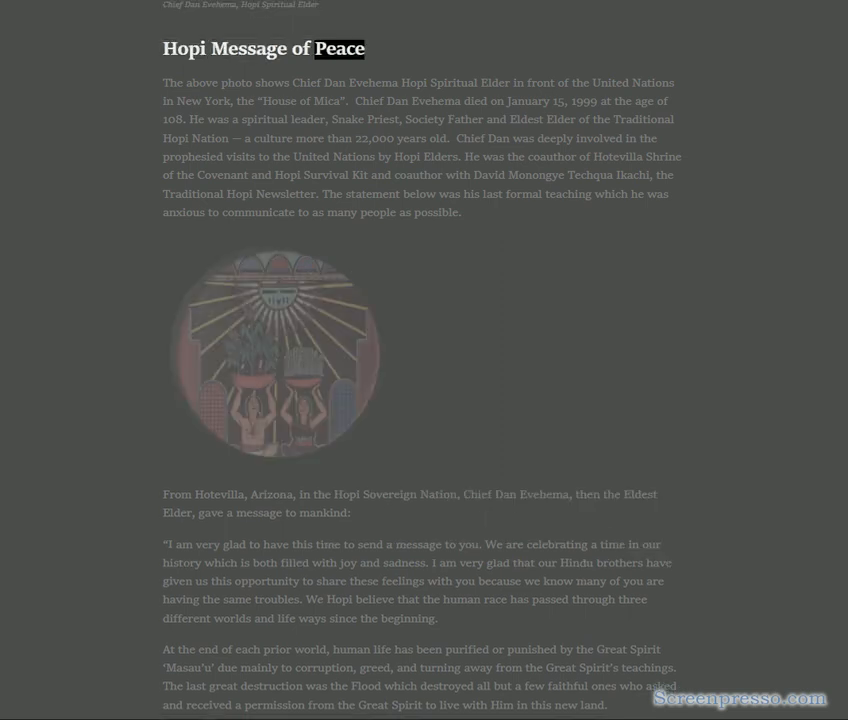
double_click(236, 84)
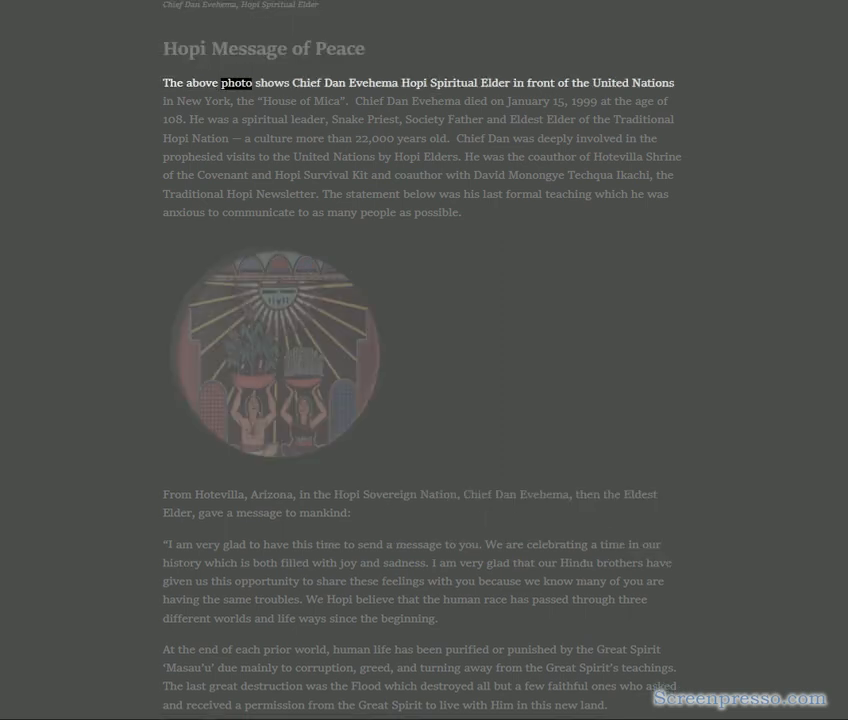
double_click(496, 84)
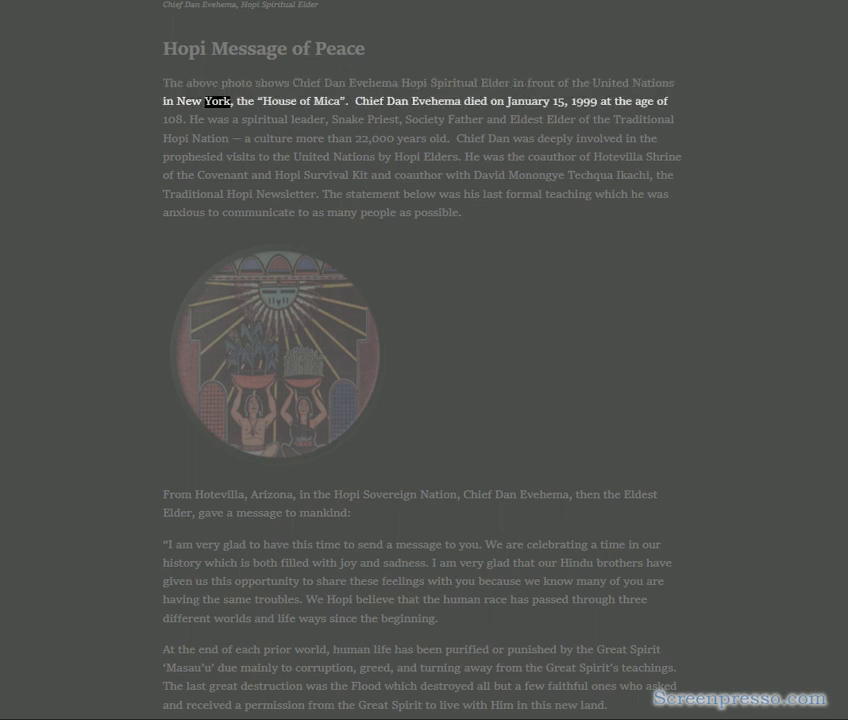
double_click(432, 100)
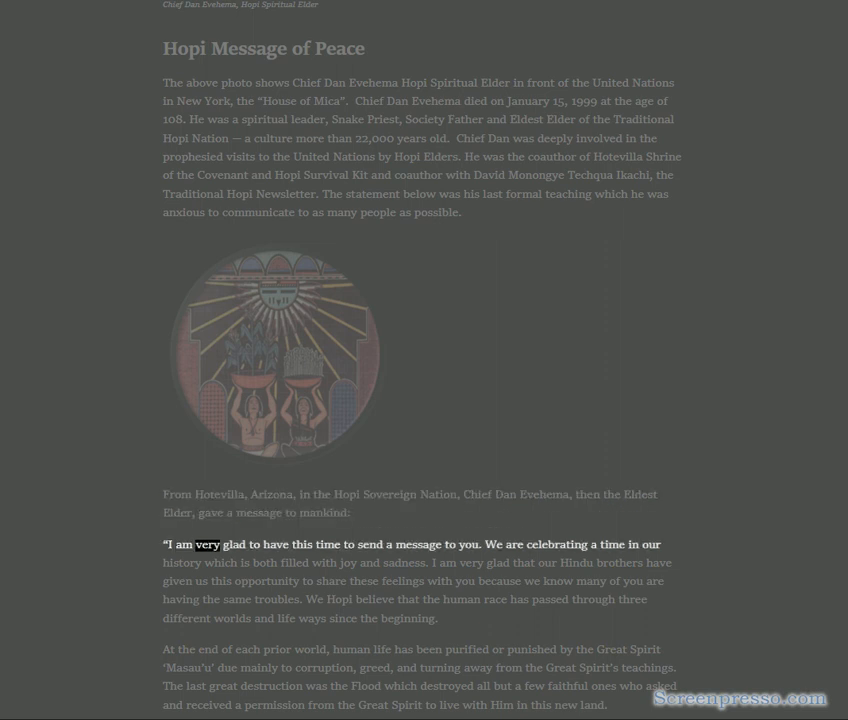
double_click(464, 544)
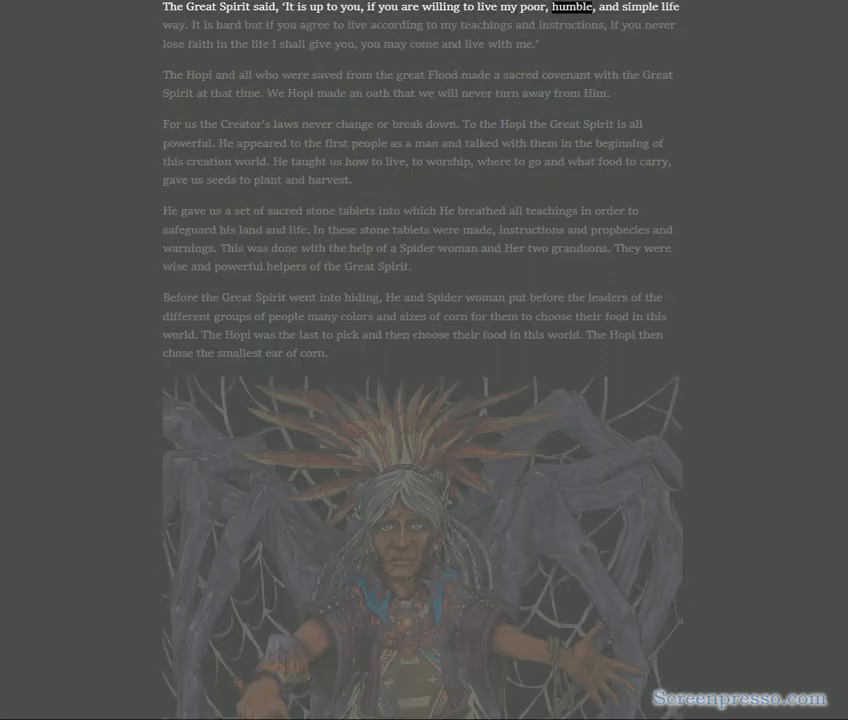
- Let the read-aloud highlight through the corn-choosing paragraphs sentence by sentence
double_click(226, 24)
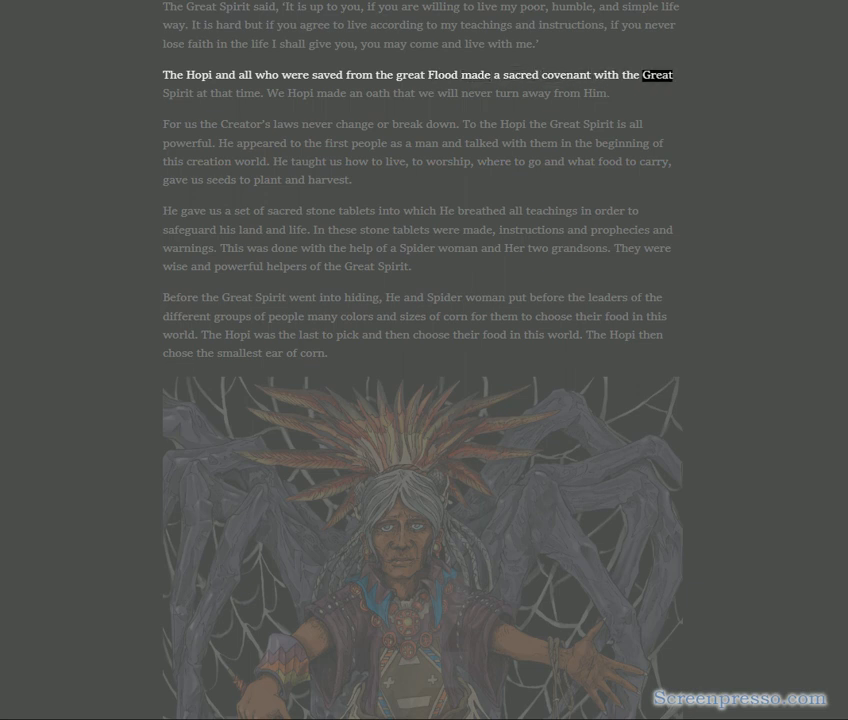
double_click(330, 94)
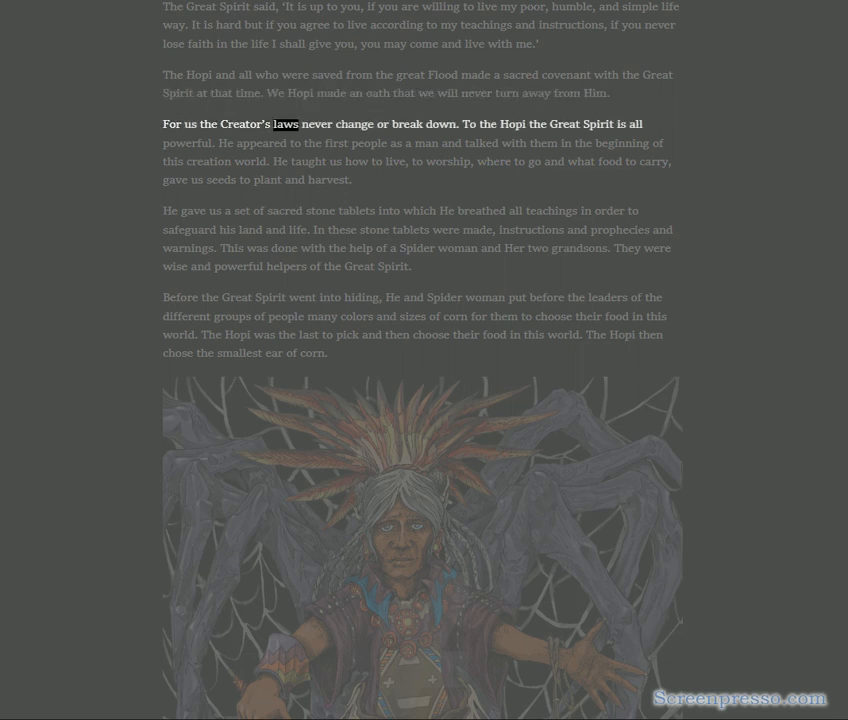
double_click(512, 124)
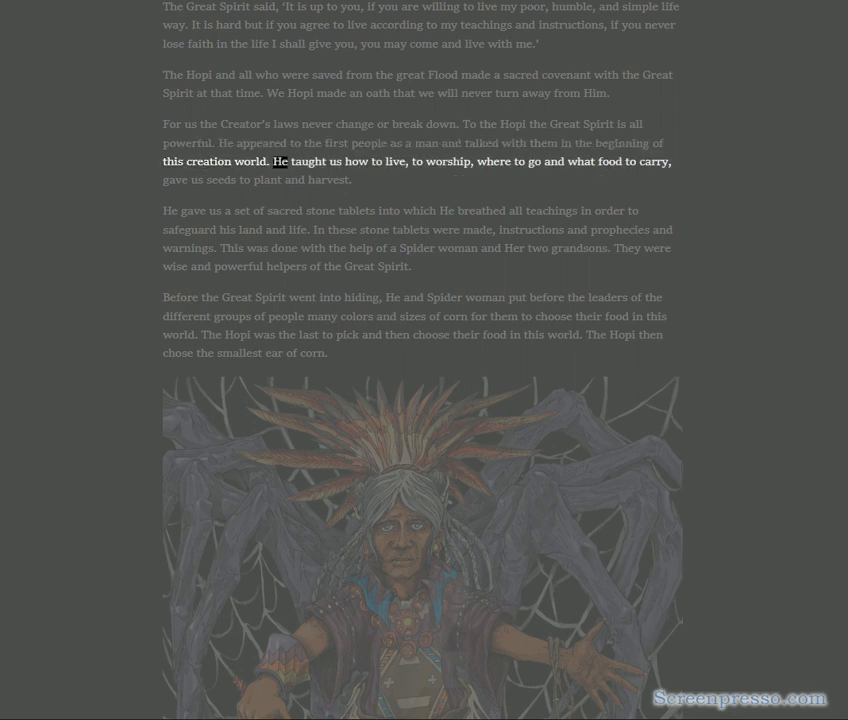
double_click(536, 160)
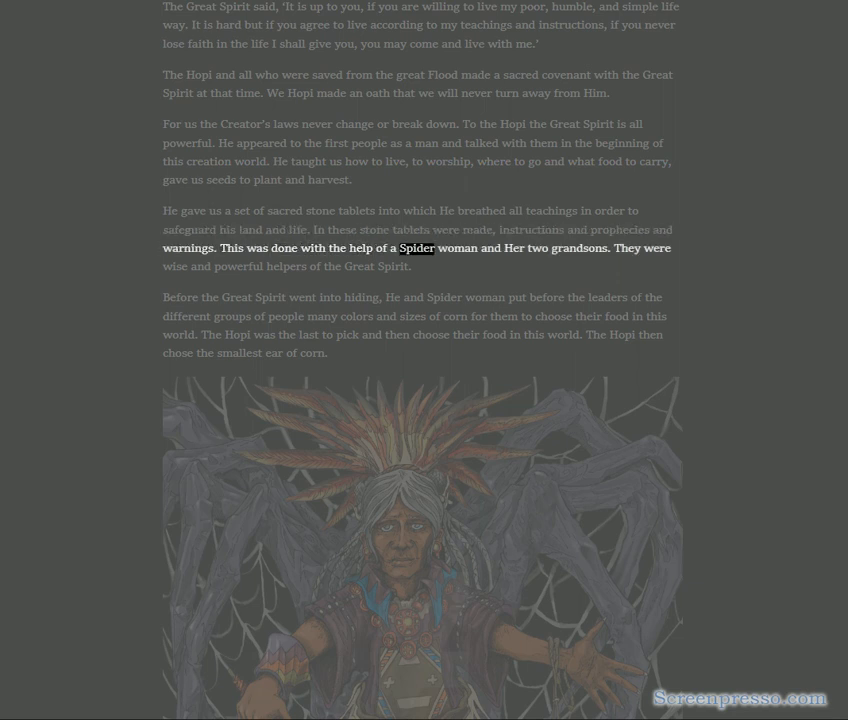
double_click(580, 248)
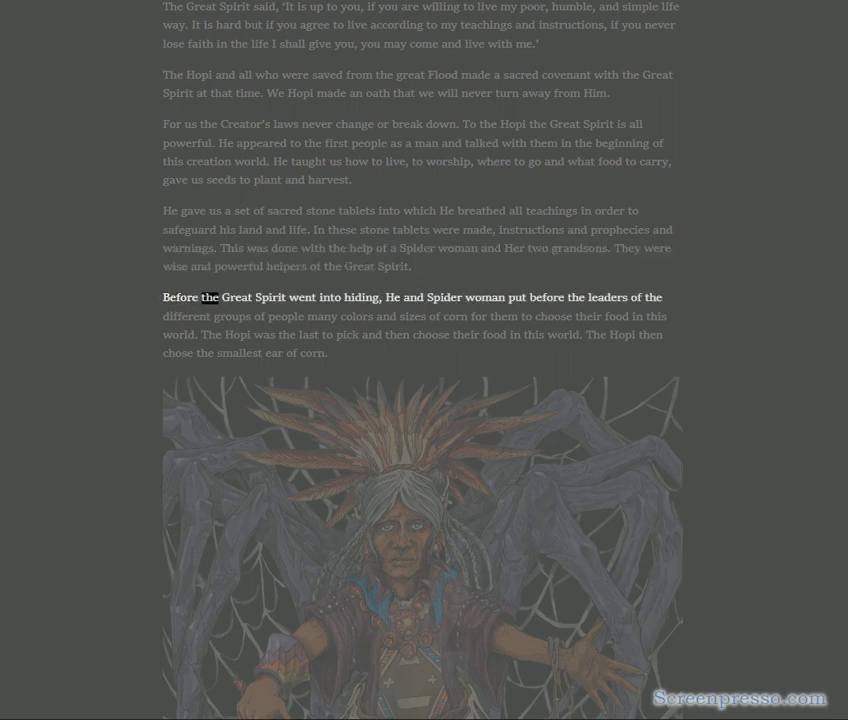
double_click(444, 296)
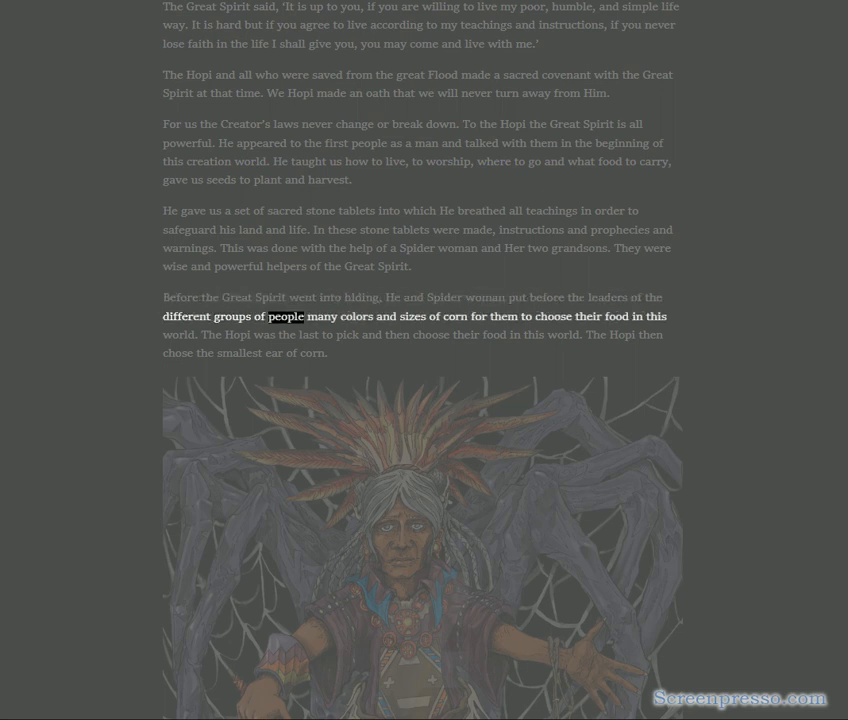
double_click(556, 316)
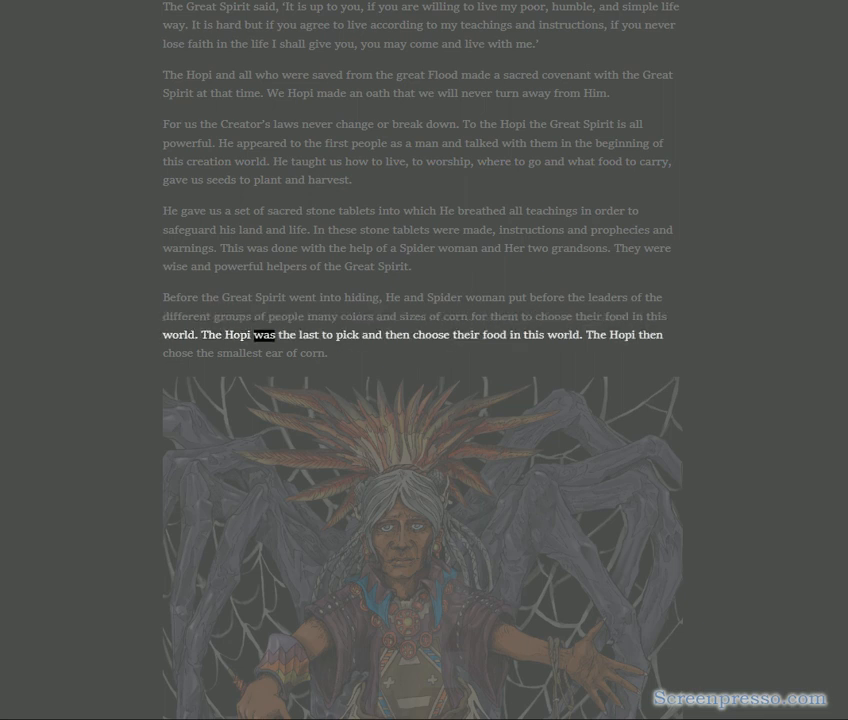
double_click(564, 336)
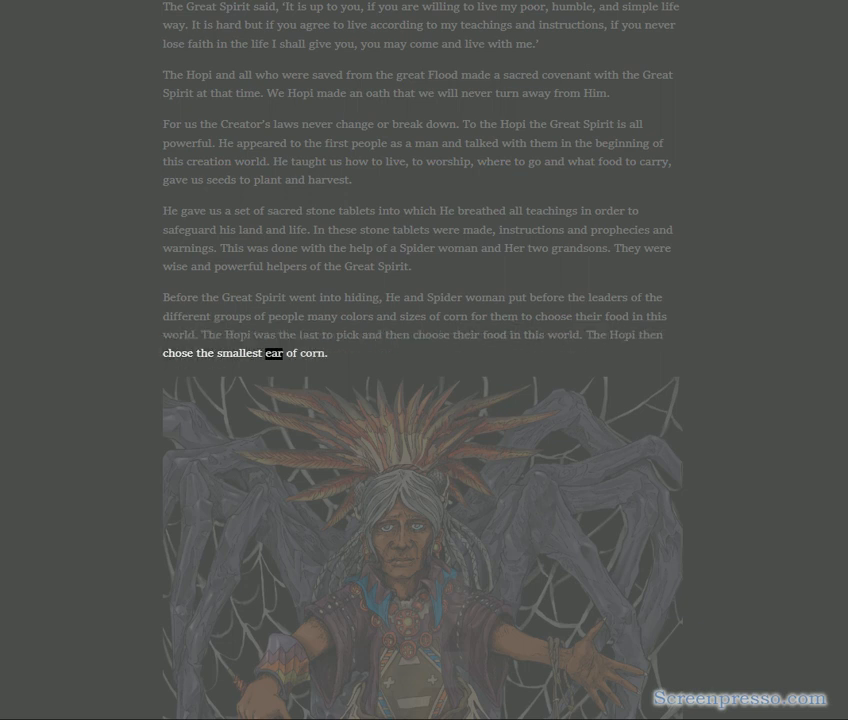
- Continue into the two brothers' stone tablets passage, reaching 'remain in the land of the Great Spirit'
scroll("down", 3)
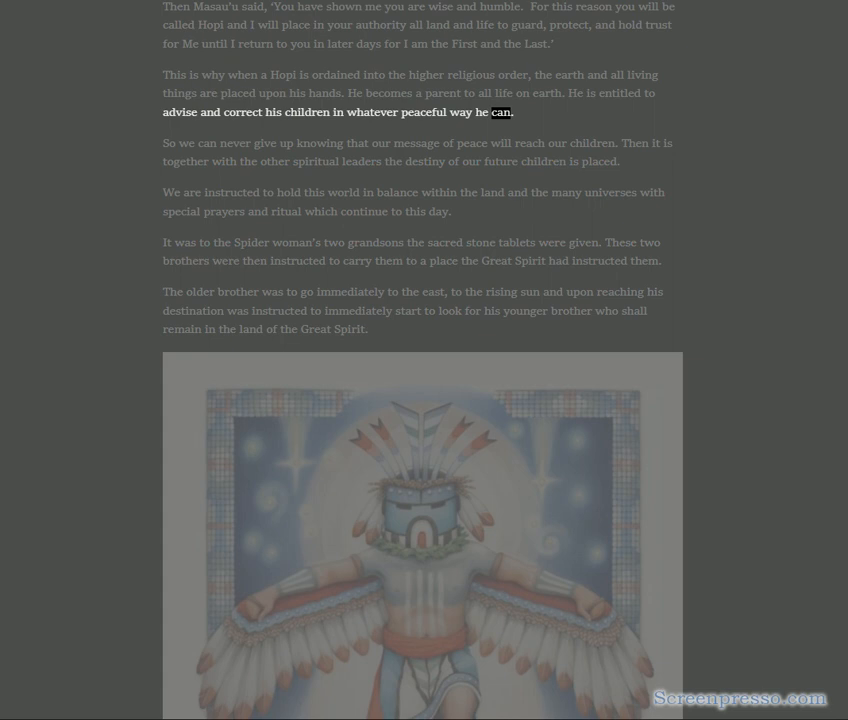
double_click(416, 144)
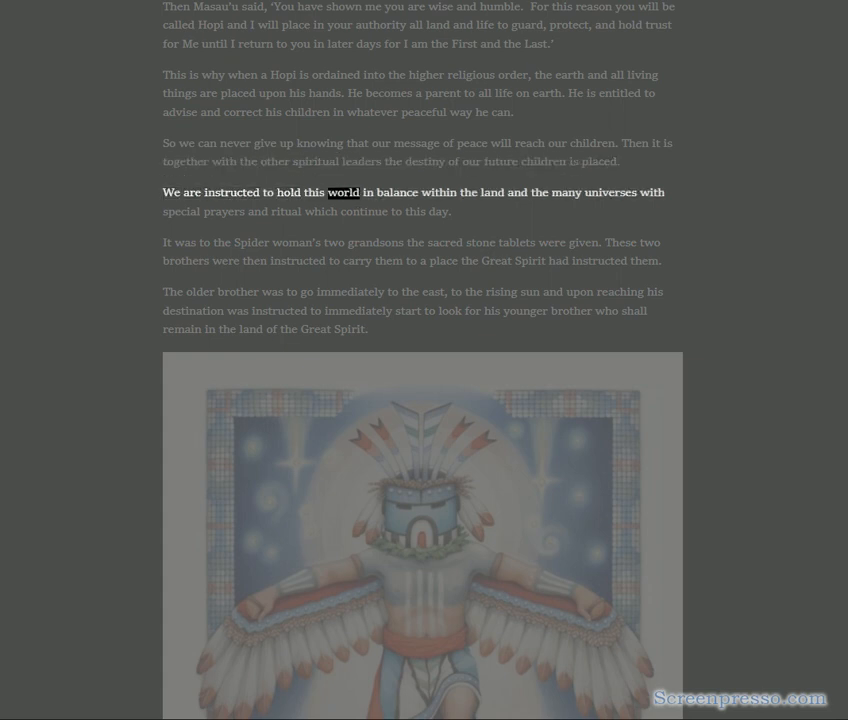
double_click(608, 192)
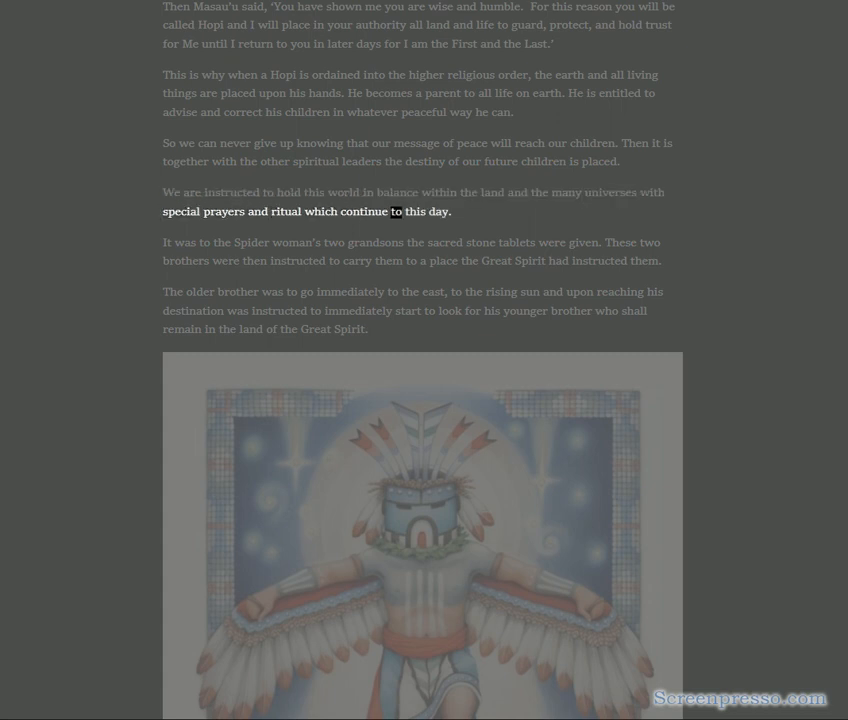
double_click(252, 242)
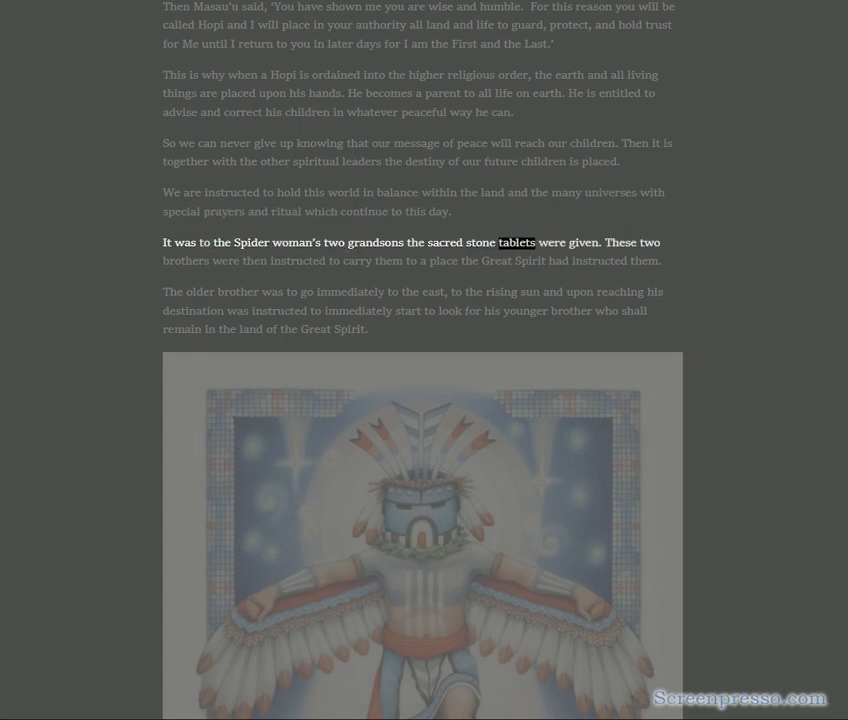
double_click(184, 260)
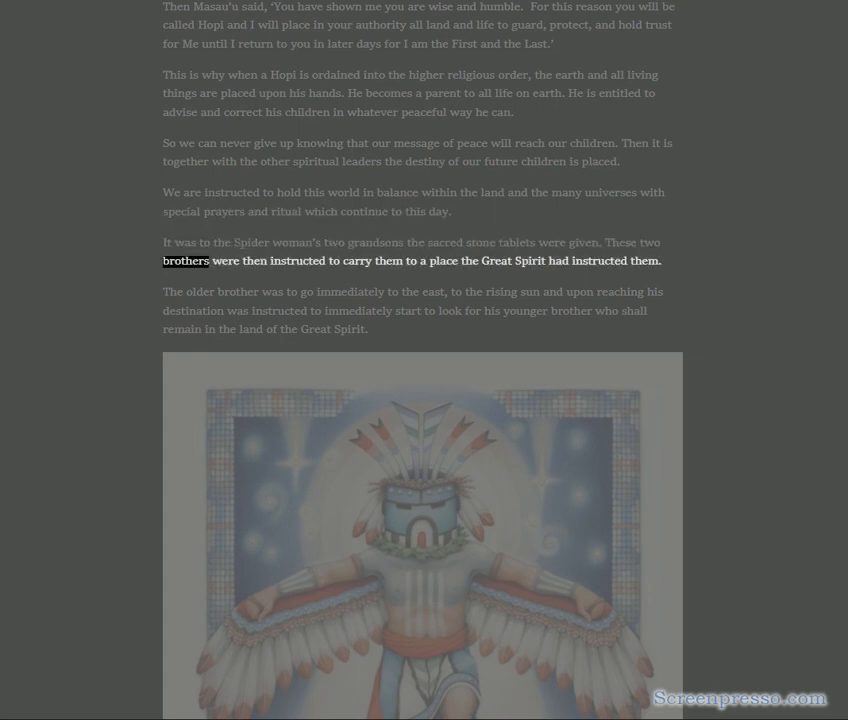
double_click(532, 260)
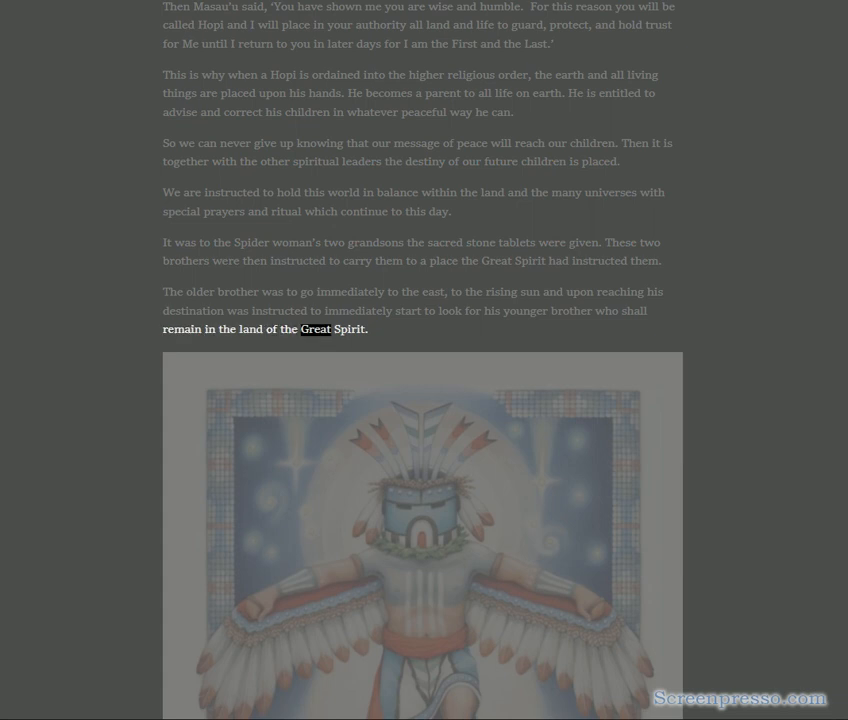
- Have the Older Brother's mission, gourd of ashes and three helpers paragraphs read, reaching 'our ceremonials, our hair'
scroll("down", 3)
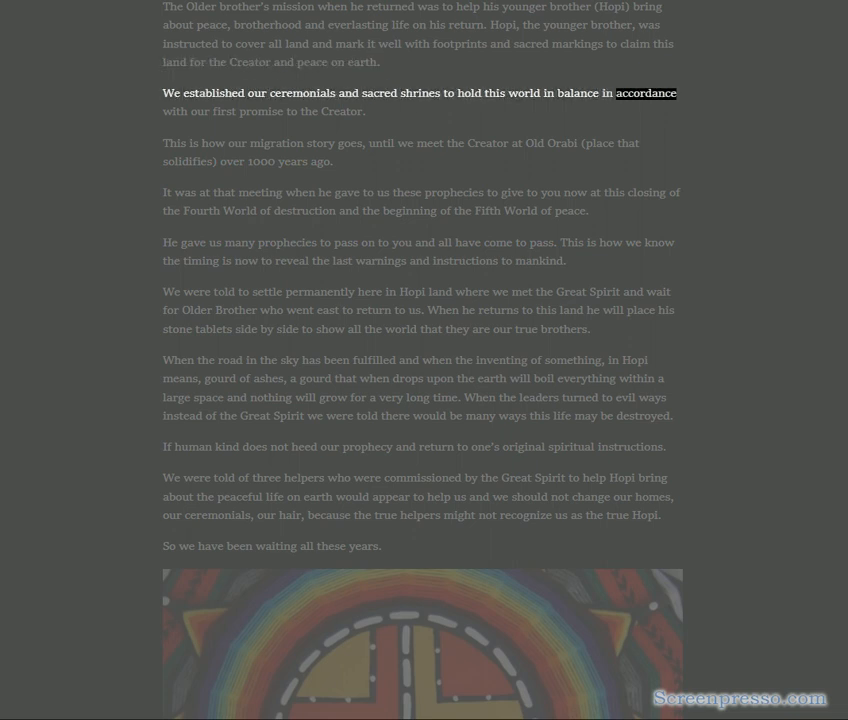
double_click(344, 112)
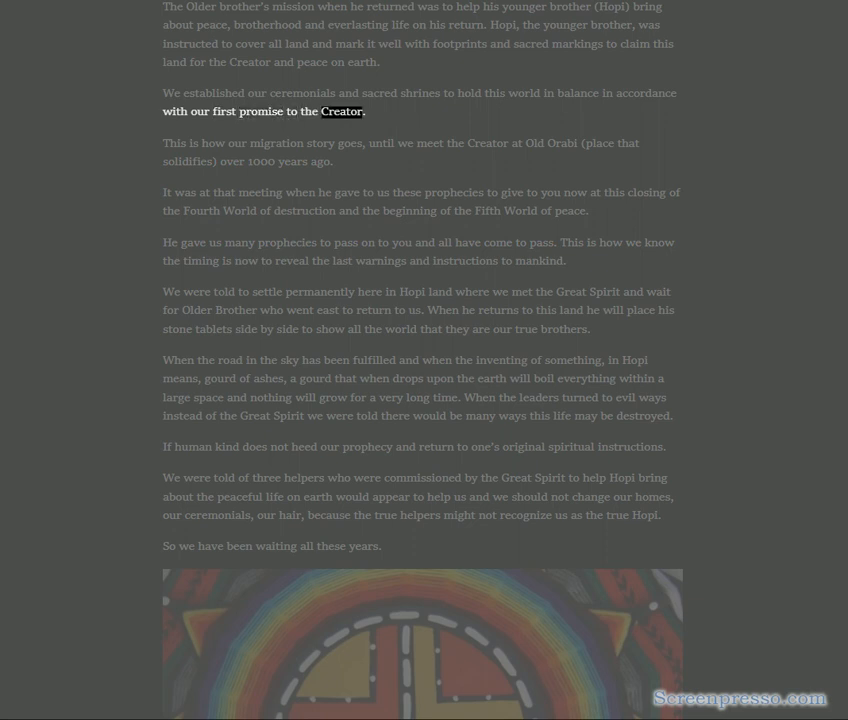
double_click(560, 144)
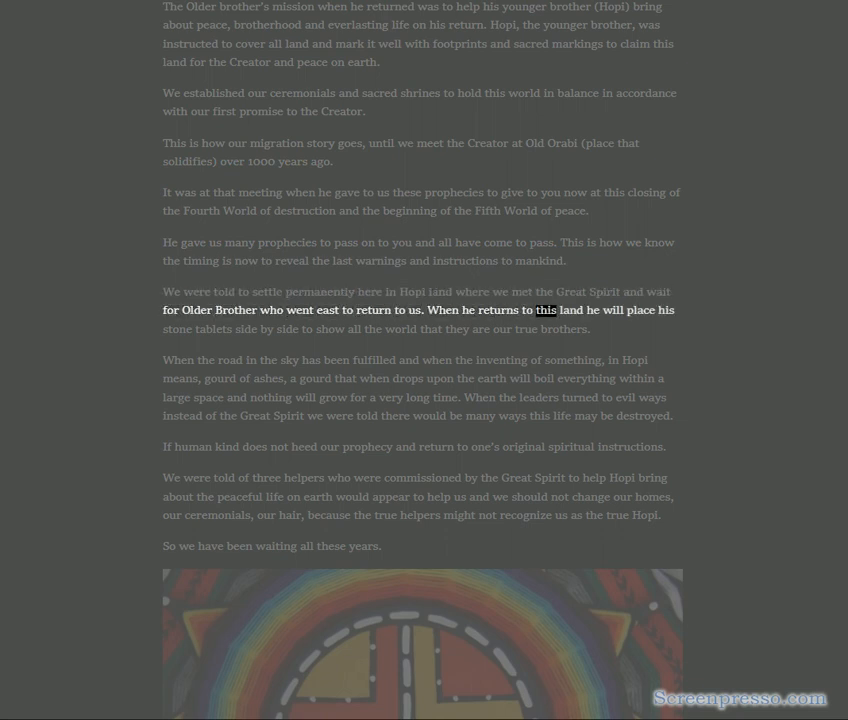
double_click(568, 328)
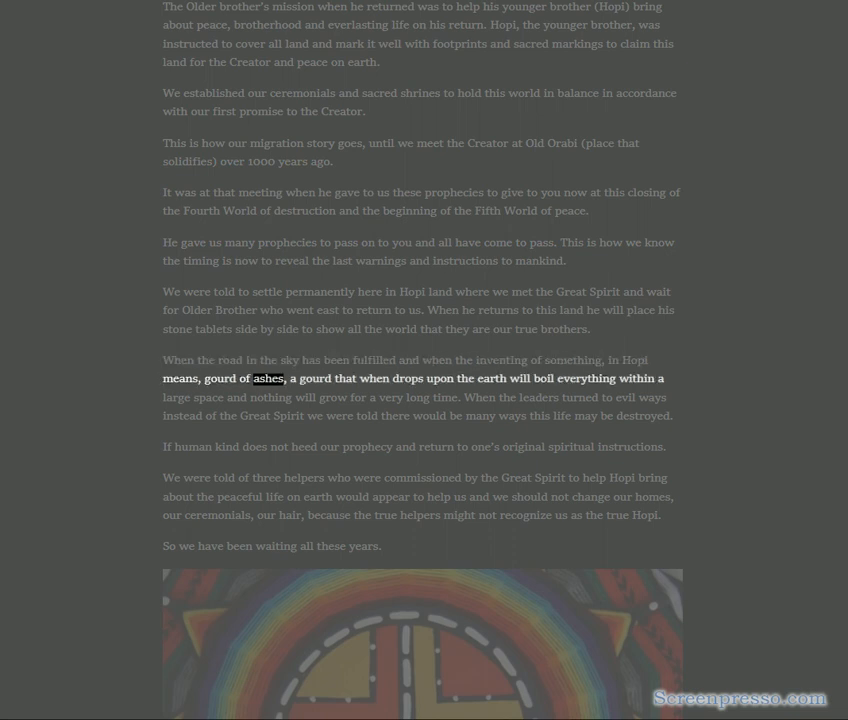
double_click(588, 378)
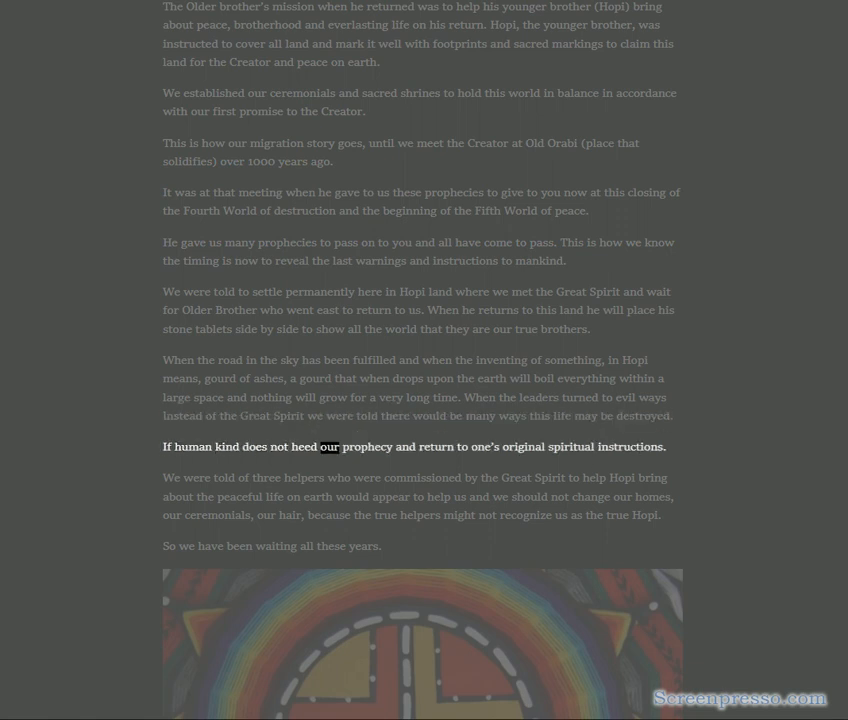
double_click(570, 448)
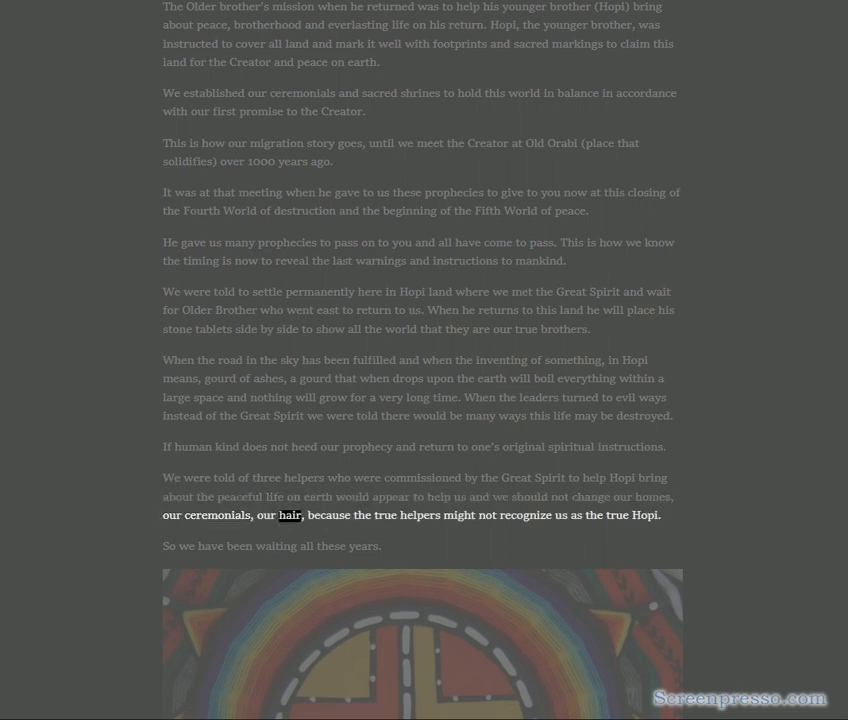
- Bring the True White Brother section into view and hear the three-helpers and new-Earth paragraphs read aloud
scroll("down", 3)
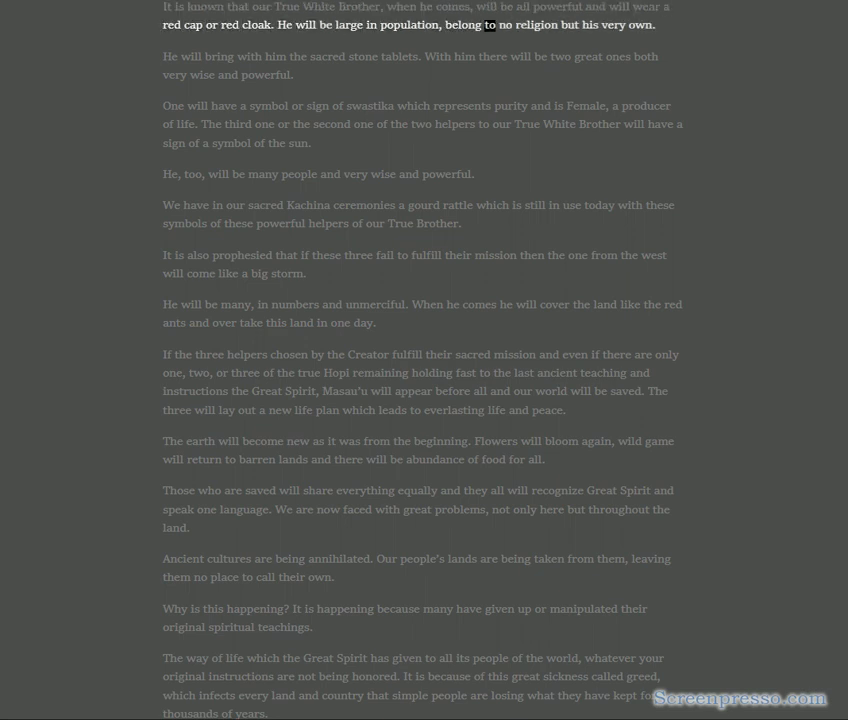
double_click(638, 24)
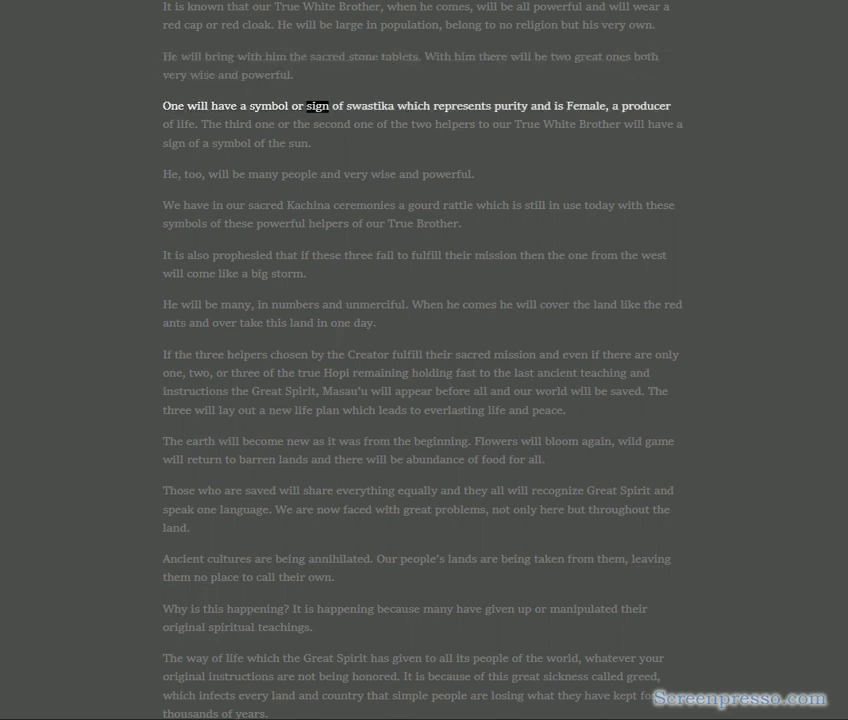
double_click(584, 104)
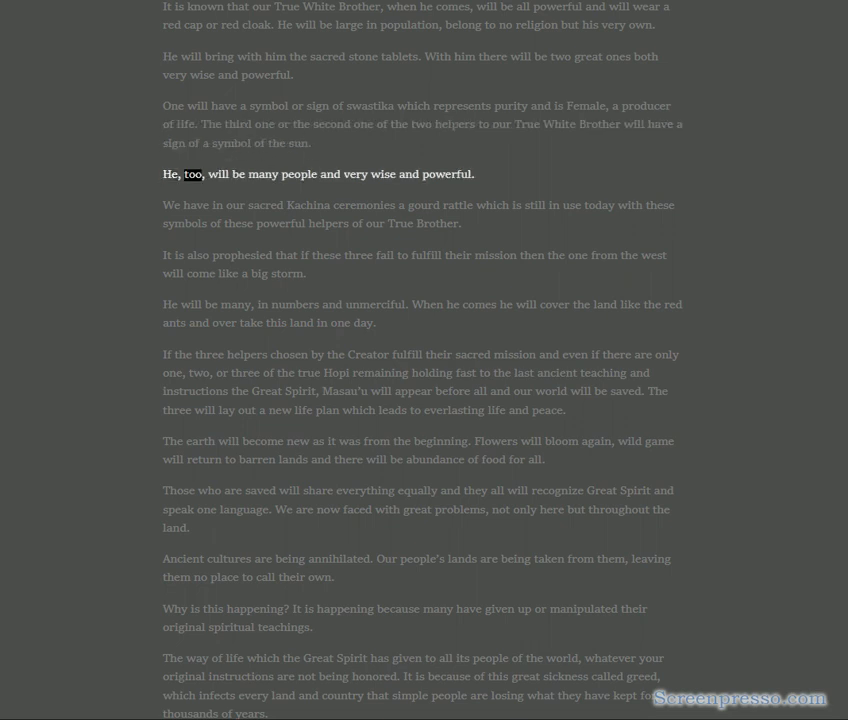
double_click(448, 174)
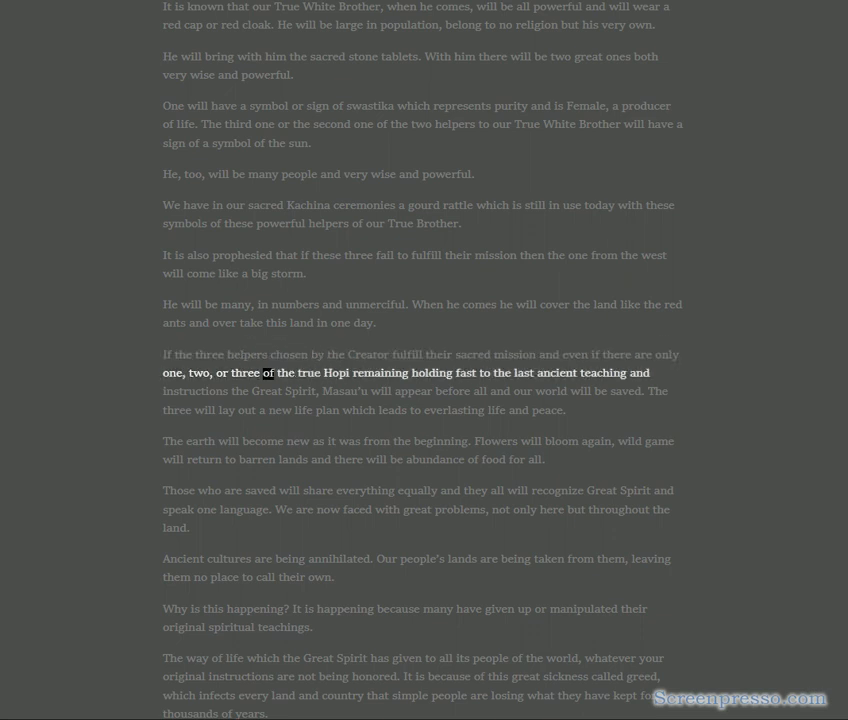
double_click(562, 372)
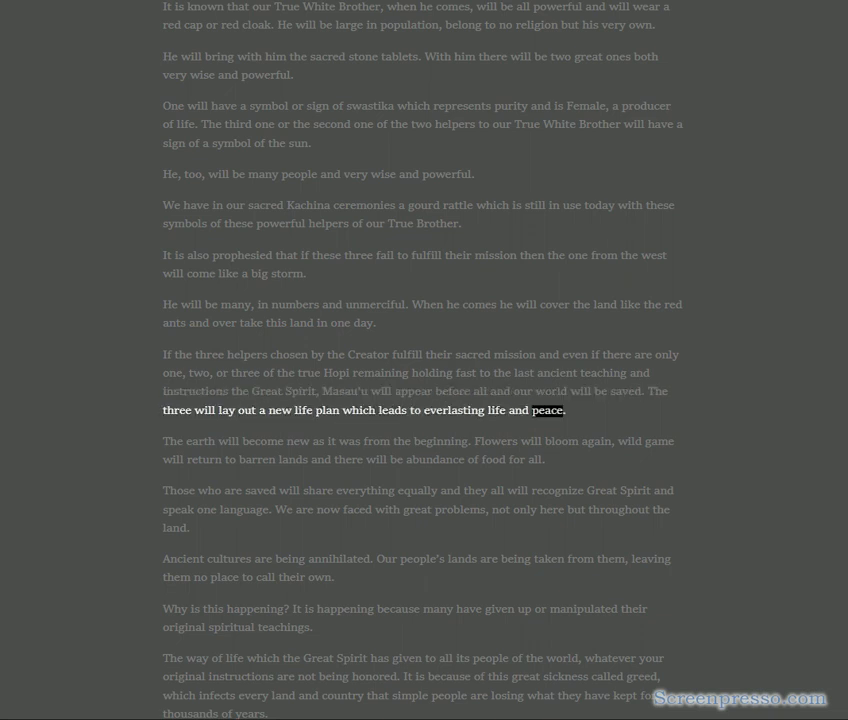
- Follow the read-aloud through the 'Why is this happening?' paragraph to the passage on greed
double_click(296, 442)
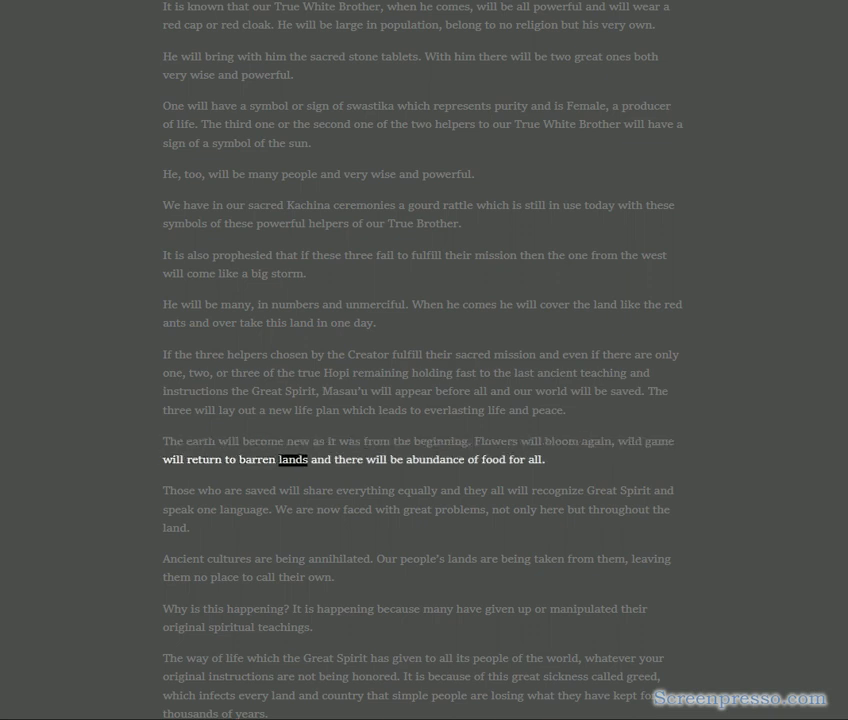
double_click(534, 458)
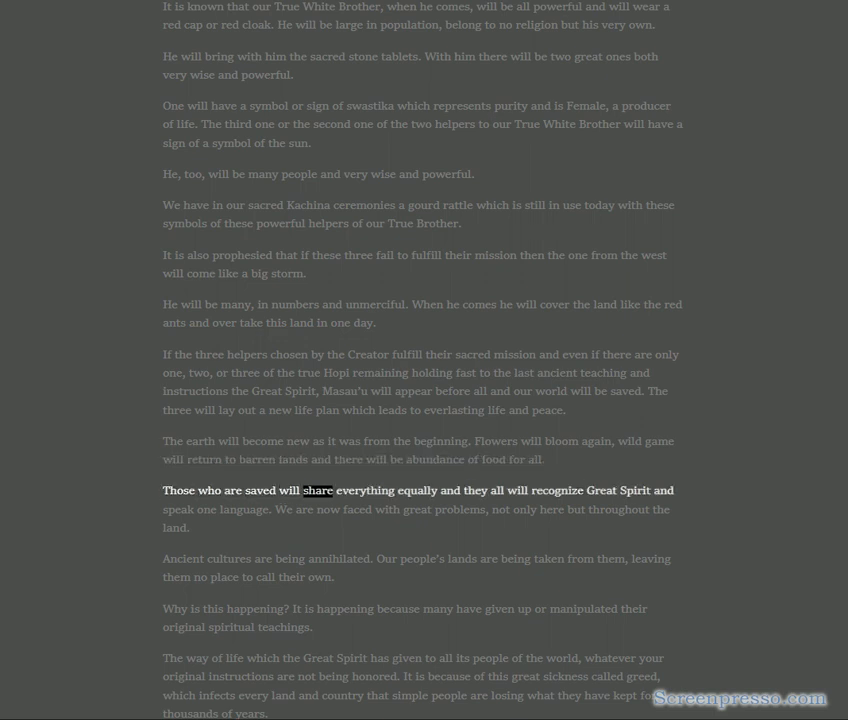
double_click(600, 490)
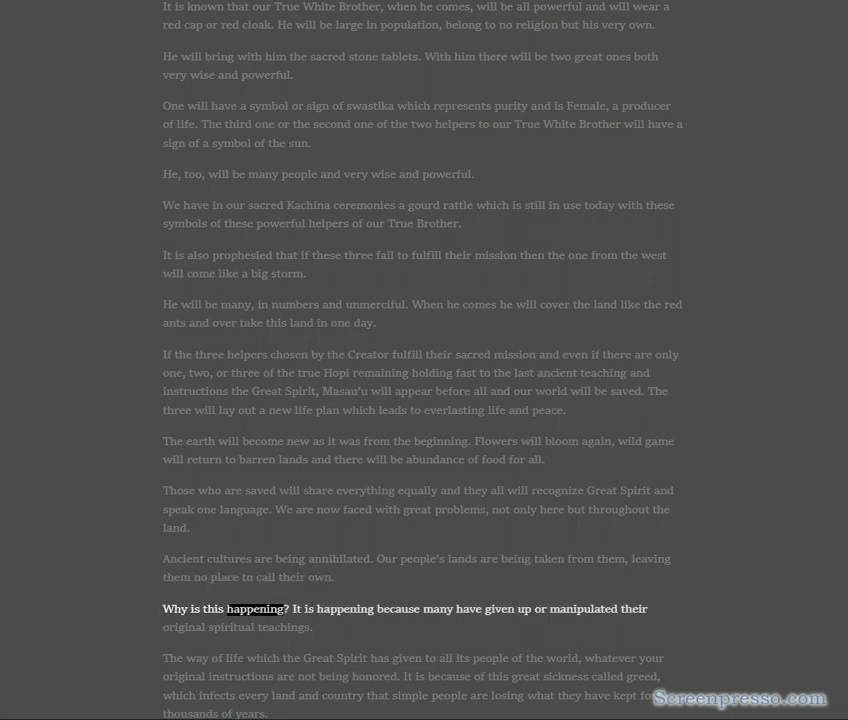
double_click(582, 608)
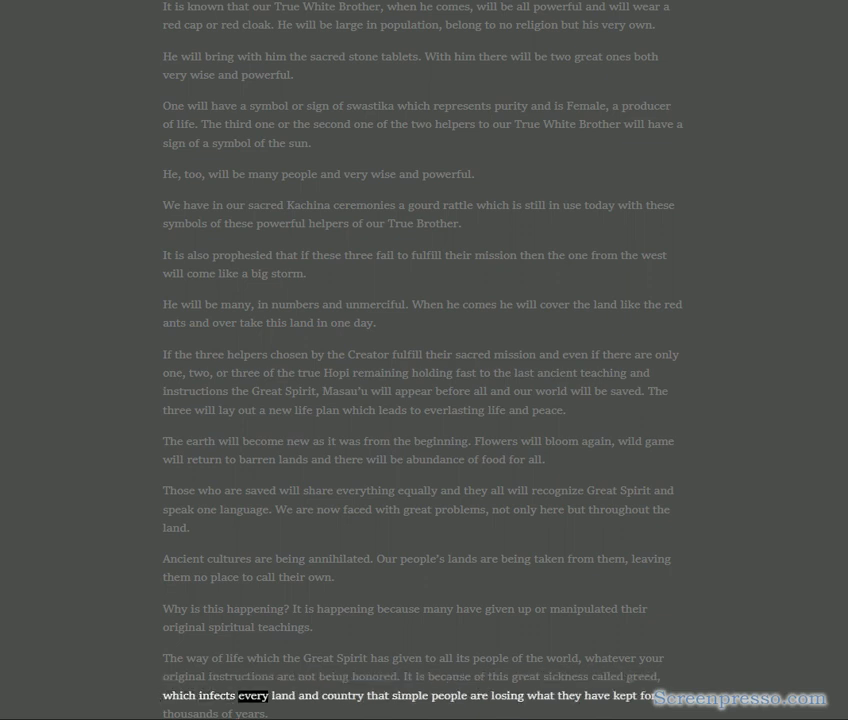
double_click(536, 696)
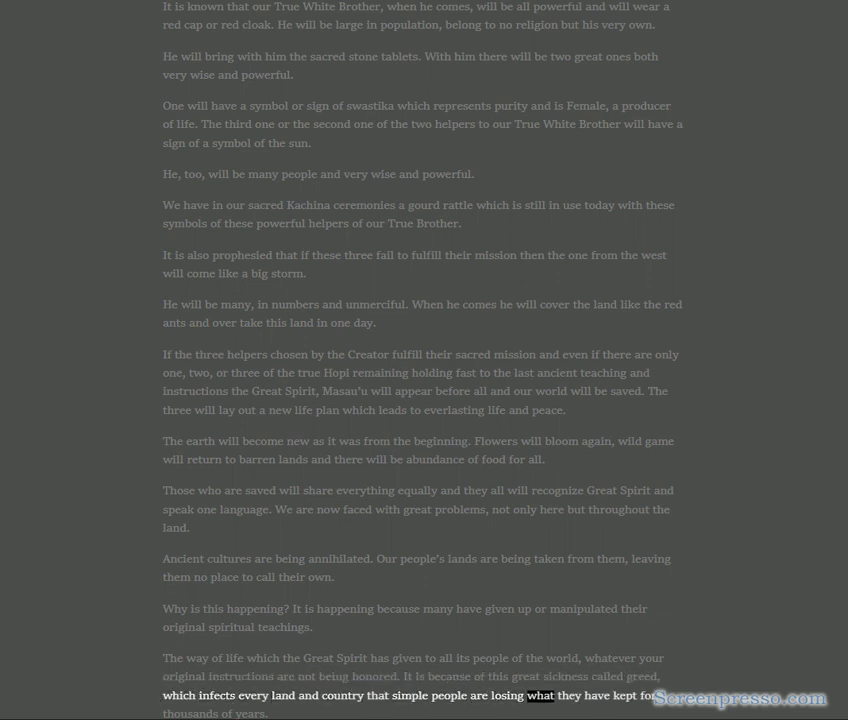
- Scroll to the call for unity and follow the read-aloud through the divisions paragraph
scroll("down", 3)
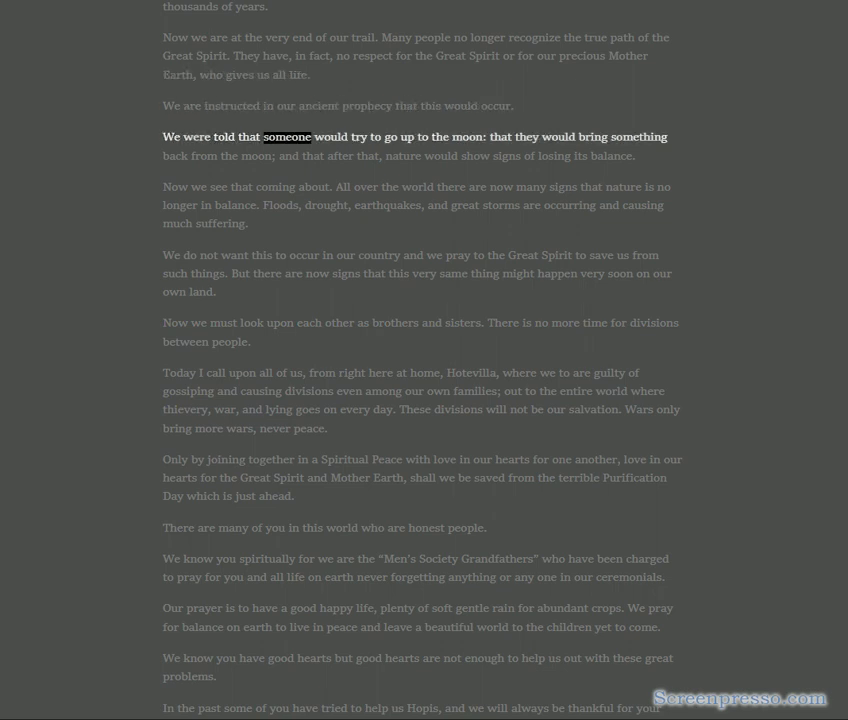
double_click(640, 136)
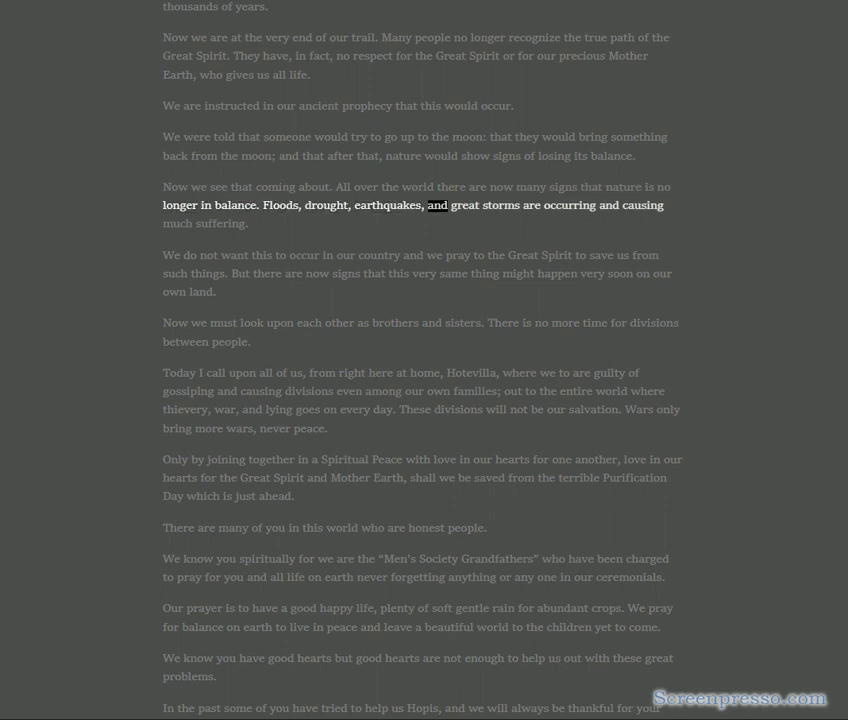
double_click(216, 224)
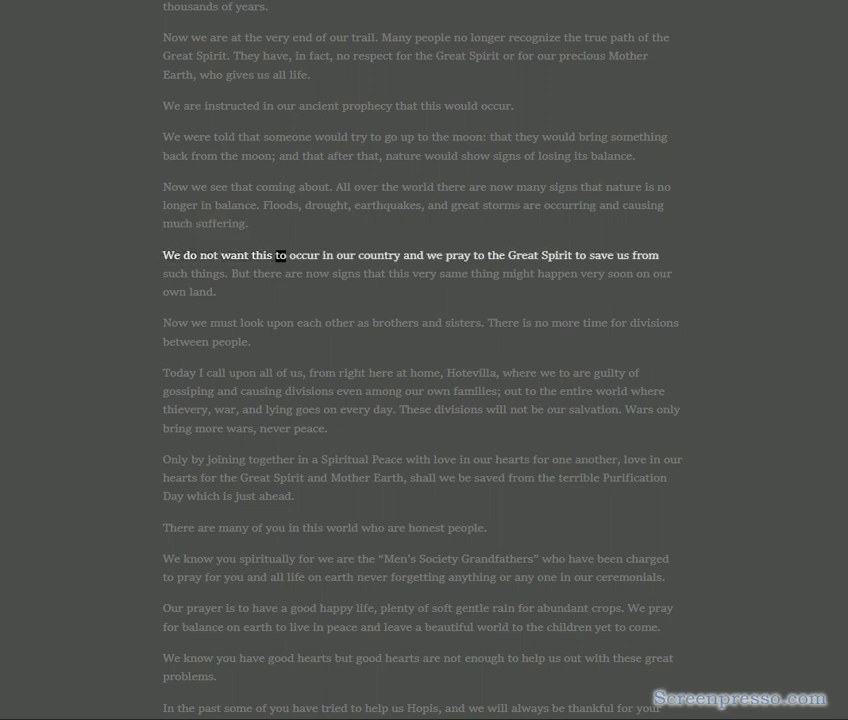
double_click(556, 256)
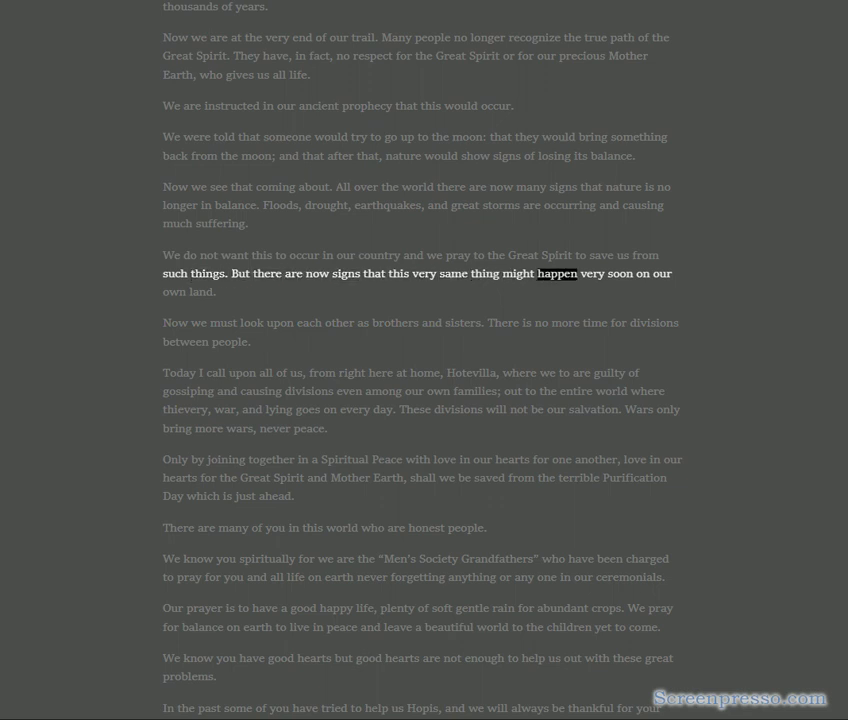
double_click(200, 292)
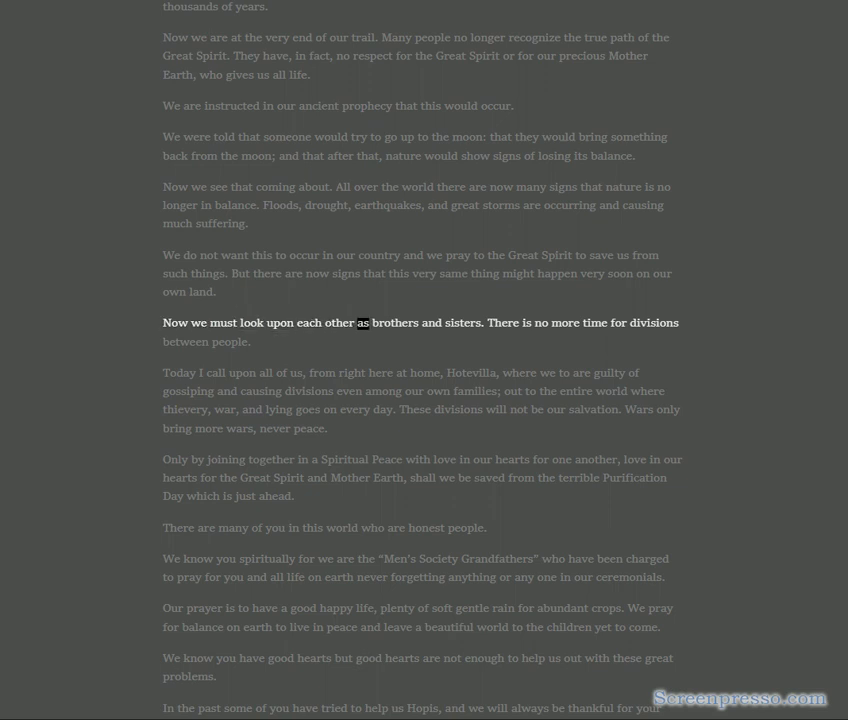
double_click(564, 322)
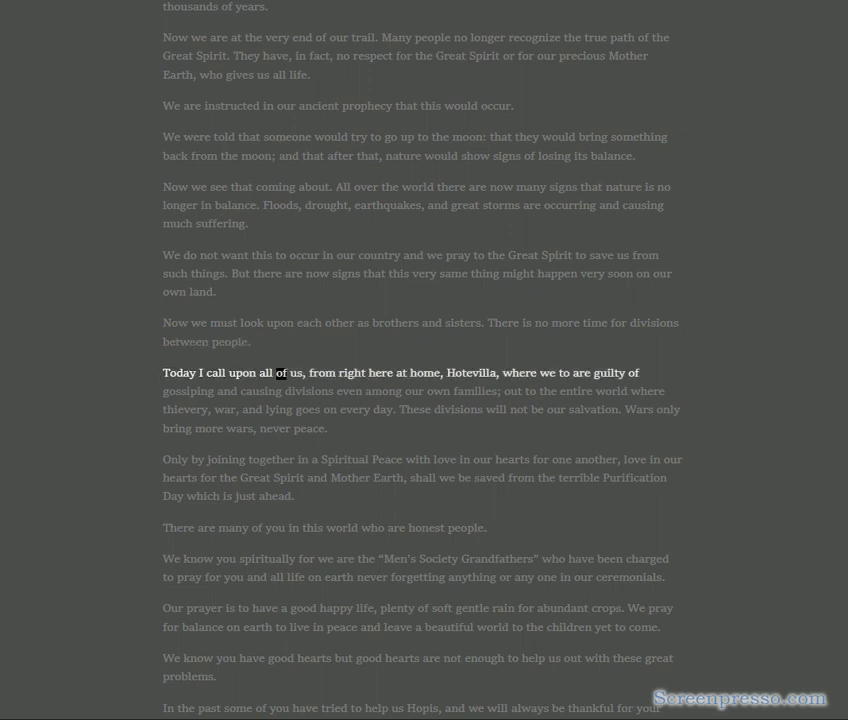
double_click(470, 372)
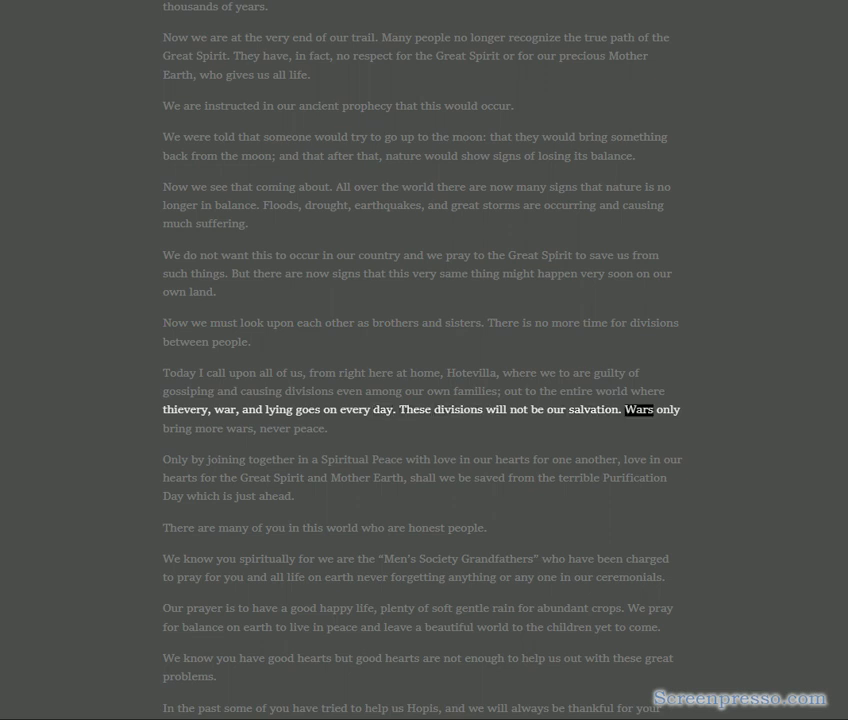
- Continue the read-aloud through the Spiritual Peace and good-hearts paragraphs to 'help us Hopis'
double_click(308, 428)
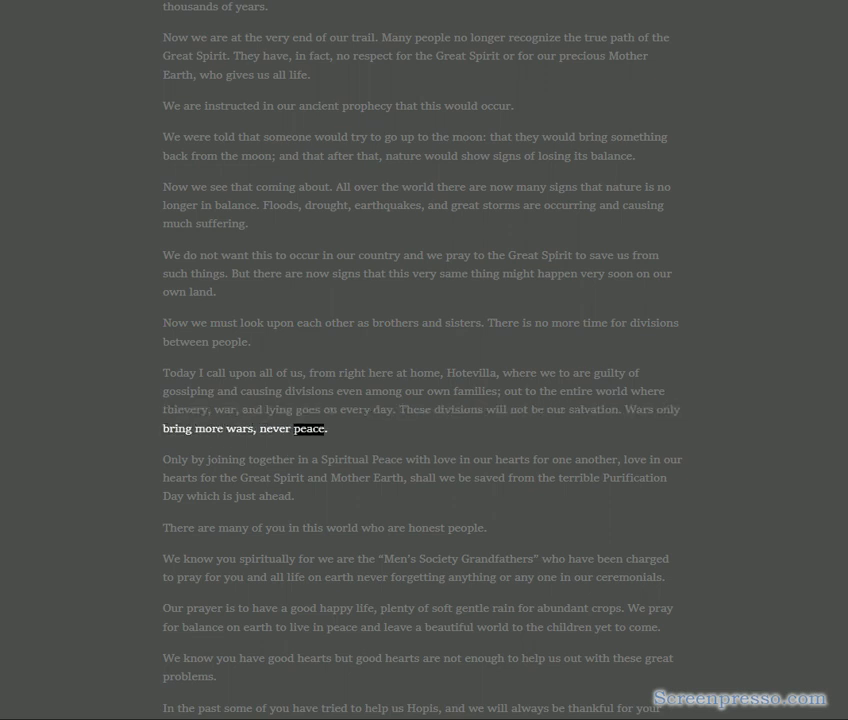
double_click(260, 458)
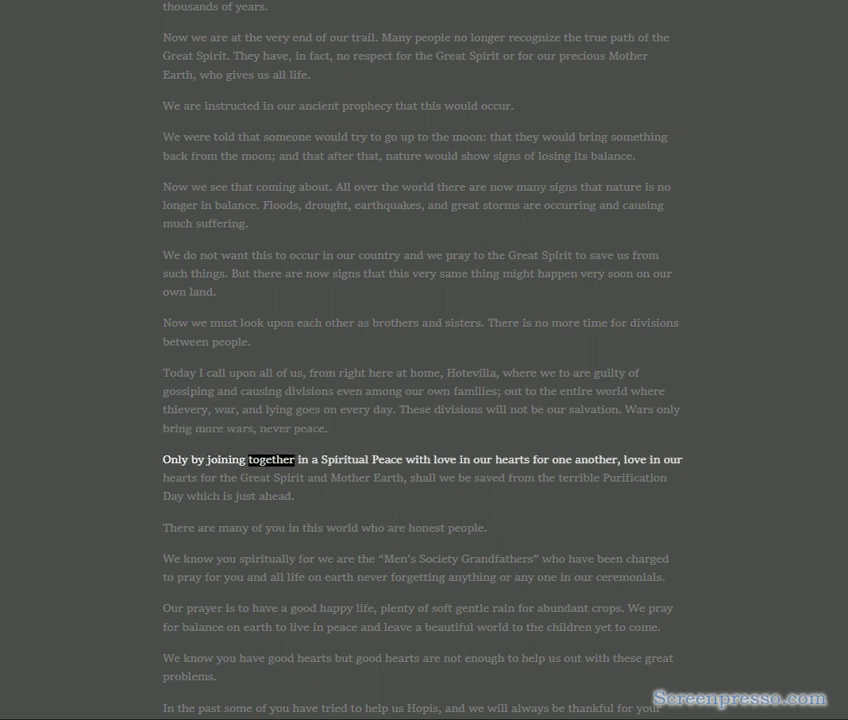
double_click(560, 458)
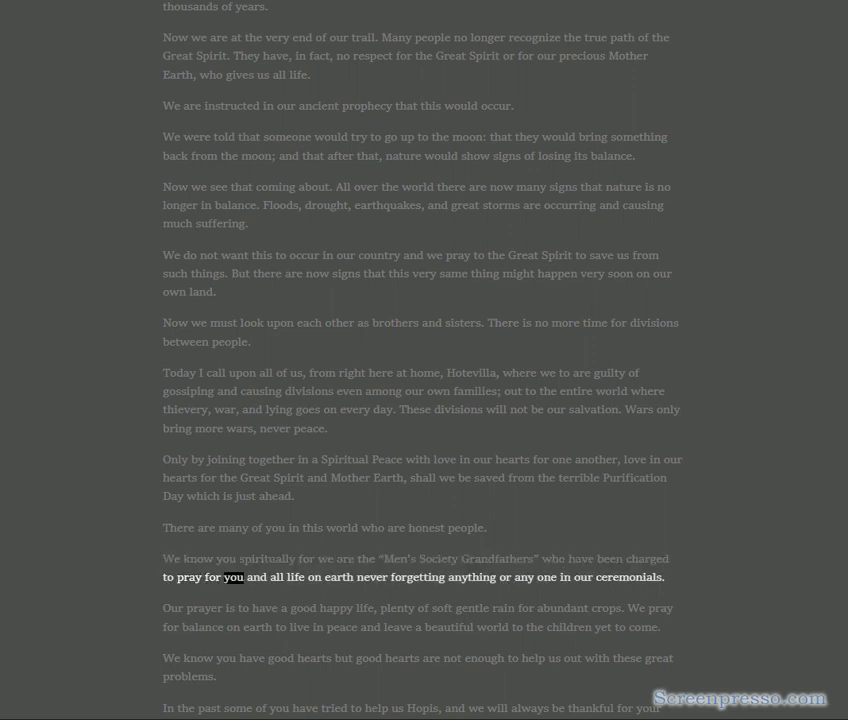
double_click(506, 576)
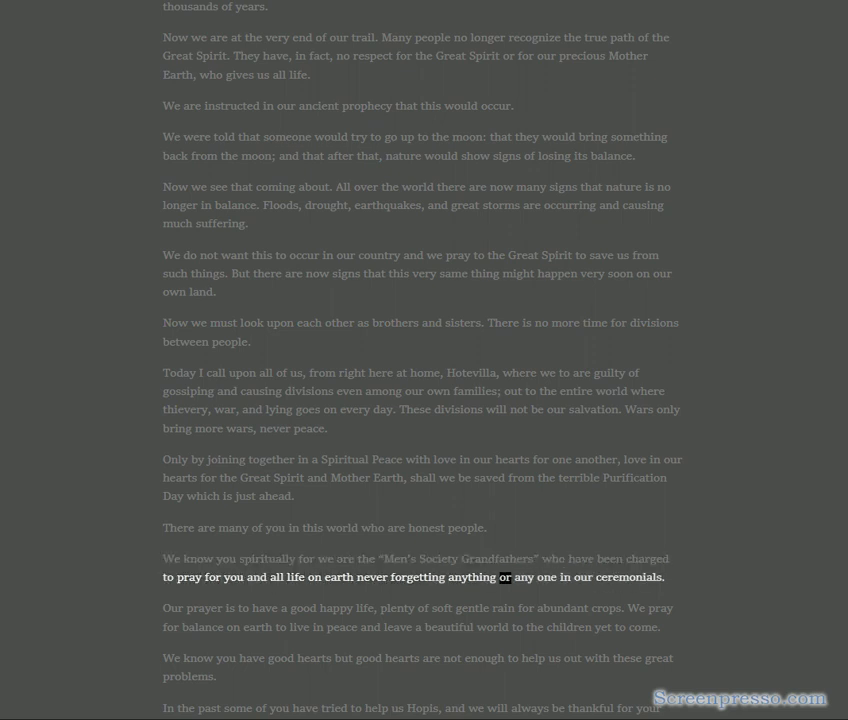
double_click(632, 576)
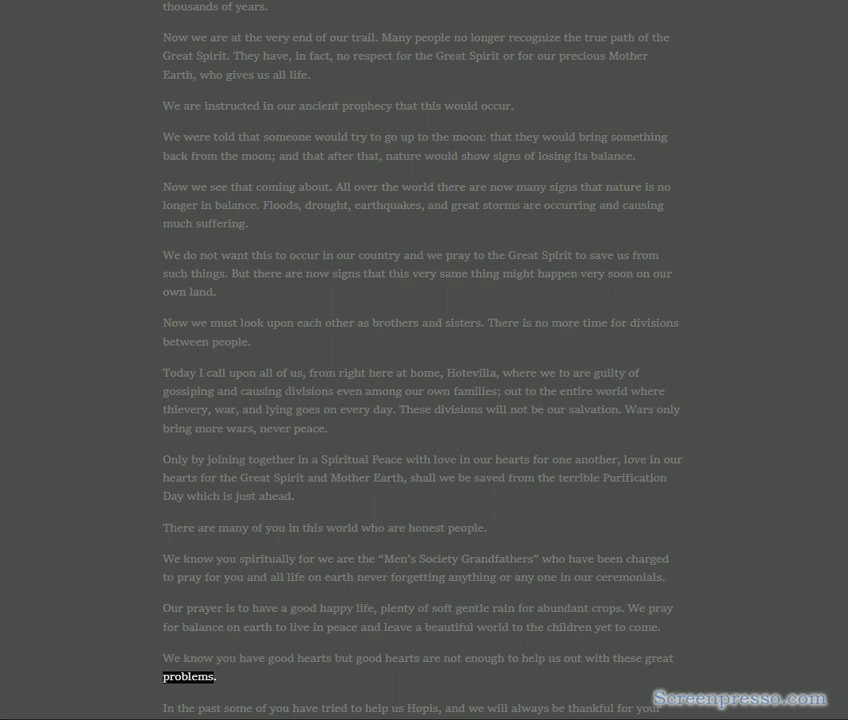
double_click(420, 708)
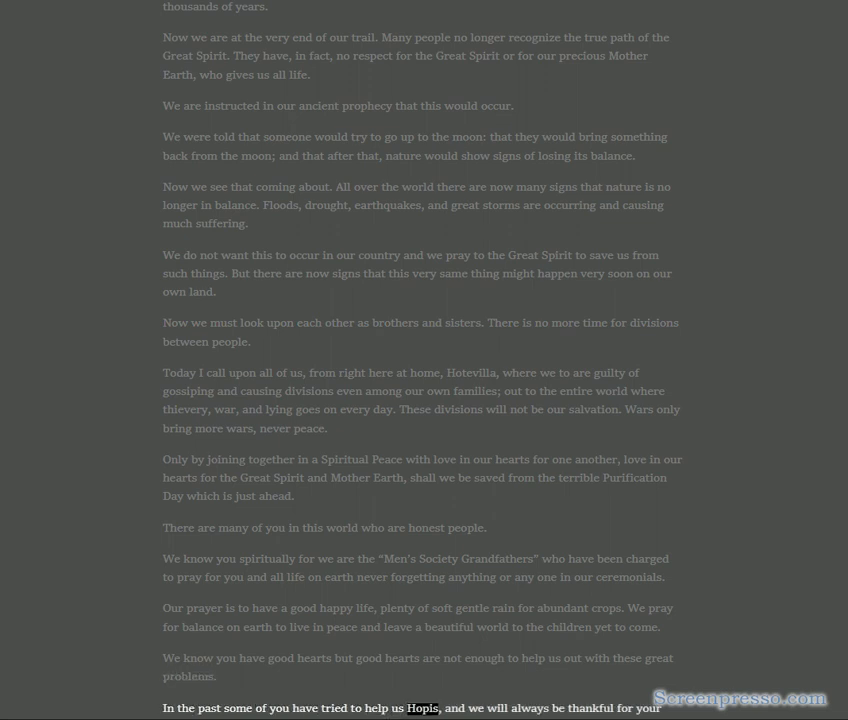
- Scroll to 'But now we need your help' and hear the sacred shrine and freedom paragraphs read
scroll("down", 3)
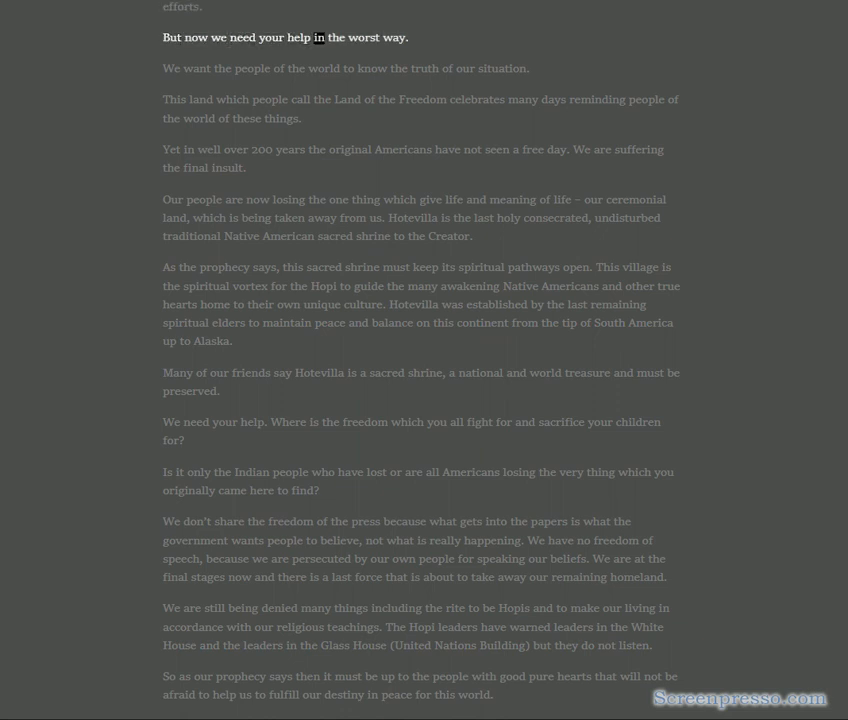
double_click(394, 36)
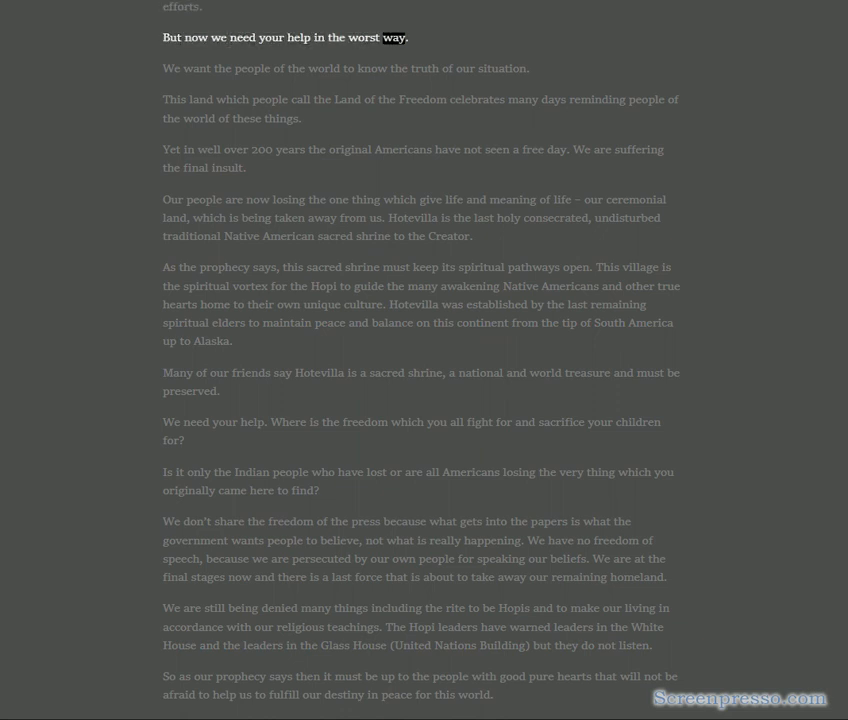
double_click(448, 68)
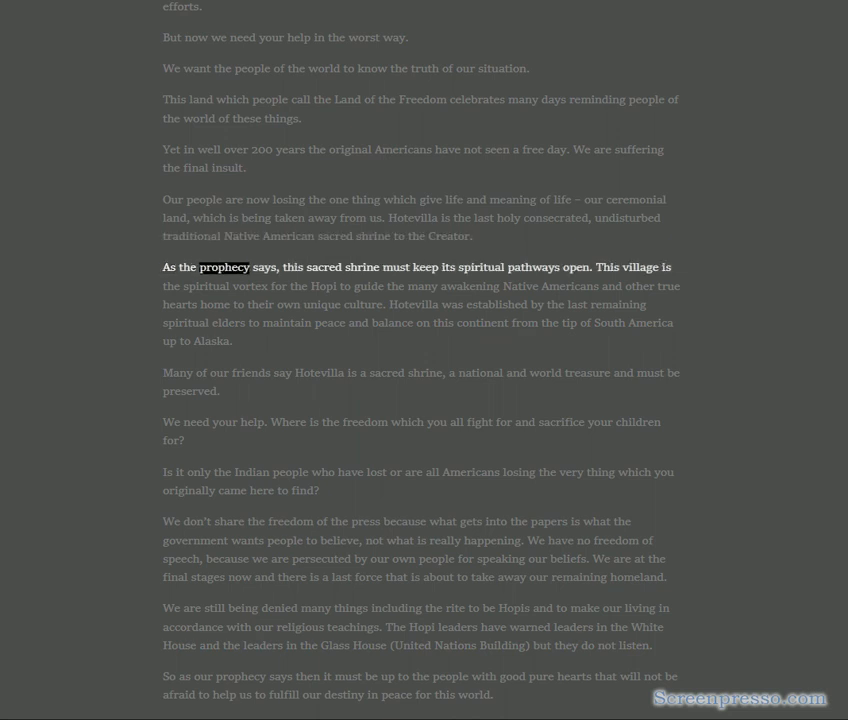
double_click(482, 268)
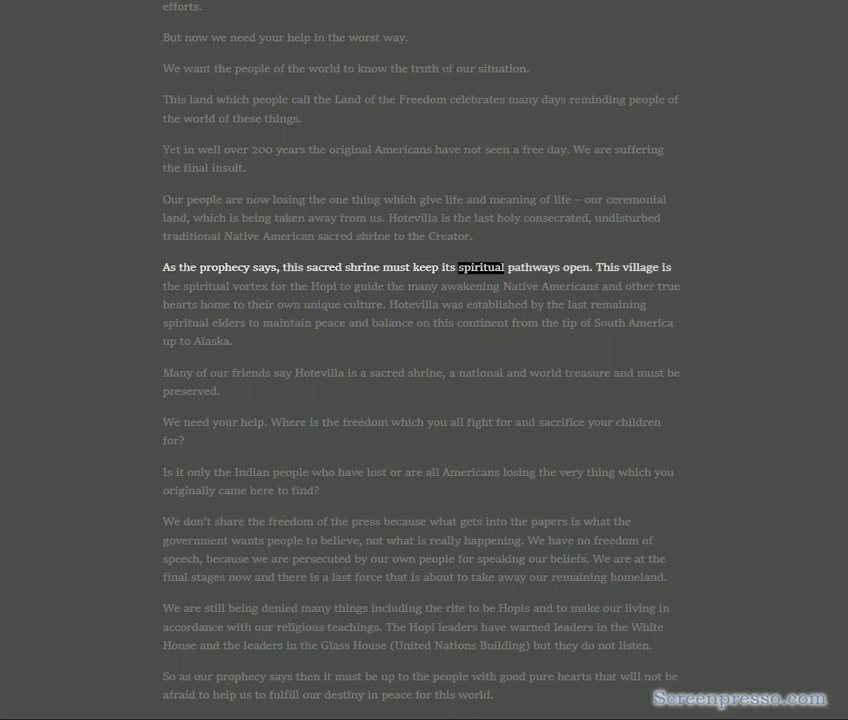
double_click(636, 268)
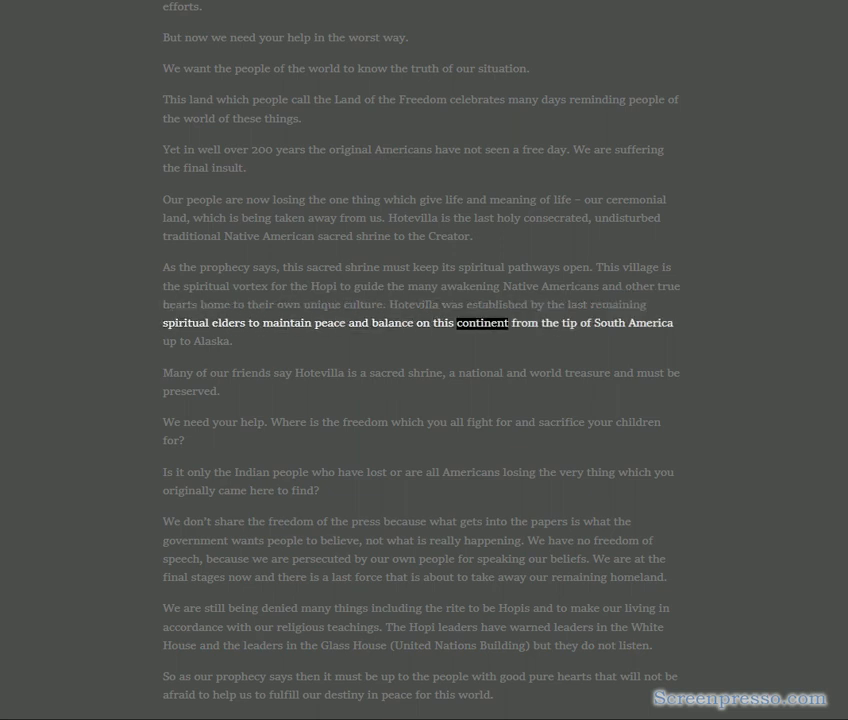
double_click(210, 340)
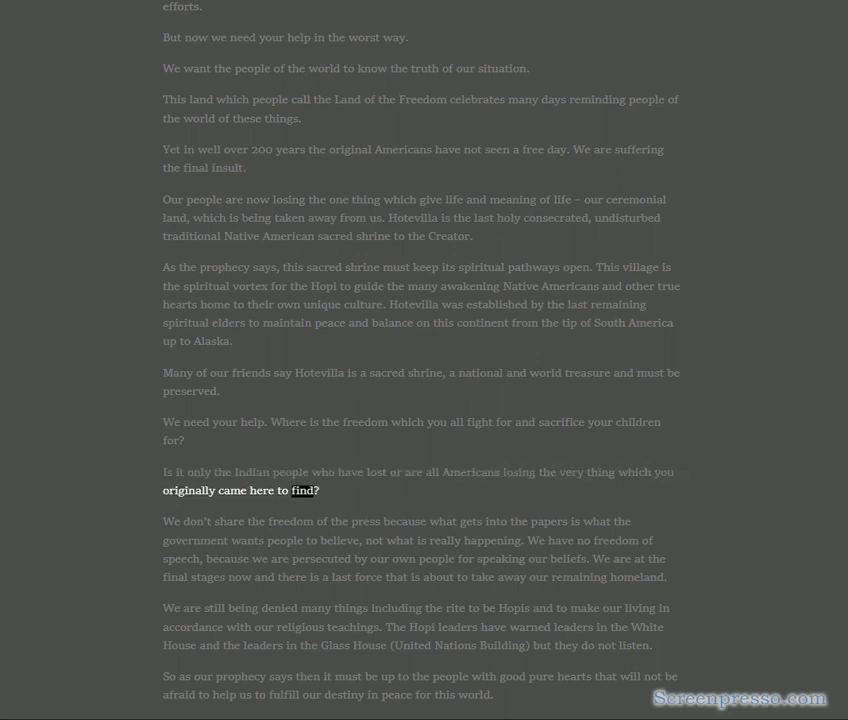
- Follow the read-aloud through the 'final stages' and religious-teachings paragraphs to 'peace for this world'
double_click(372, 520)
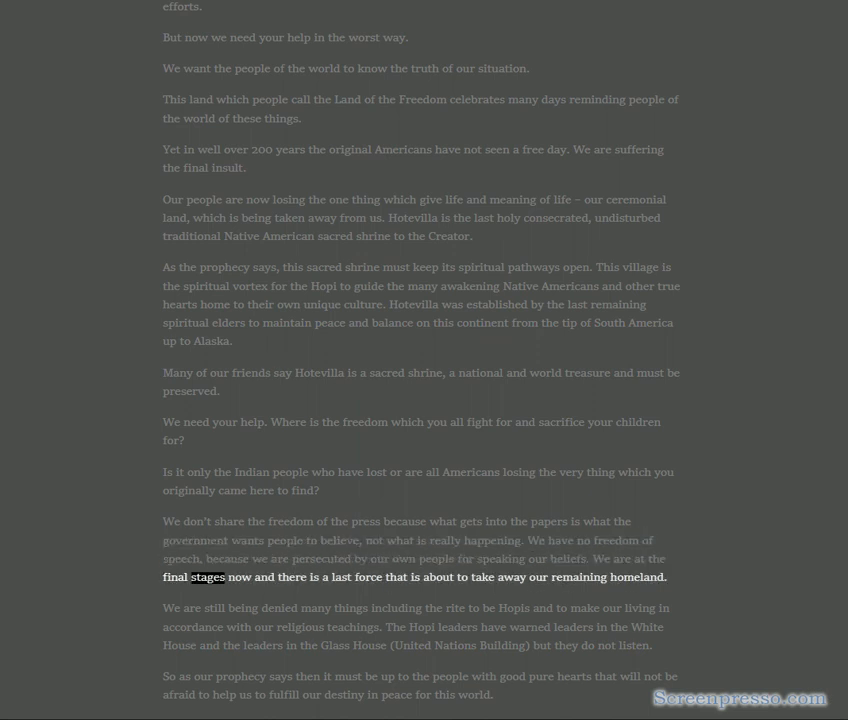
double_click(436, 576)
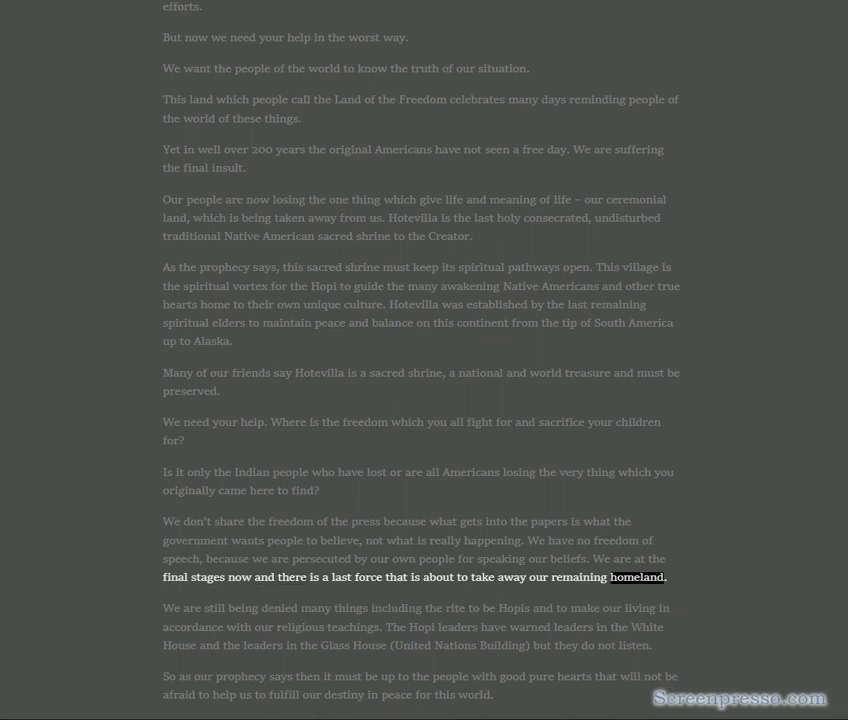
double_click(316, 608)
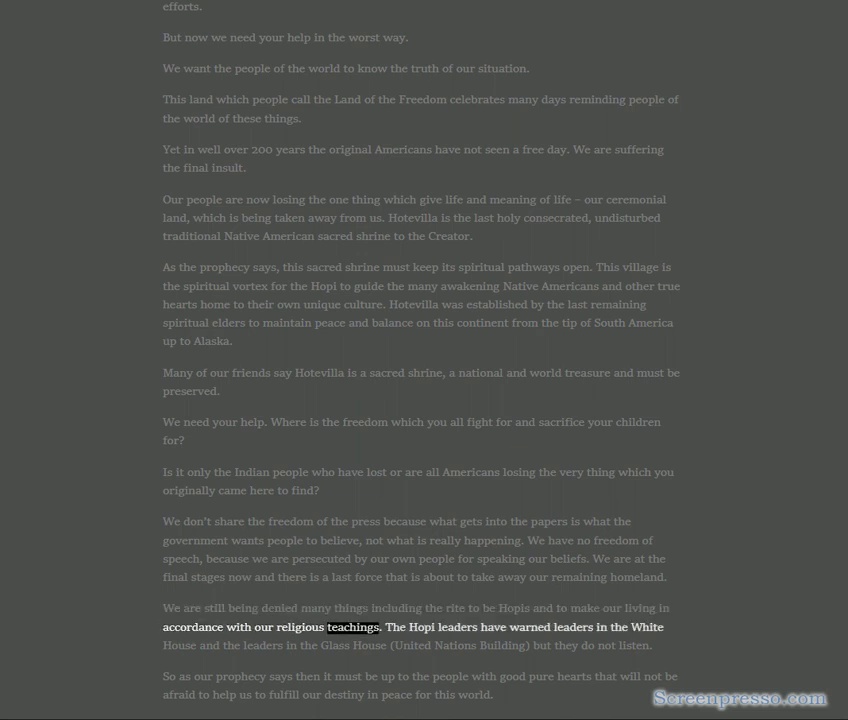
double_click(648, 628)
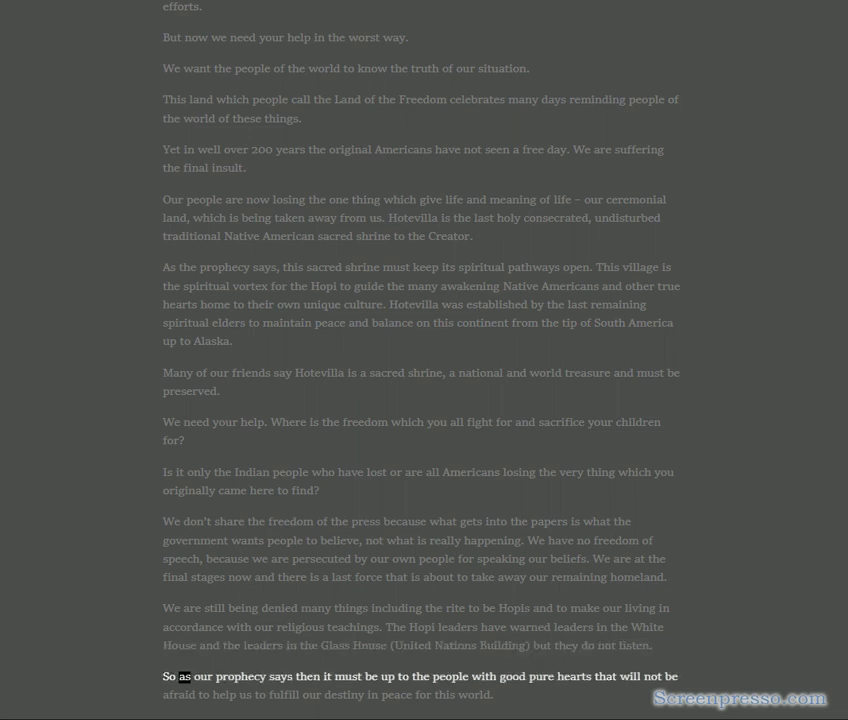
double_click(484, 676)
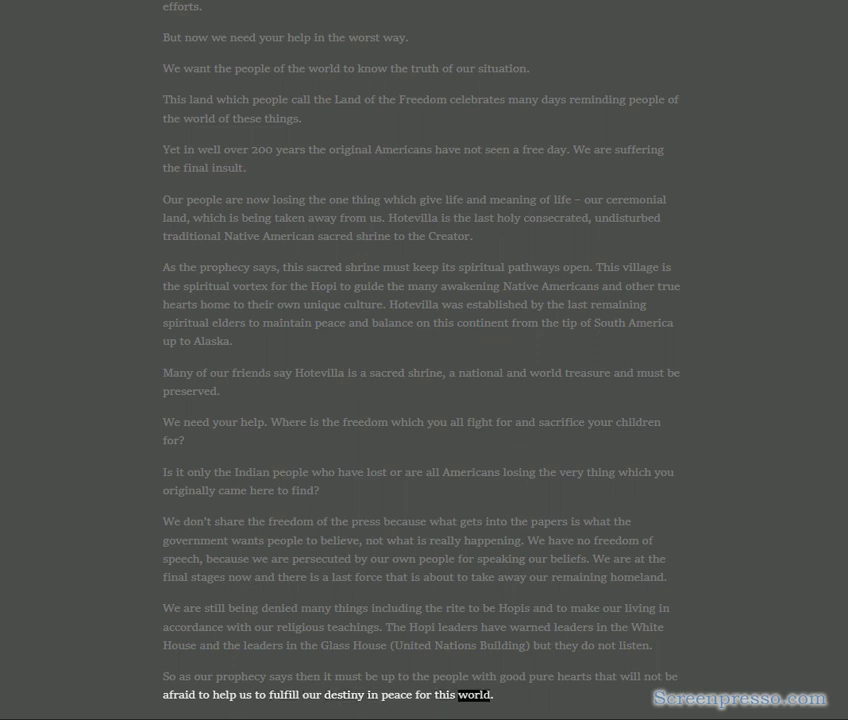
- Scroll to the Hopi Message of Peace and follow the read-aloud through the Elder's closing words
scroll("down", 3)
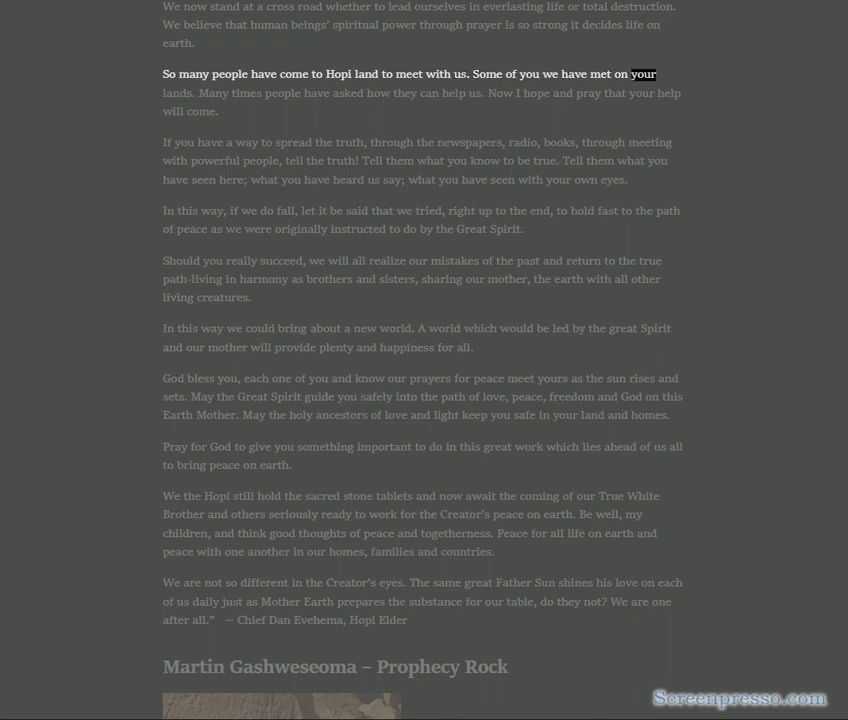
double_click(348, 92)
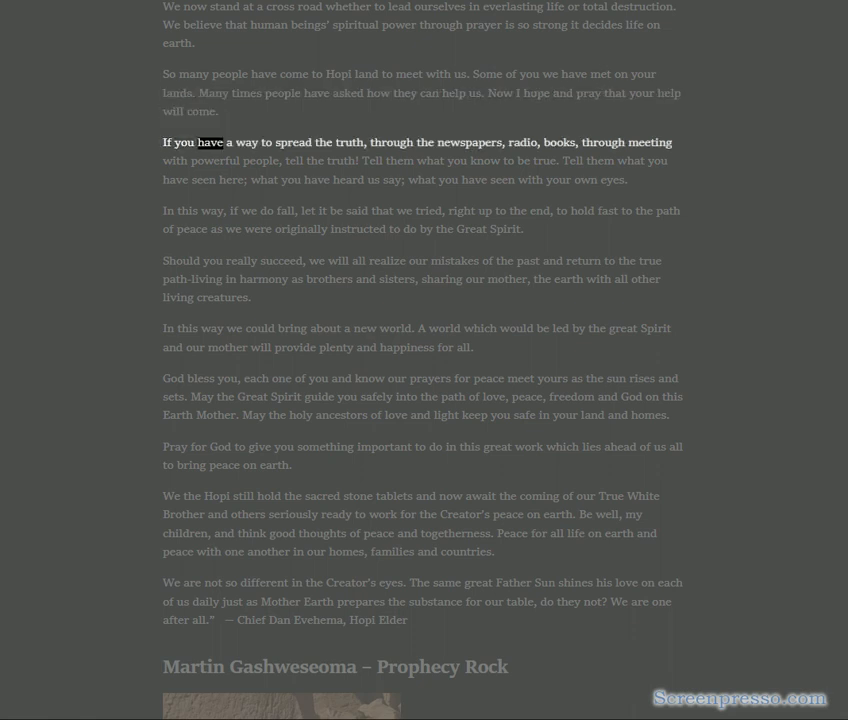
double_click(470, 142)
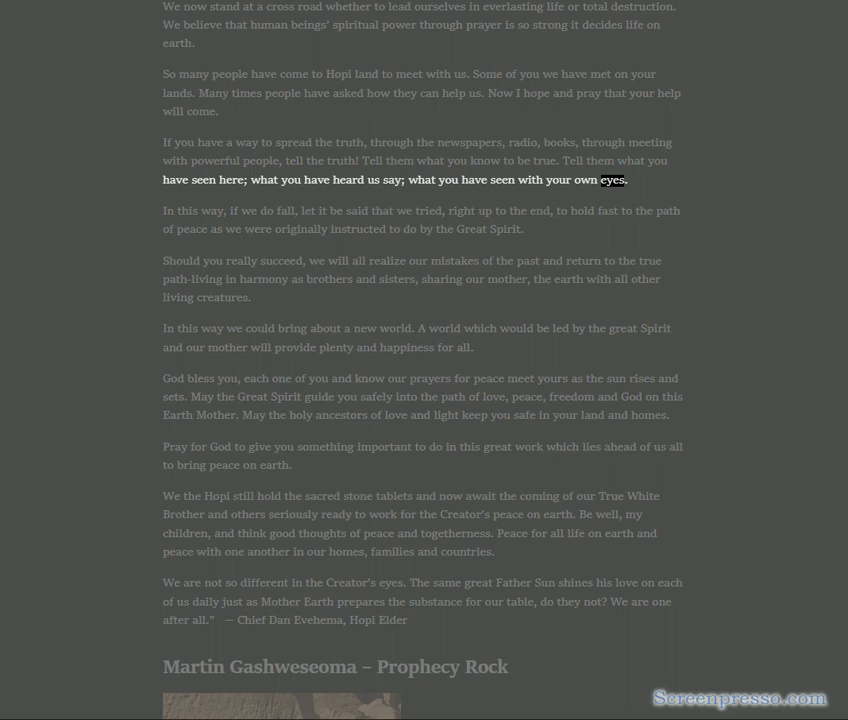
double_click(308, 210)
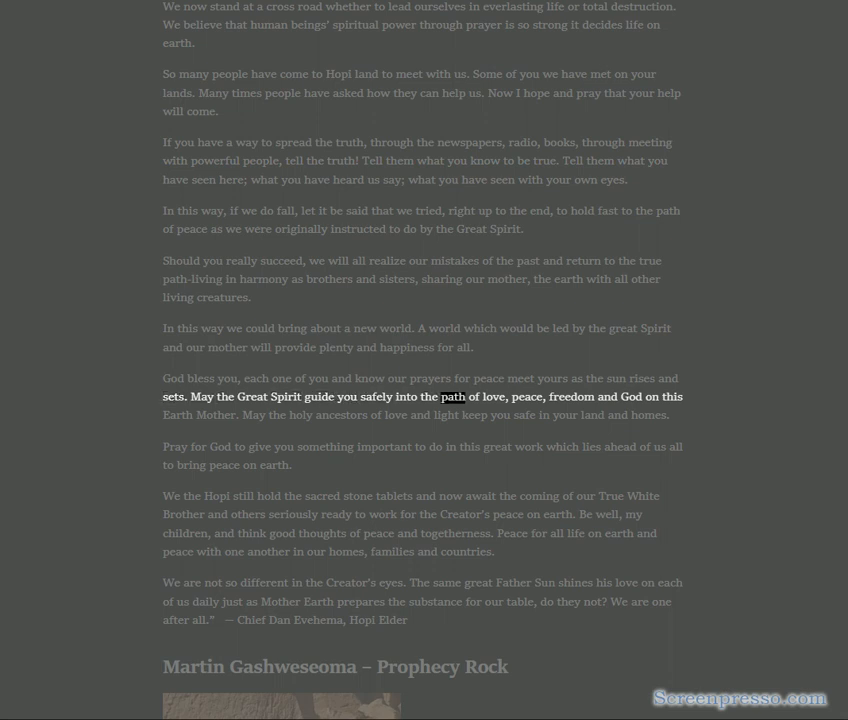
left_click_drag(450, 396, 670, 396)
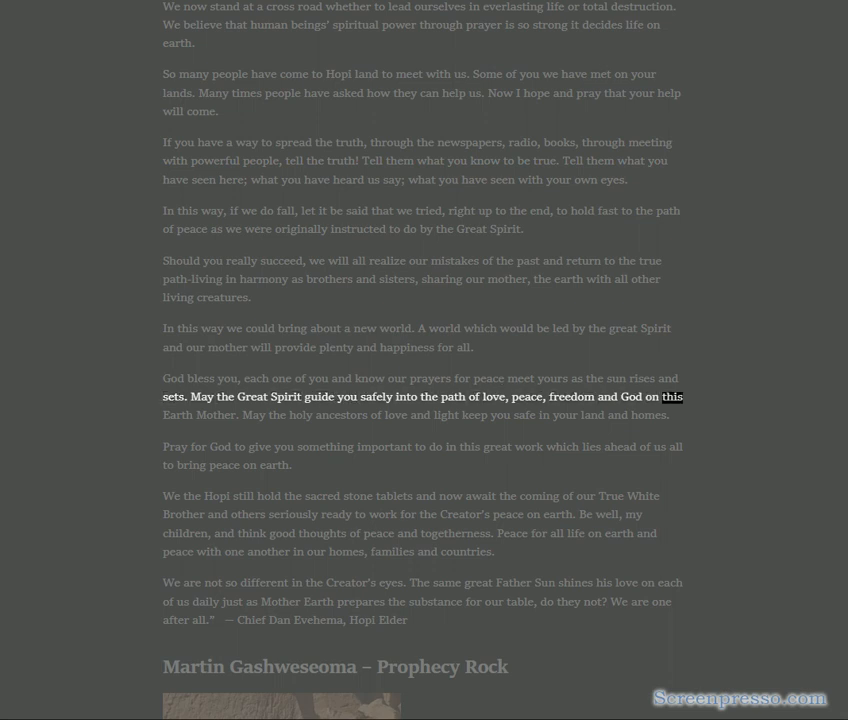
double_click(340, 414)
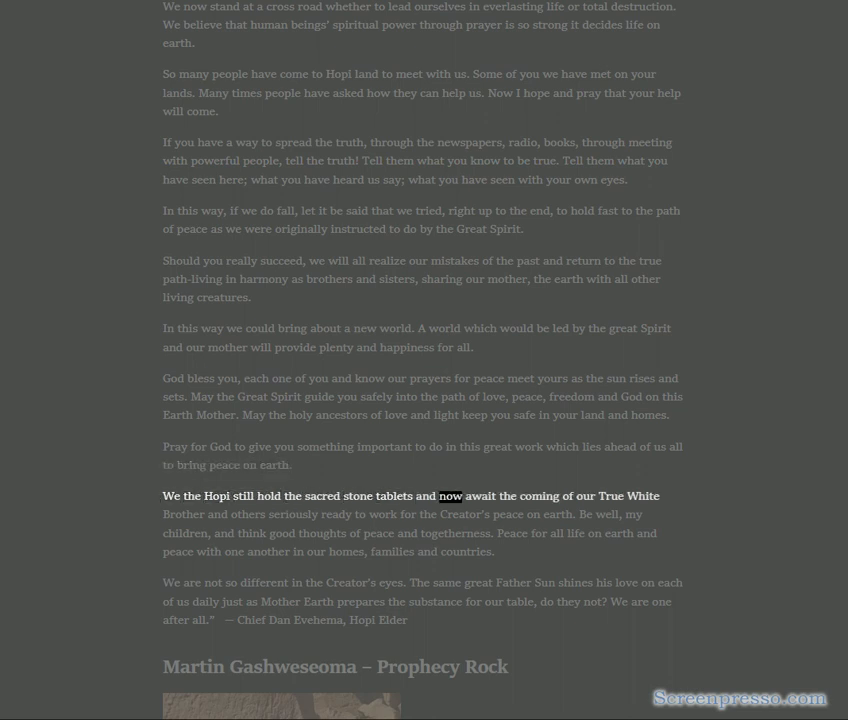
- Continue past the Chief Dan Evehema attribution to the 'Martin Gashweseoma – Prophecy Rock' heading
double_click(294, 512)
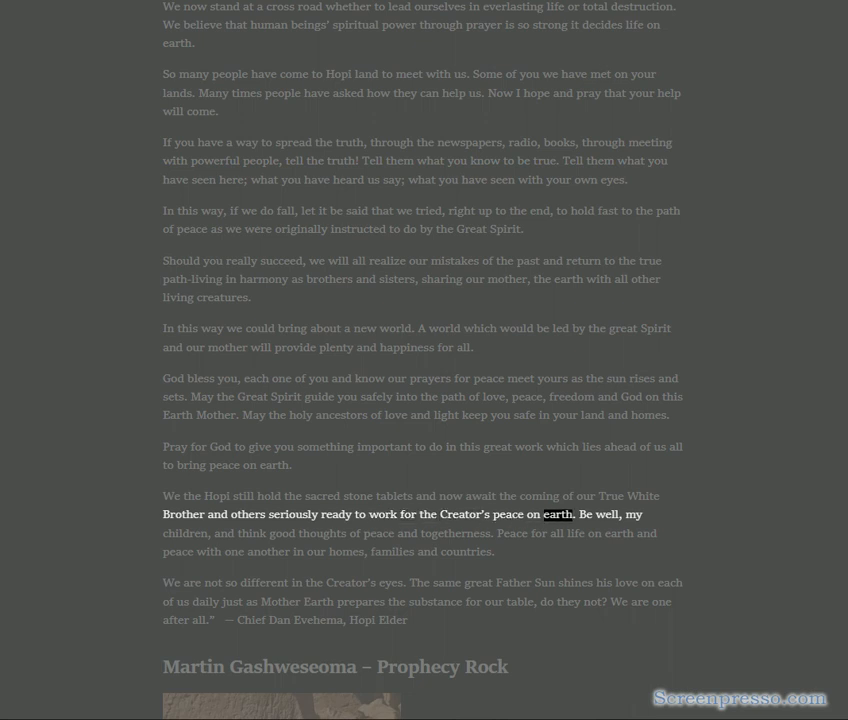
double_click(252, 532)
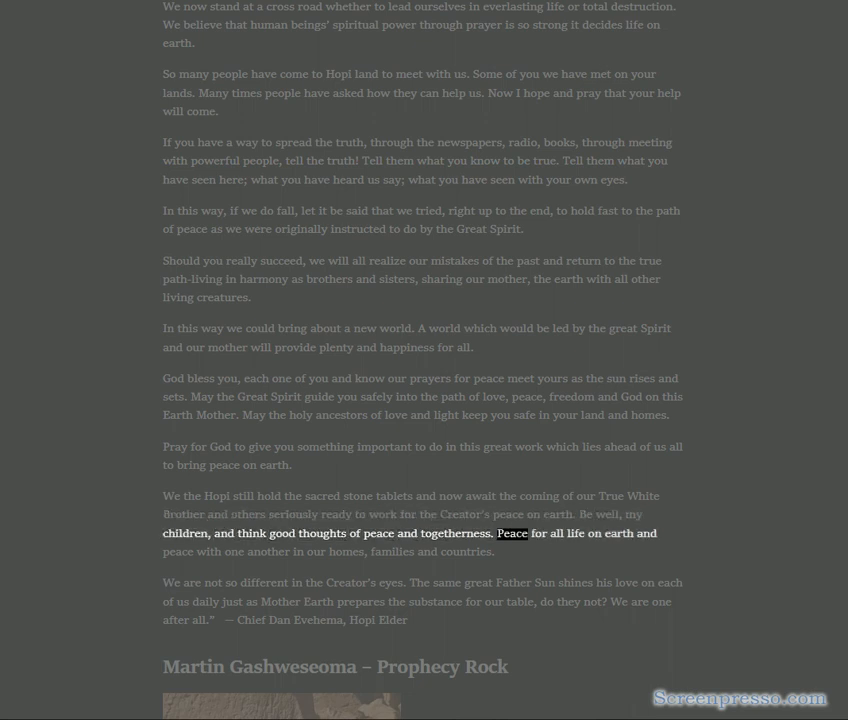
double_click(268, 552)
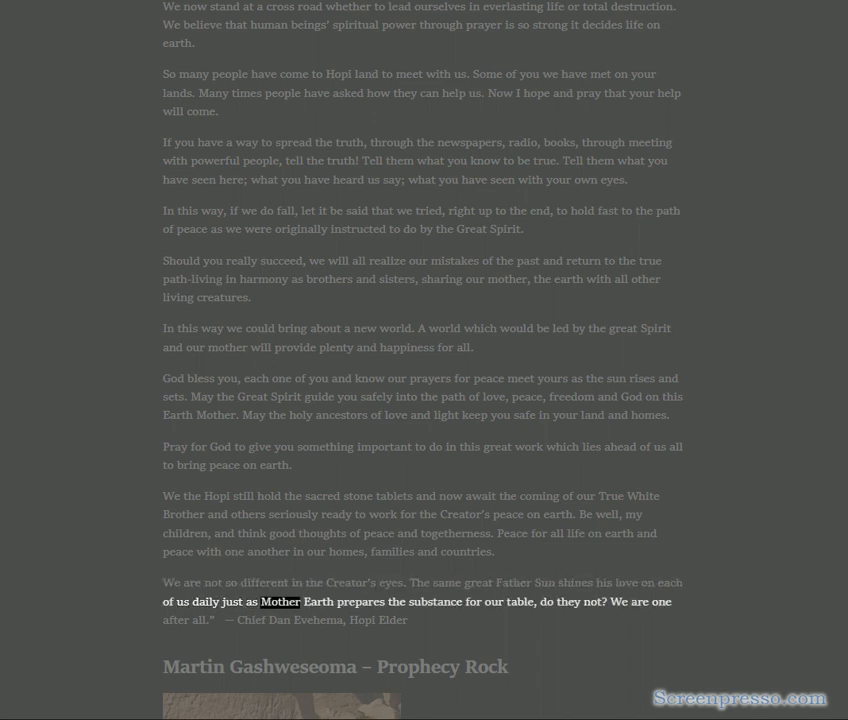
double_click(568, 600)
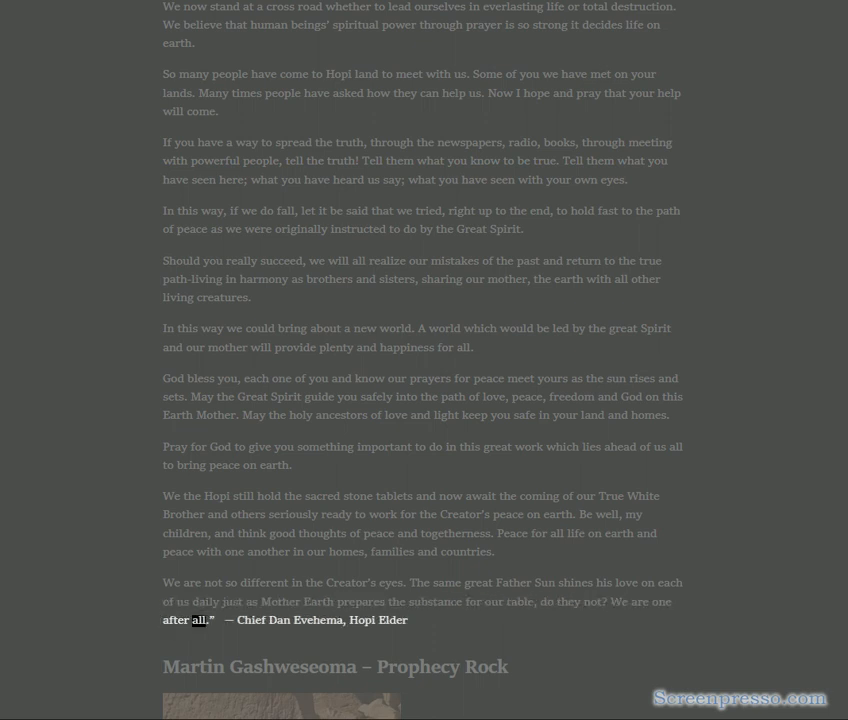
double_click(388, 620)
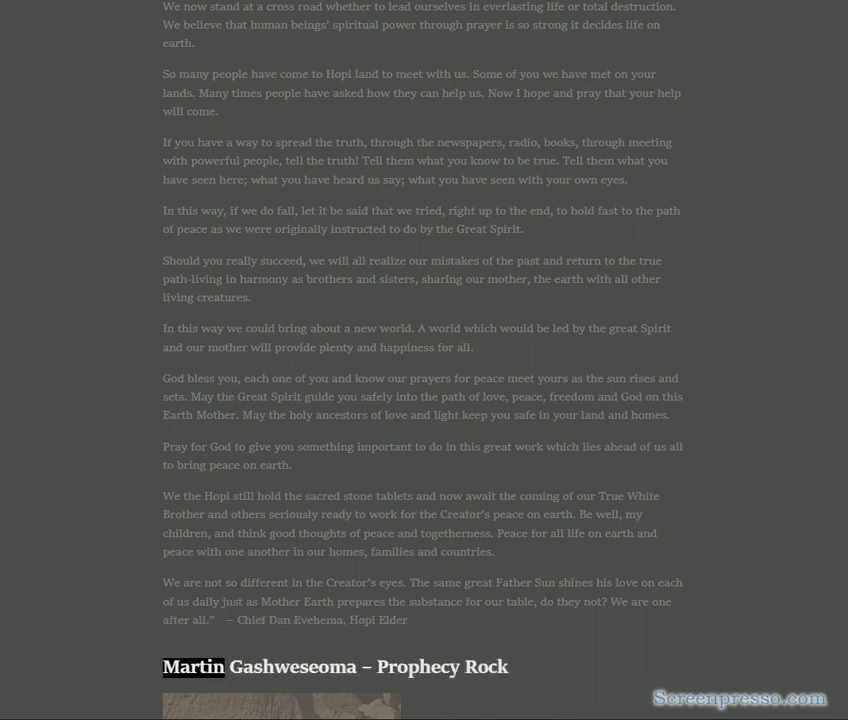
double_click(484, 666)
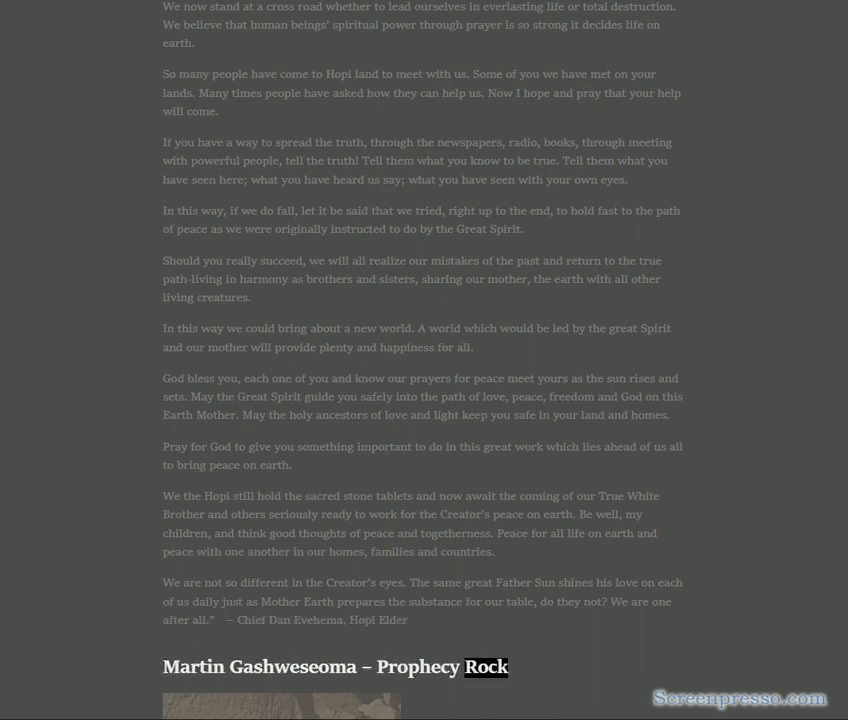
- Scroll to the Prophecy Rock petroglyph and hear it and the Thomas Banyacya caption read aloud
scroll("down", 3)
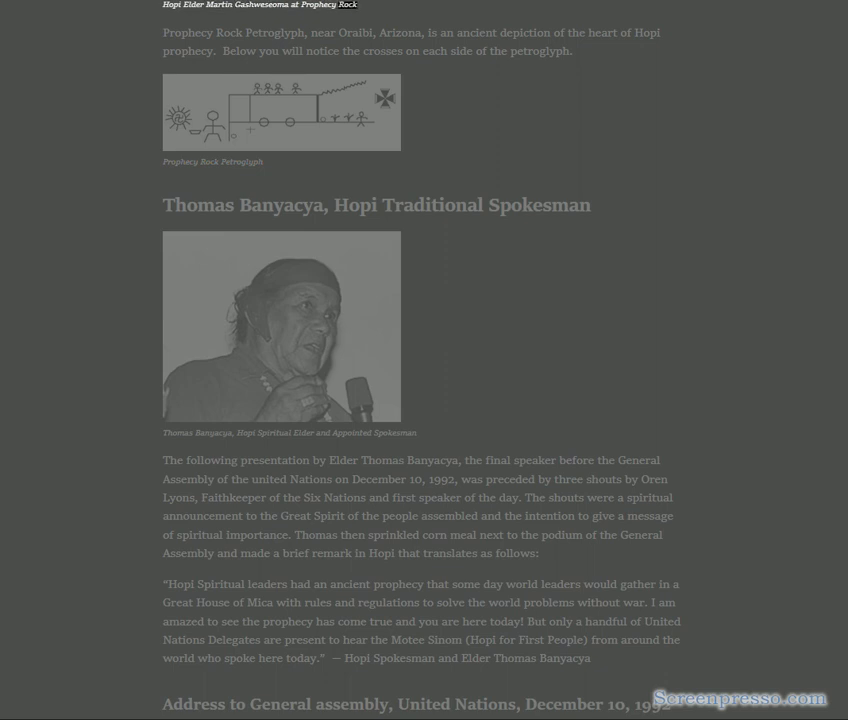
double_click(320, 32)
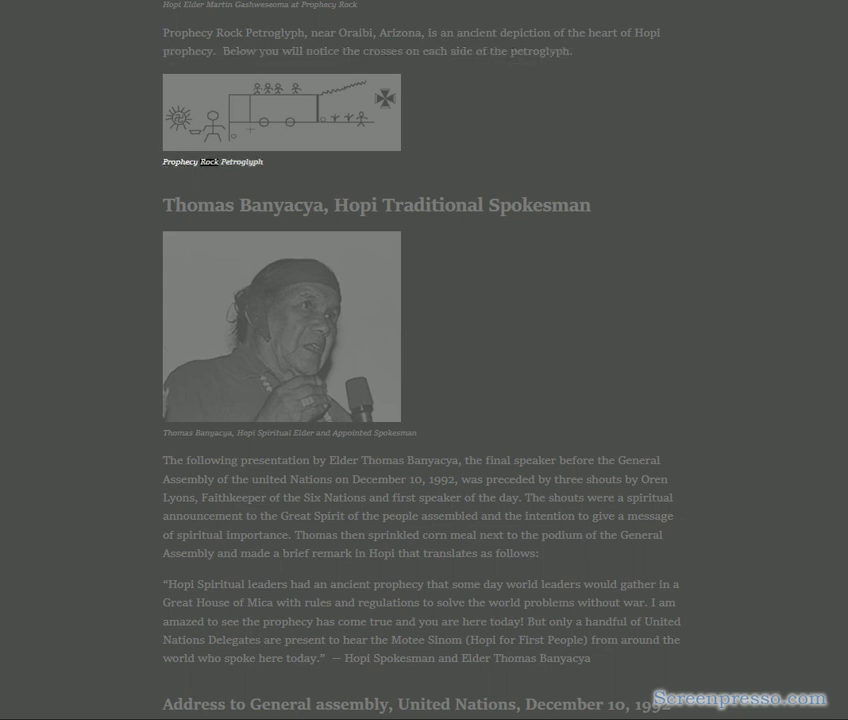
double_click(434, 204)
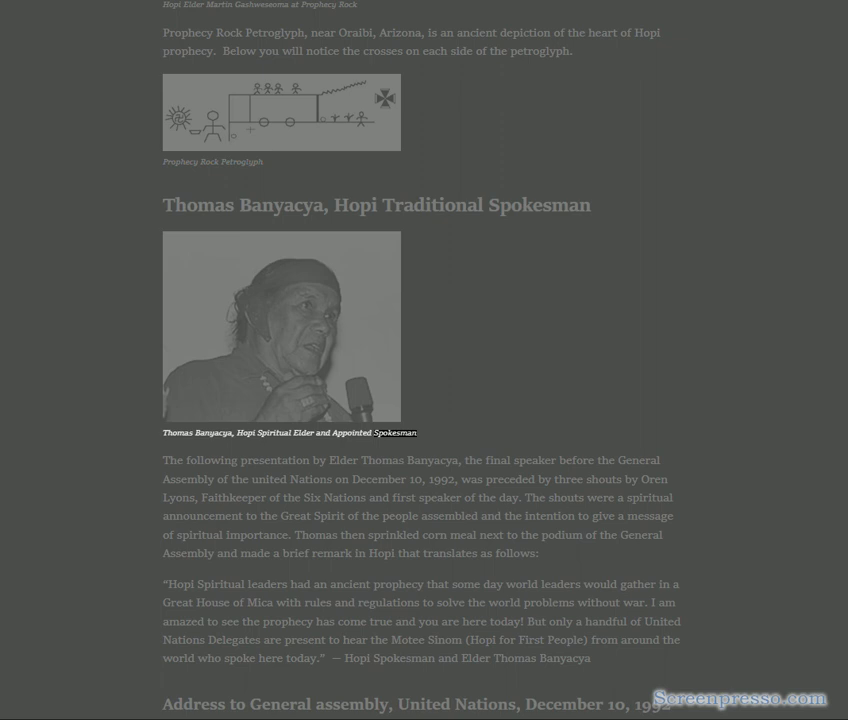
double_click(384, 460)
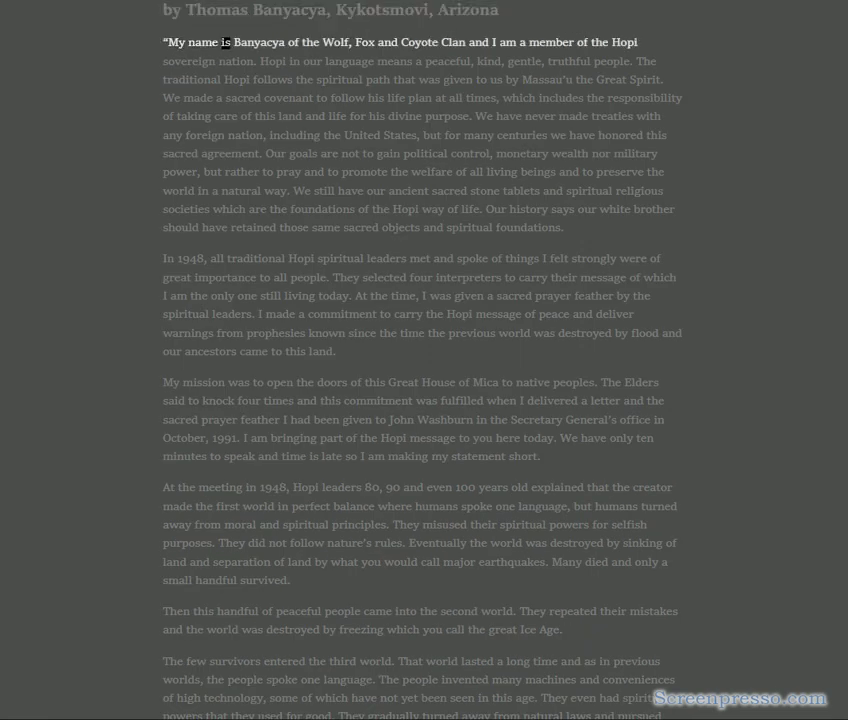
- Follow the read-aloud through Banyacya's opening, the 1948 meeting and mission paragraphs to 'nature's rules'
double_click(420, 42)
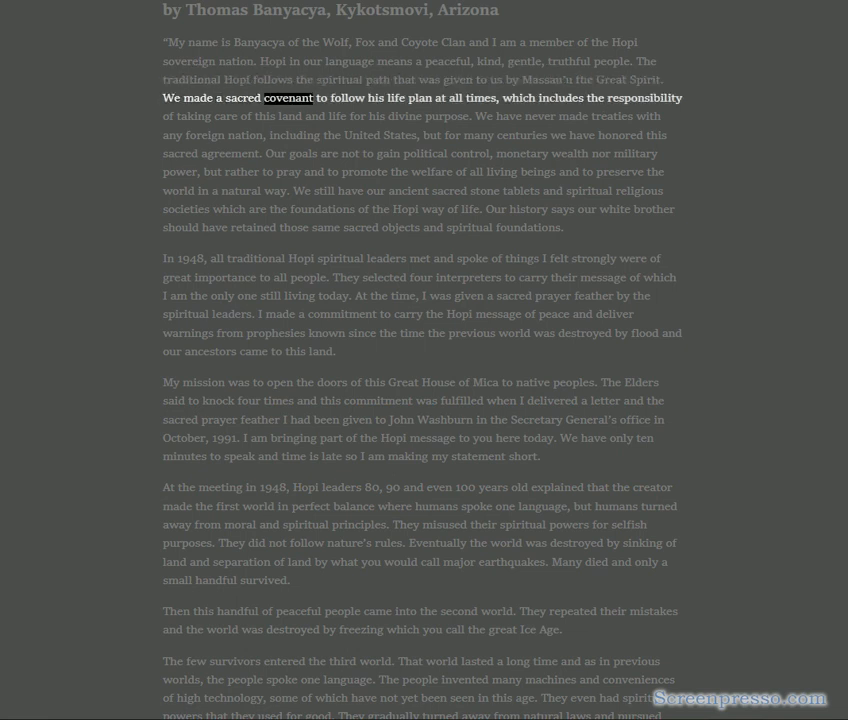
double_click(560, 96)
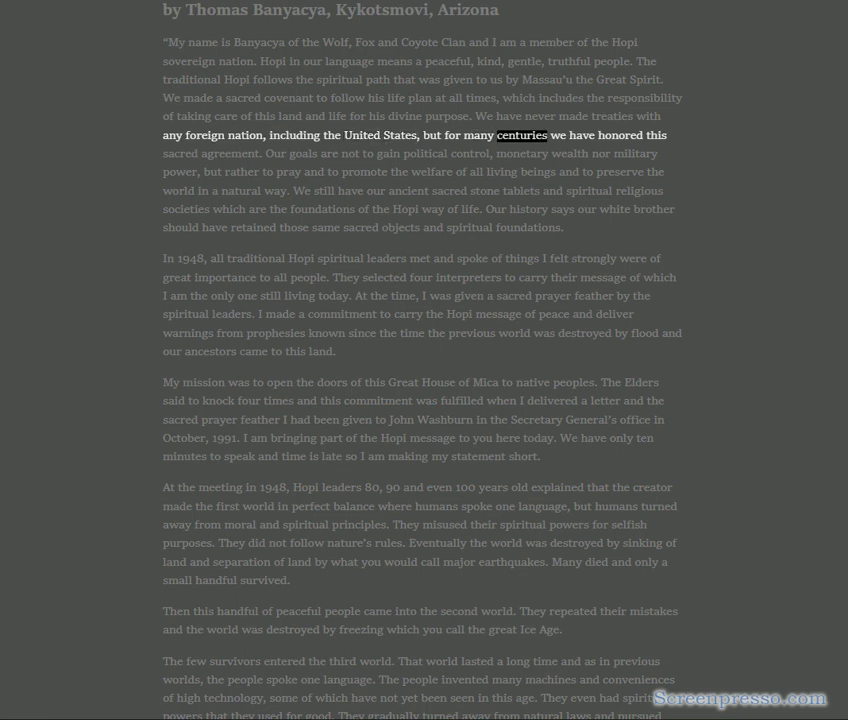
double_click(224, 152)
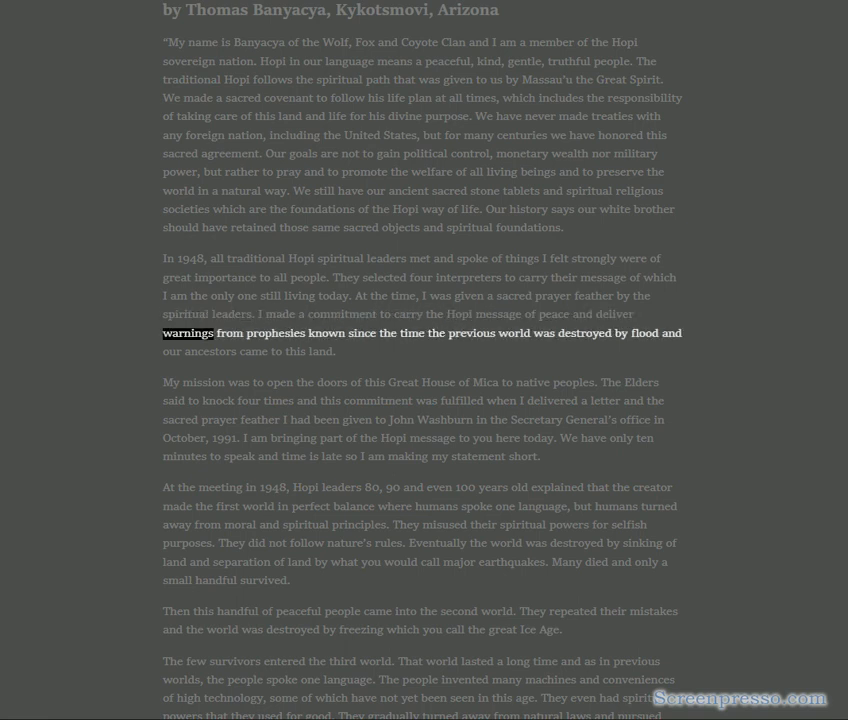
double_click(472, 332)
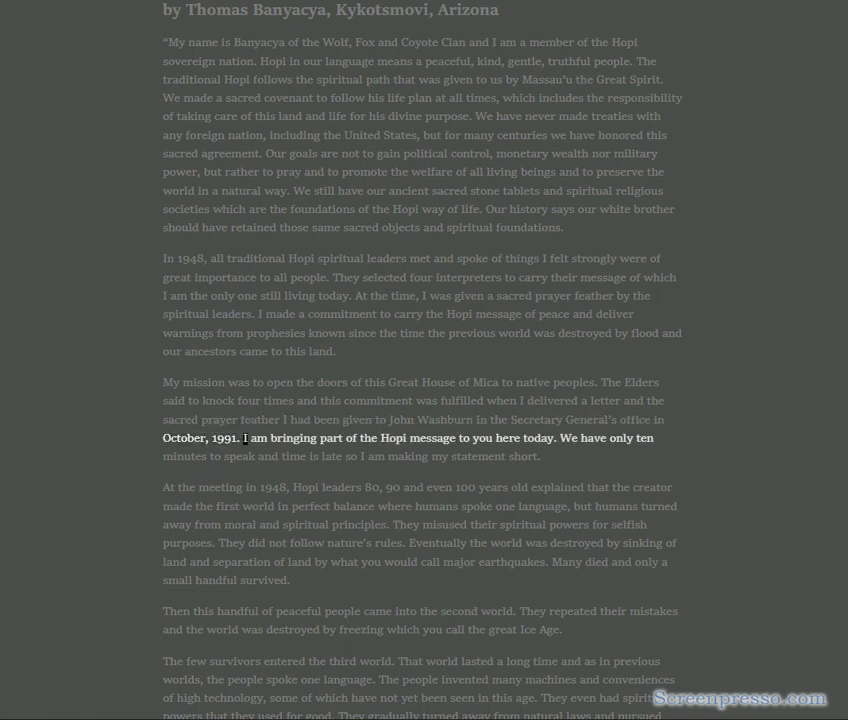
double_click(538, 438)
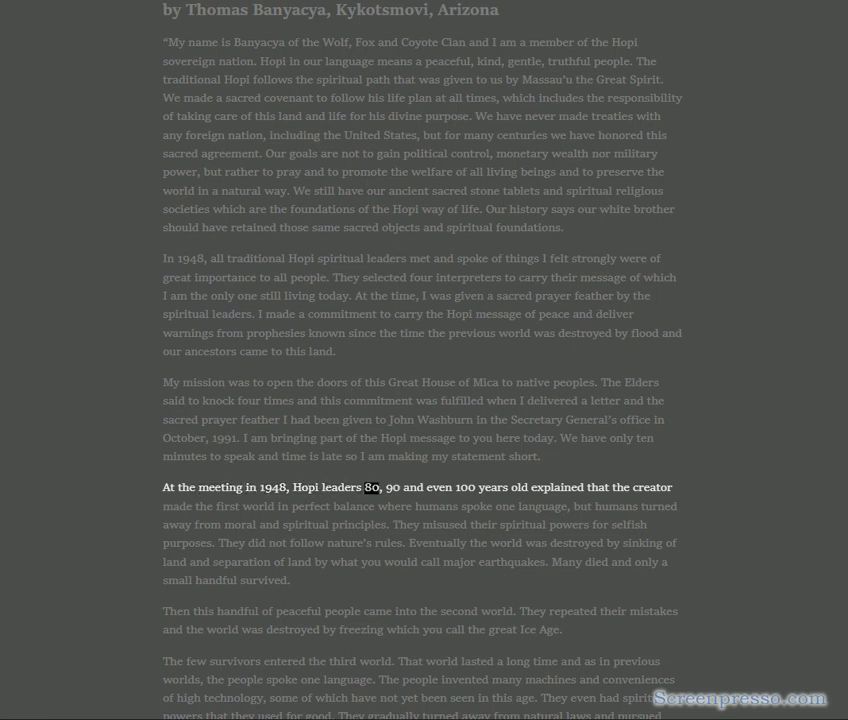
double_click(558, 488)
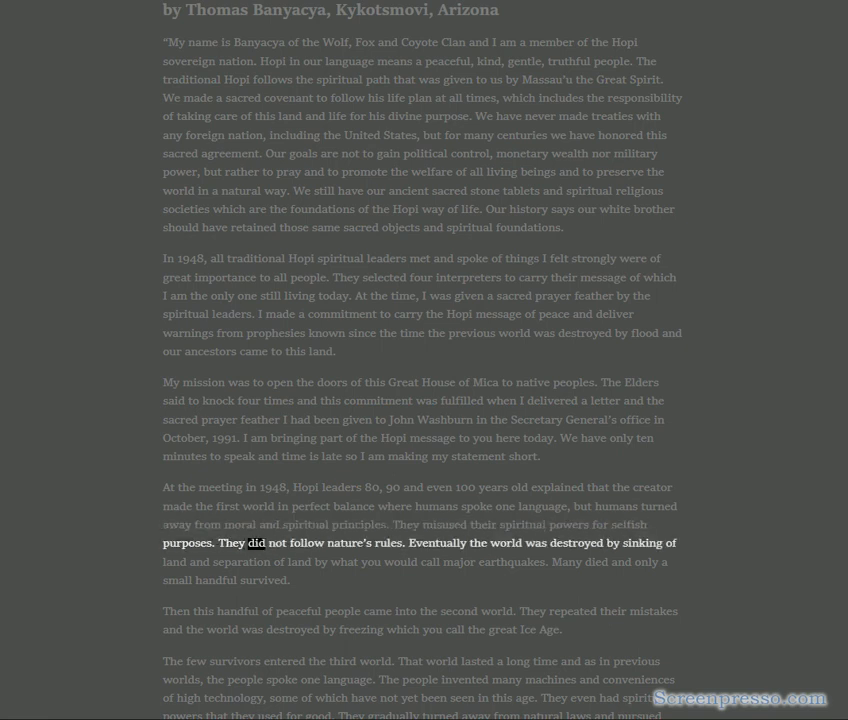
- Hear the earthquakes and second-world paragraphs read, reaching the third-world passage at 'only material things'
double_click(436, 544)
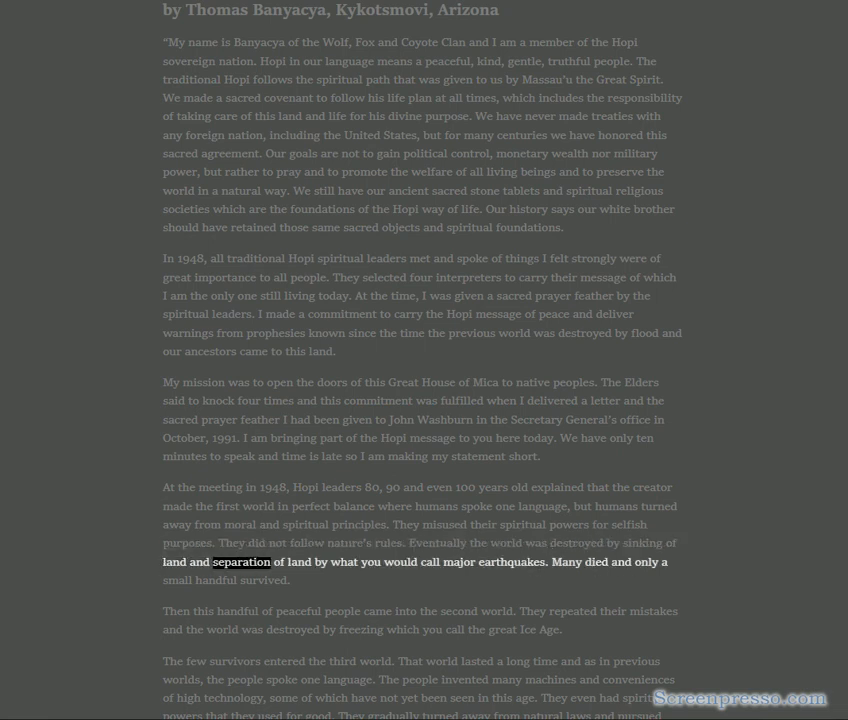
double_click(512, 560)
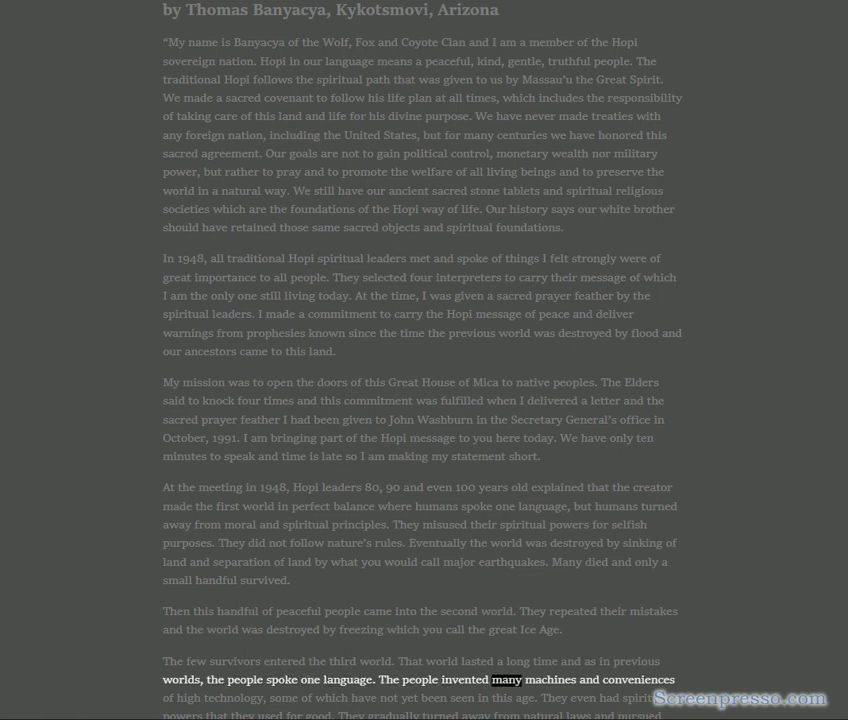
double_click(234, 696)
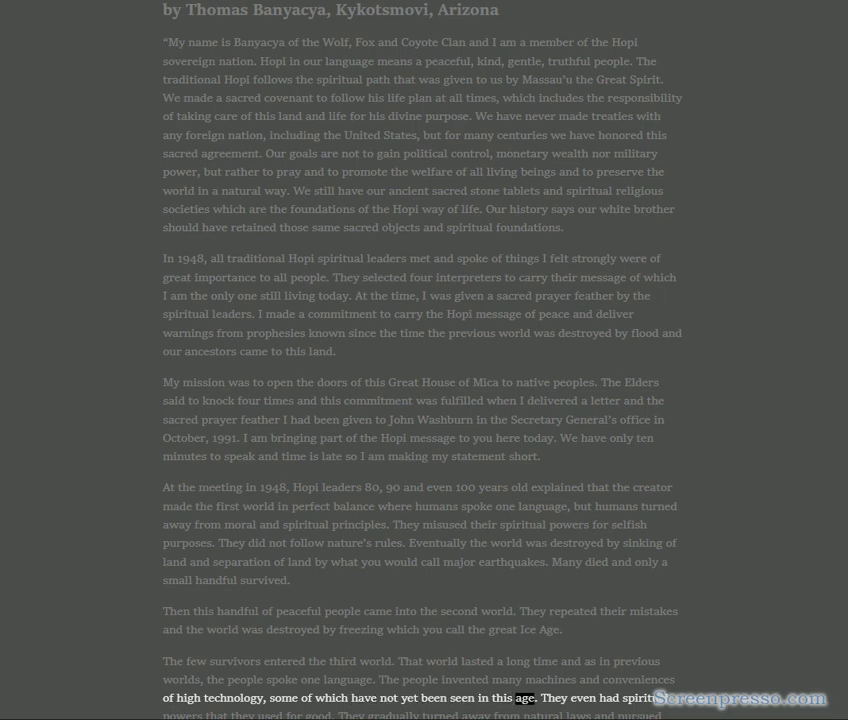
scroll("down", 3)
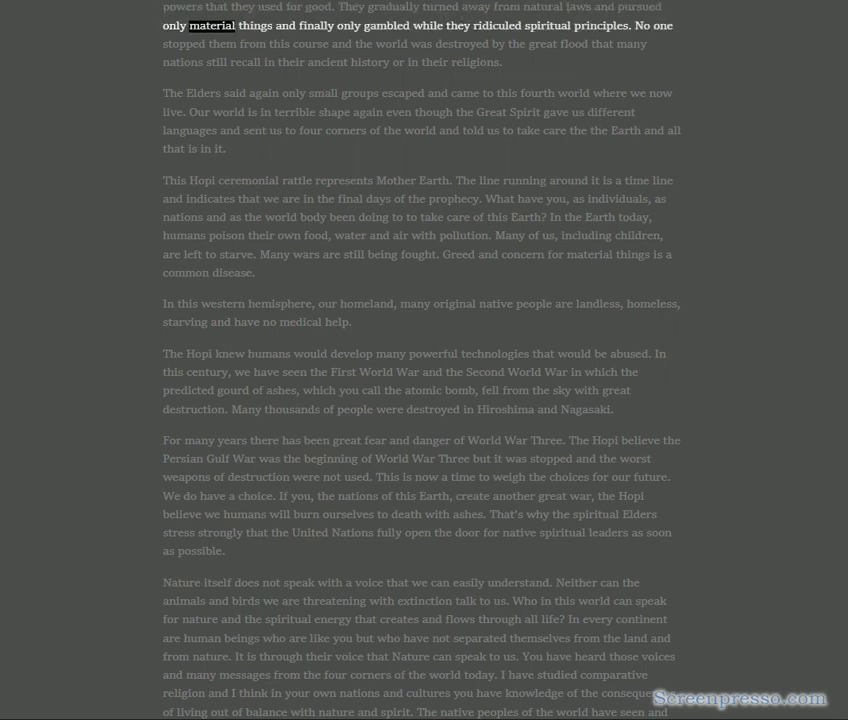
- Follow the read-aloud through the fourth-world and ceremonial rattle paragraphs
double_click(498, 24)
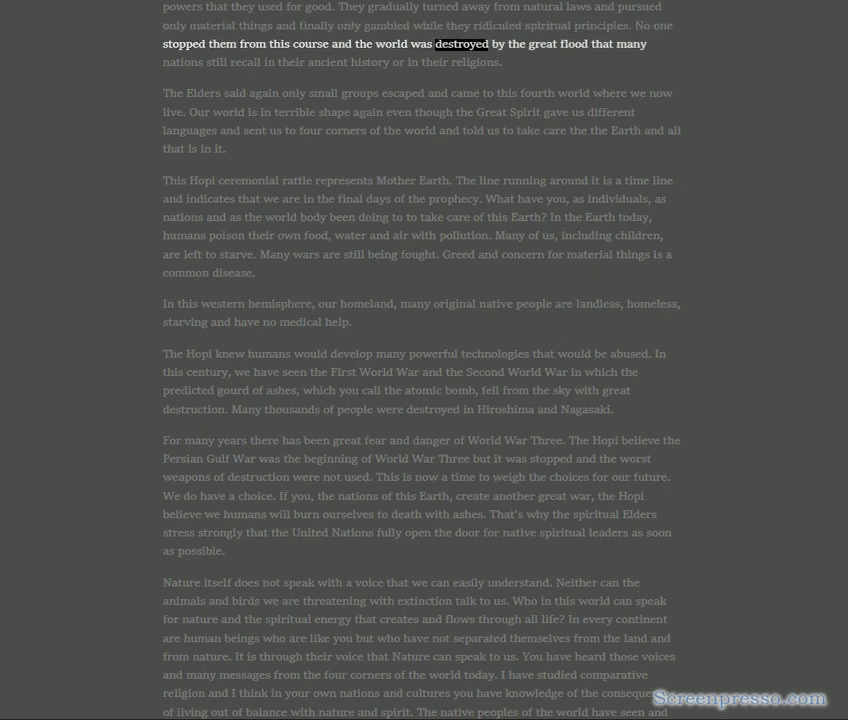
double_click(328, 60)
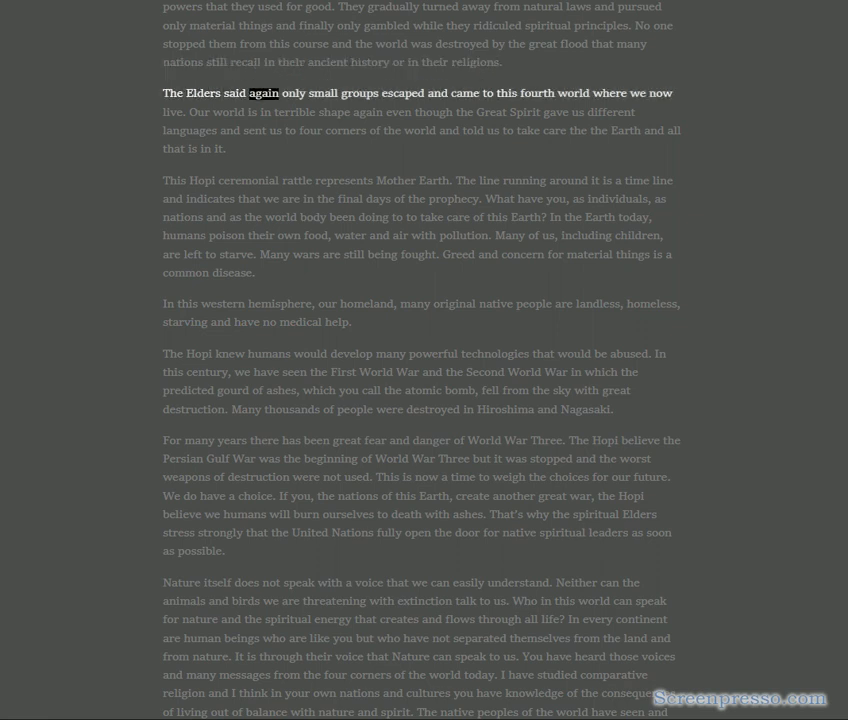
double_click(572, 92)
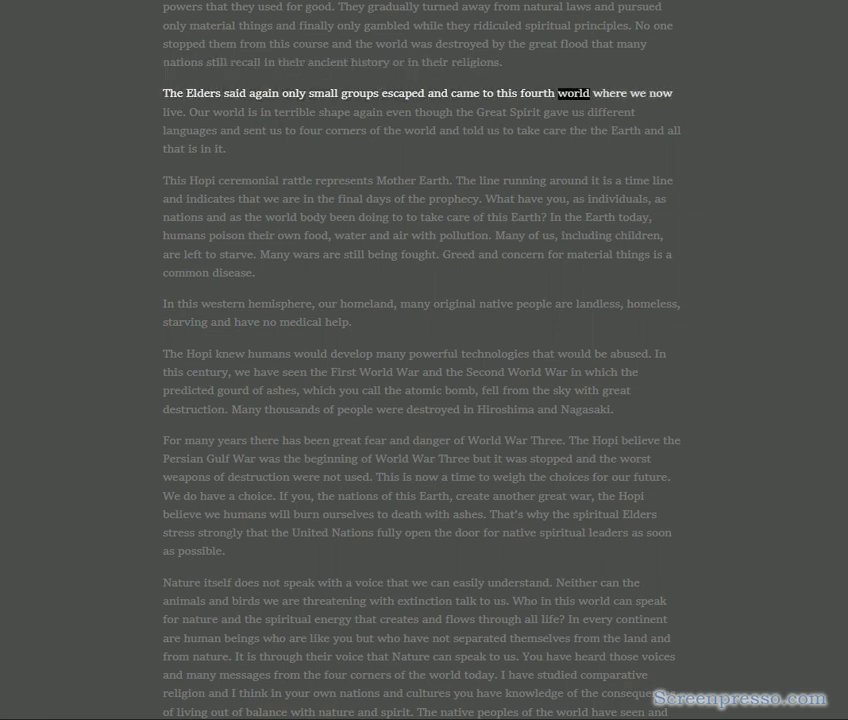
double_click(294, 112)
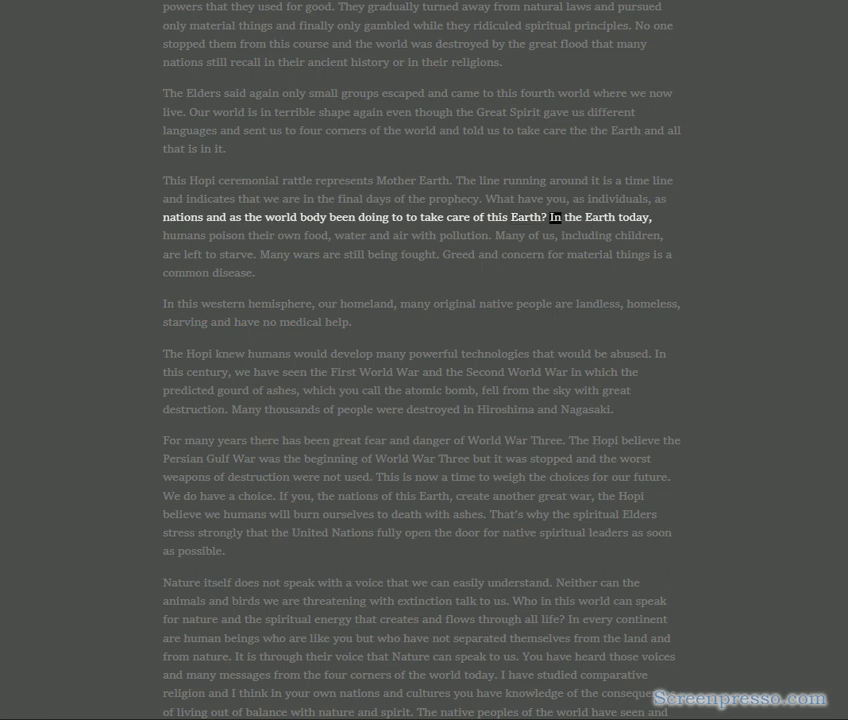
- Continue through the western-hemisphere and technologies paragraphs to 'For many years'
double_click(312, 236)
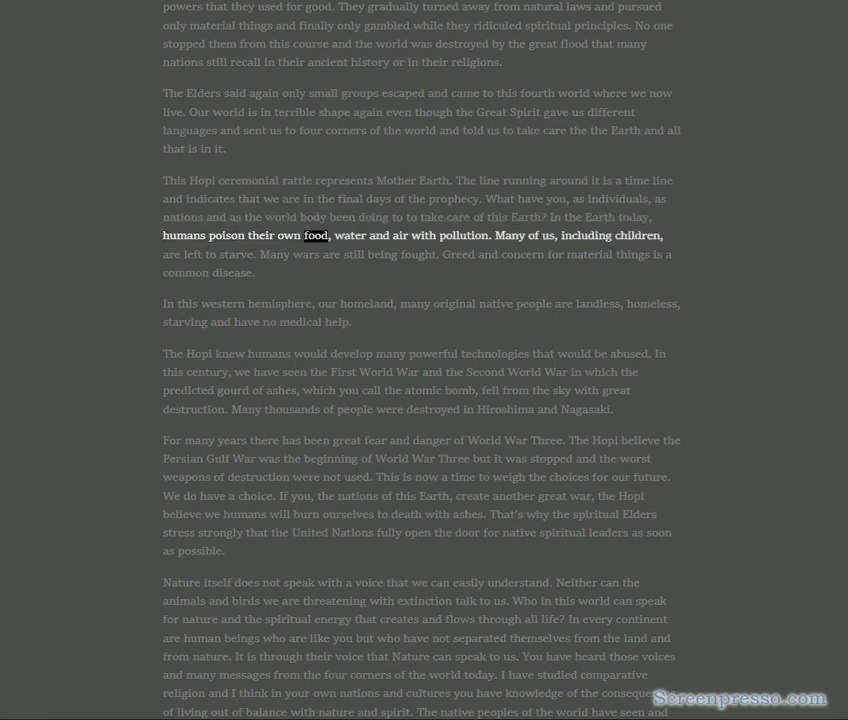
double_click(508, 236)
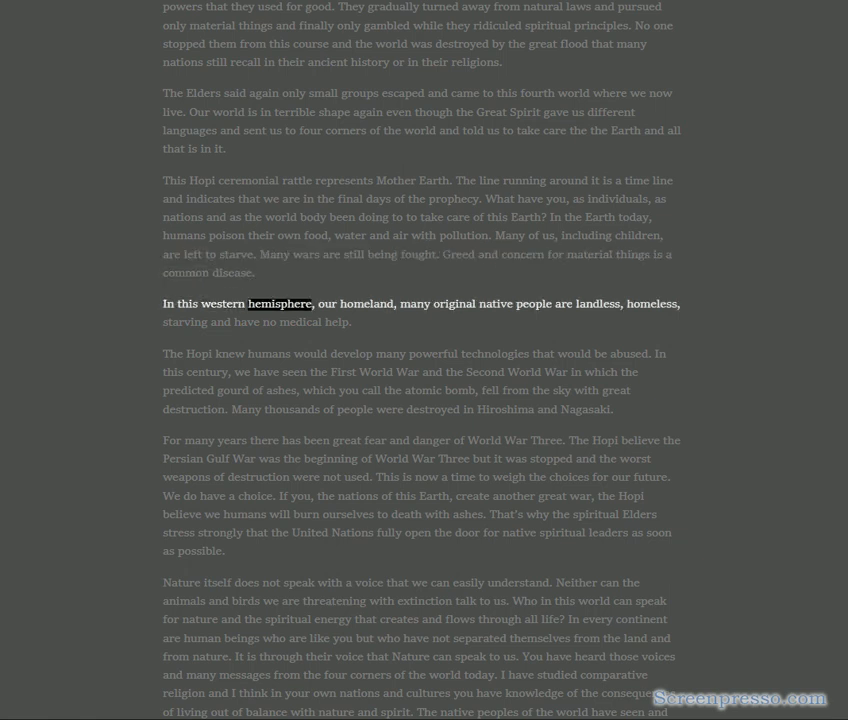
double_click(534, 304)
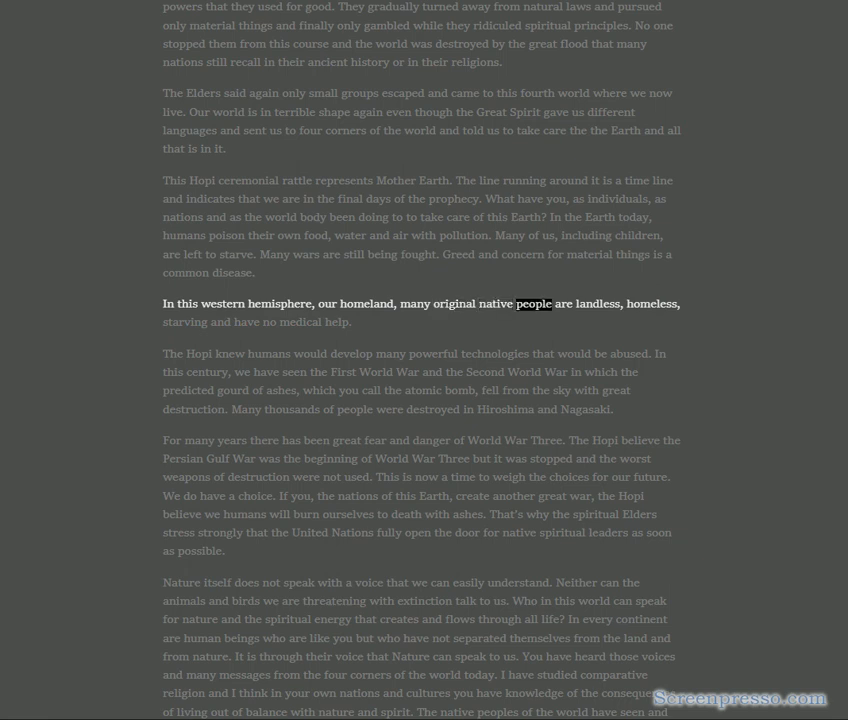
double_click(246, 322)
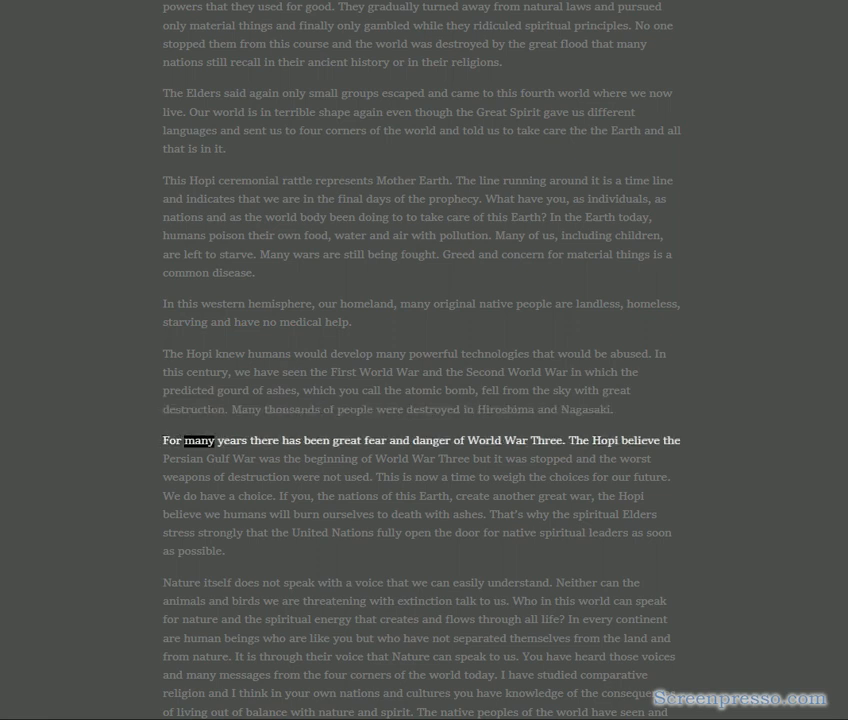
- Hear the World War Three and 'Nature itself' paragraphs read aloud to 'living out of balance'
double_click(512, 440)
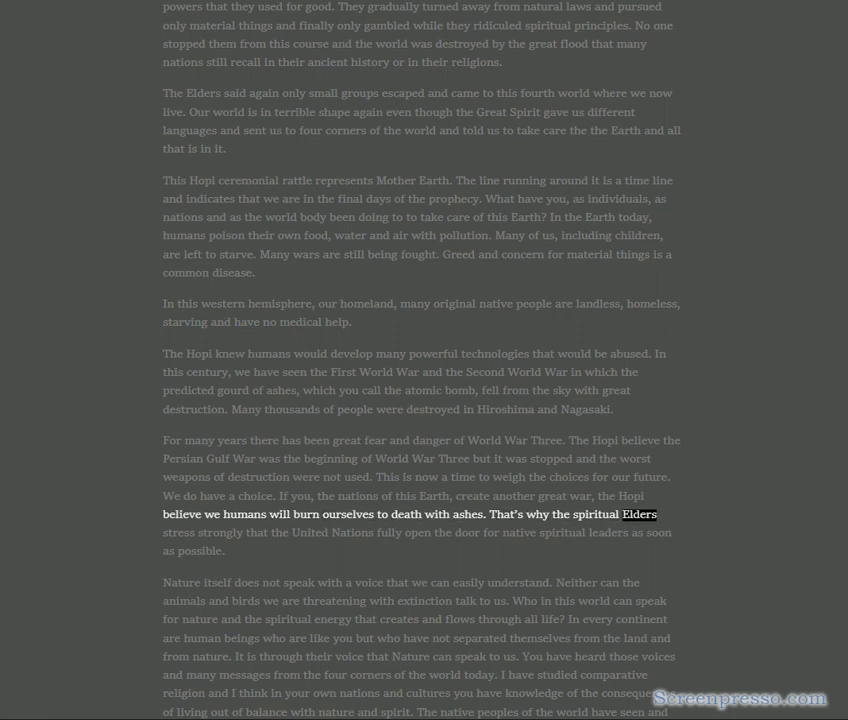
double_click(388, 532)
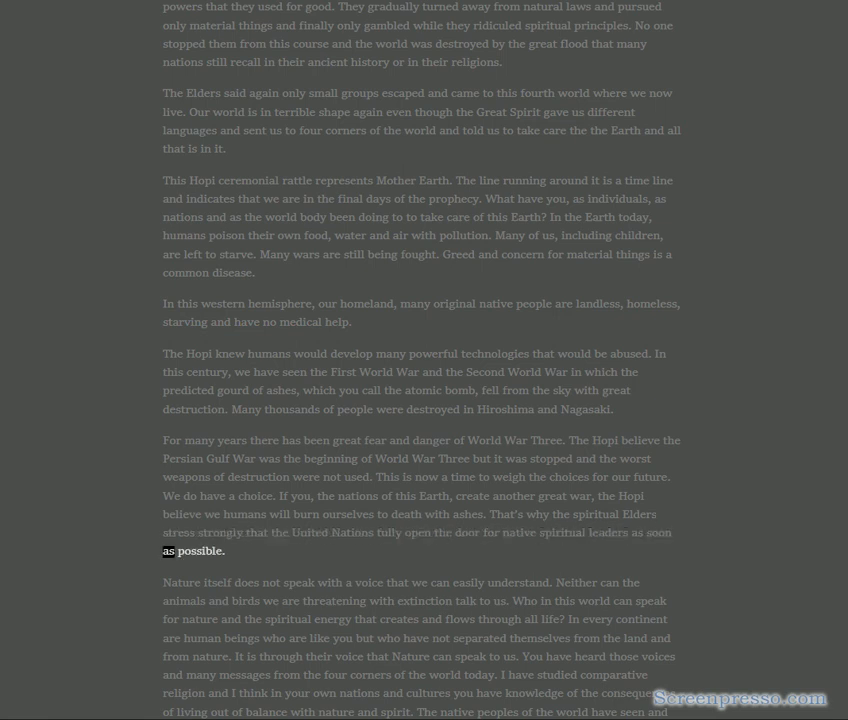
double_click(190, 552)
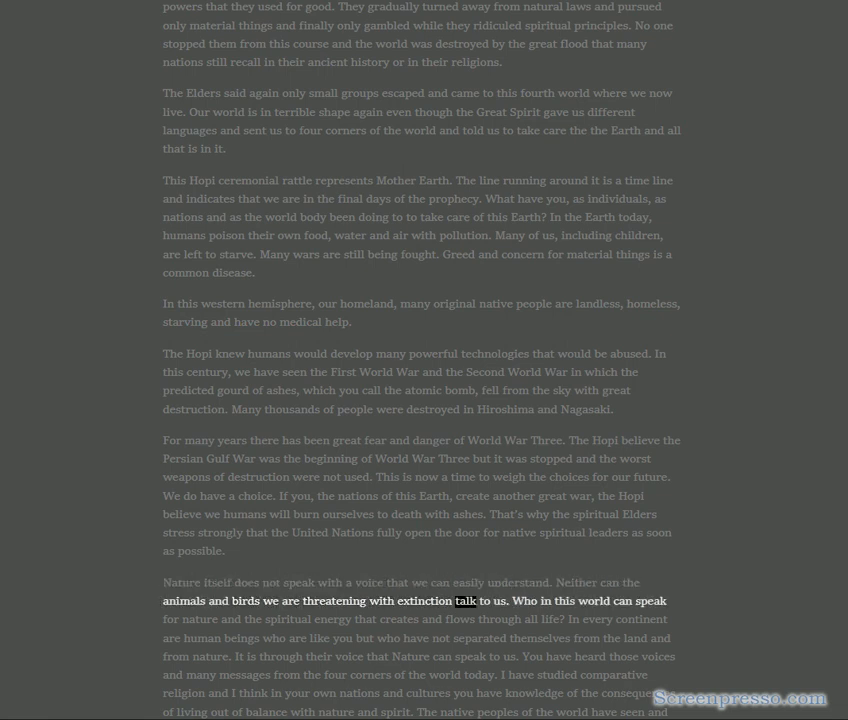
double_click(648, 600)
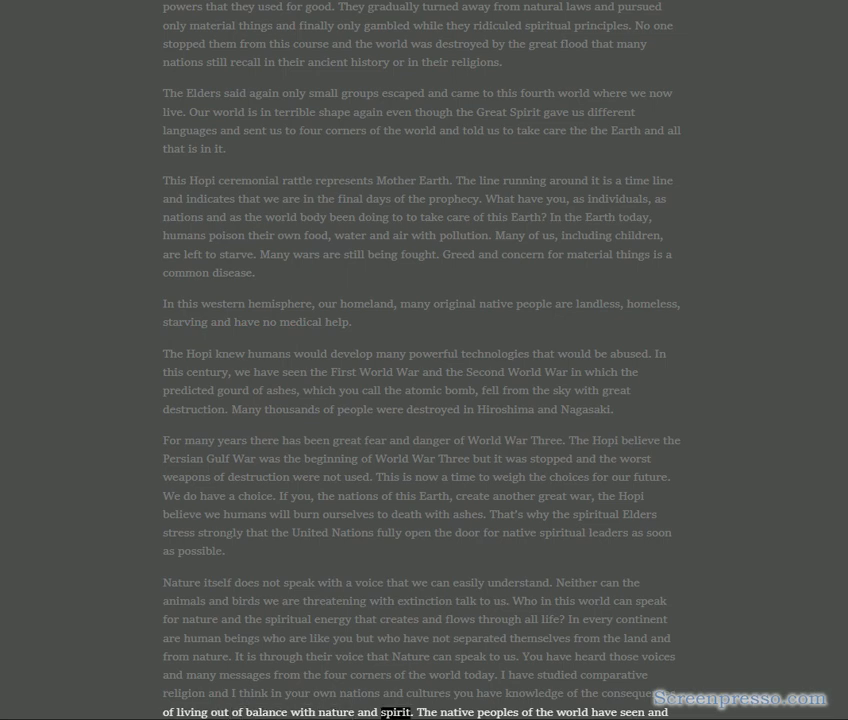
- Scroll down and follow the read-aloud through the Four Corners and Public Law relocation paragraphs to 'United Nations'
scroll("down", 3)
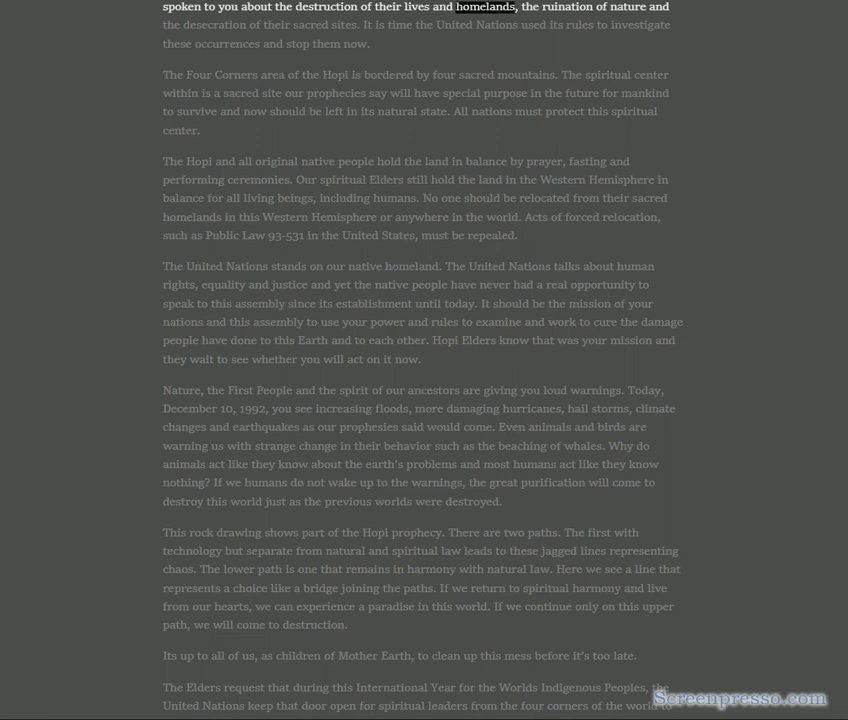
double_click(210, 24)
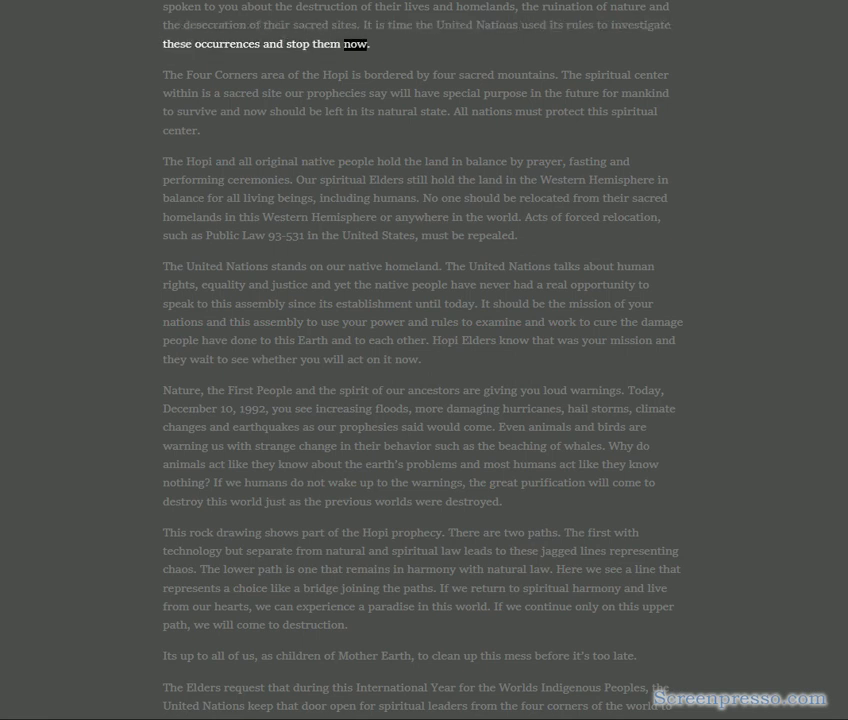
double_click(196, 74)
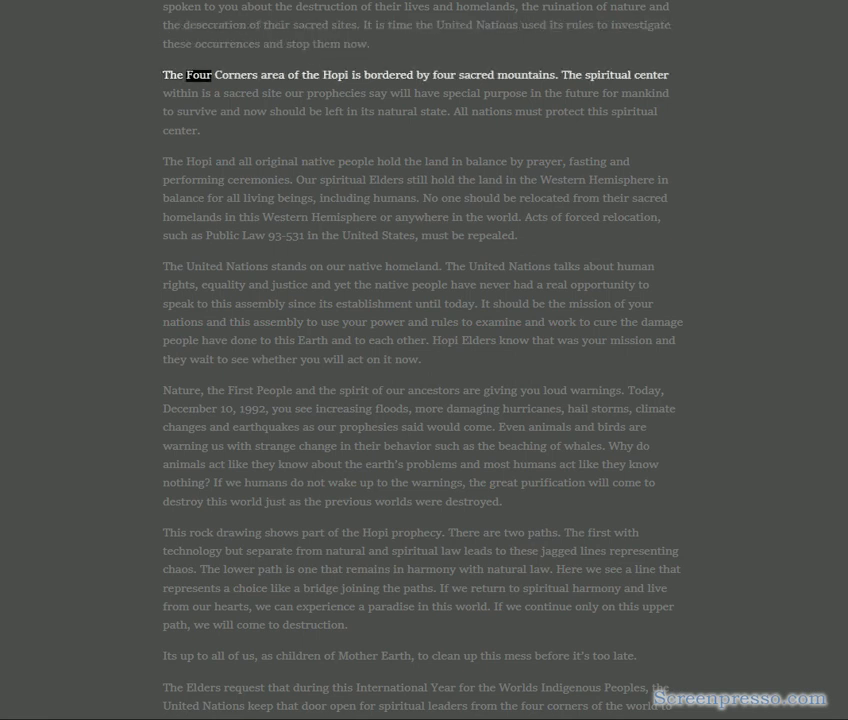
double_click(480, 74)
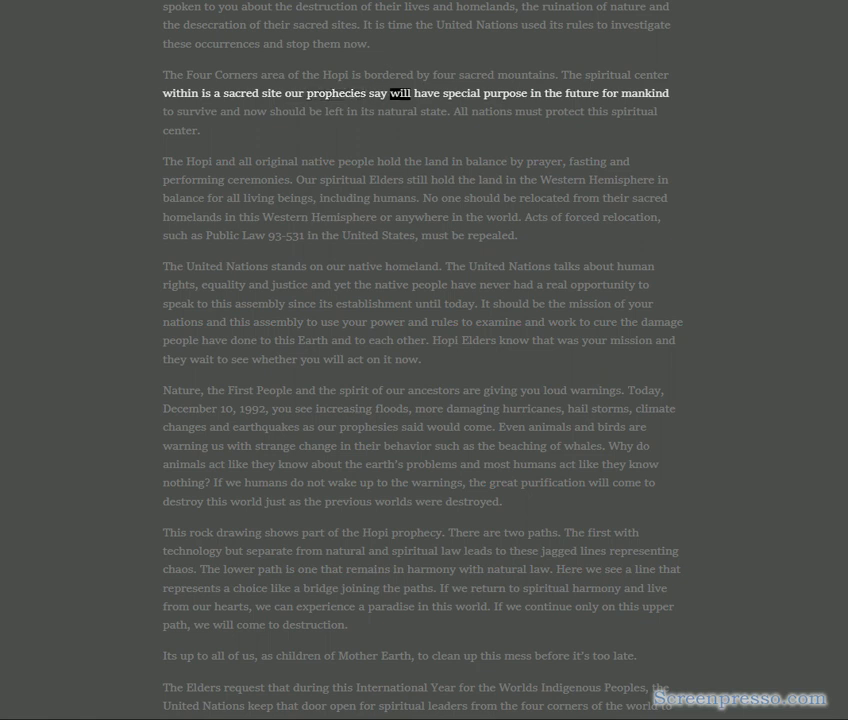
double_click(196, 112)
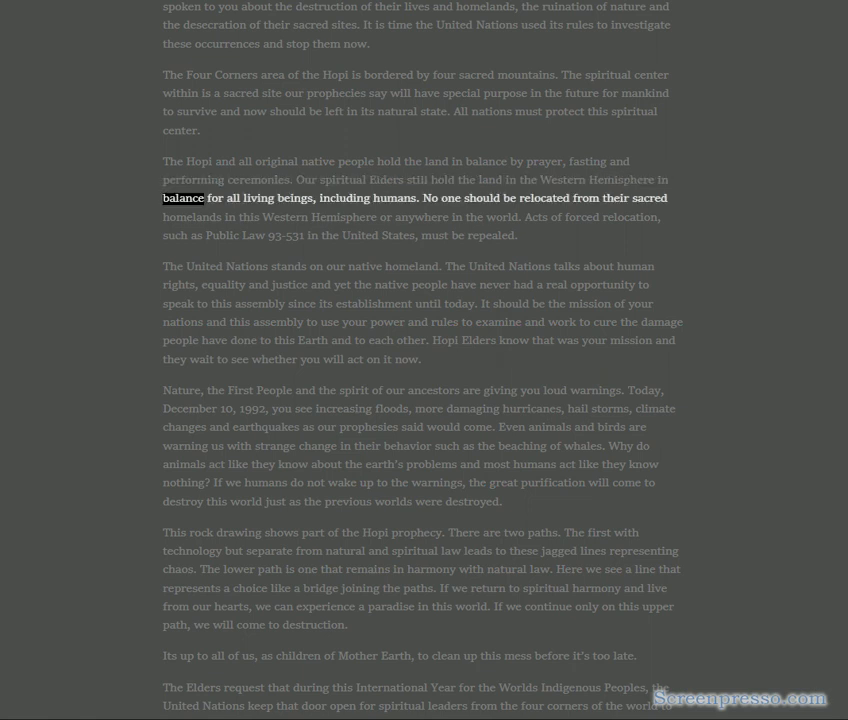
double_click(396, 198)
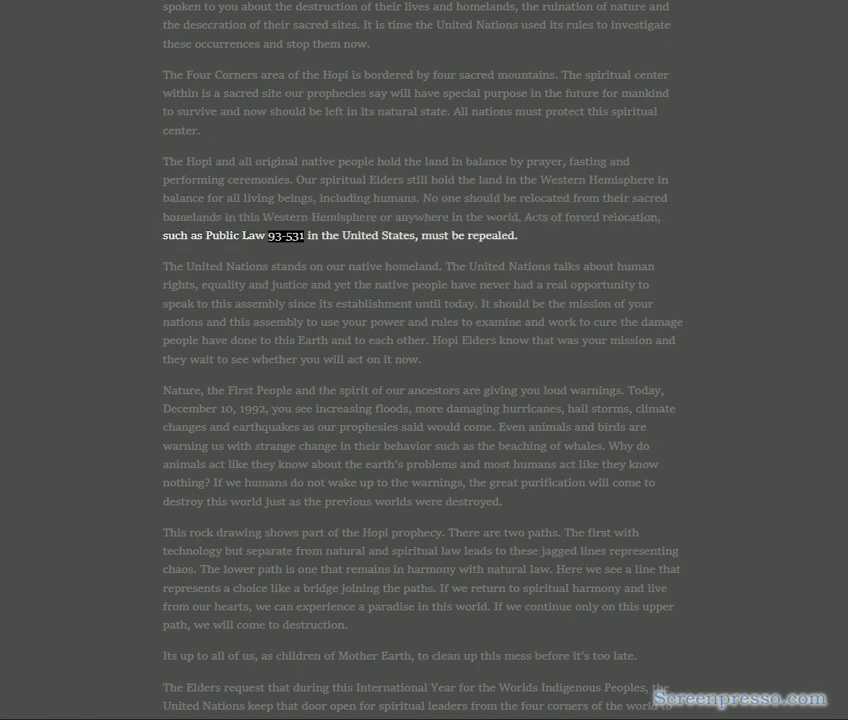
double_click(400, 236)
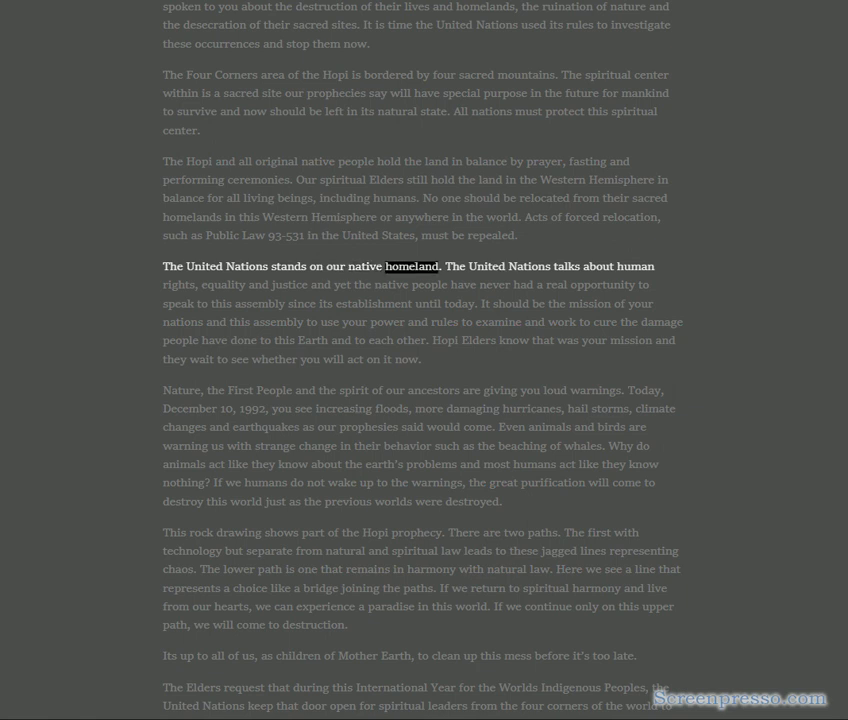
- Follow the read-aloud highlighting through the United Nations and loud-warnings paragraphs into the rock drawing paragraph
double_click(598, 266)
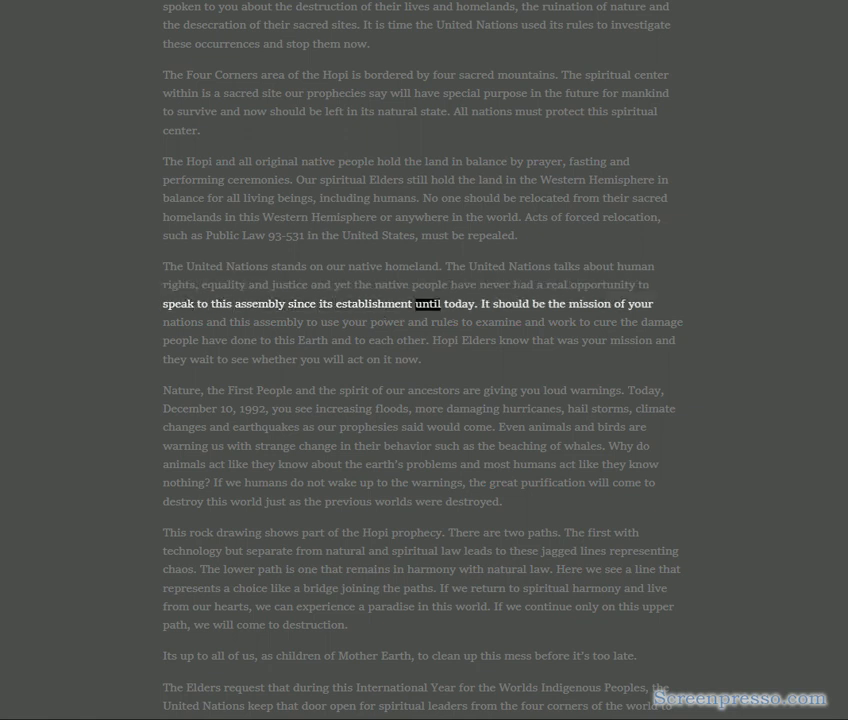
double_click(184, 322)
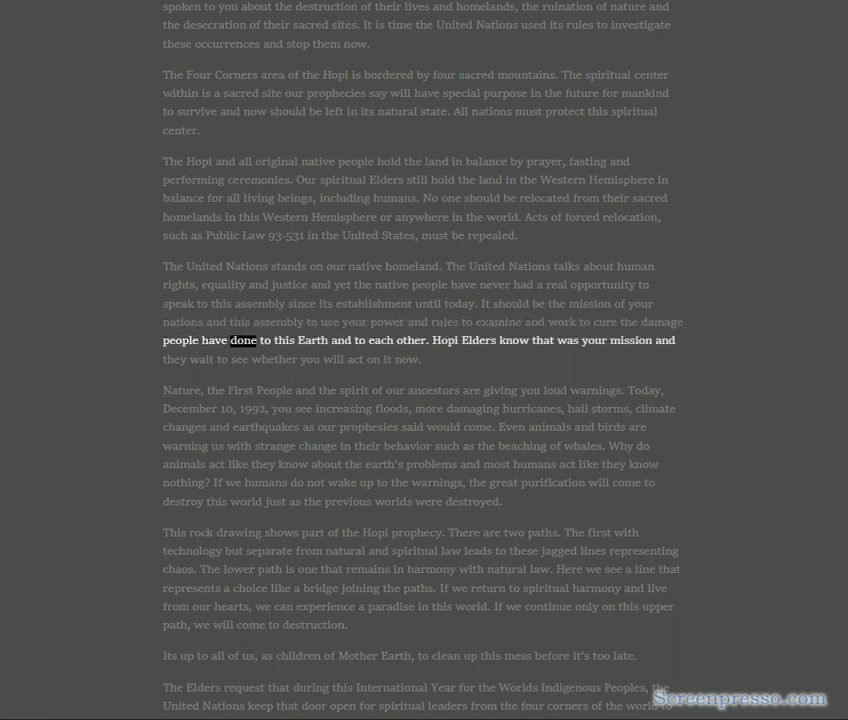
double_click(448, 340)
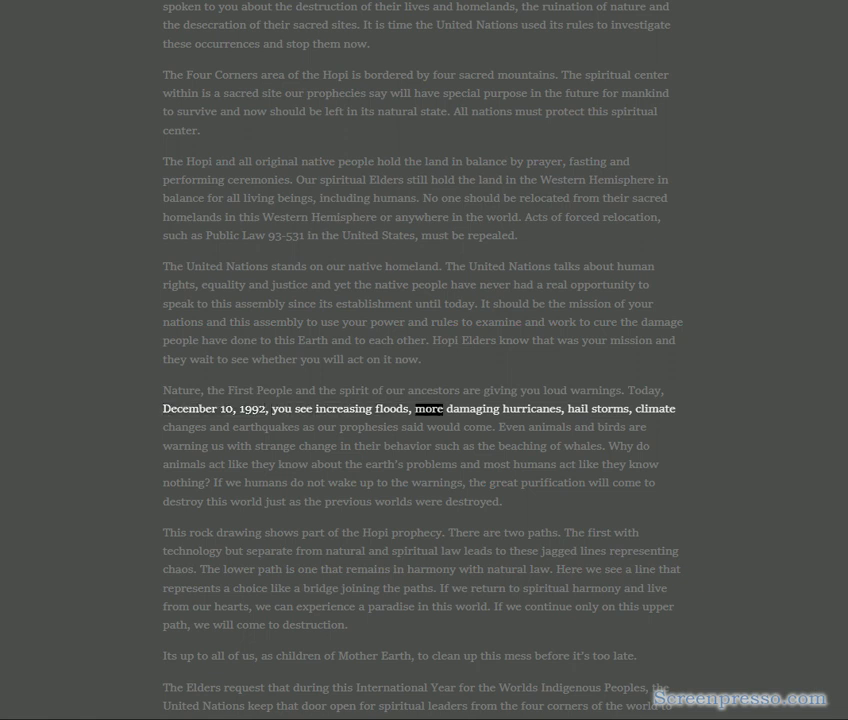
left_click(656, 408)
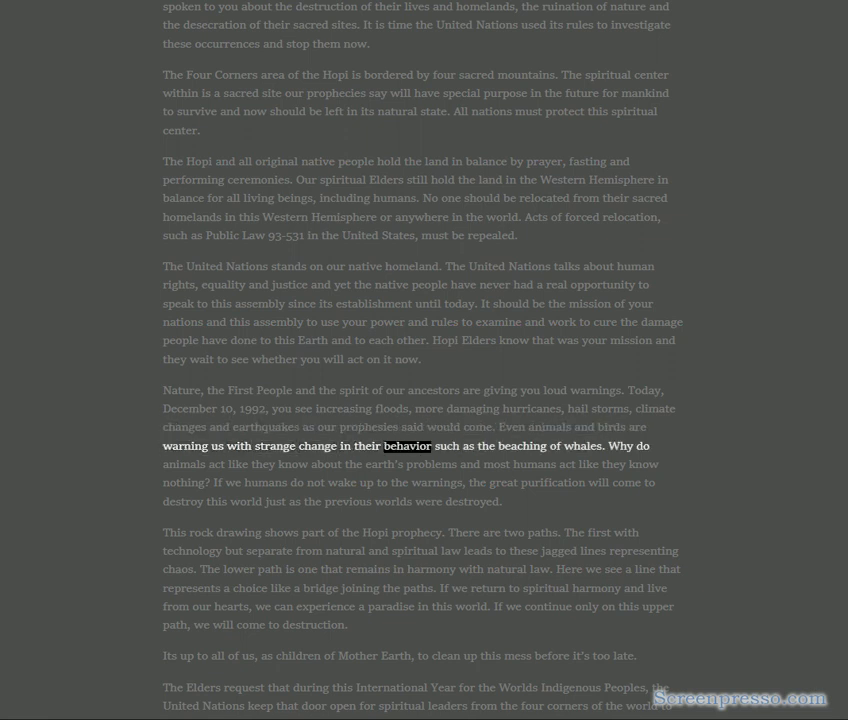
double_click(582, 444)
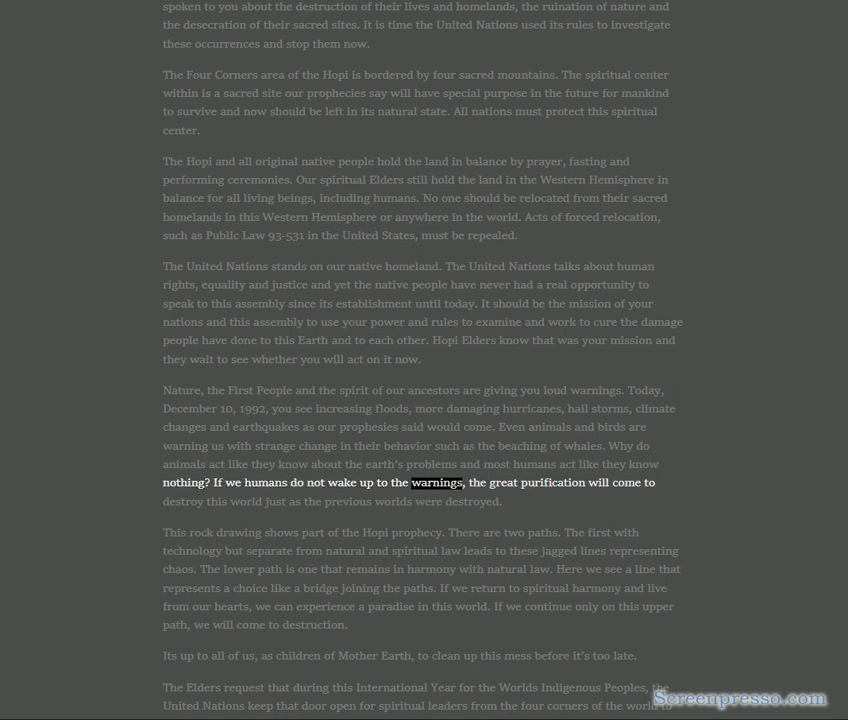
double_click(214, 500)
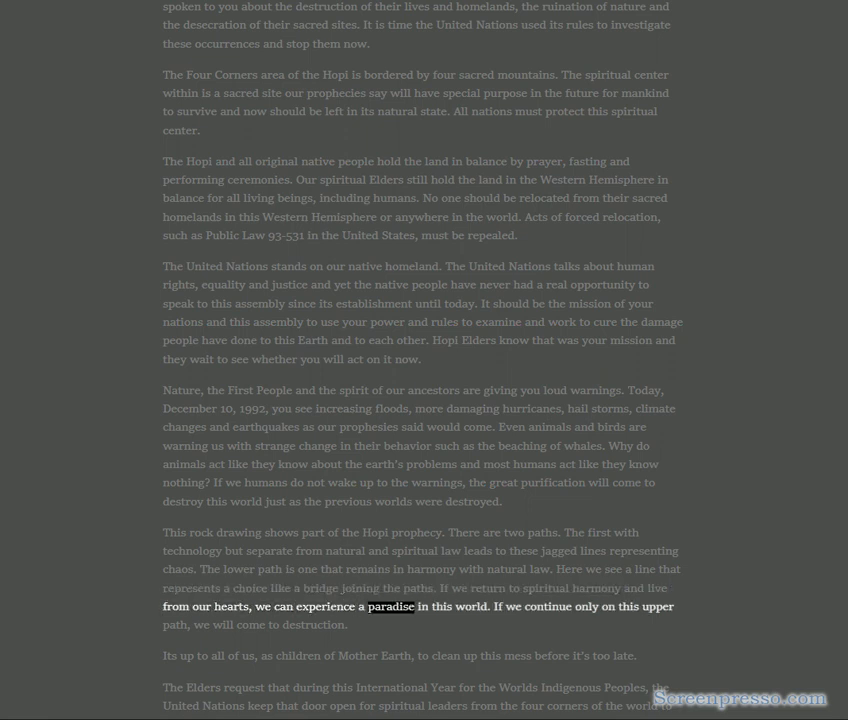
- Follow the highlighting to the end of the rock drawing paragraph and the 'Mother Earth' cleanup line
double_click(584, 606)
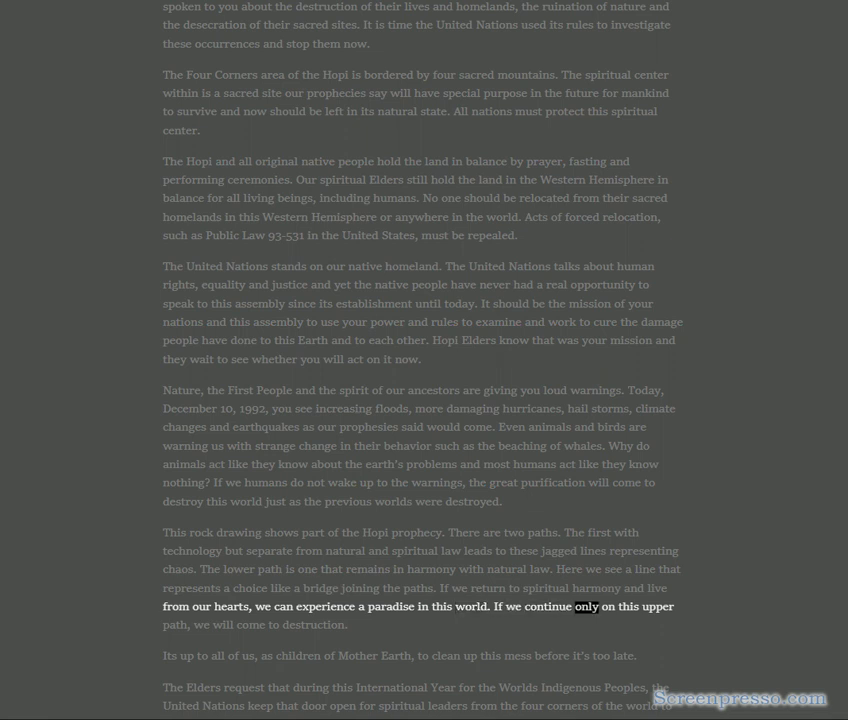
double_click(316, 624)
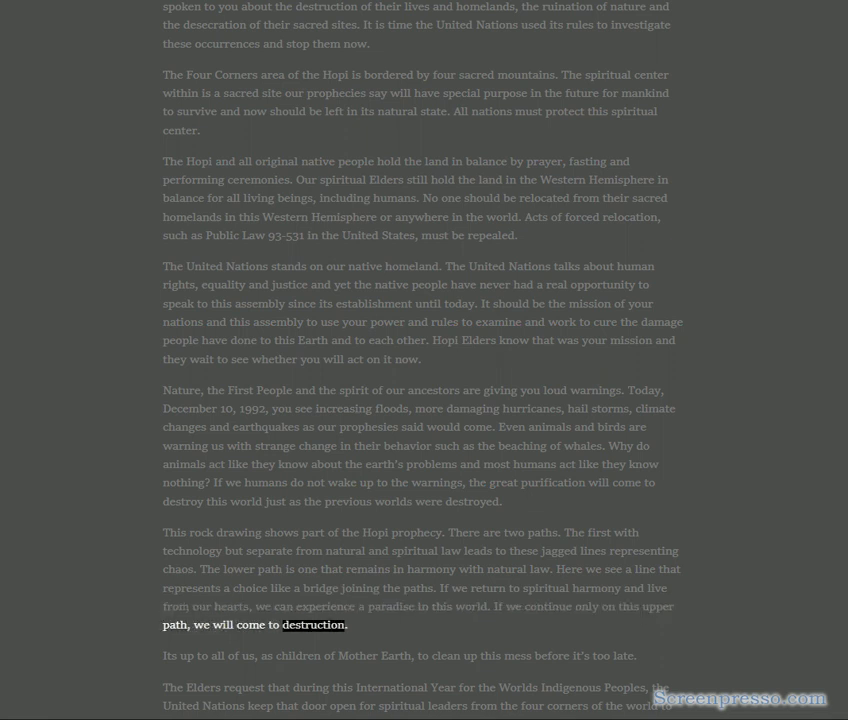
double_click(216, 656)
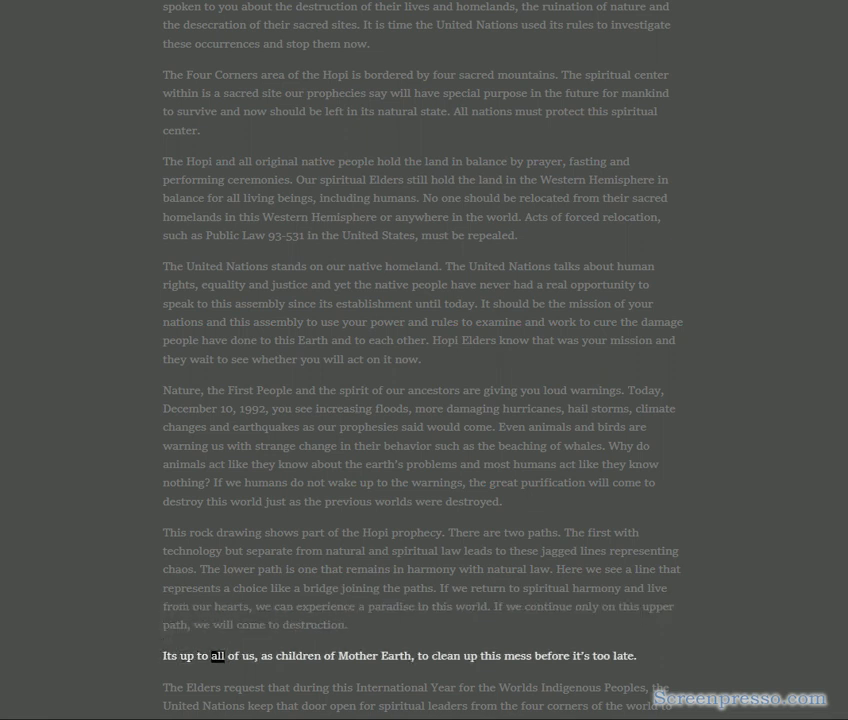
double_click(446, 656)
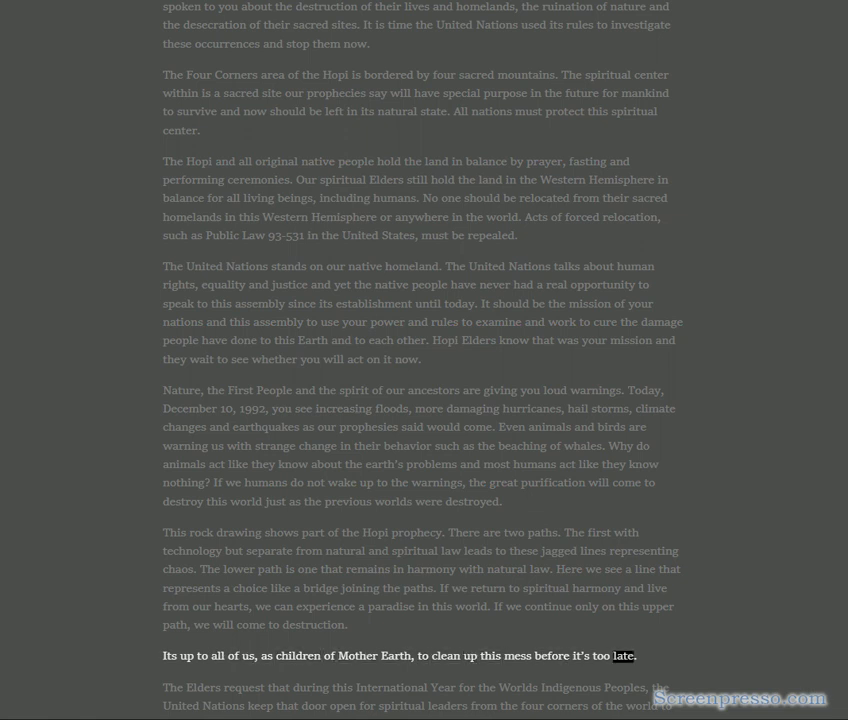
double_click(202, 688)
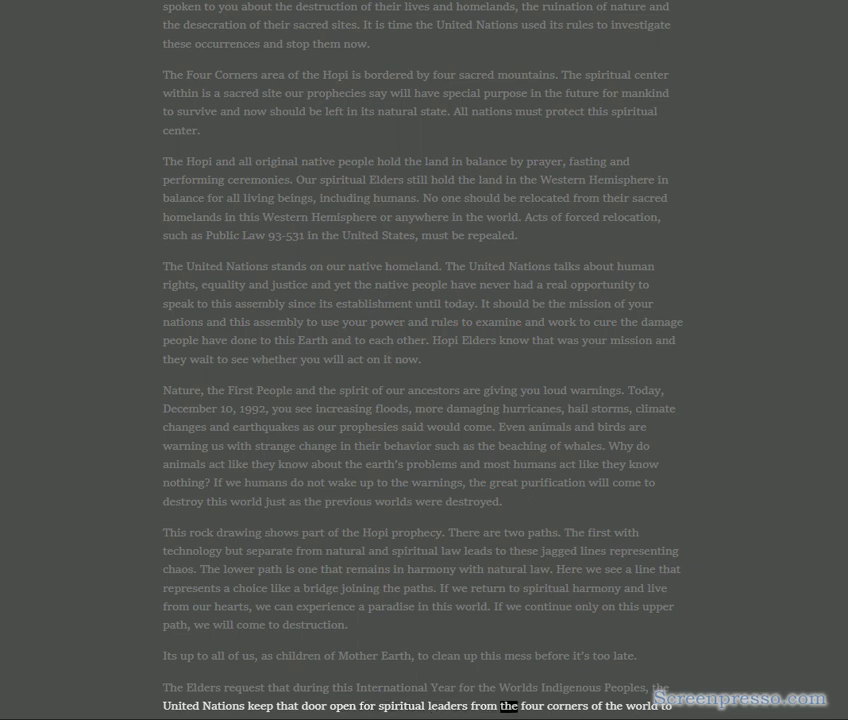
- Scroll to the Elders' invitation to Hopiland and follow the reading through the 'spiritual vision' paragraphs
scroll("down", 3)
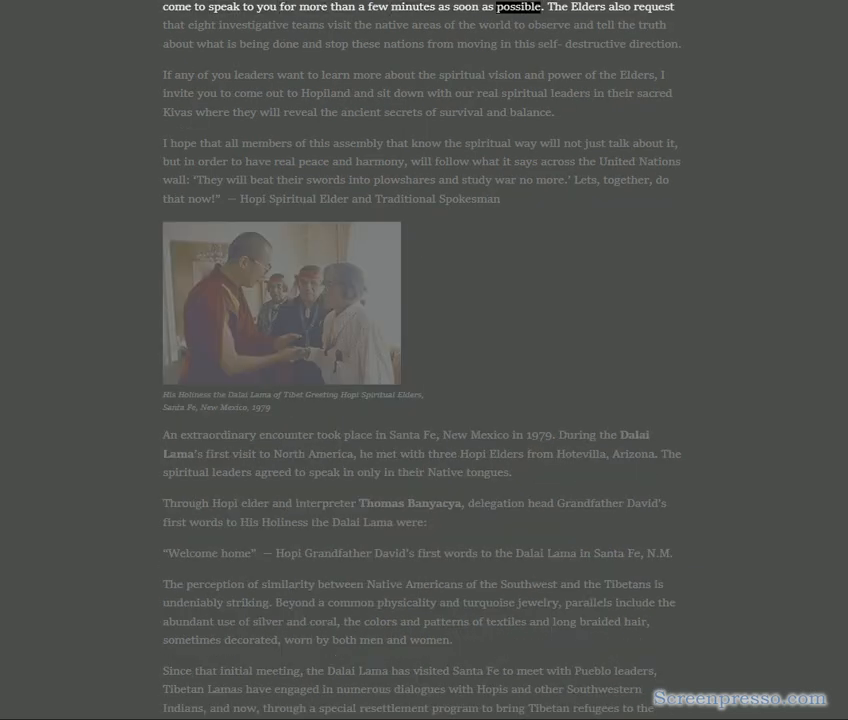
double_click(252, 24)
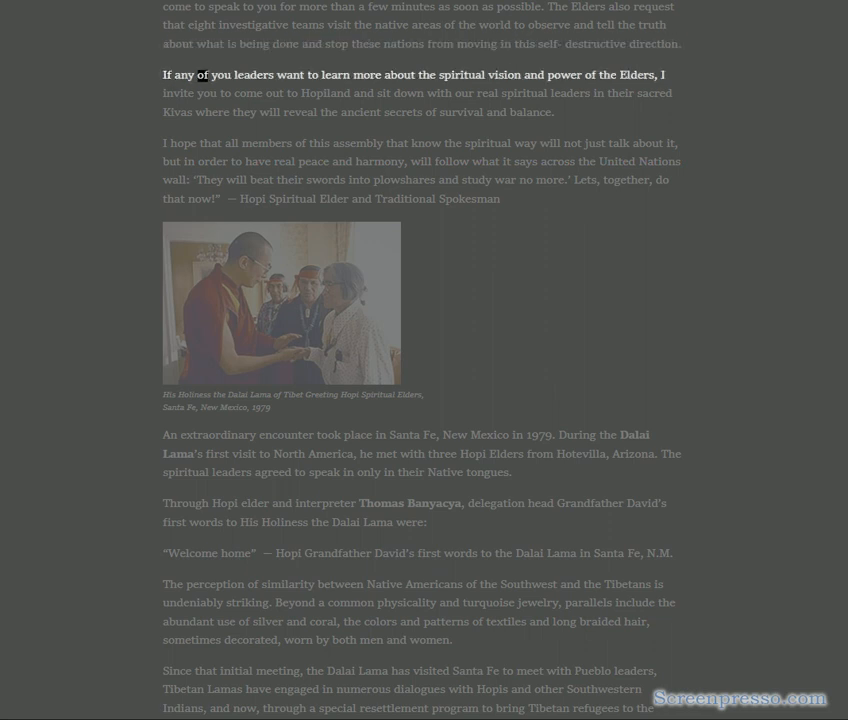
double_click(504, 74)
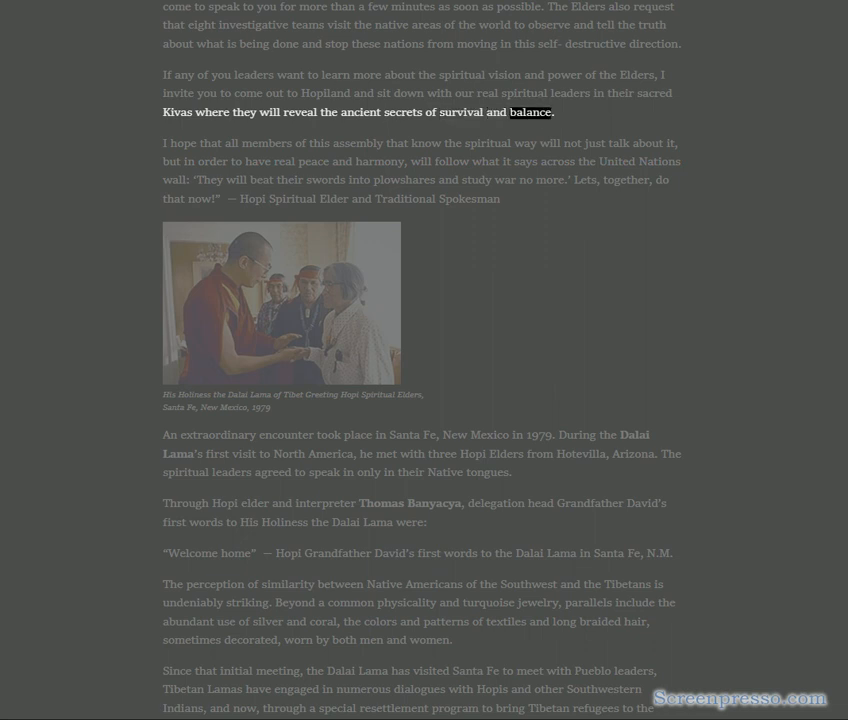
double_click(180, 144)
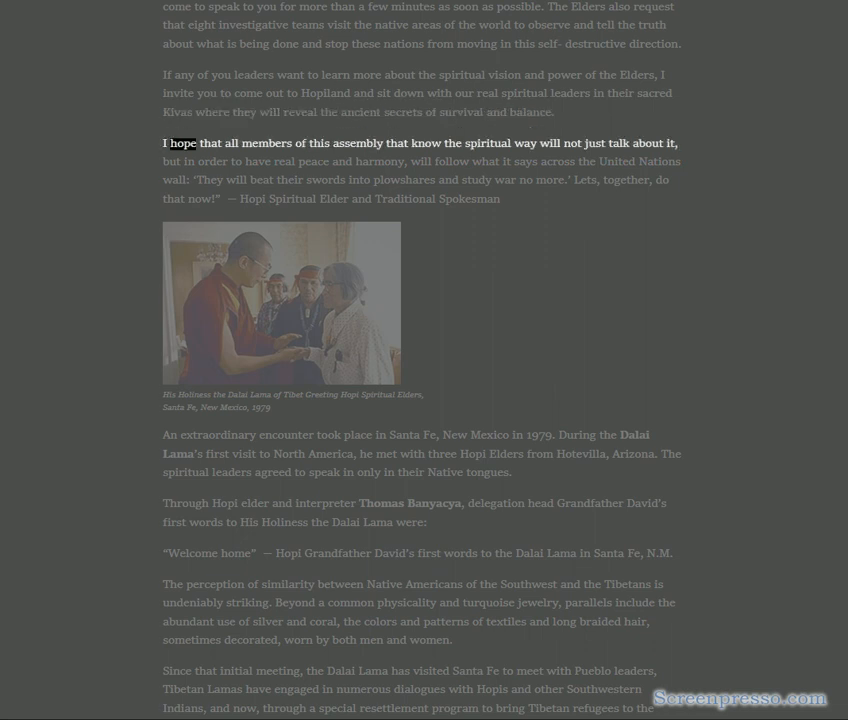
double_click(484, 144)
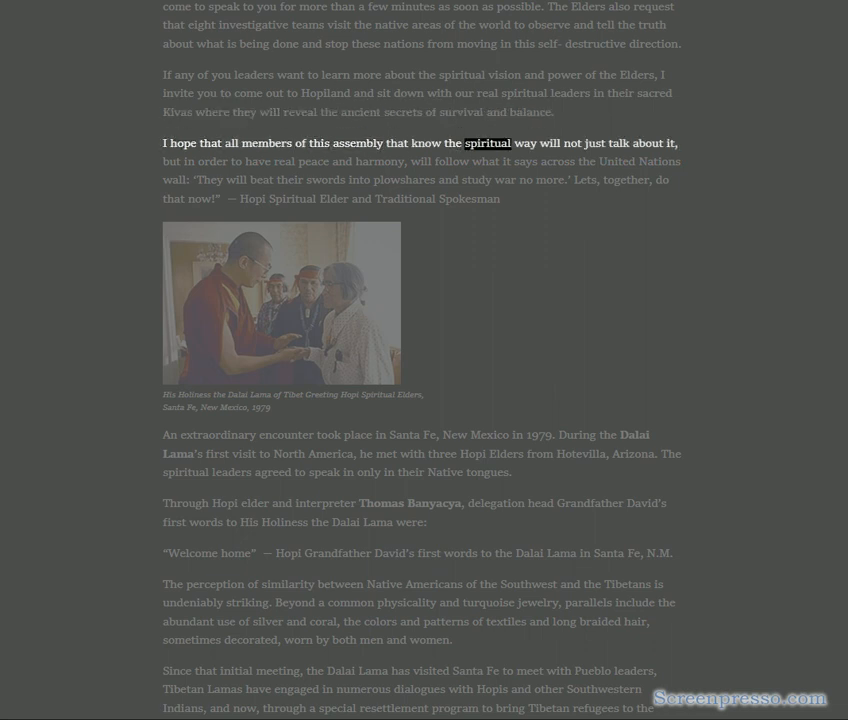